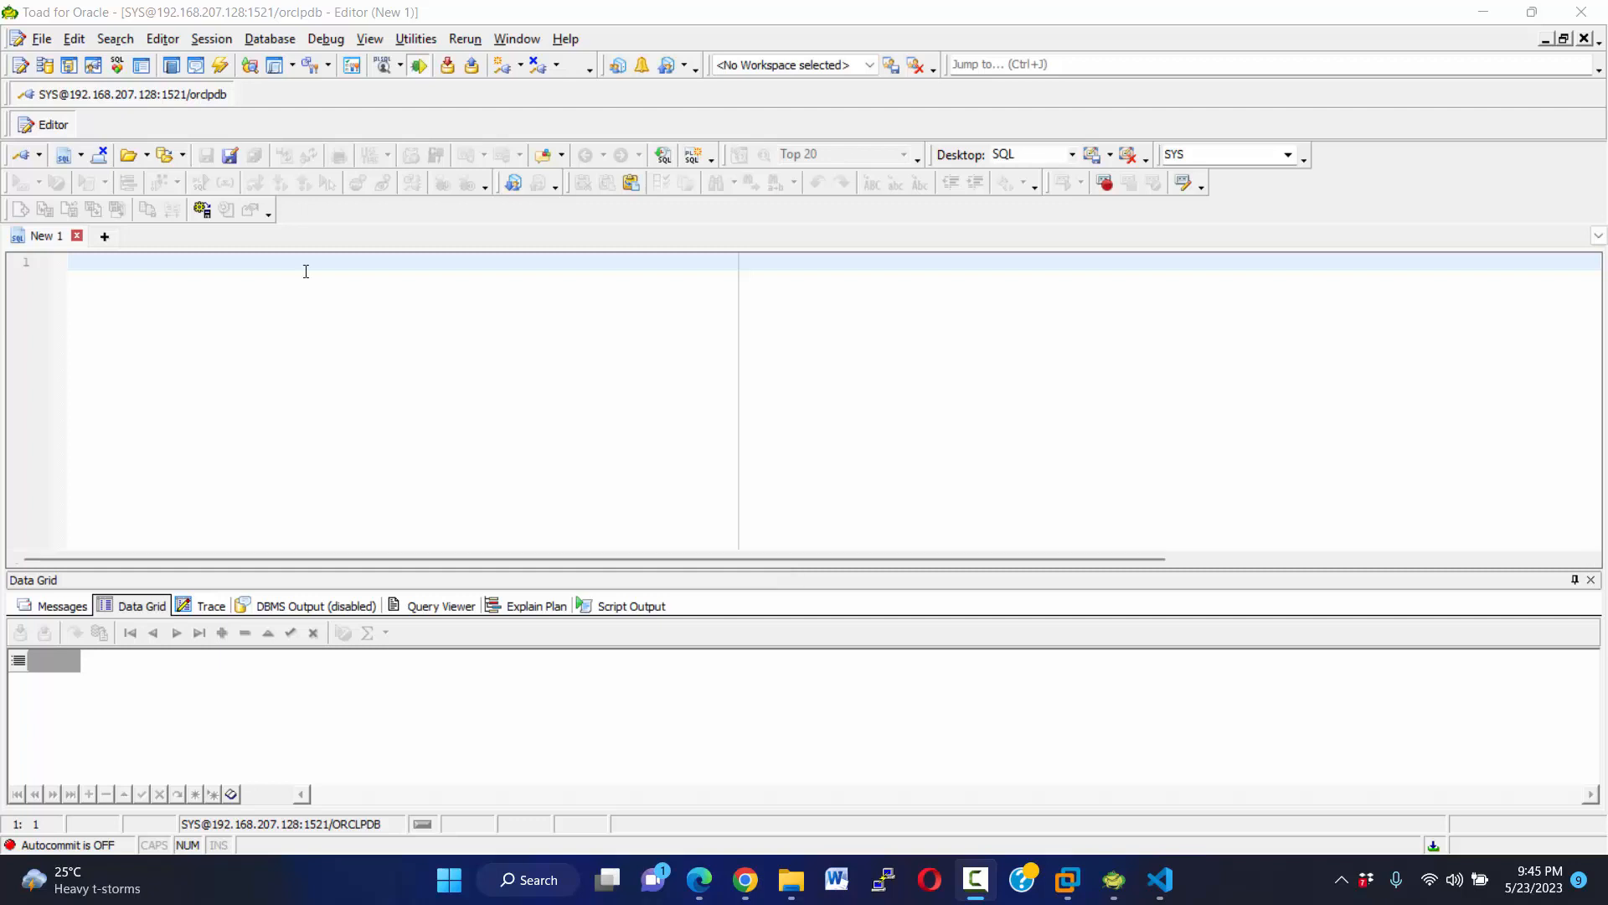
mouse_move(166, 305)
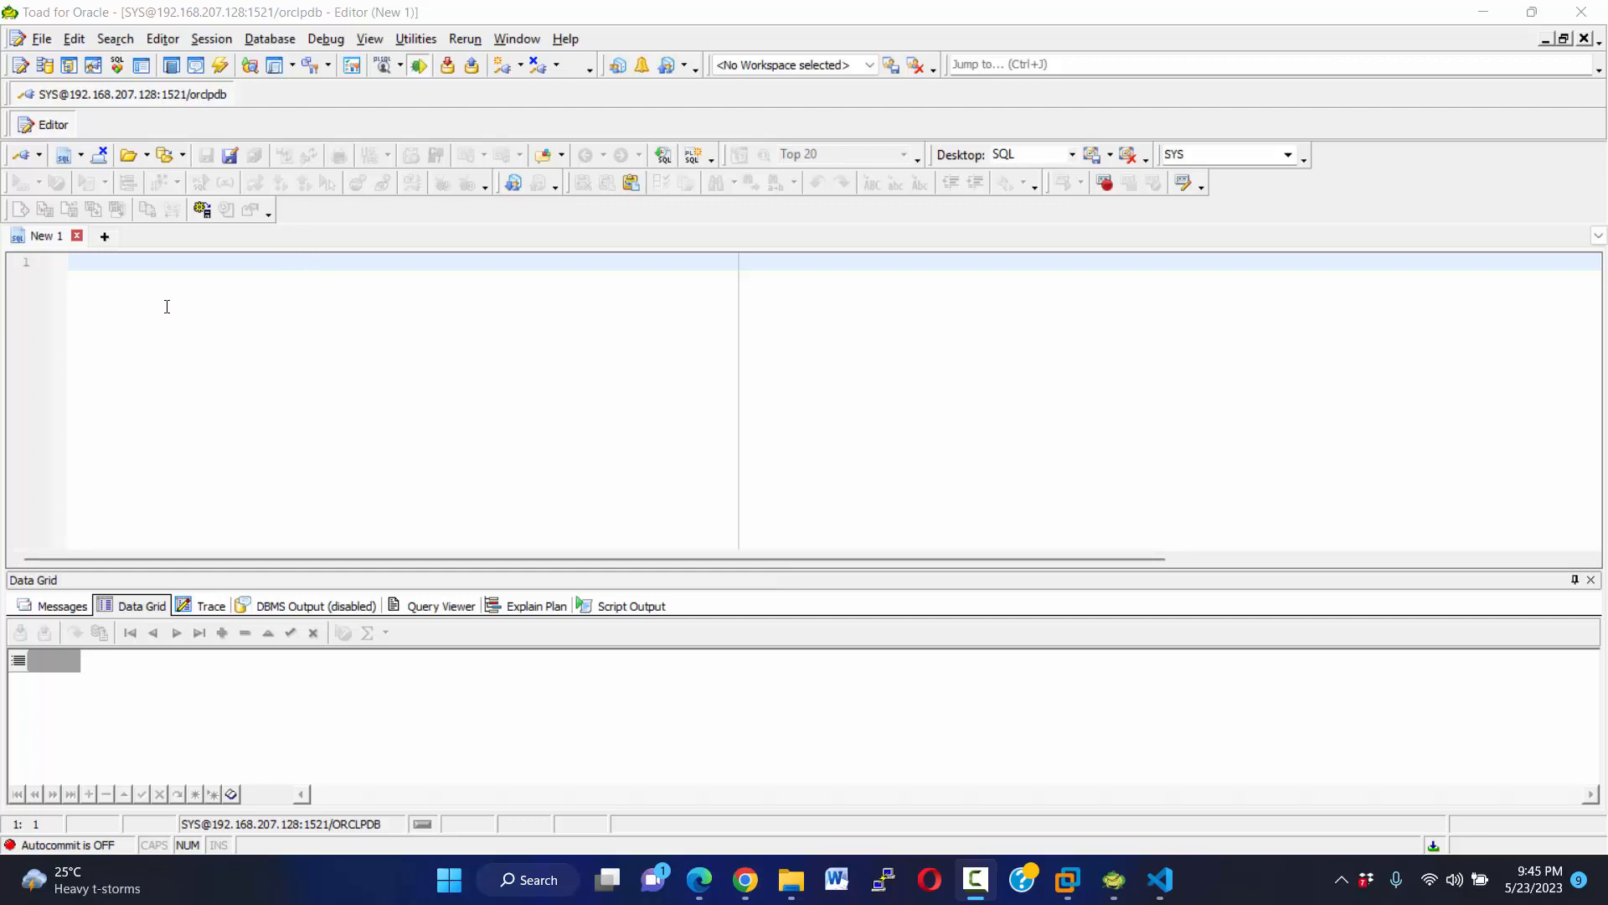
mouse_move(215, 274)
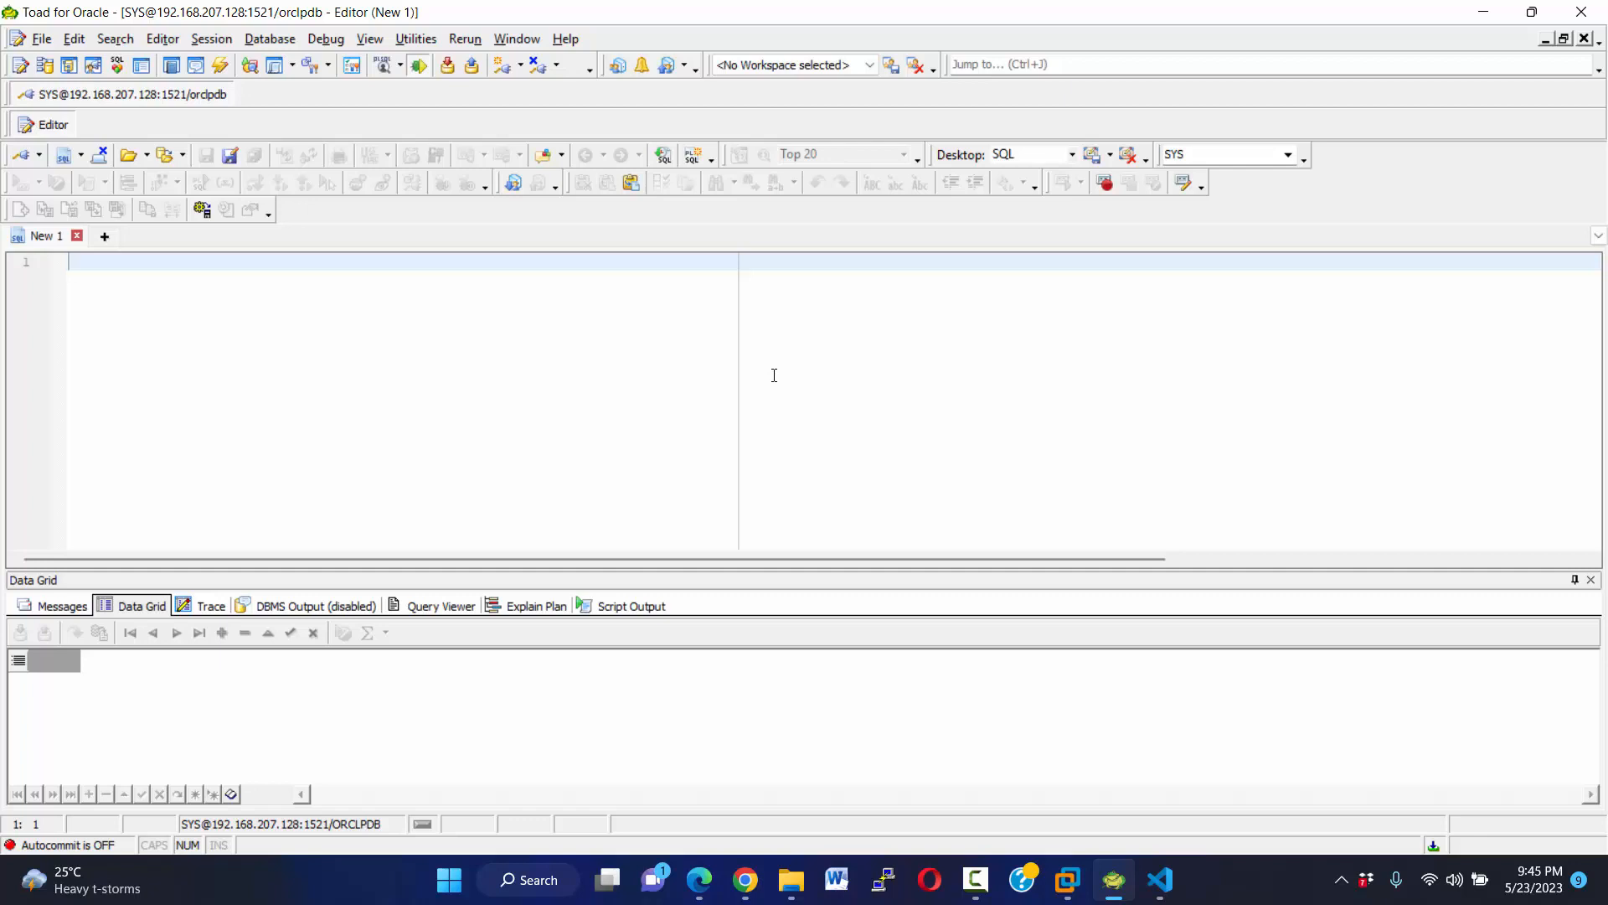
type("c")
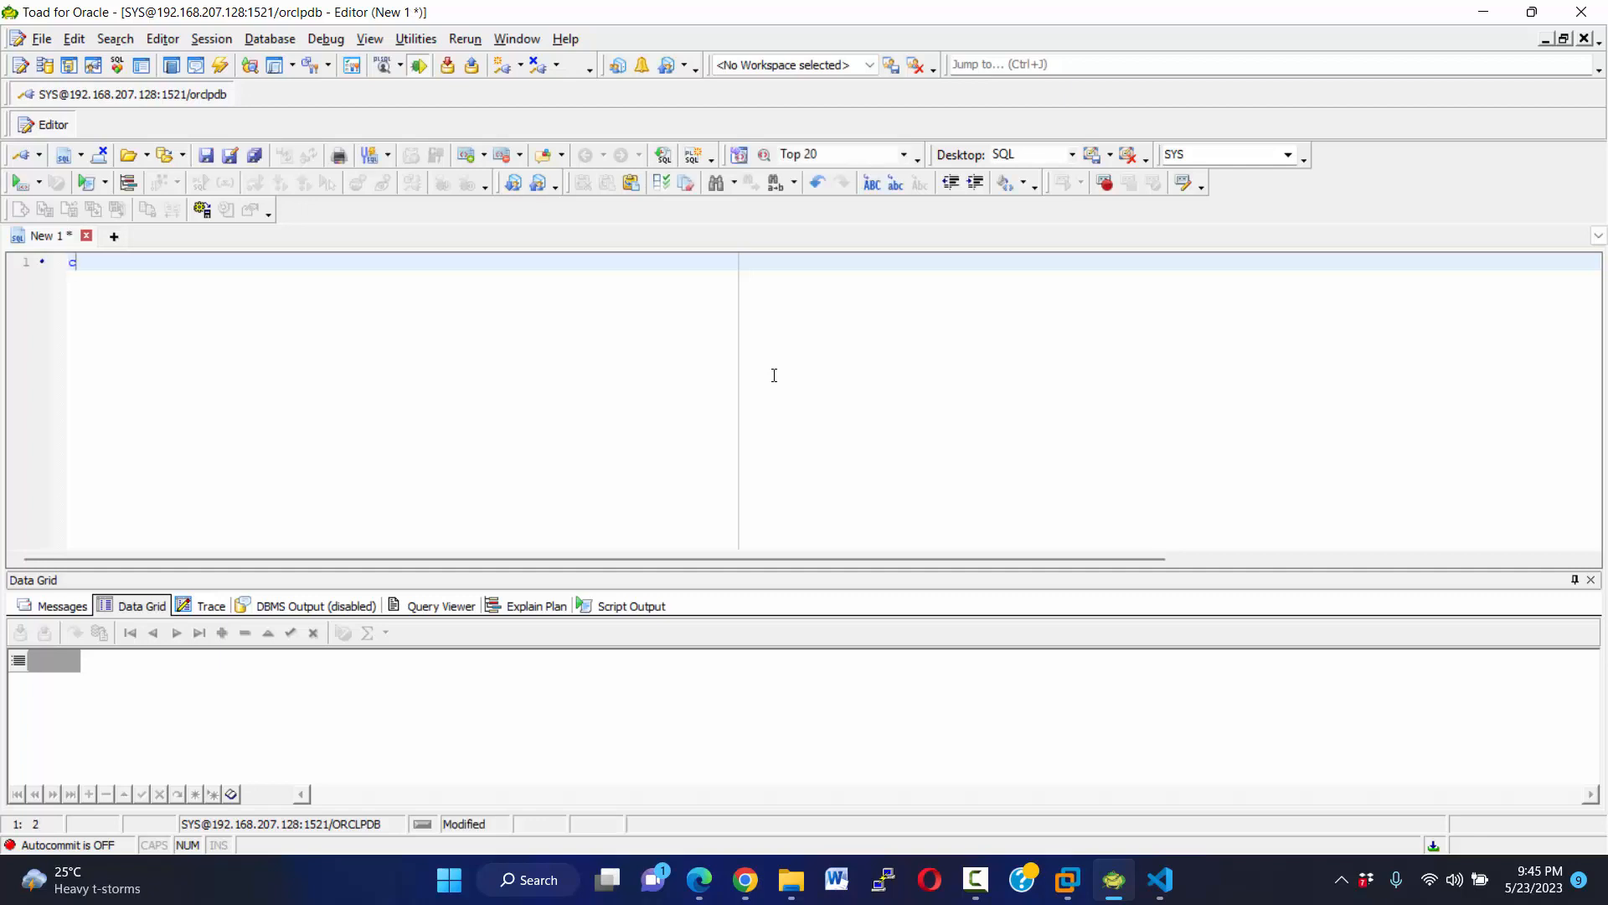
type("re")
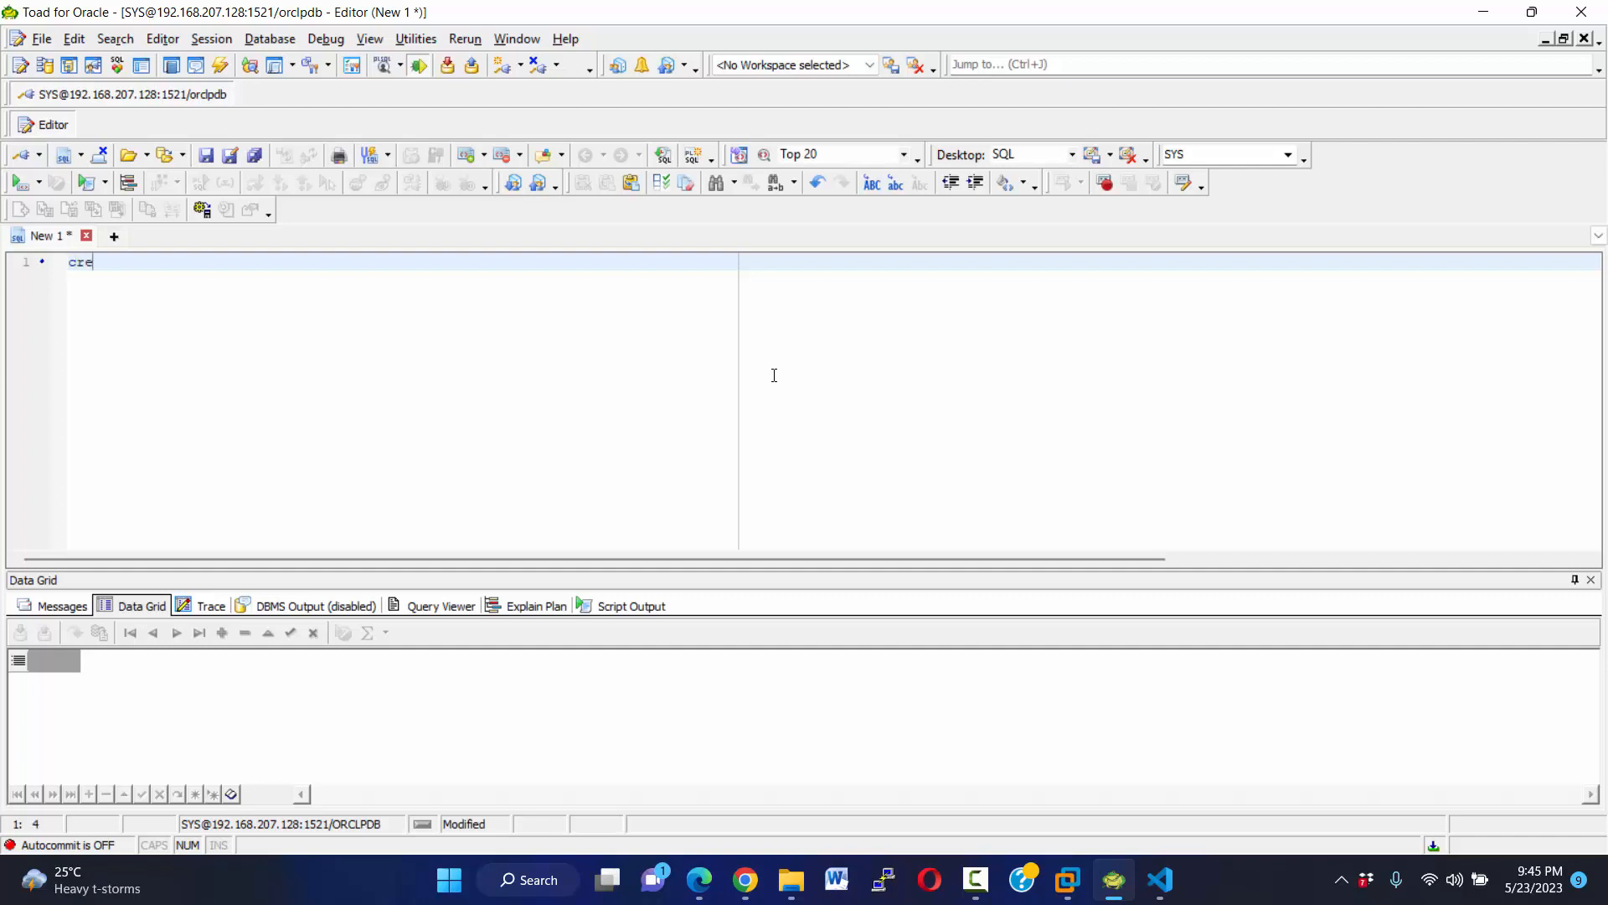
type("ate")
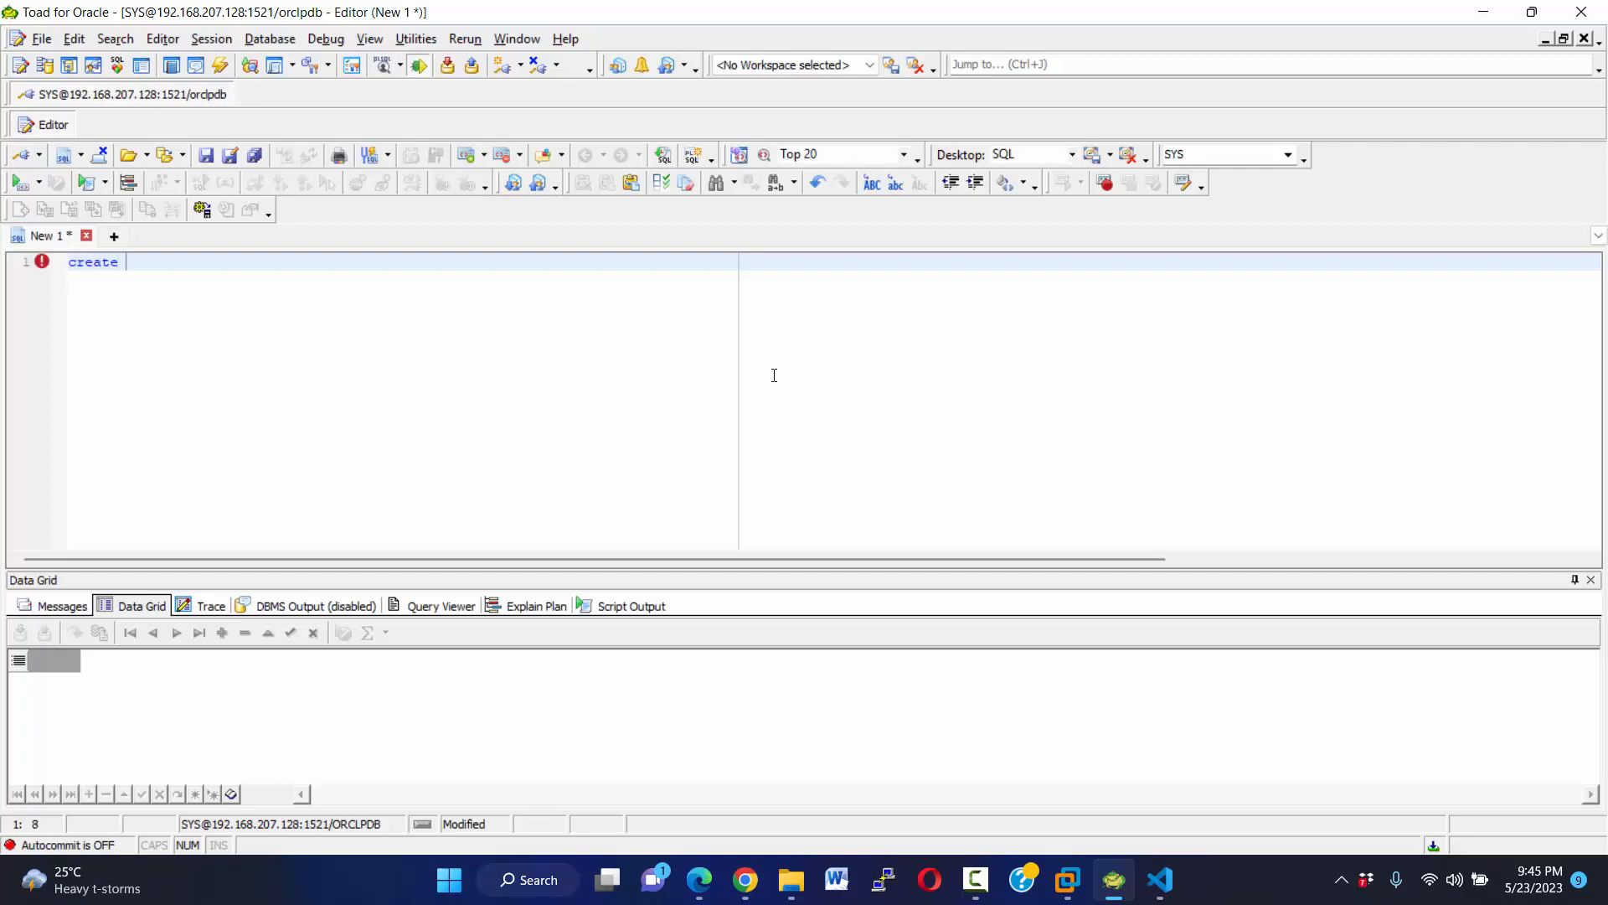
type("user")
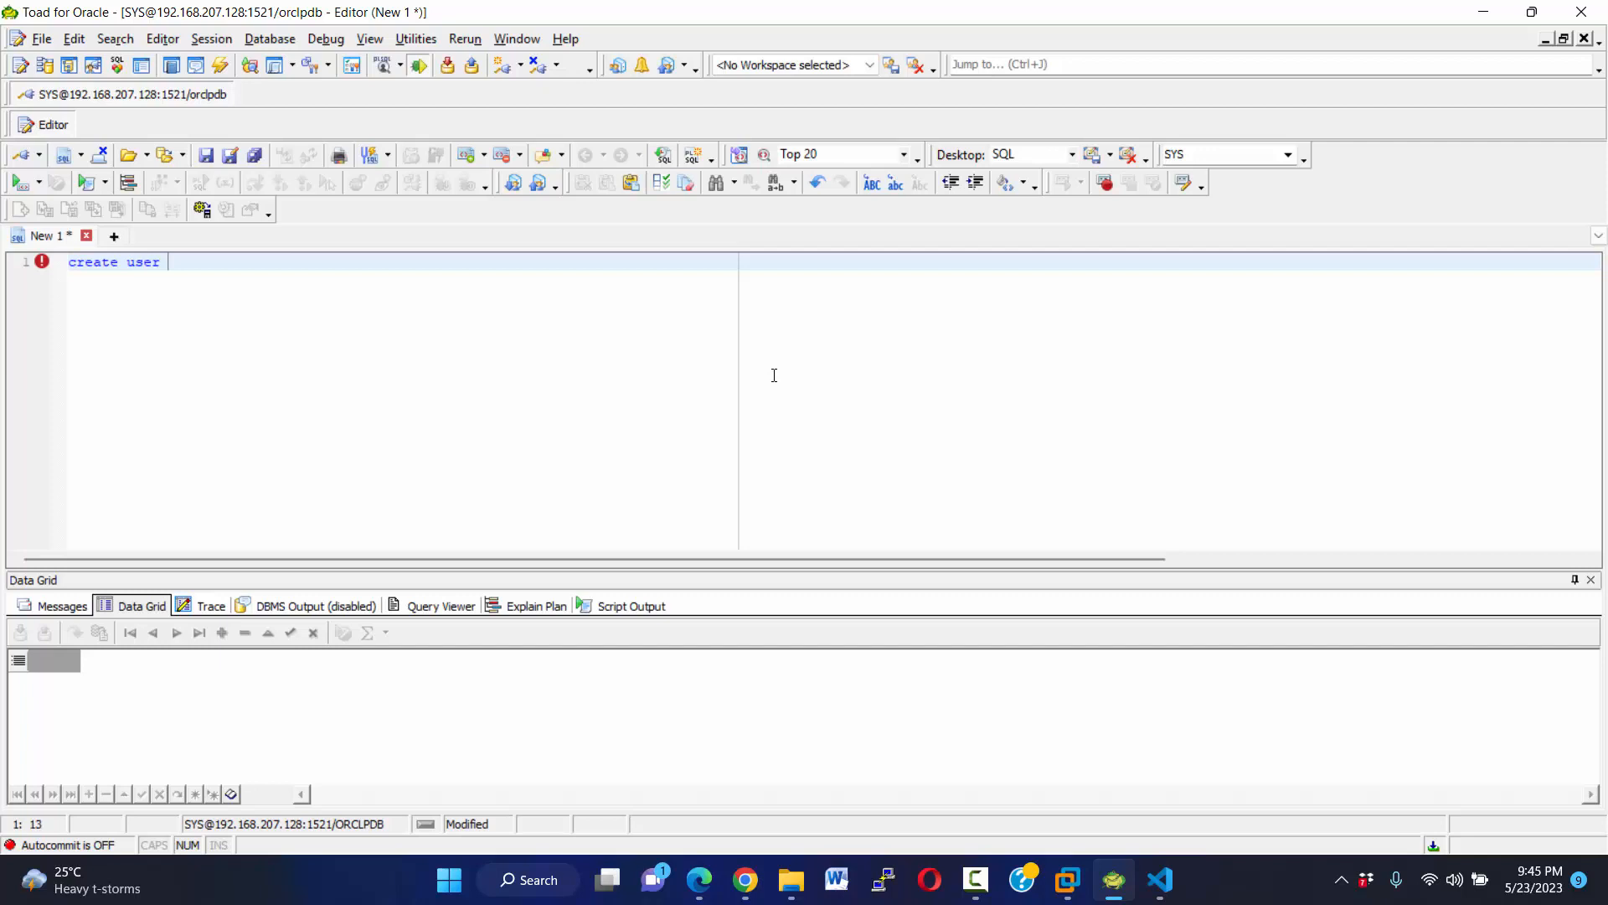
type("app")
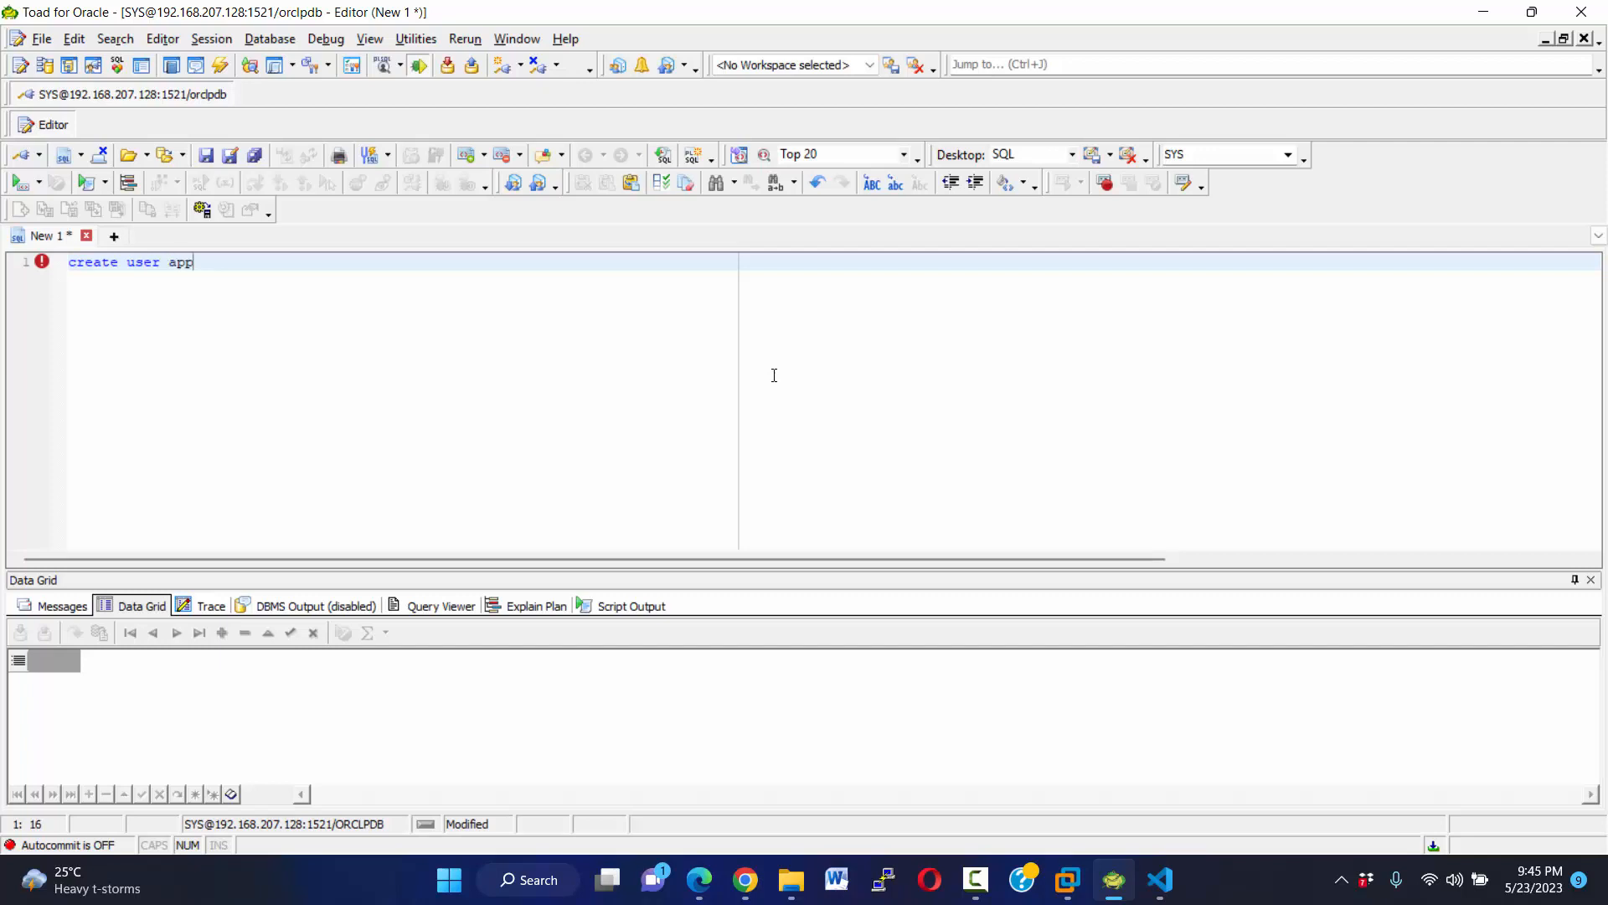
type("oint_")
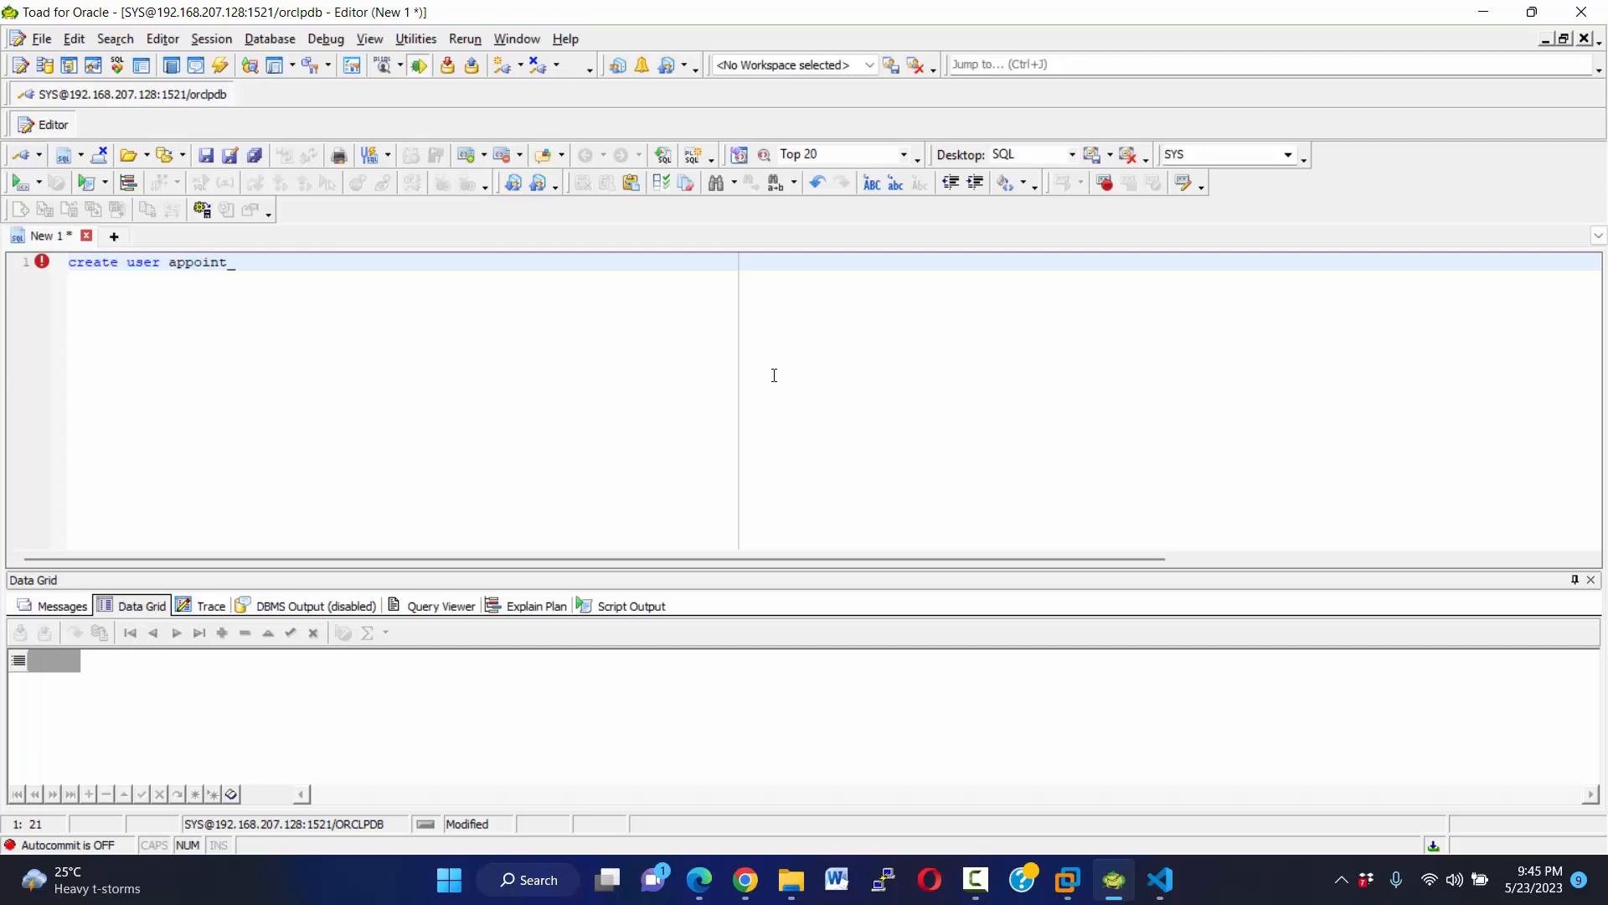
type("ms")
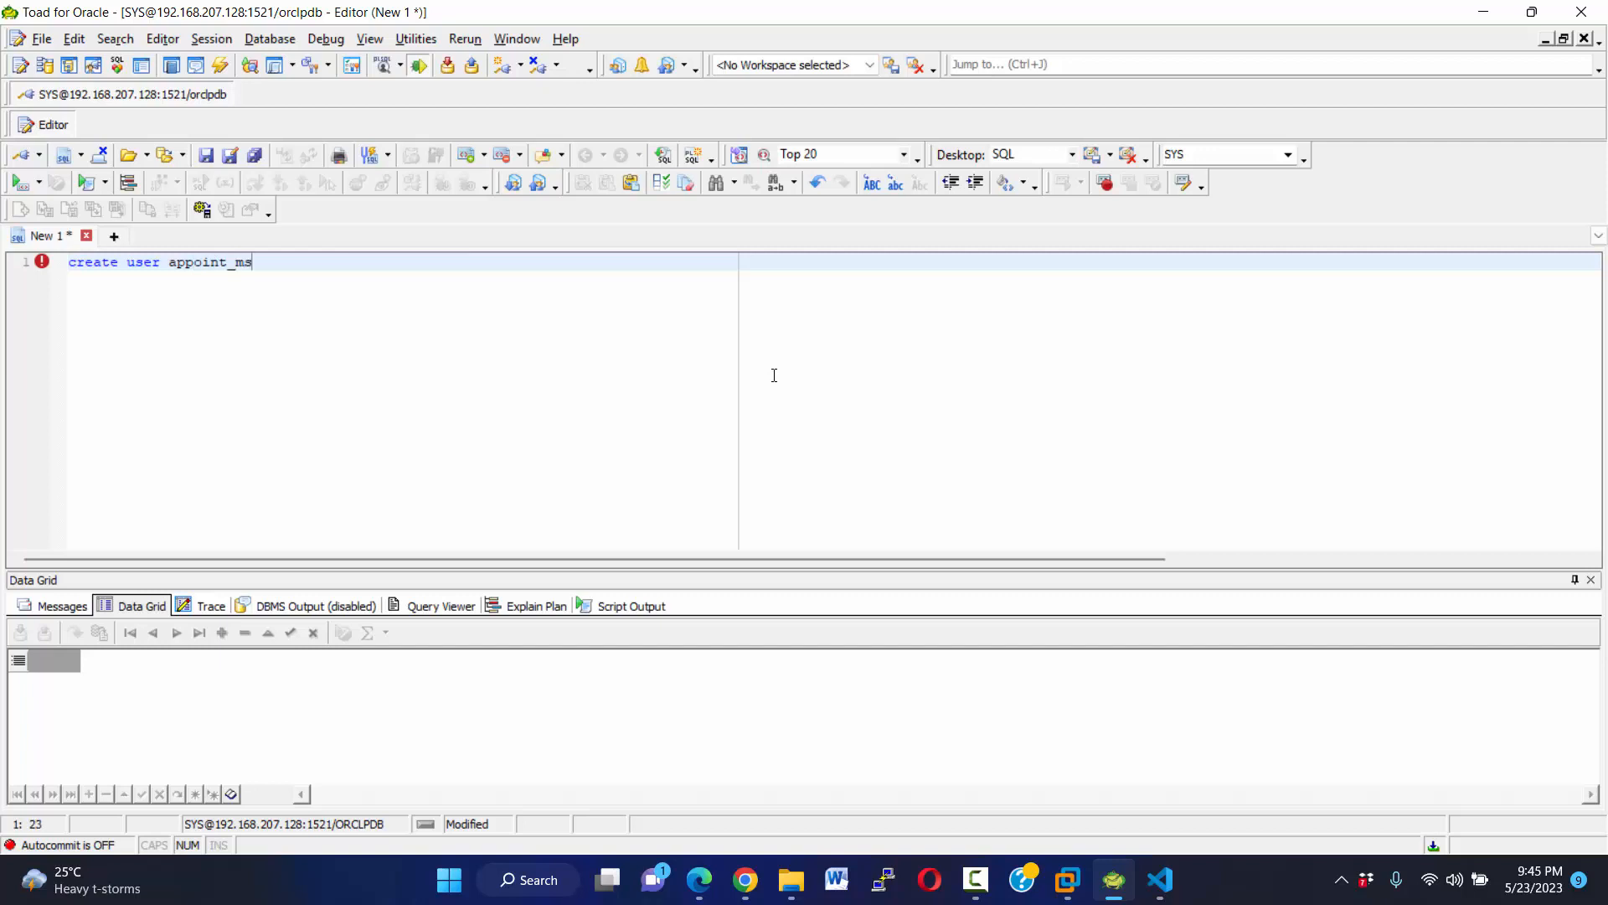
type("identi")
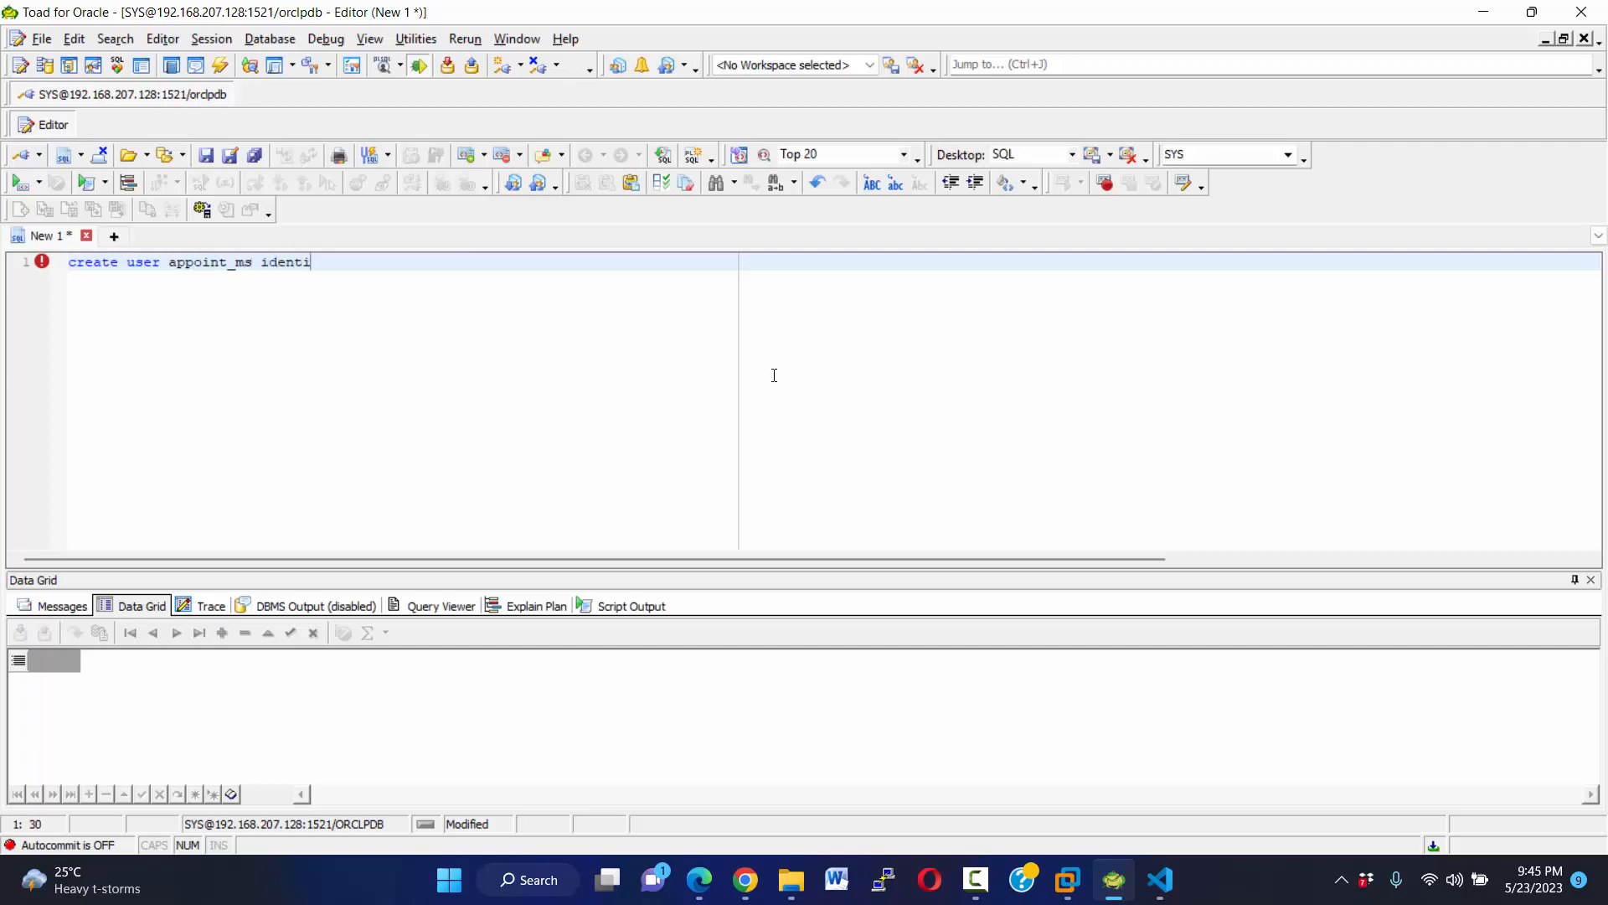
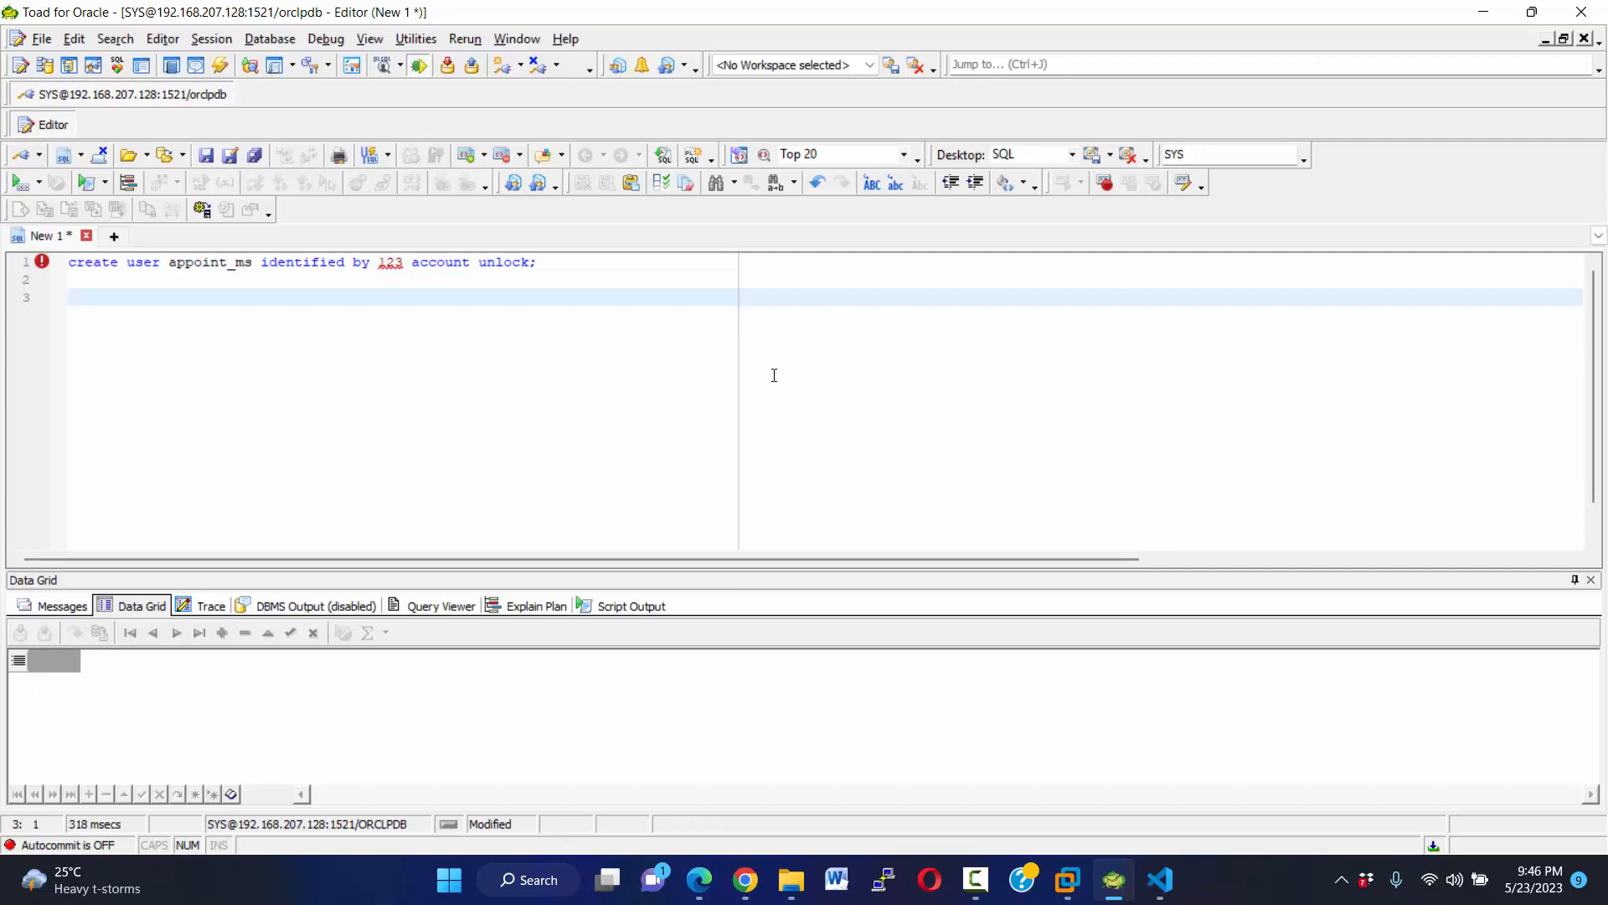
Step: Add GRANT dba TO appoint_ms; and run it successfully
type("grant")
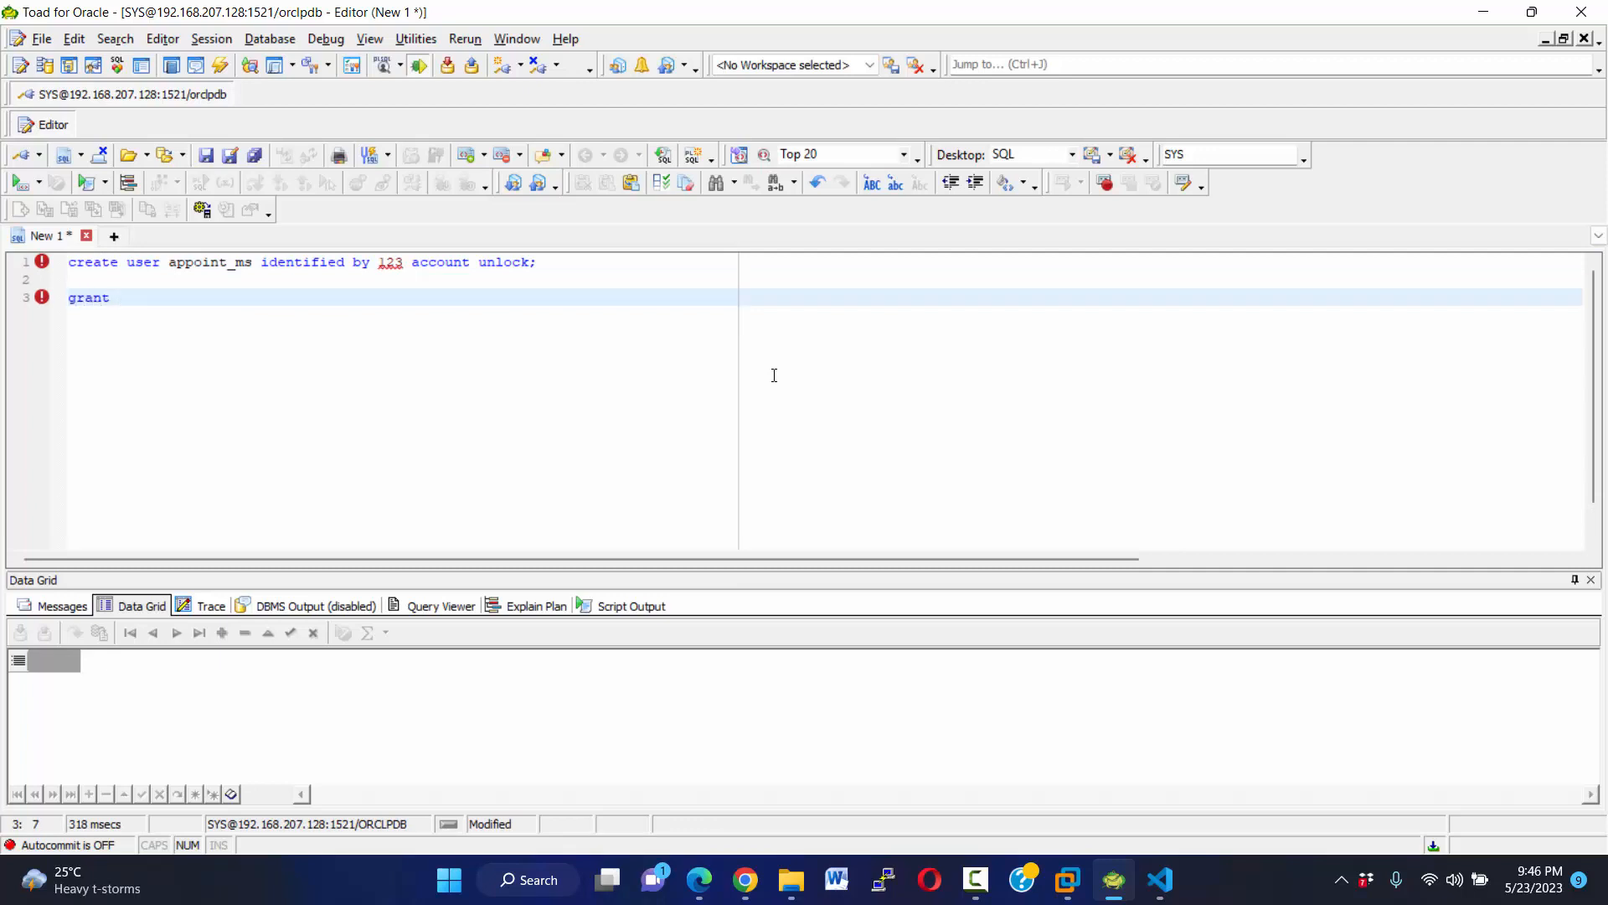
type("dba to appoint_ms;")
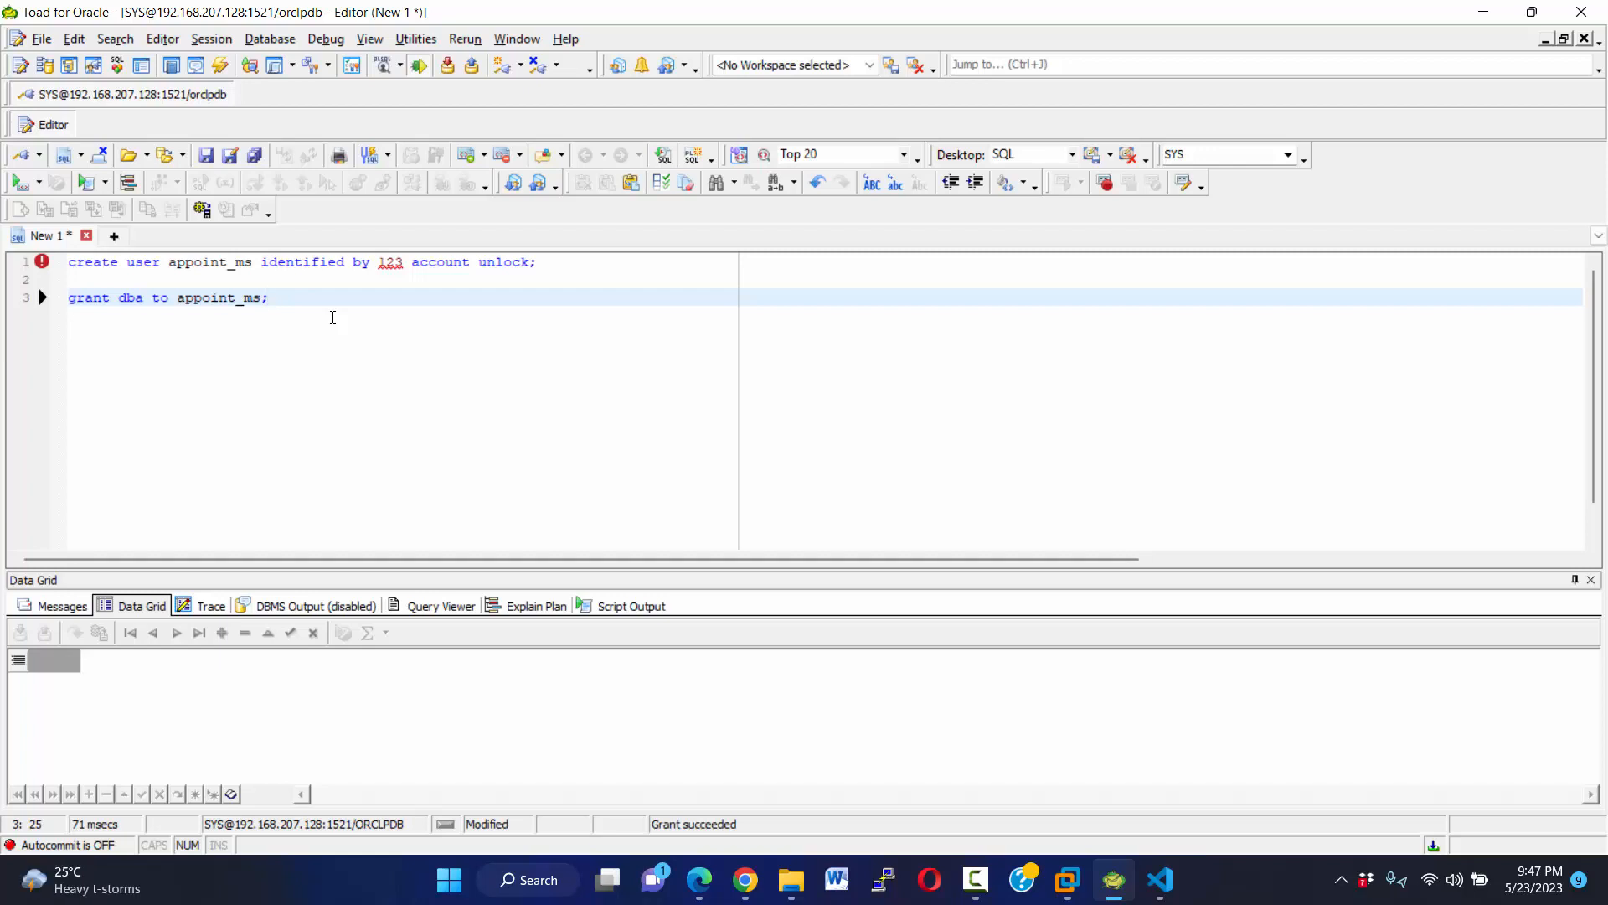
mouse_move(188, 407)
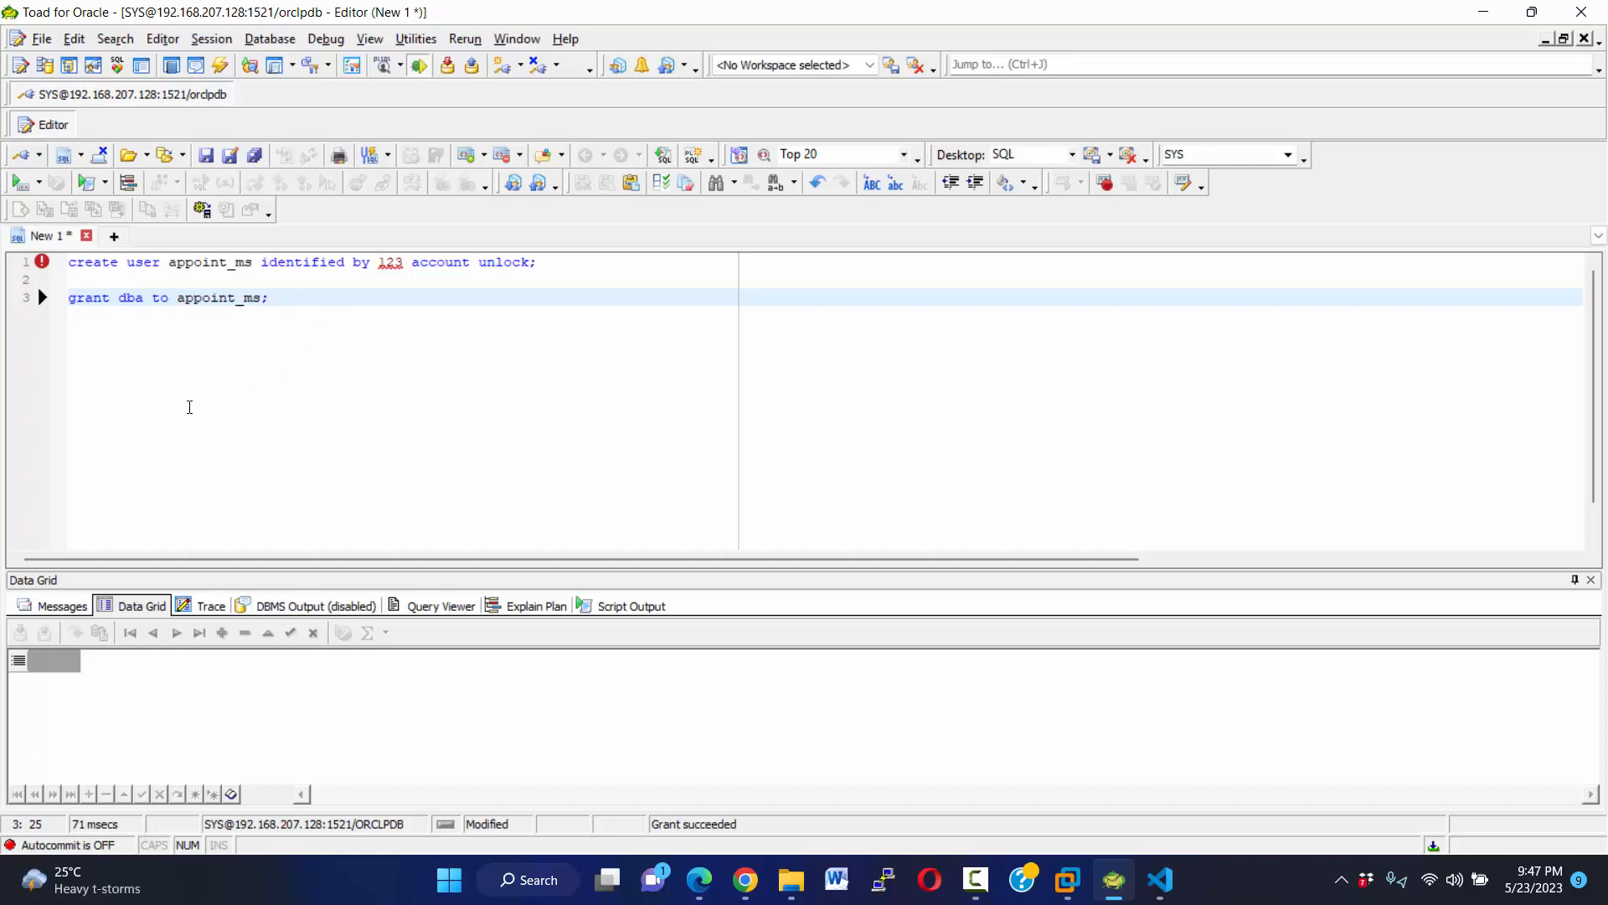
mouse_move(145, 347)
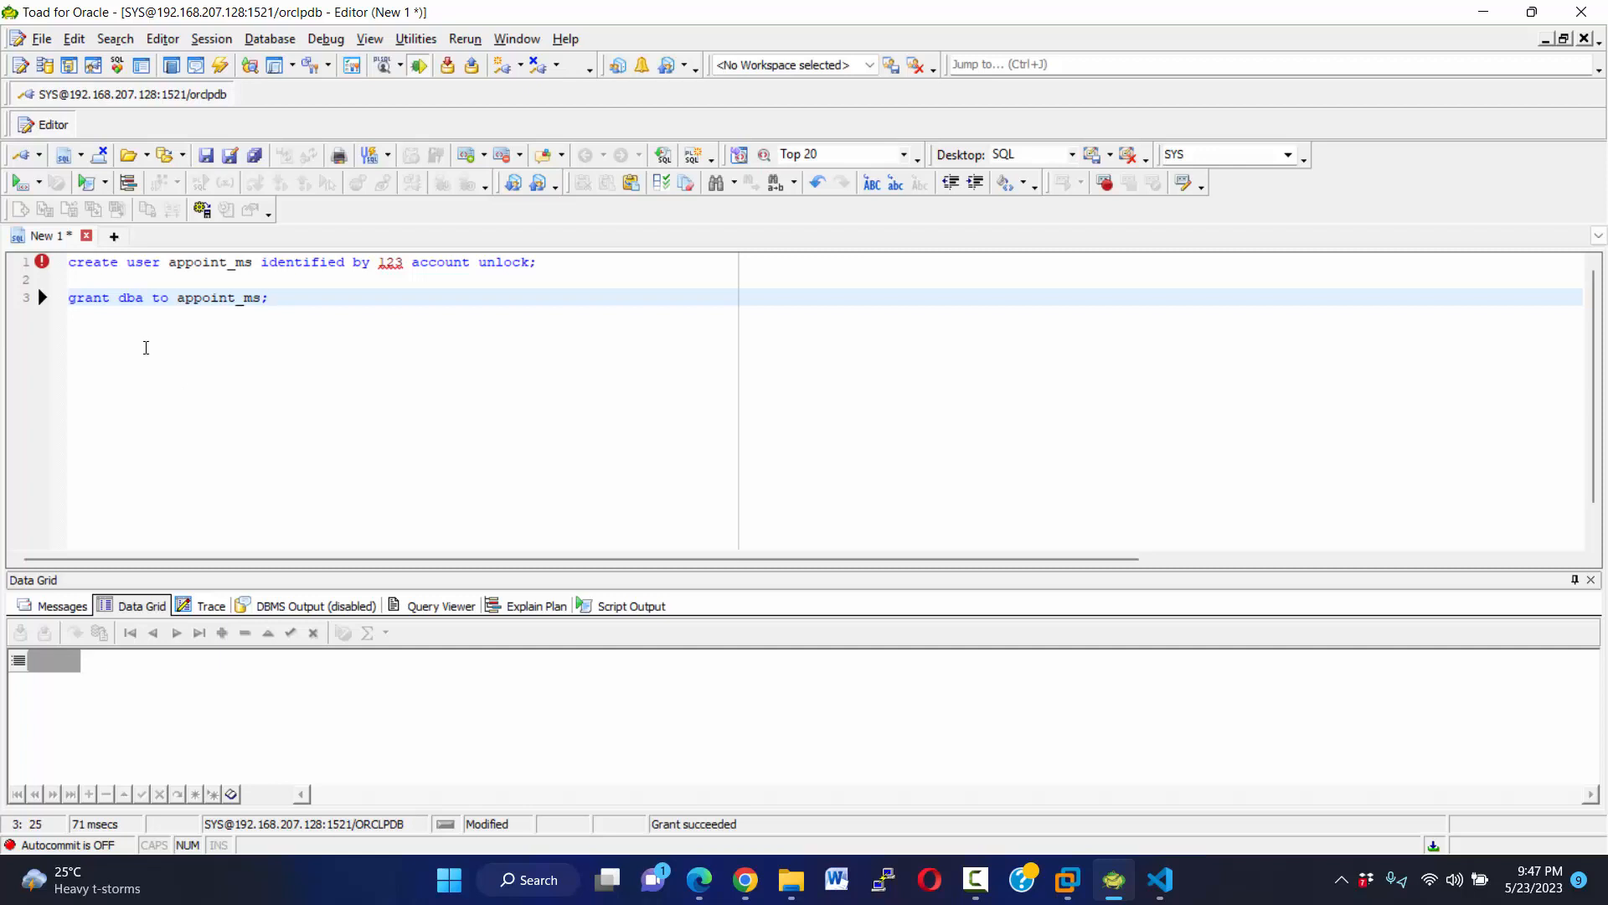
mouse_move(1155, 334)
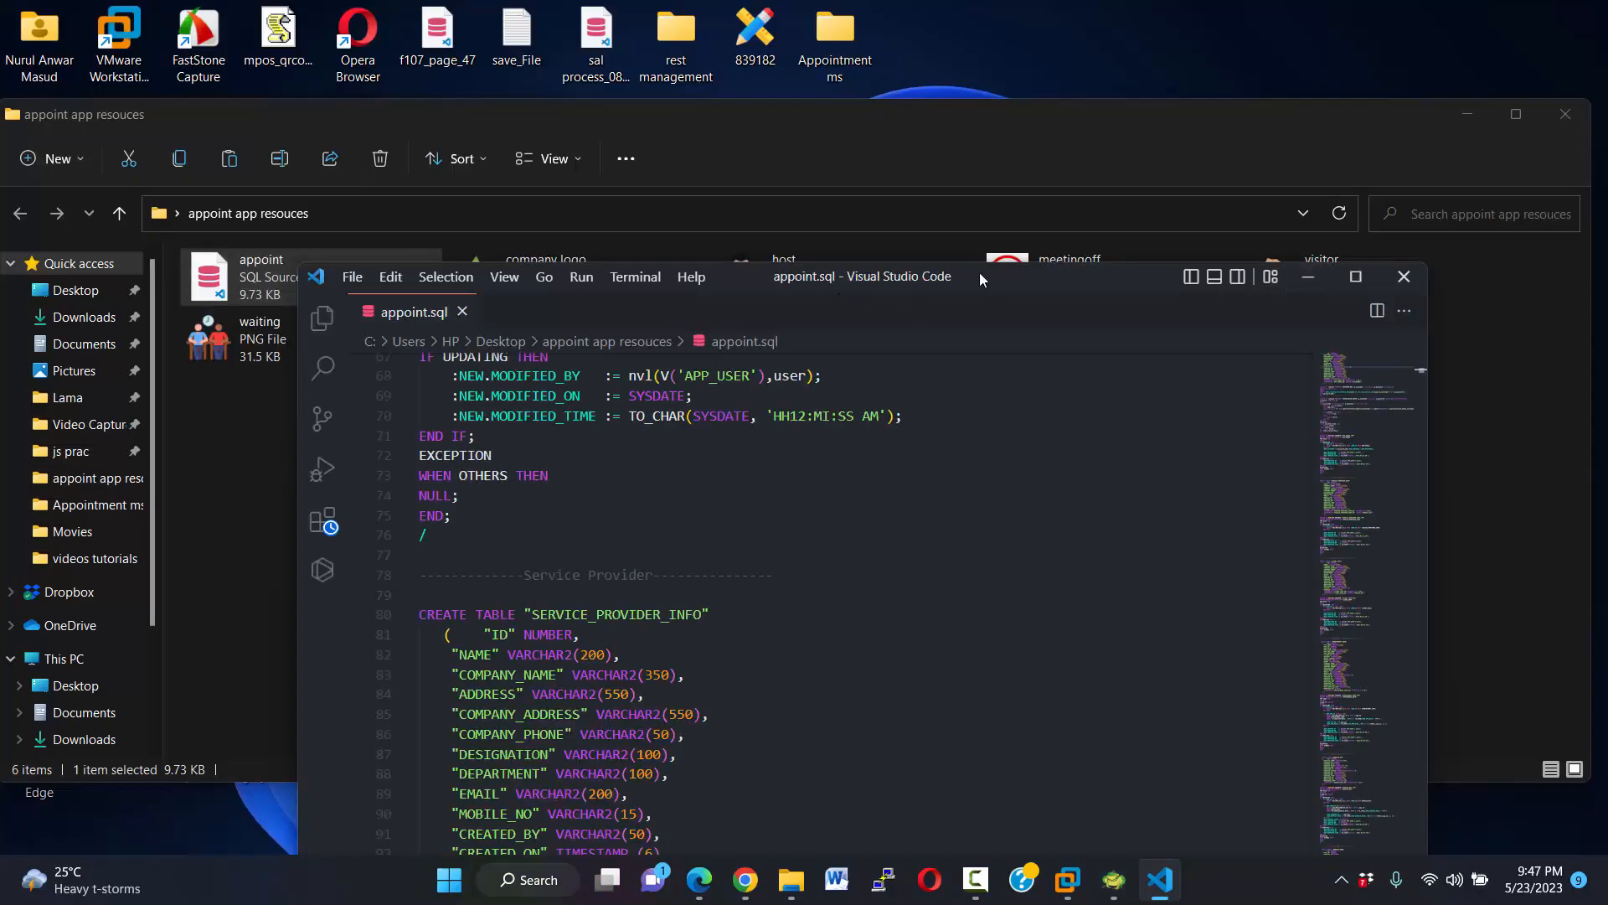
Step: Maximize appoint.sql in VS Code and review APP_USERS, PASSWORD_MD5 and LOGIN_VALID_CHECK definitions
left_click(1354, 276)
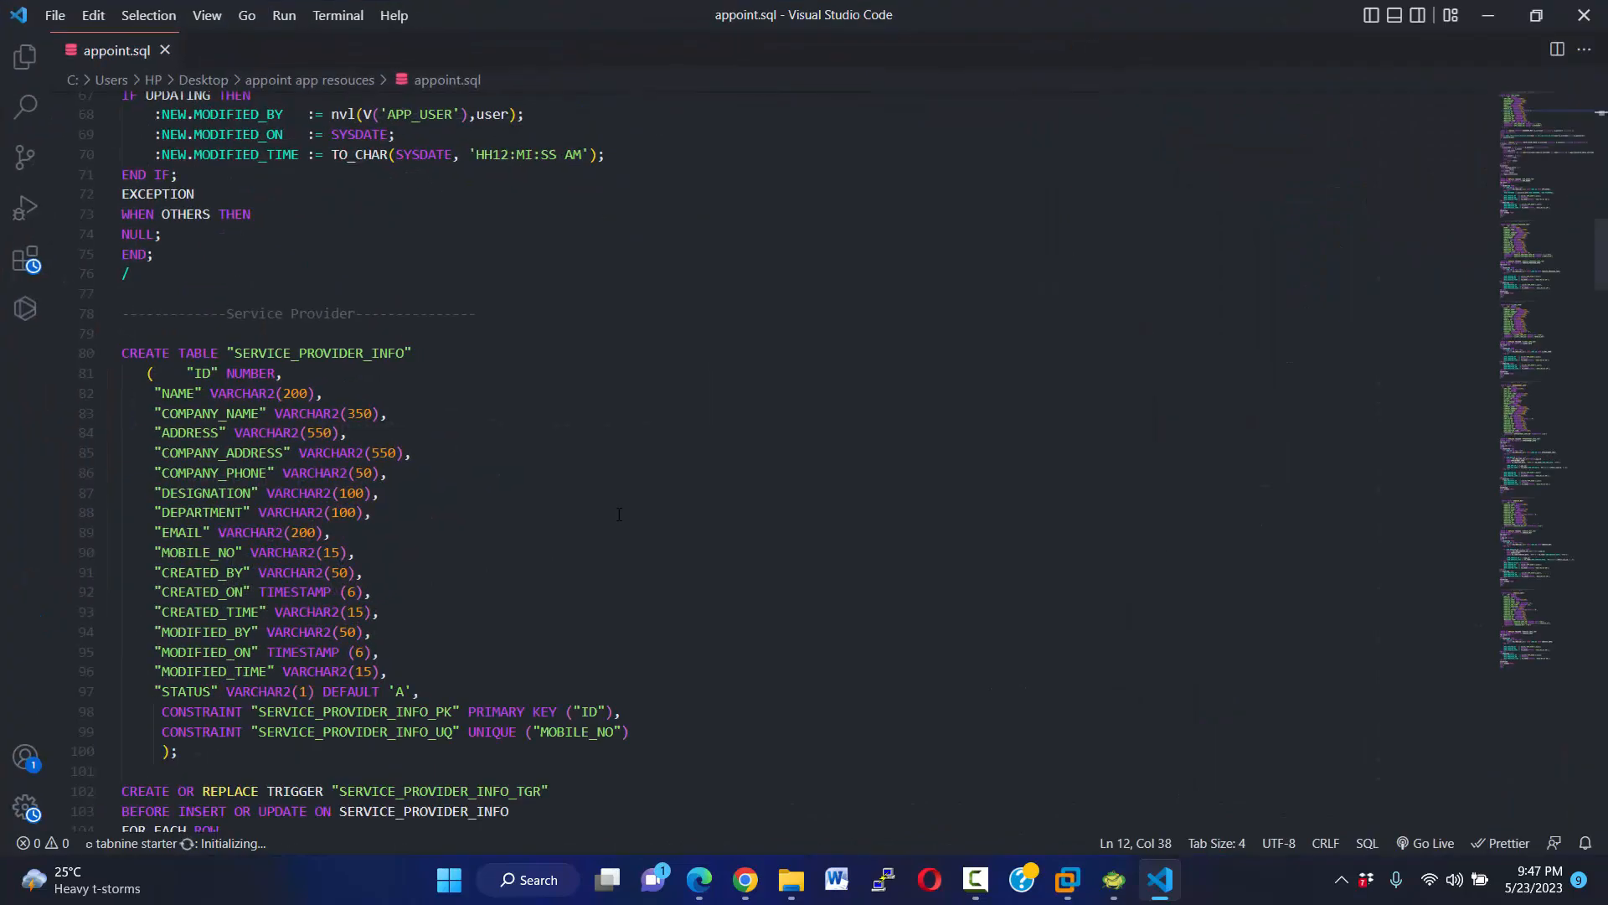
scroll("up", 3)
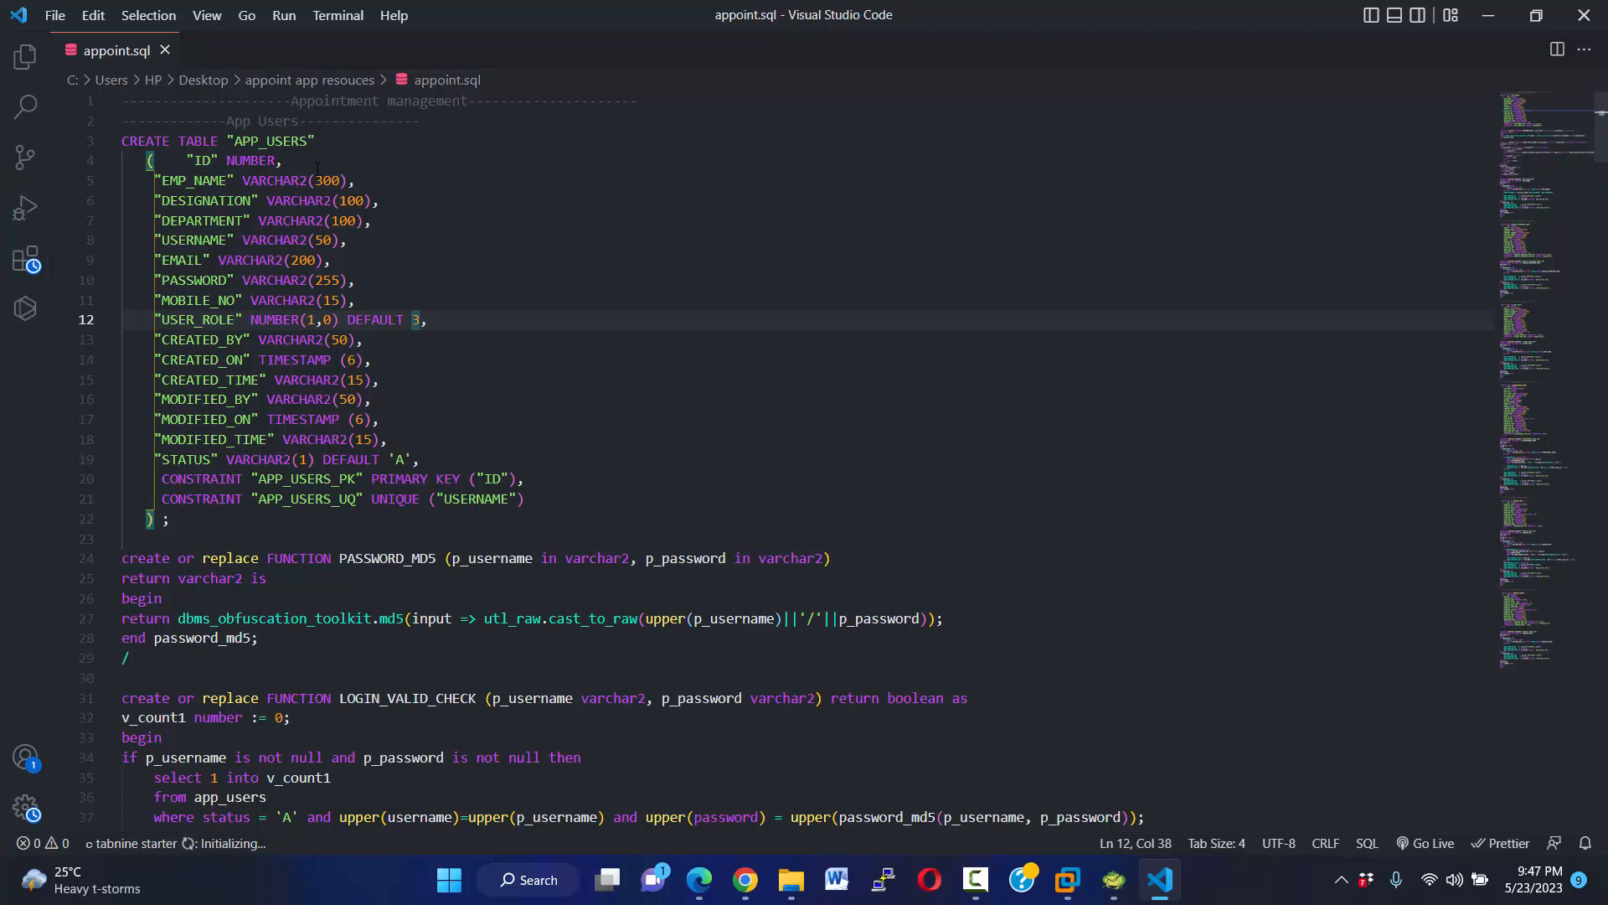
mouse_move(403, 256)
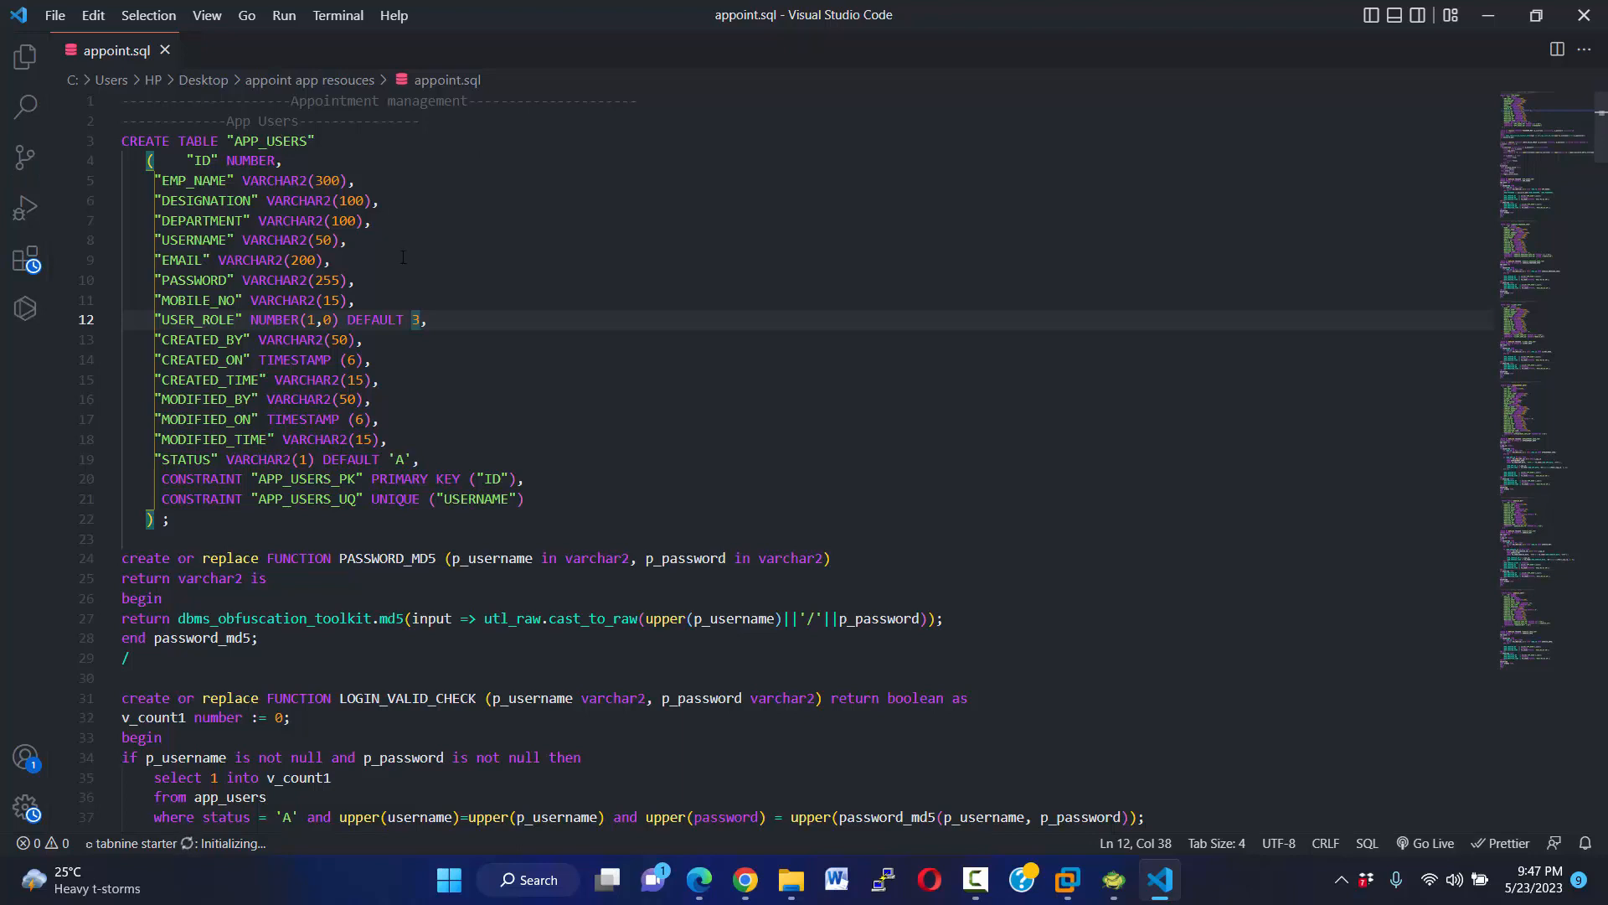
mouse_move(518, 385)
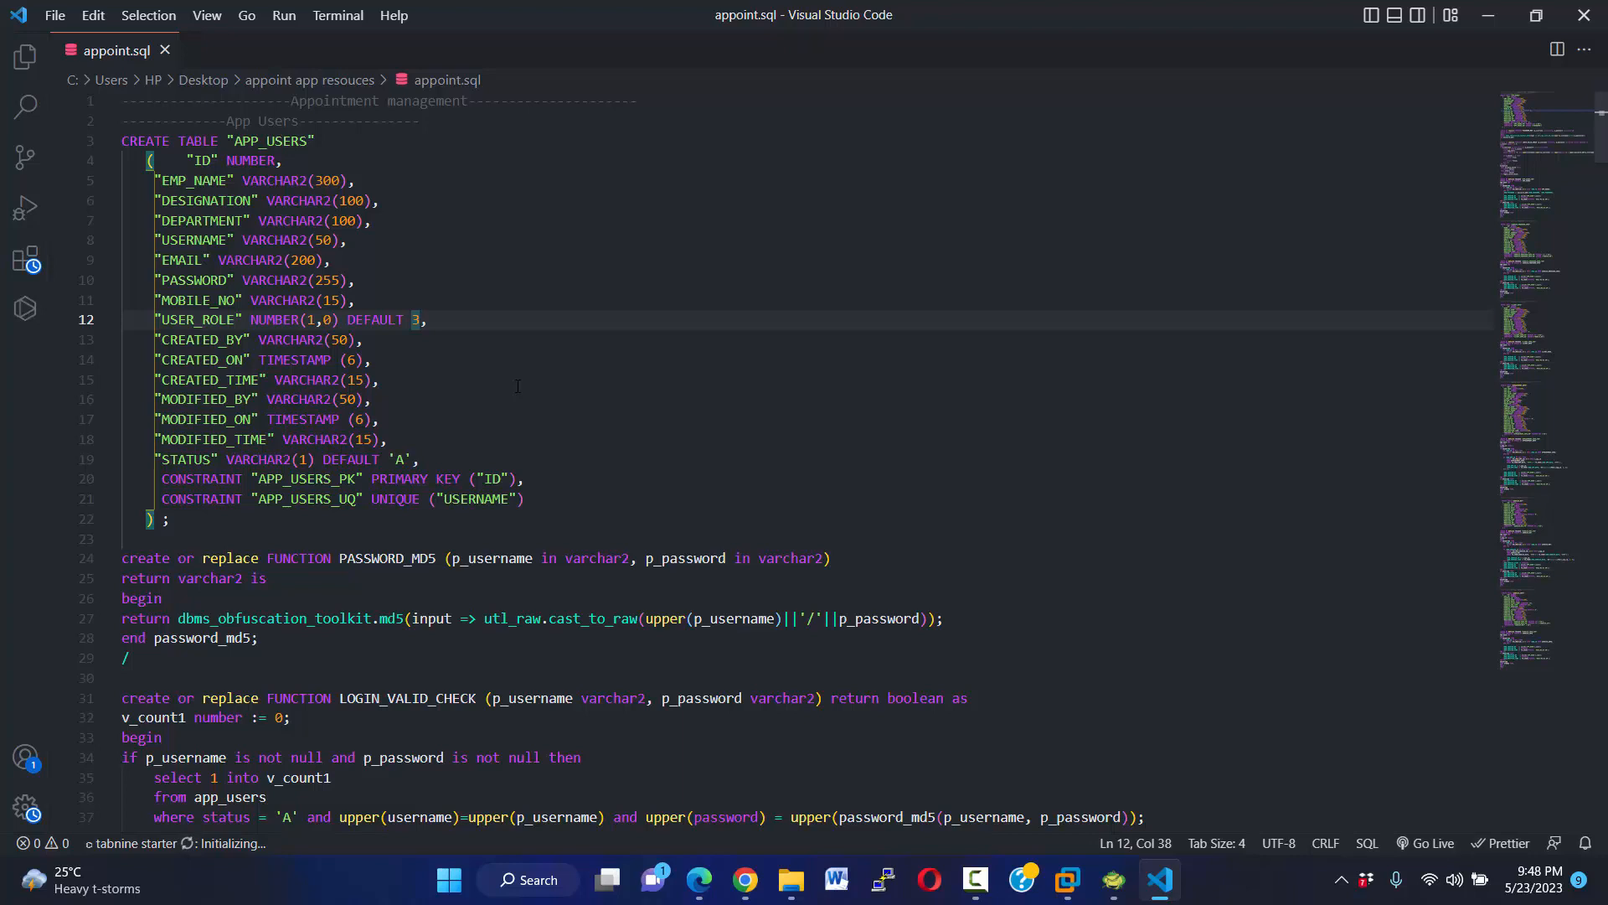
mouse_move(518, 385)
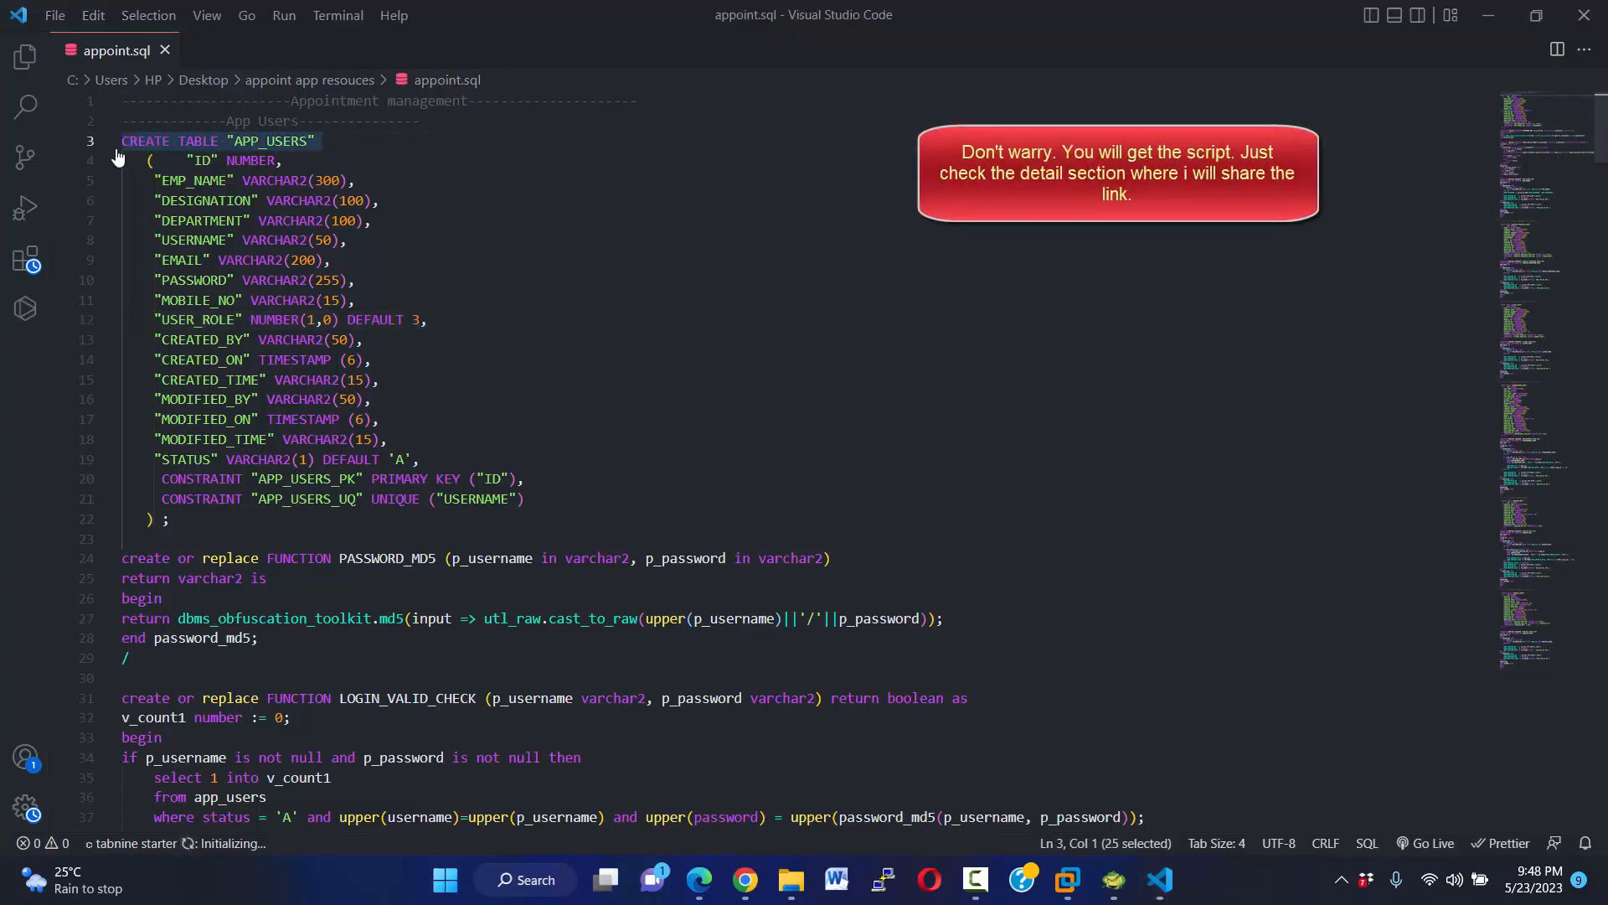
scroll("down", 3)
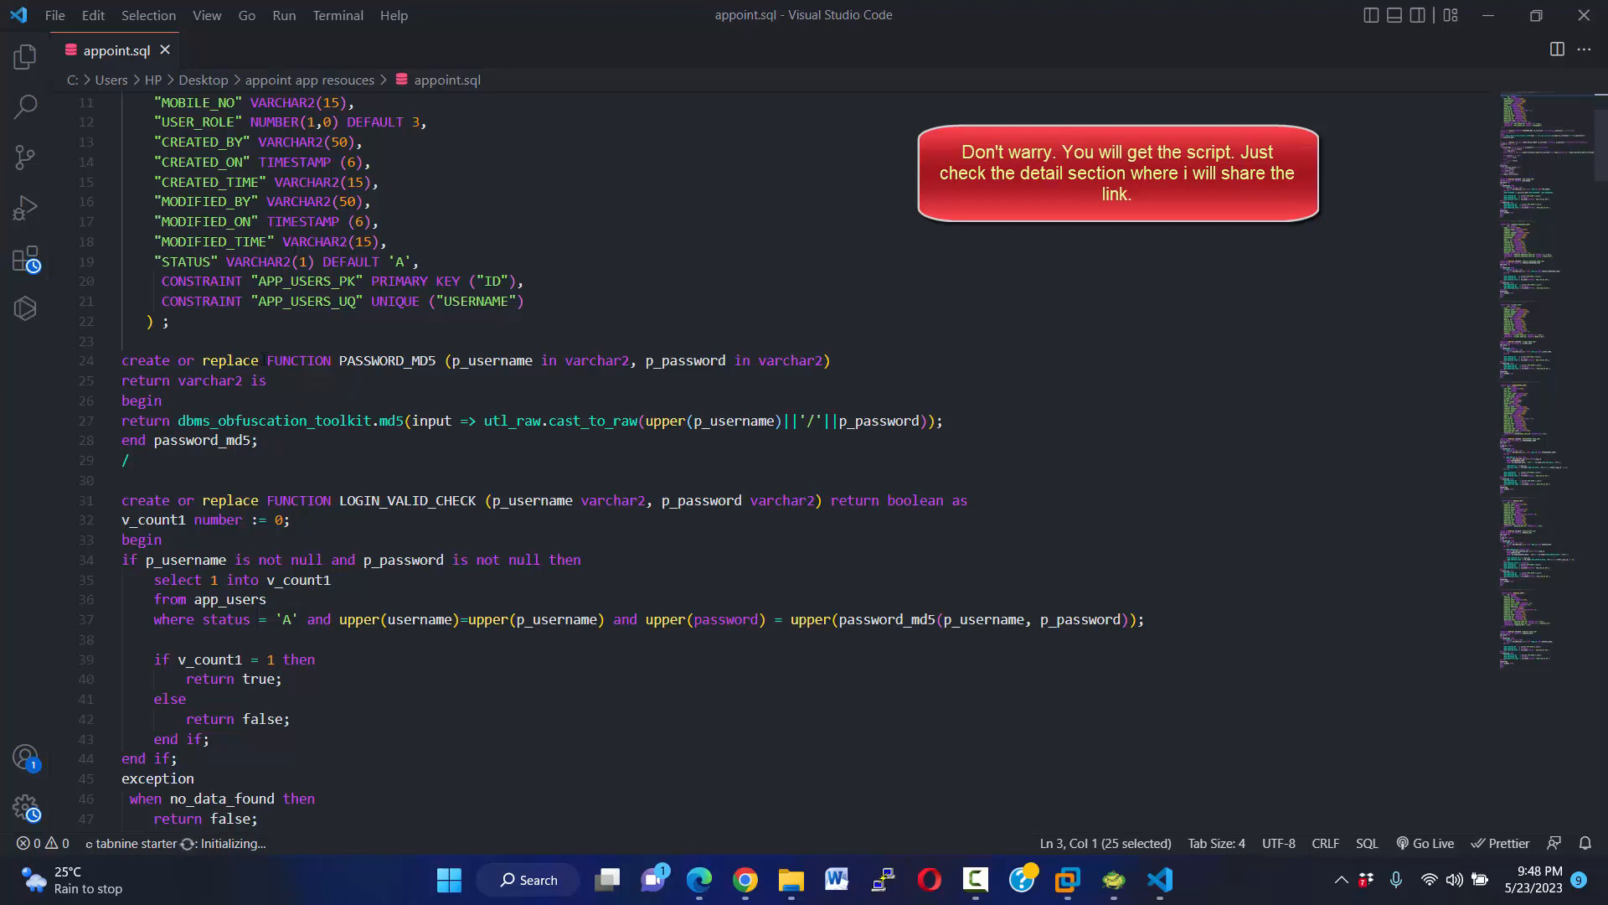
left_click(123, 460)
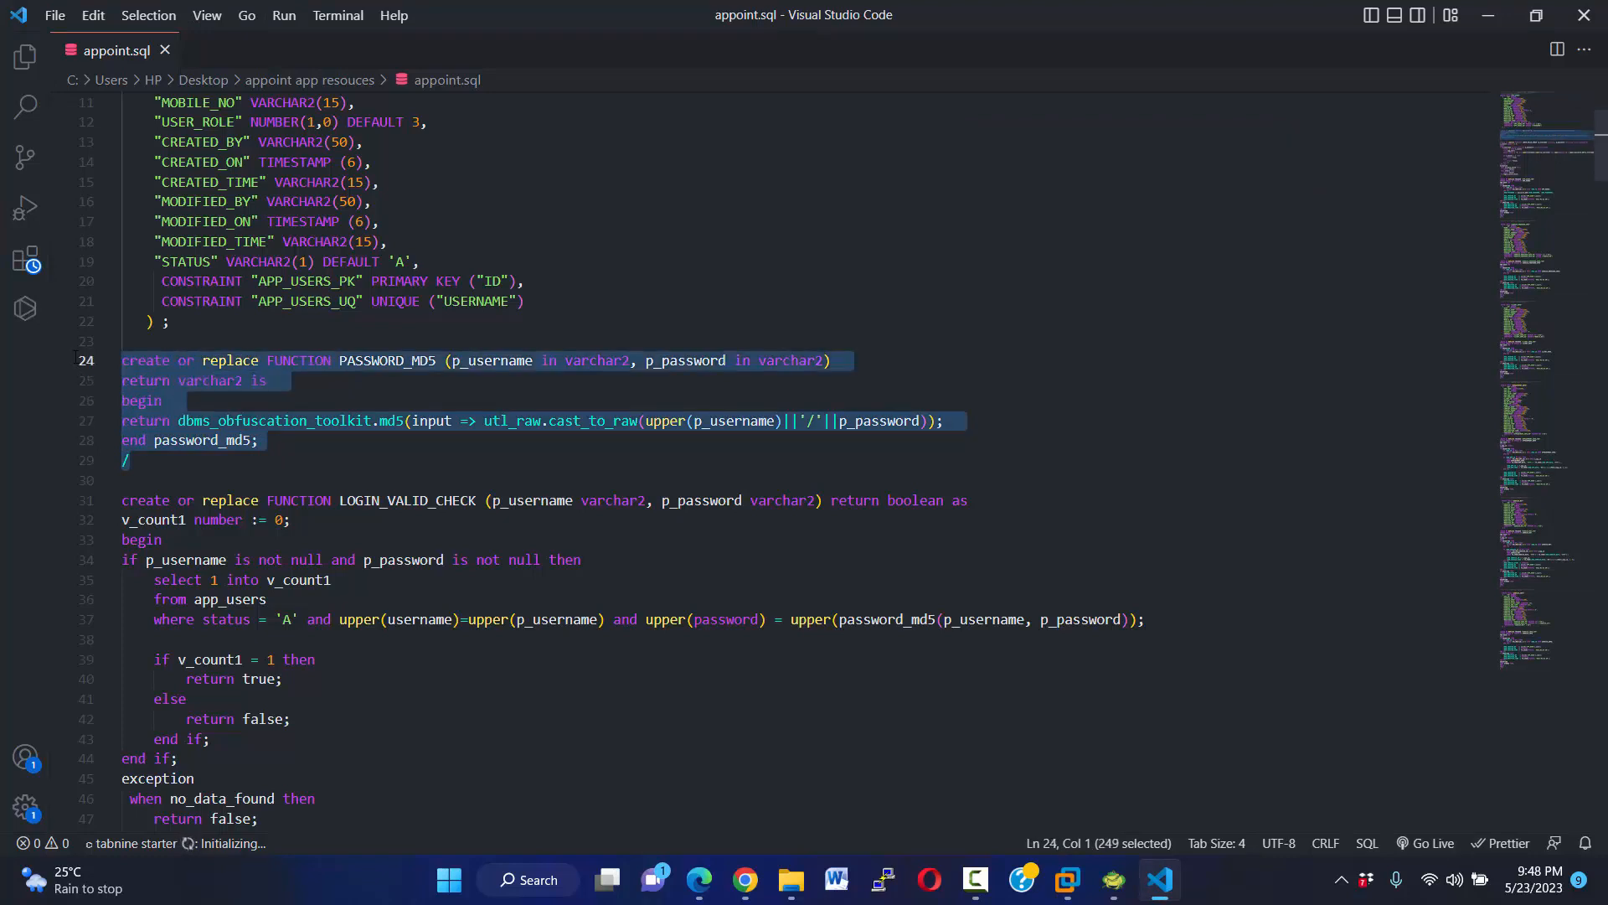
mouse_move(311, 449)
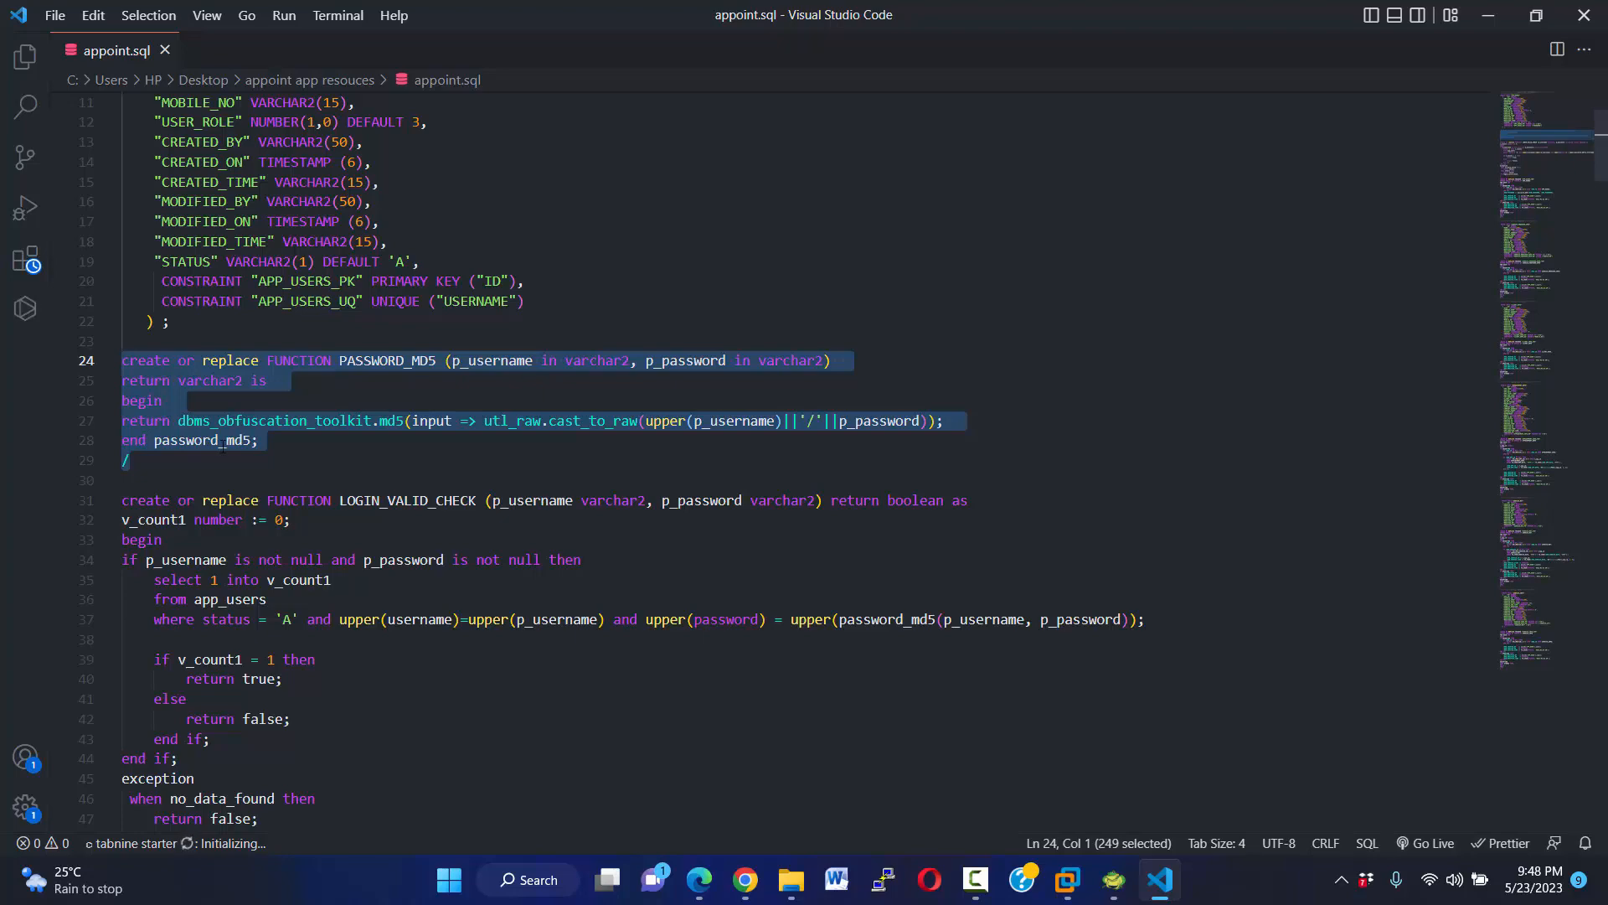
scroll("down", 3)
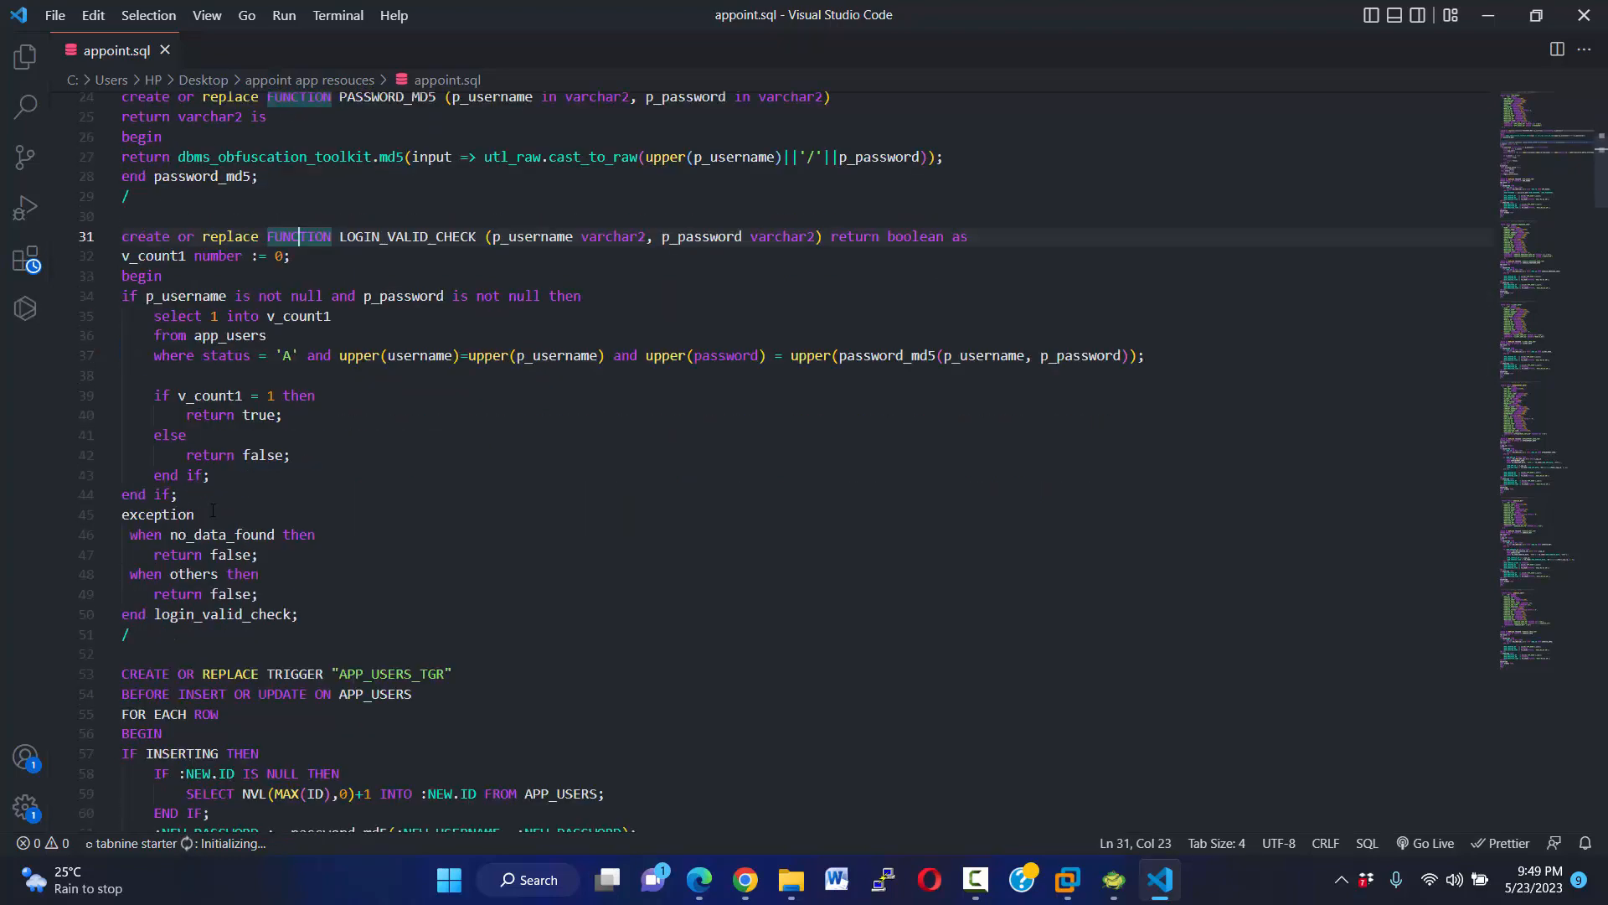
scroll("down", 3)
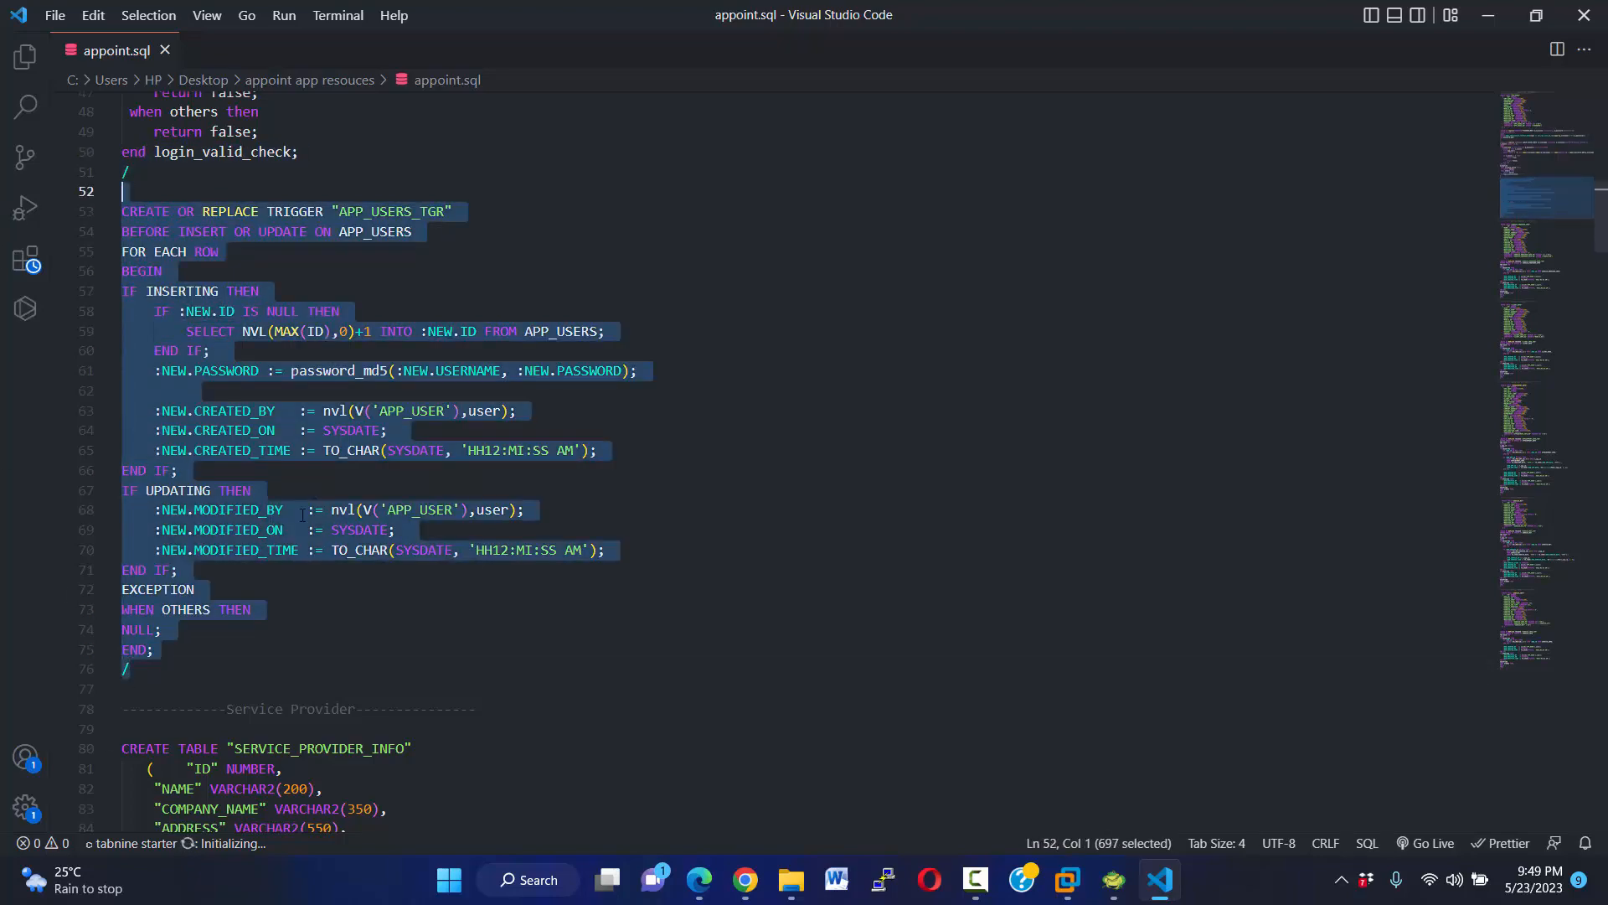
scroll("down", 3)
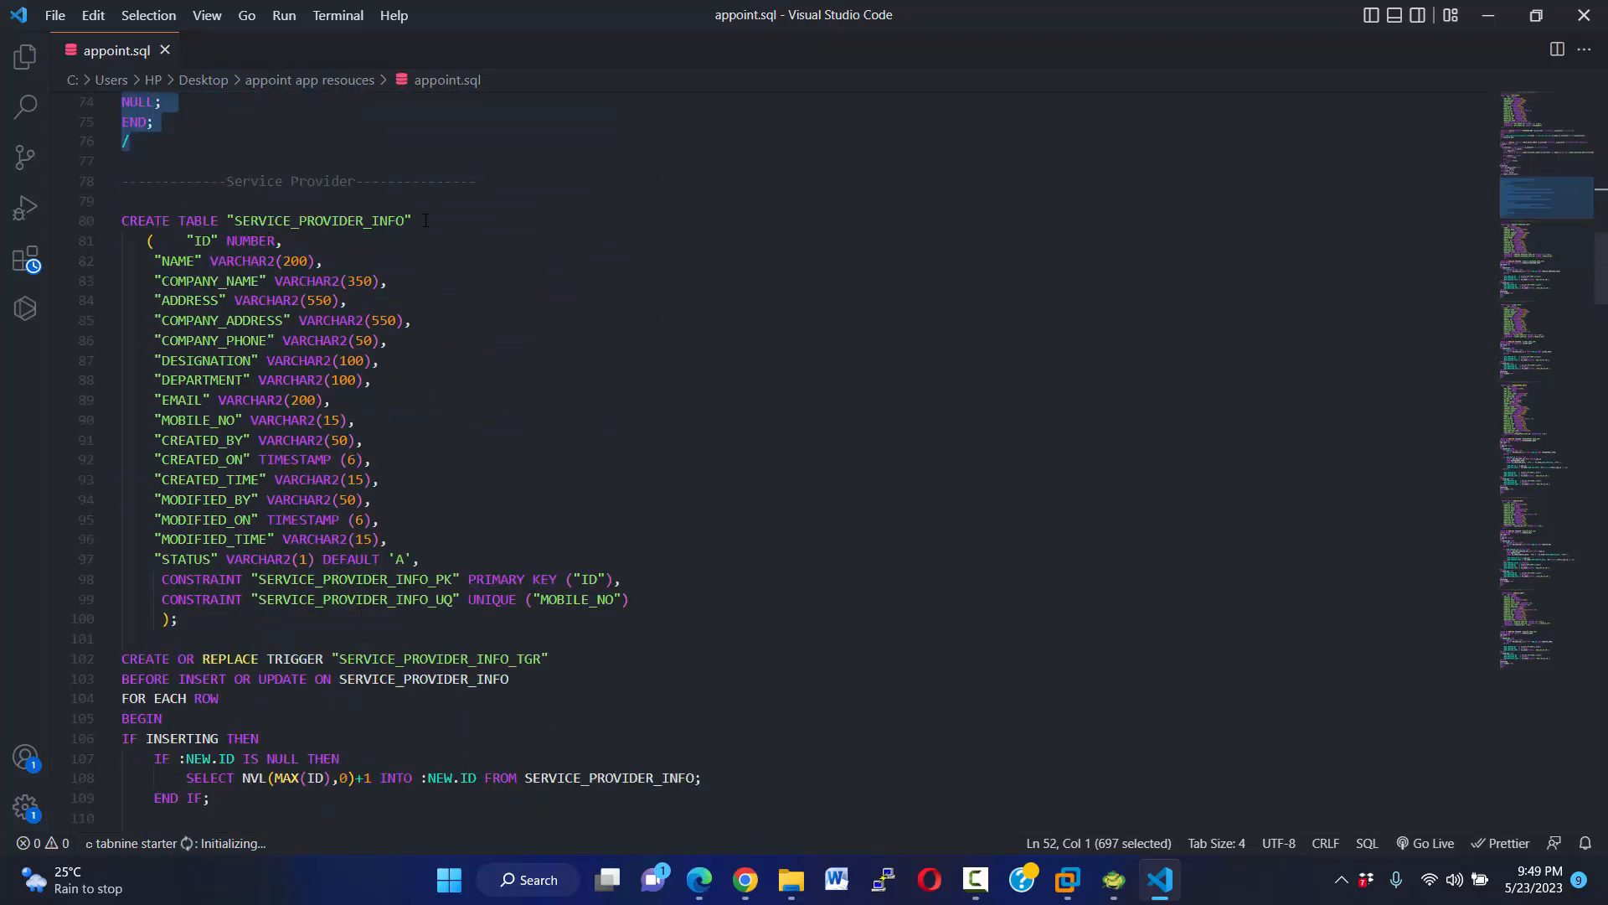
scroll("down", 3)
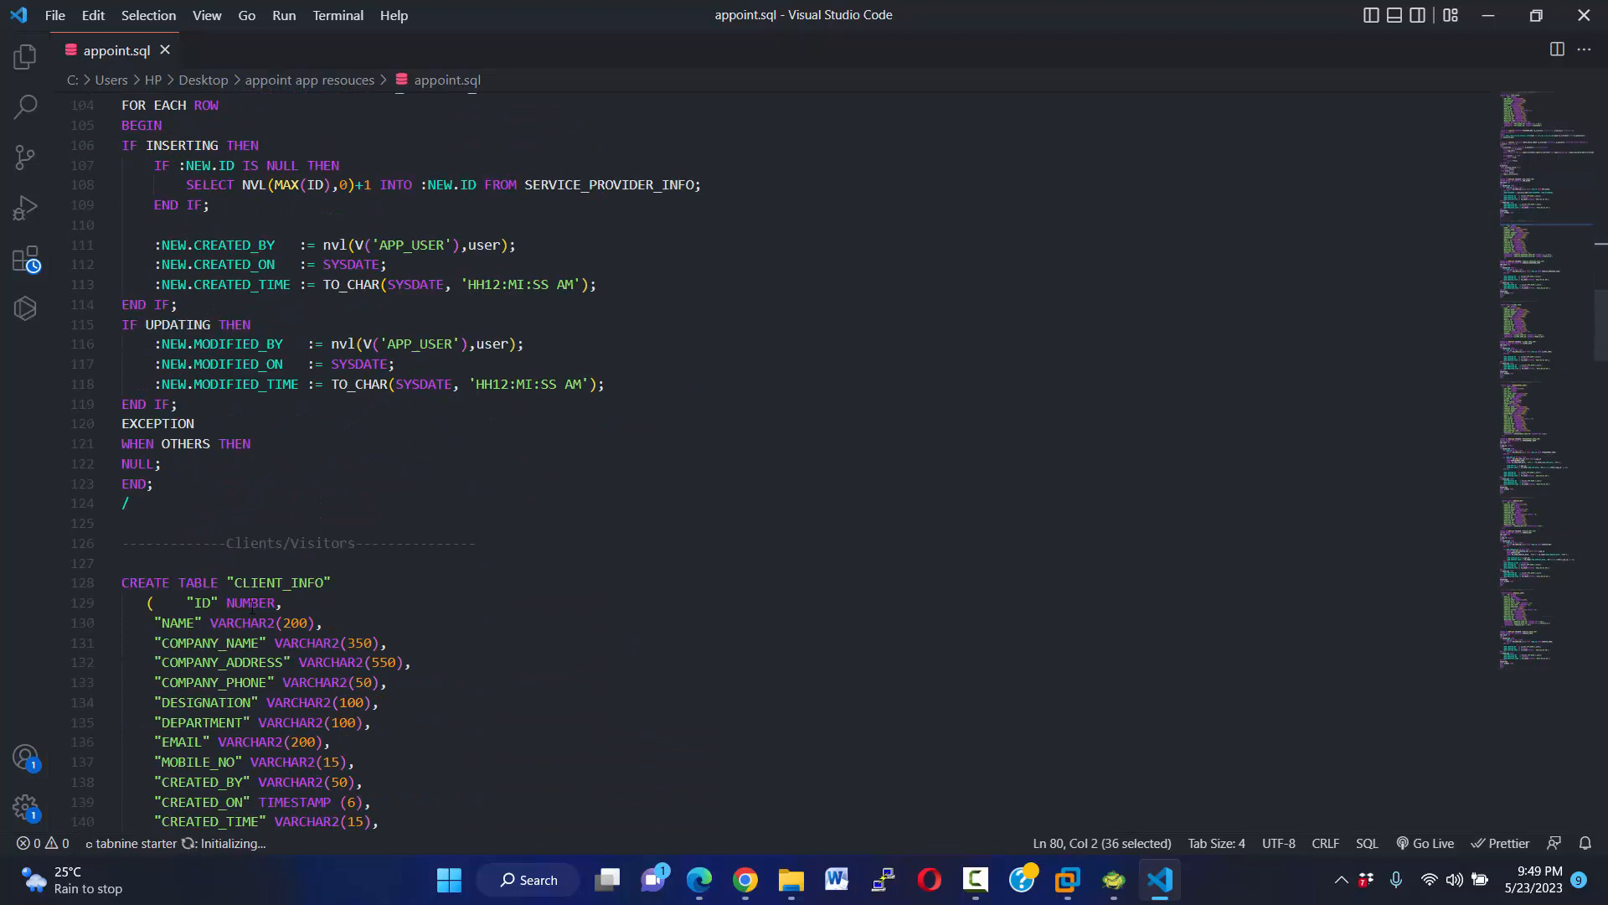
scroll("down", 3)
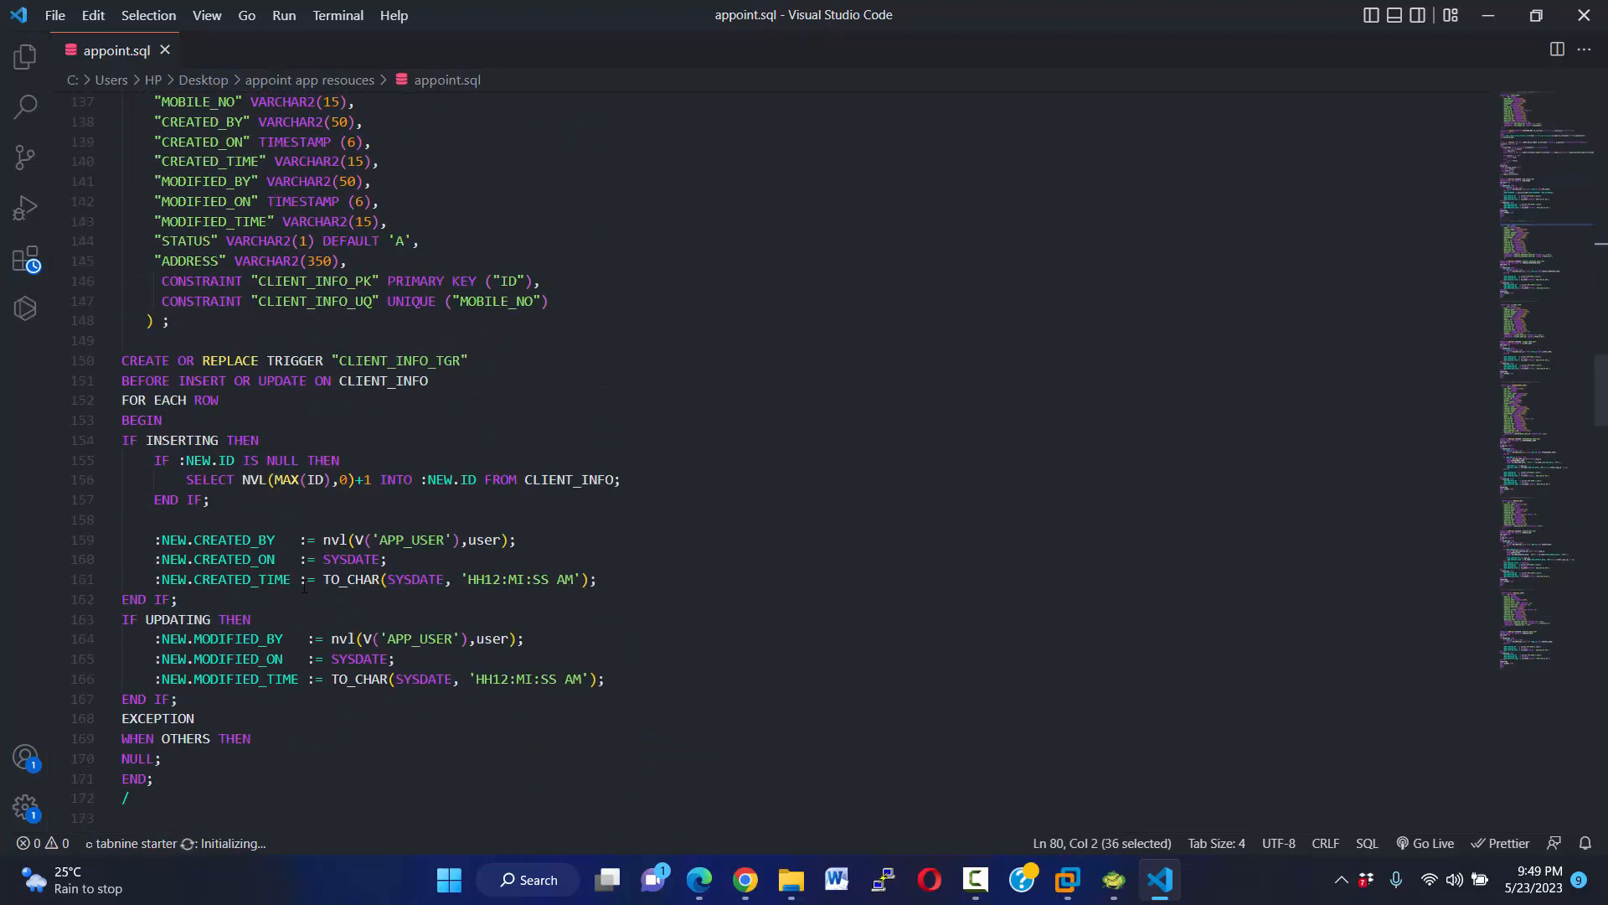
scroll("down", 3)
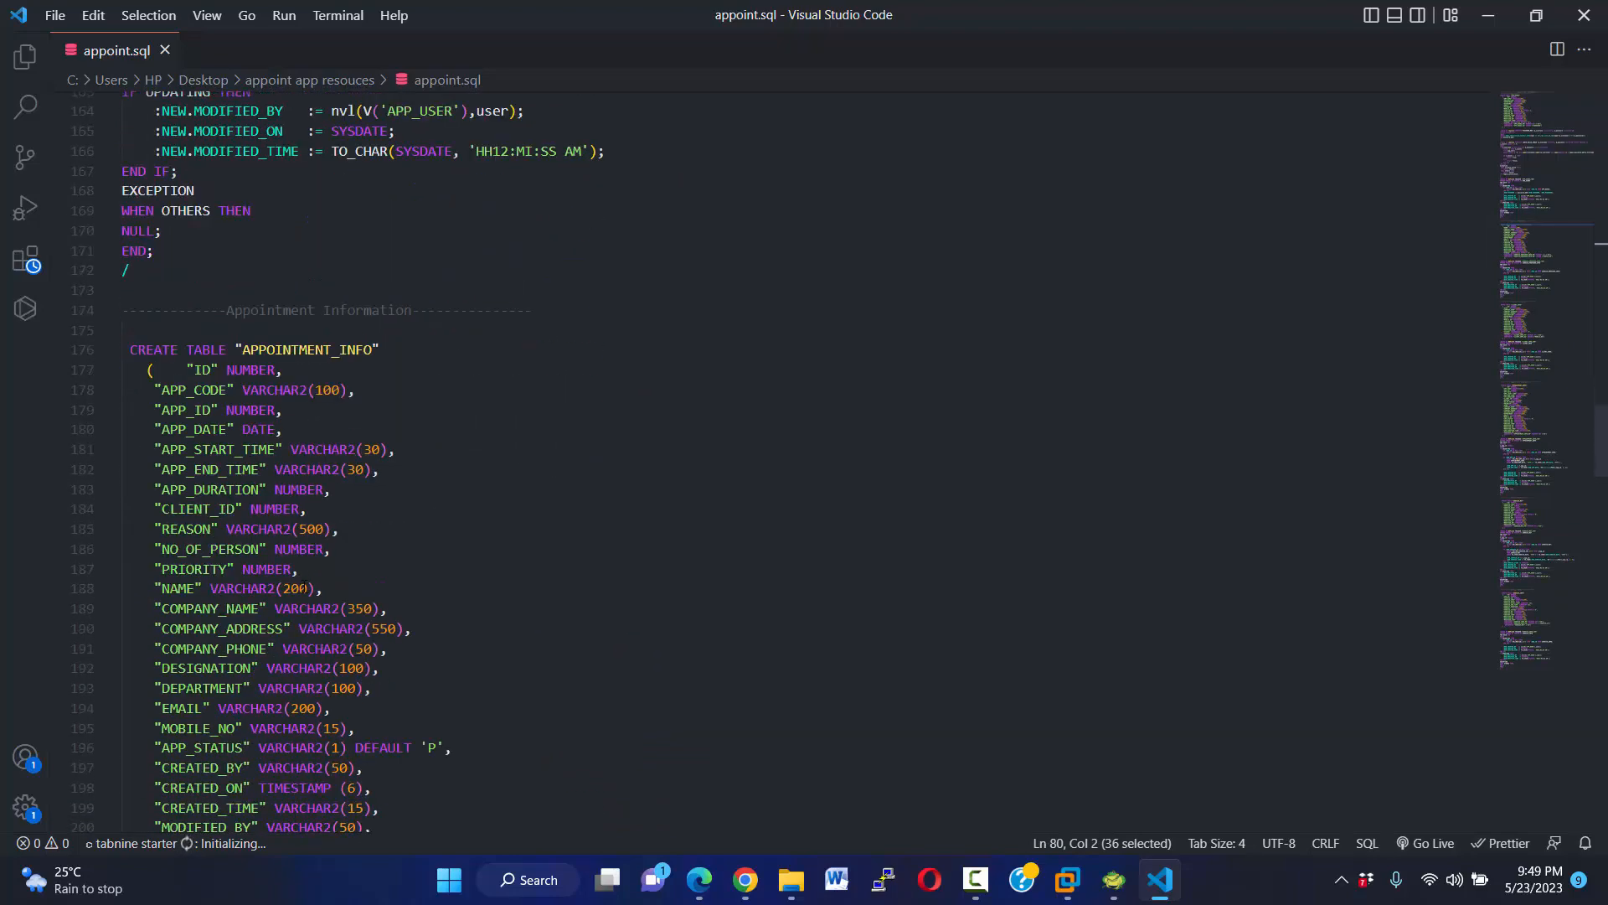
scroll("down", 3)
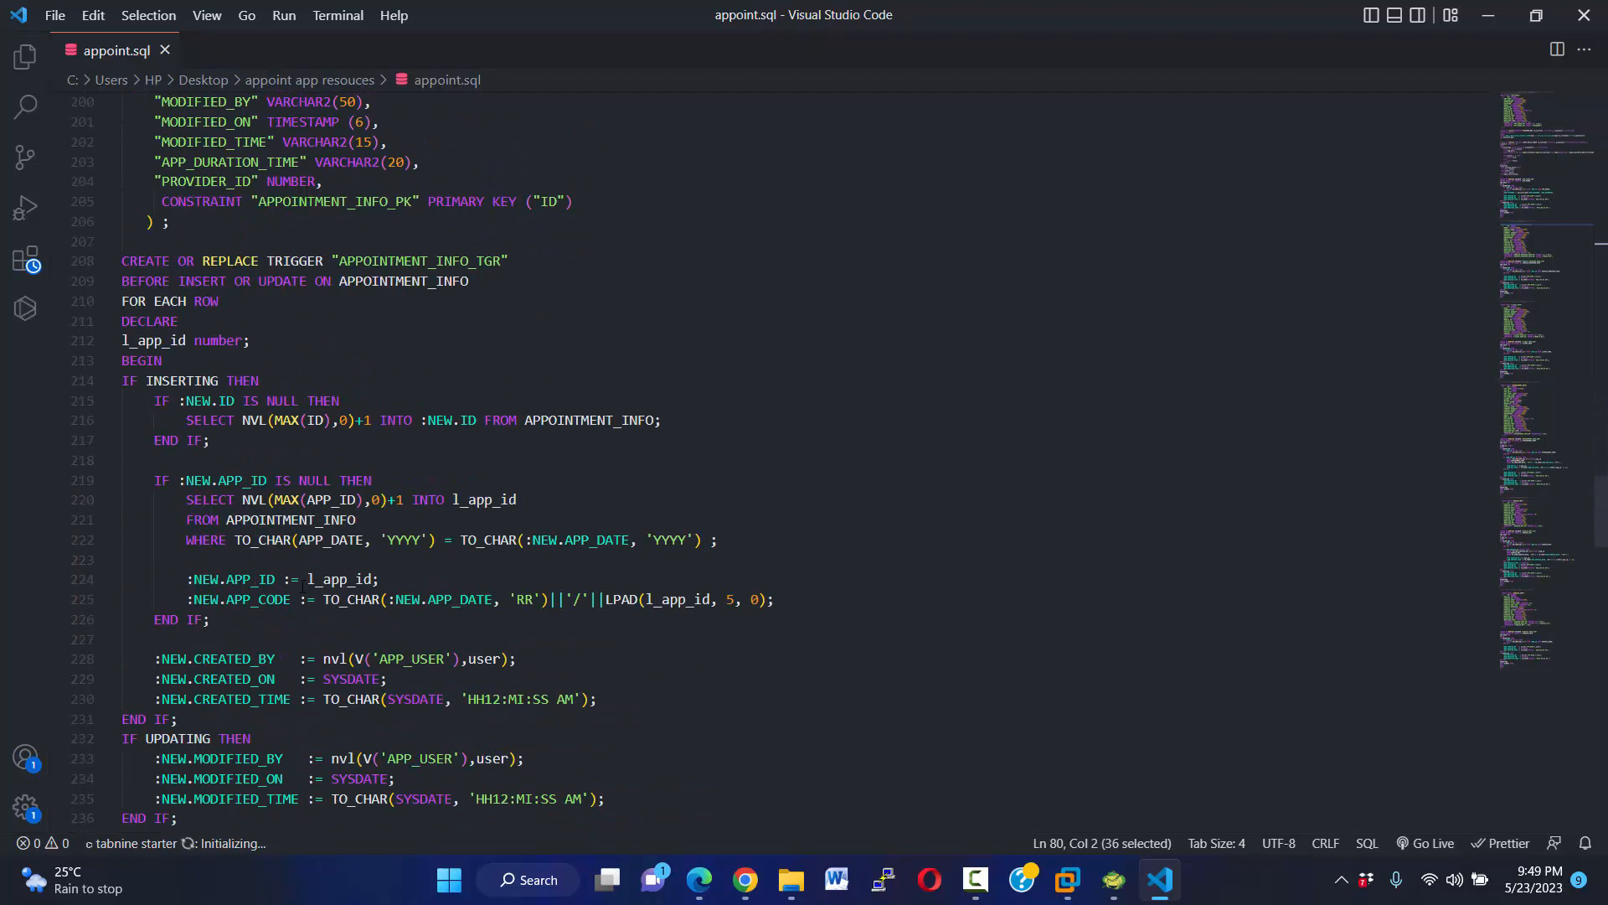
scroll("down", 3)
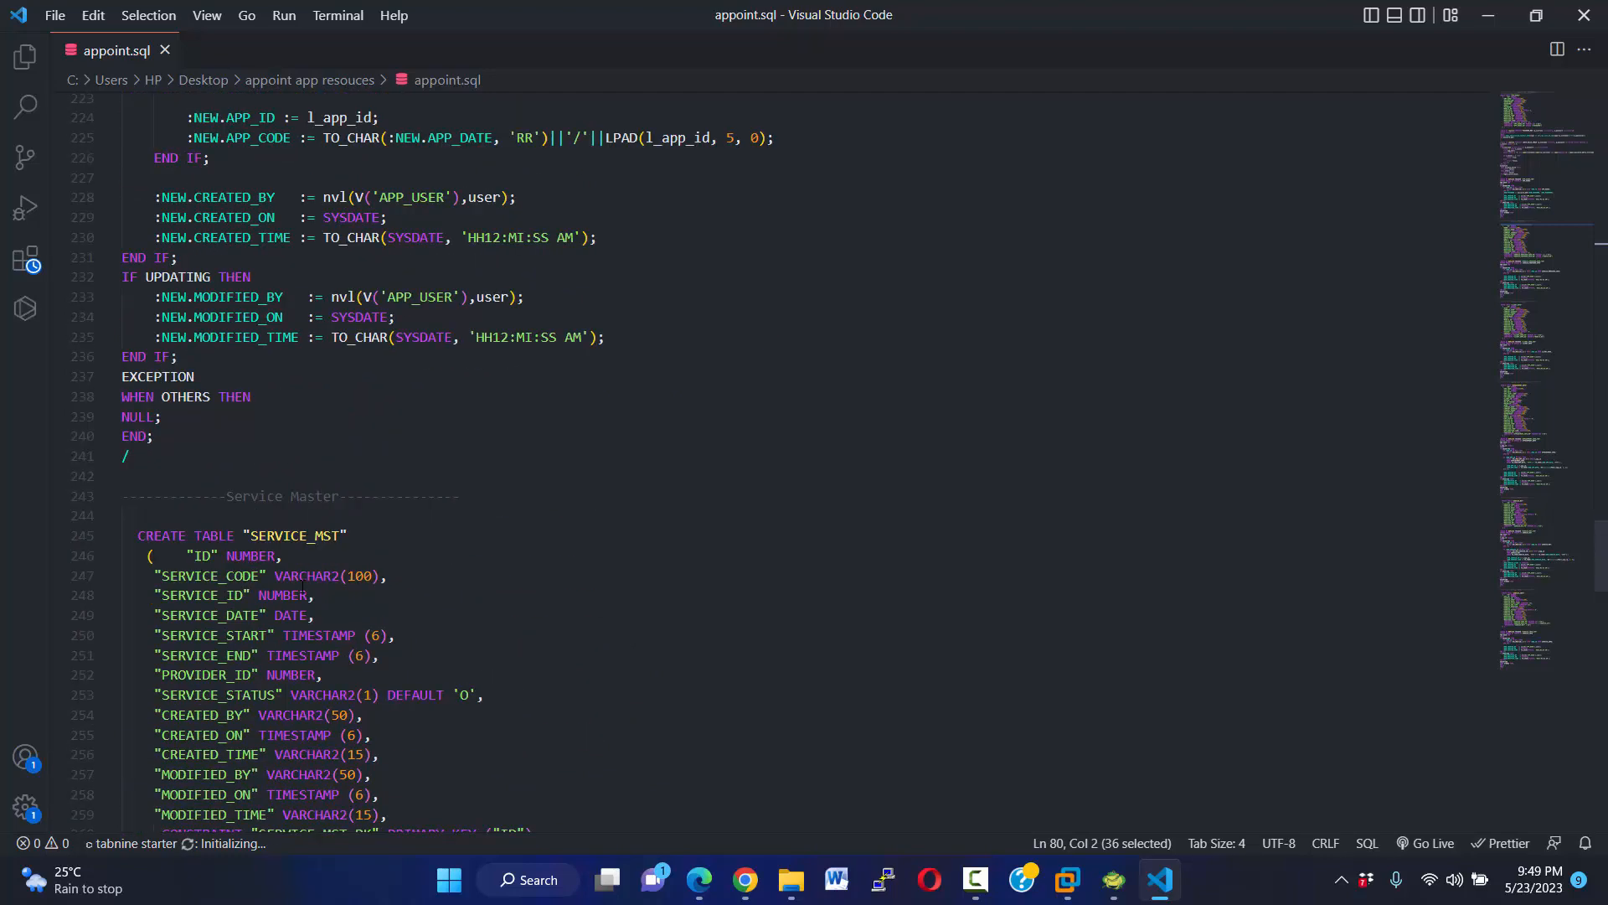
scroll("down", 3)
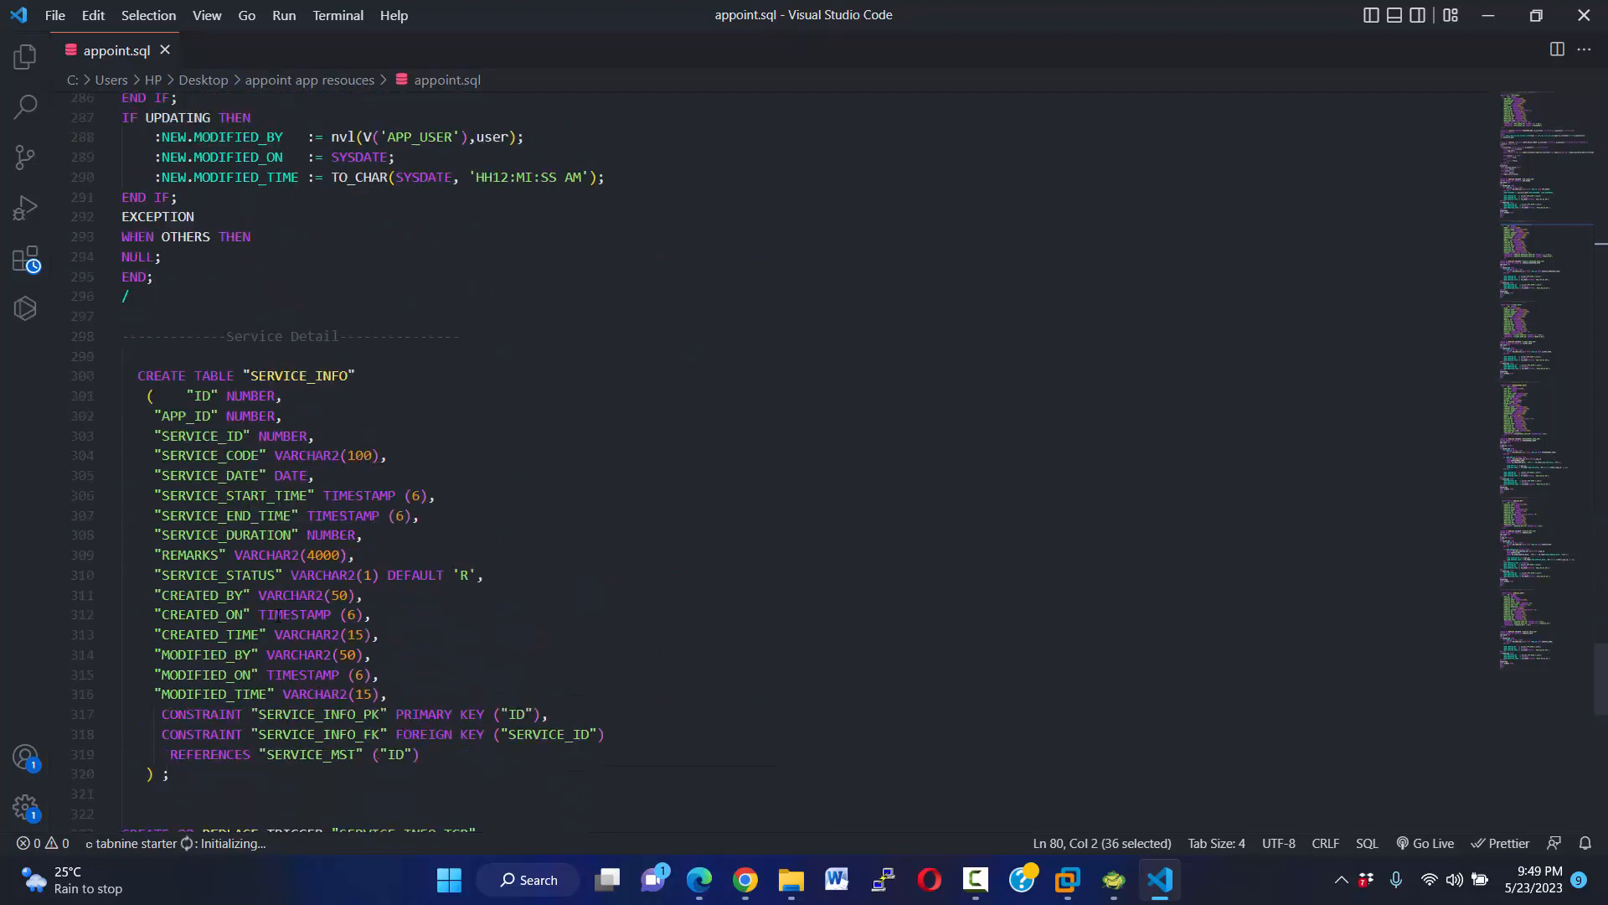
scroll("down", 3)
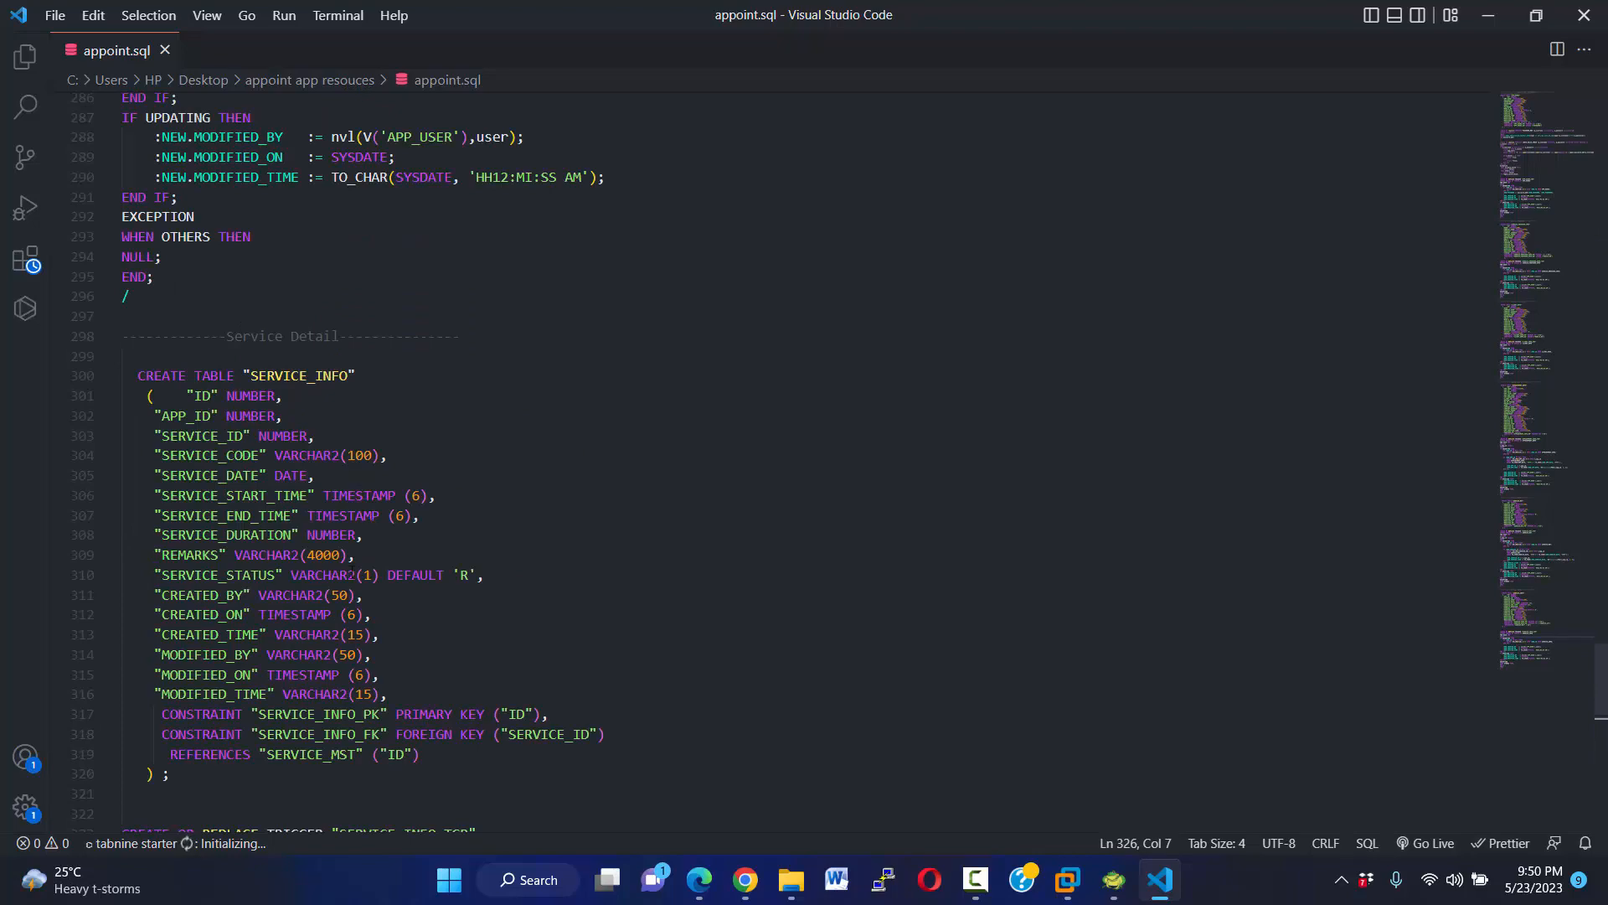
scroll("down", 3)
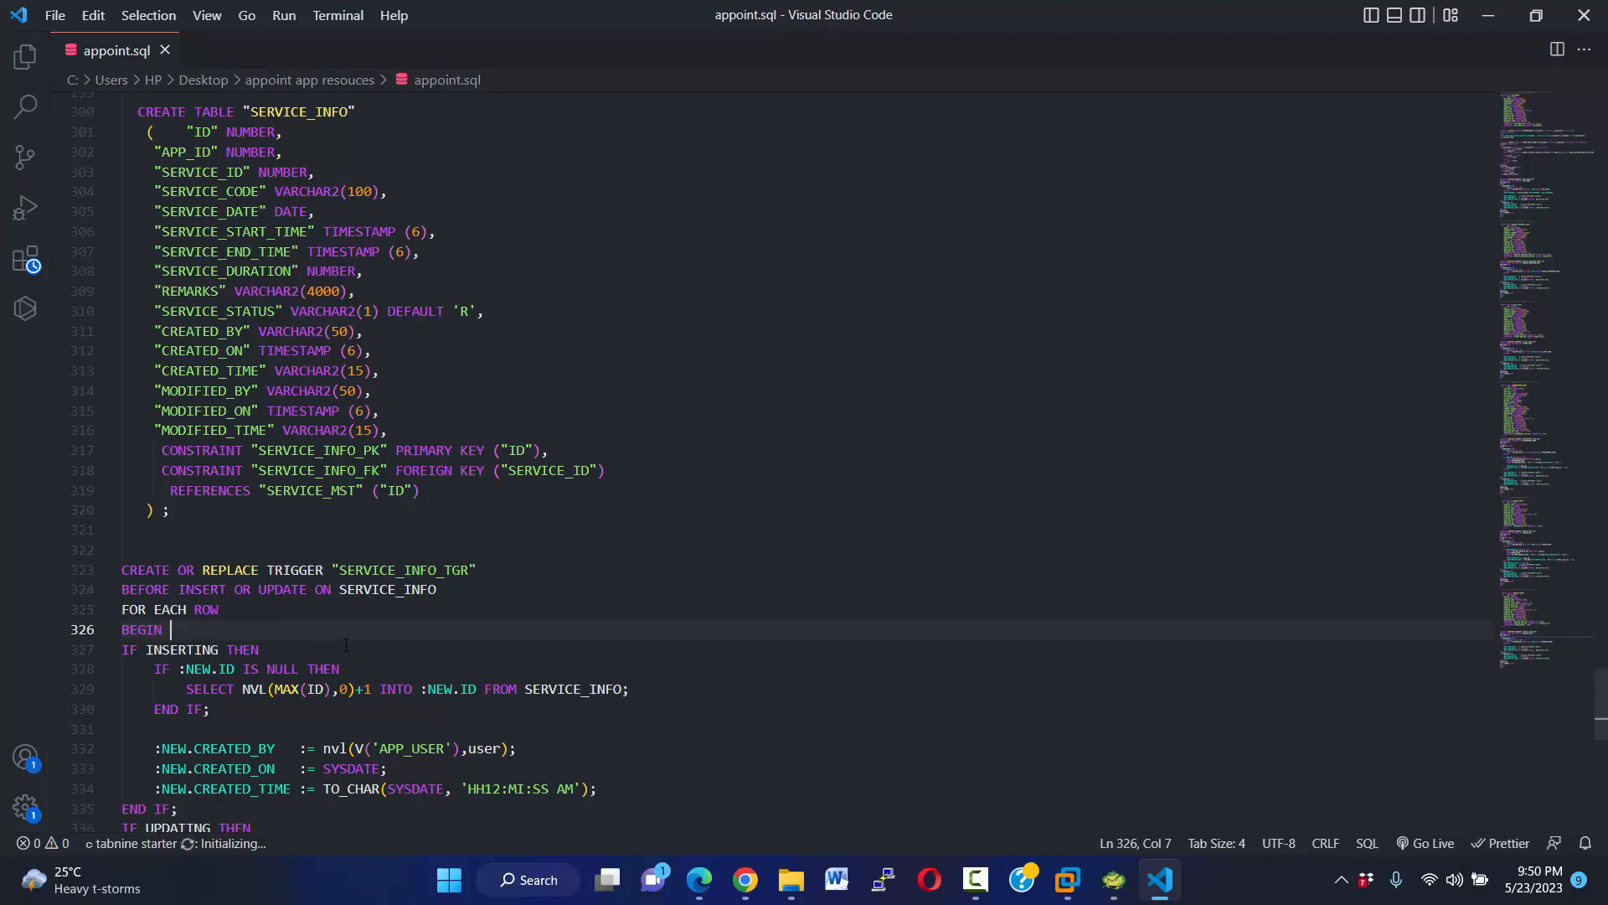
scroll("down", 3)
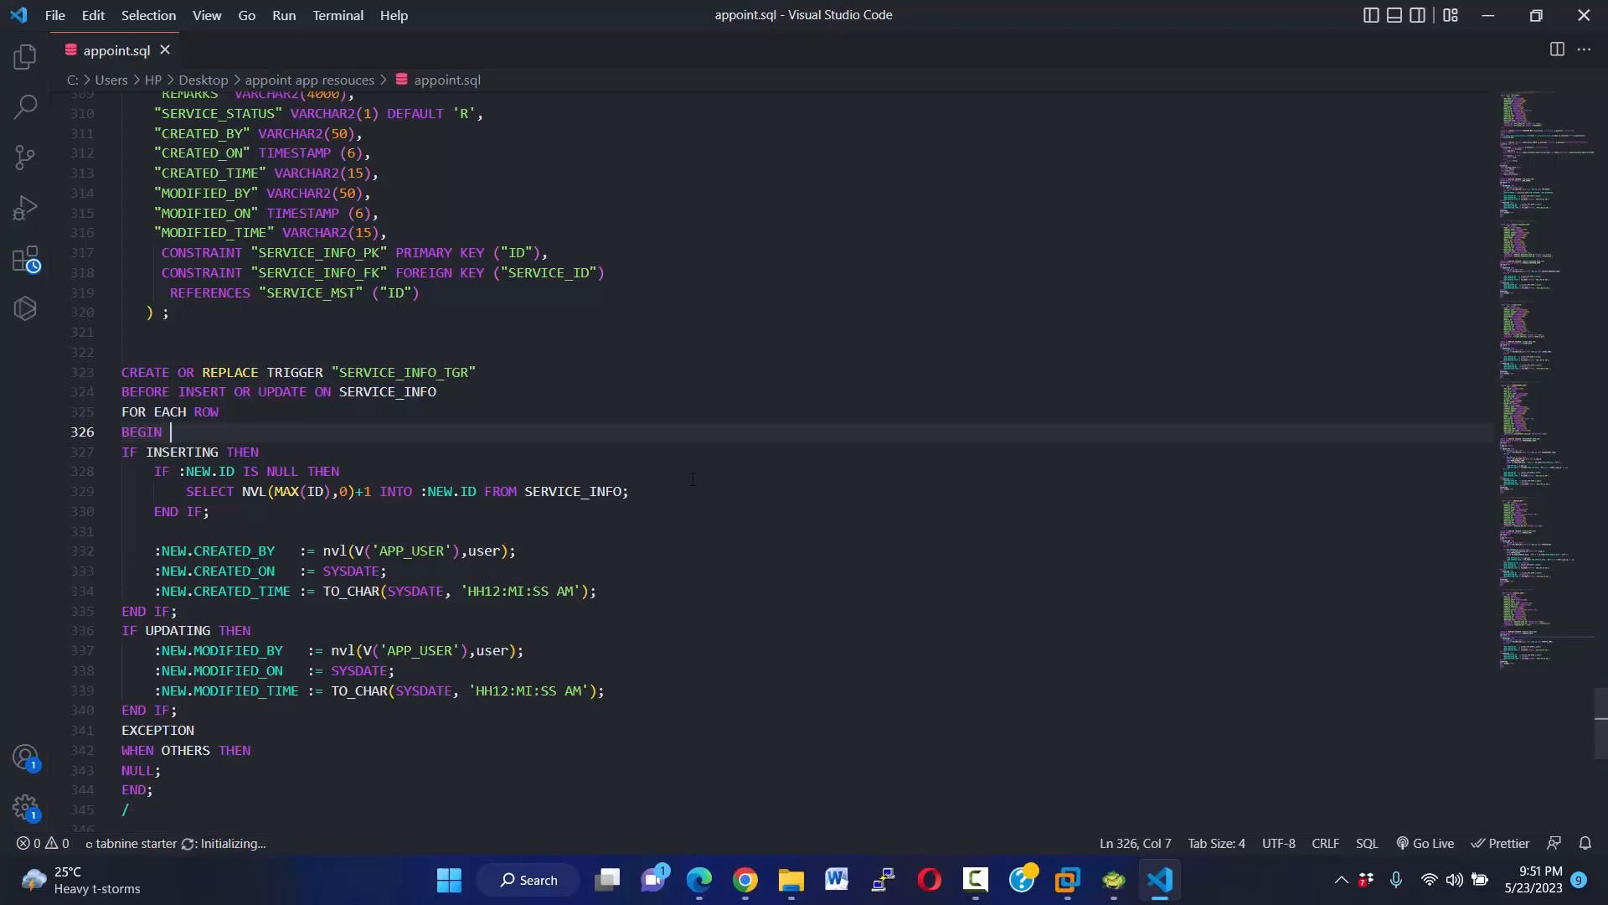
scroll("up", 3)
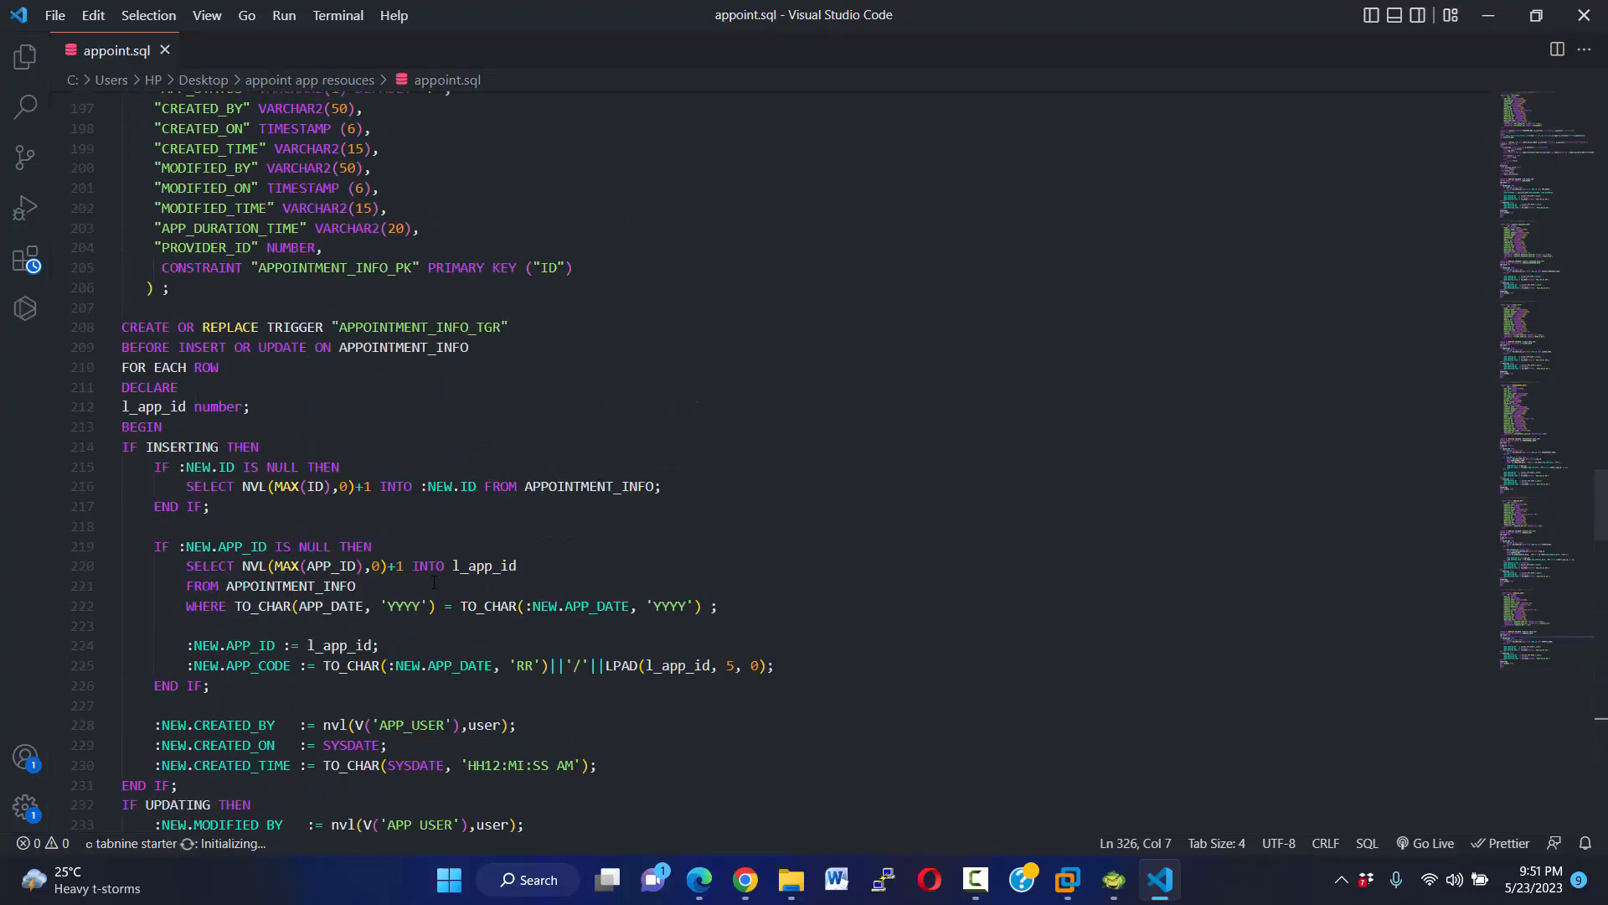
mouse_move(434, 581)
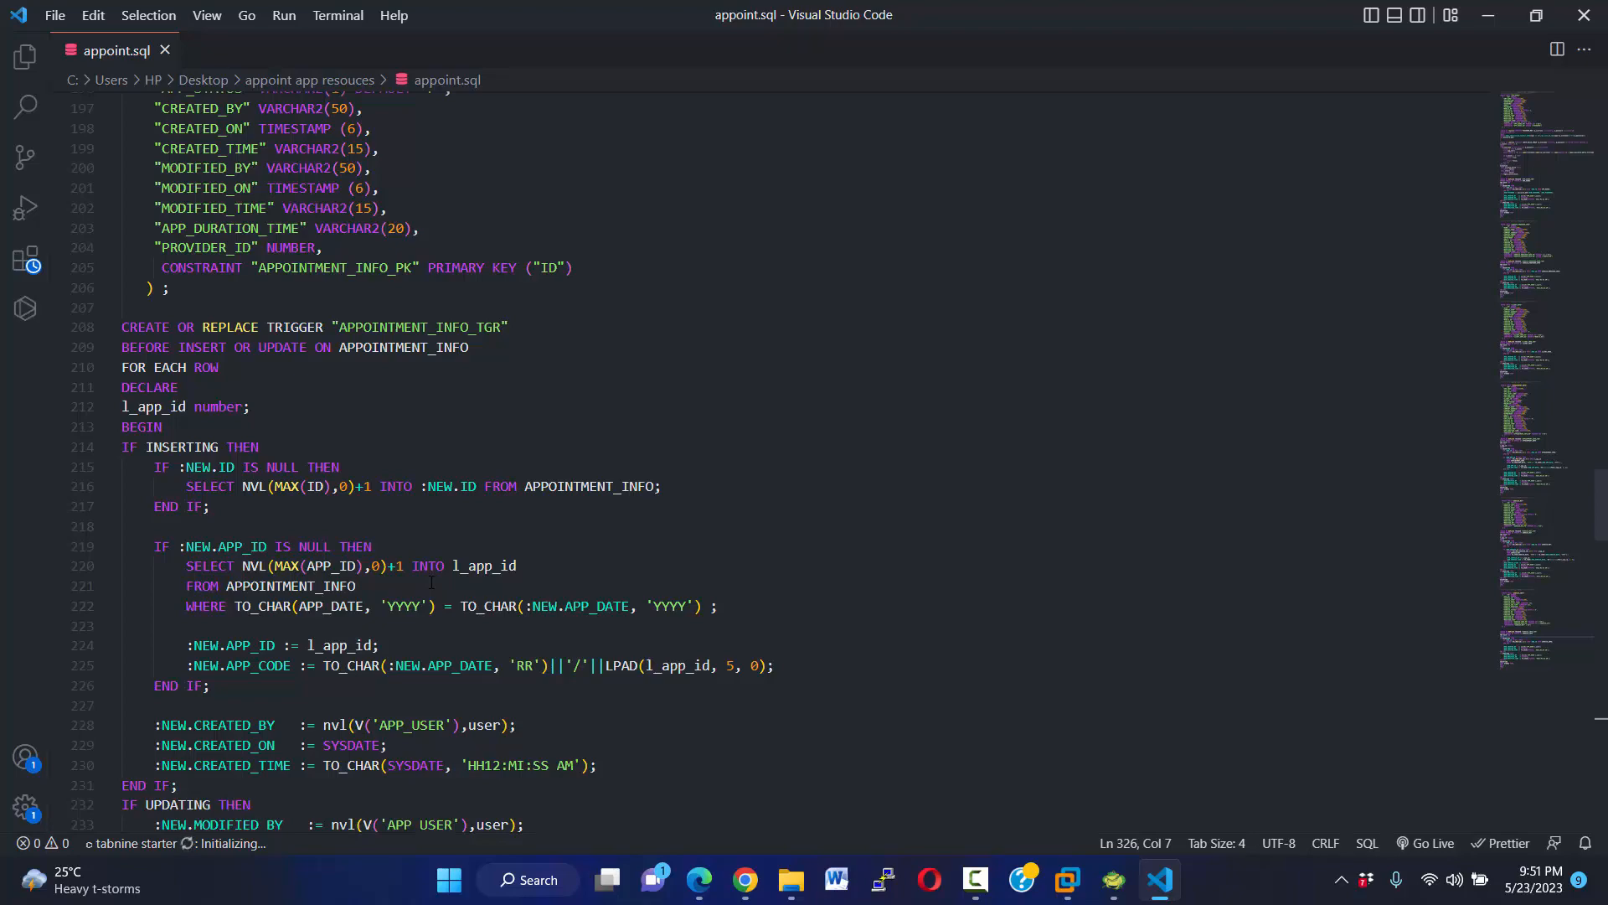
scroll("up", 3)
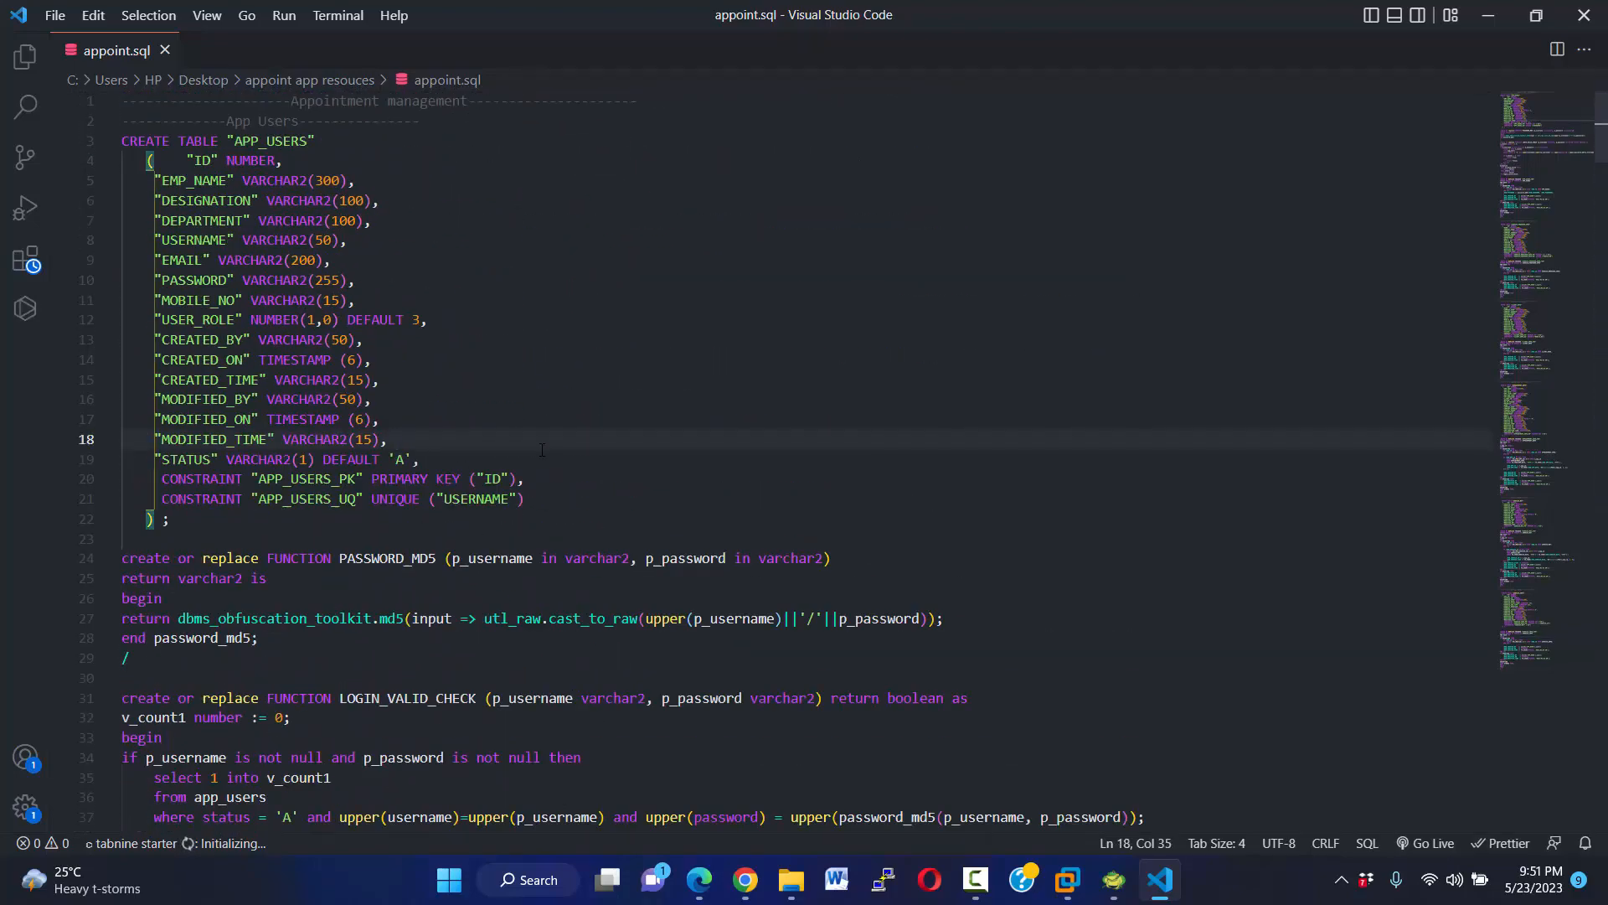
Step: Paste the full appoint.sql script into a Toad editor and execute it as a script against APPOINT_MS
key("ctrl+a")
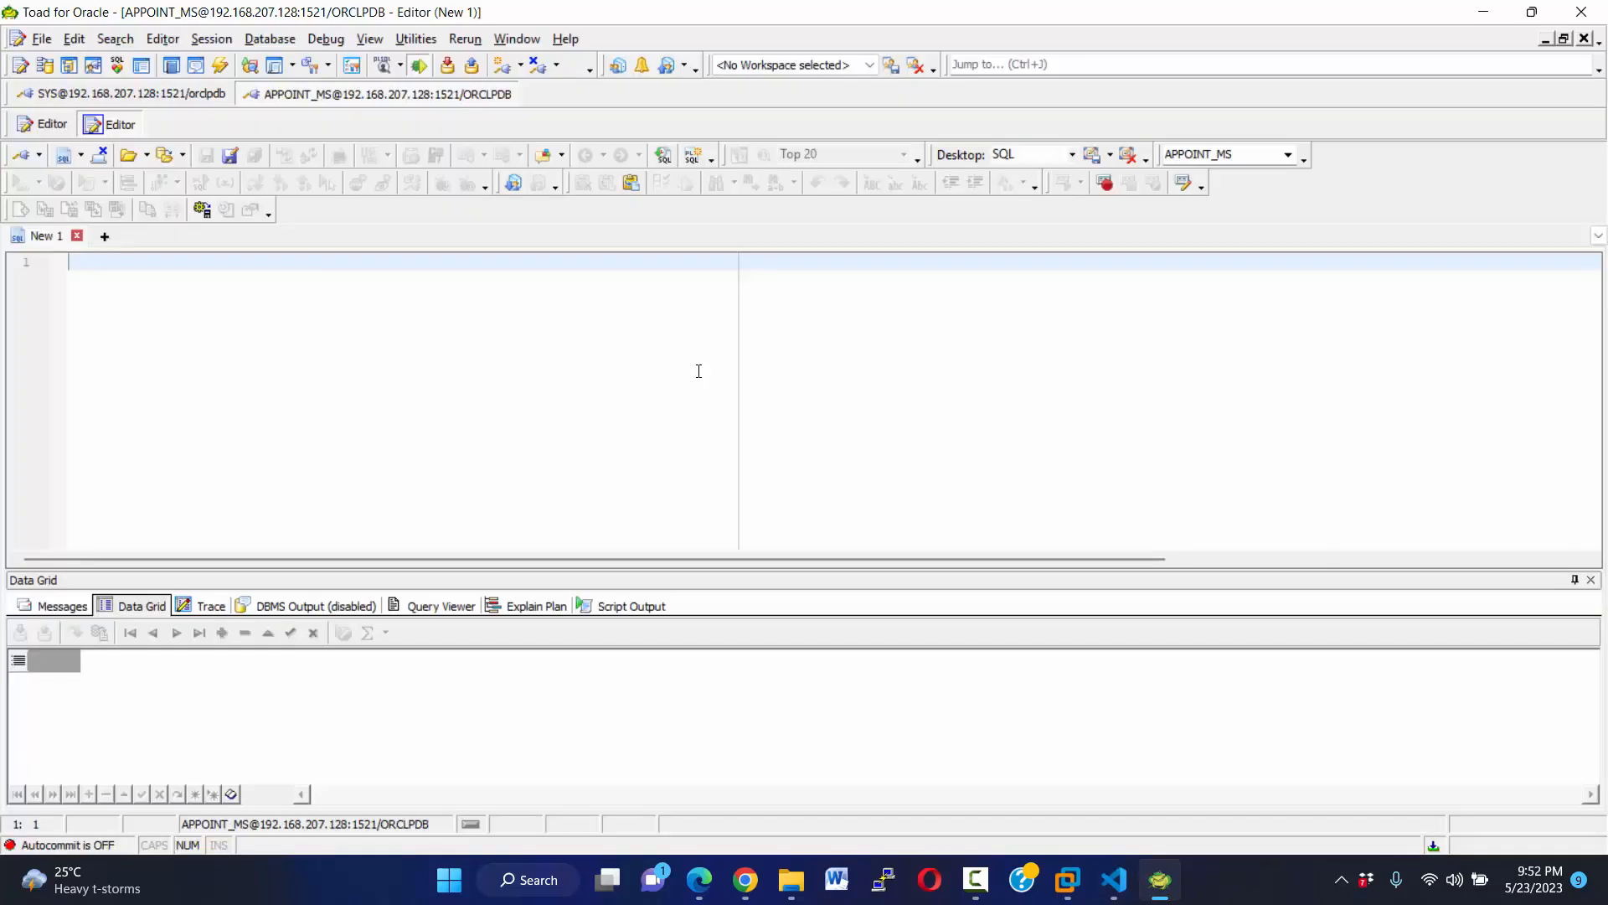
key("ctrl+v")
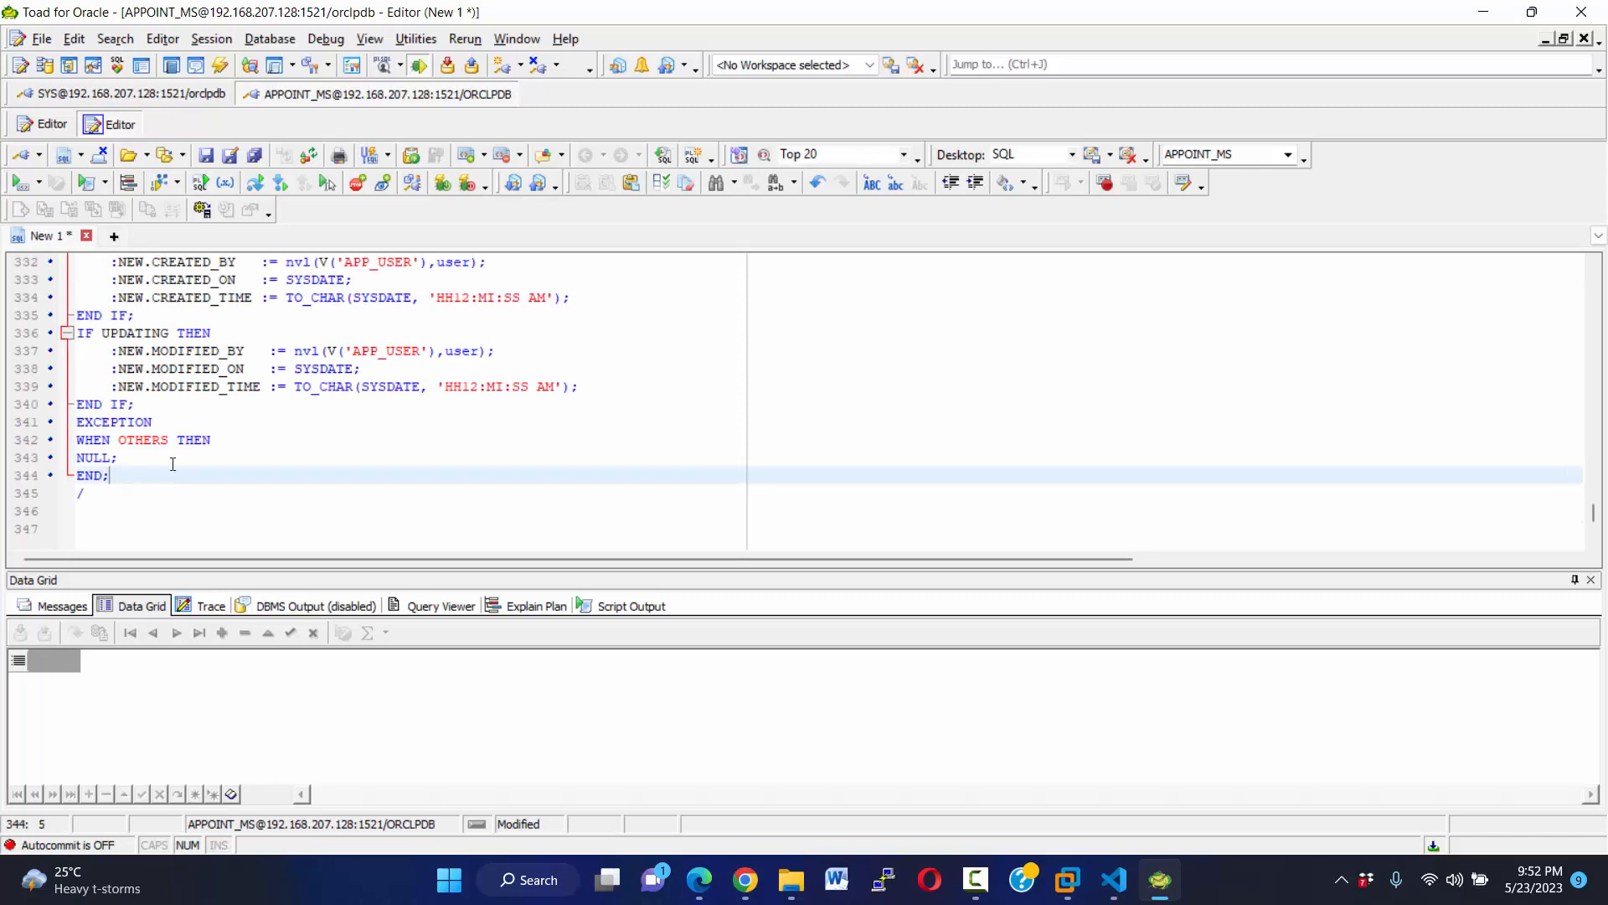
scroll("up", 3)
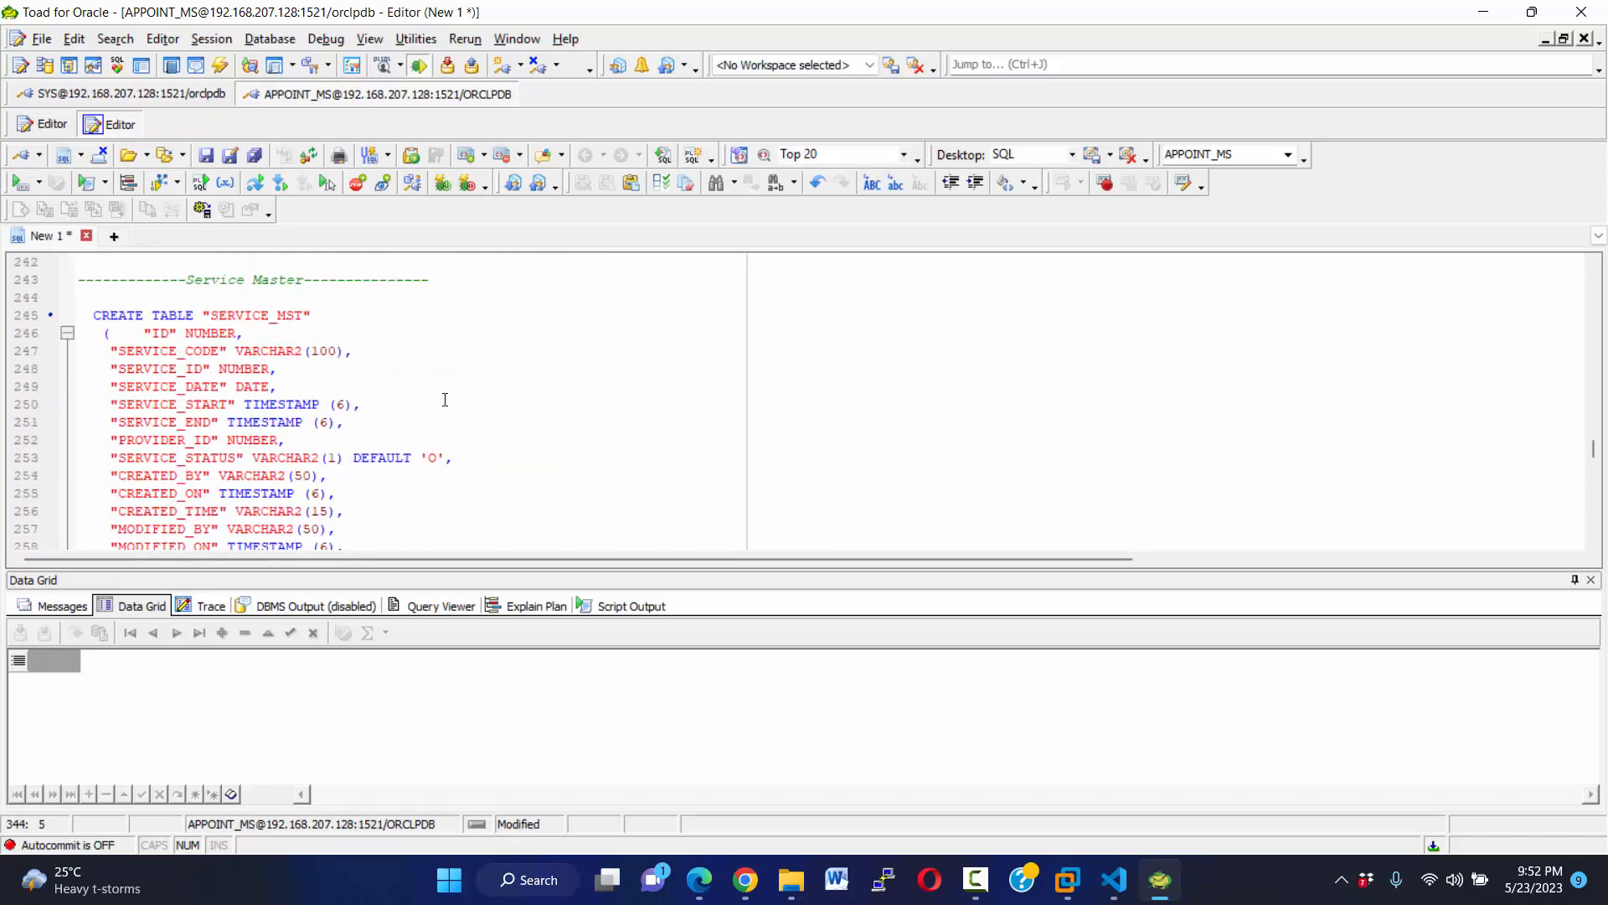
mouse_move(85, 182)
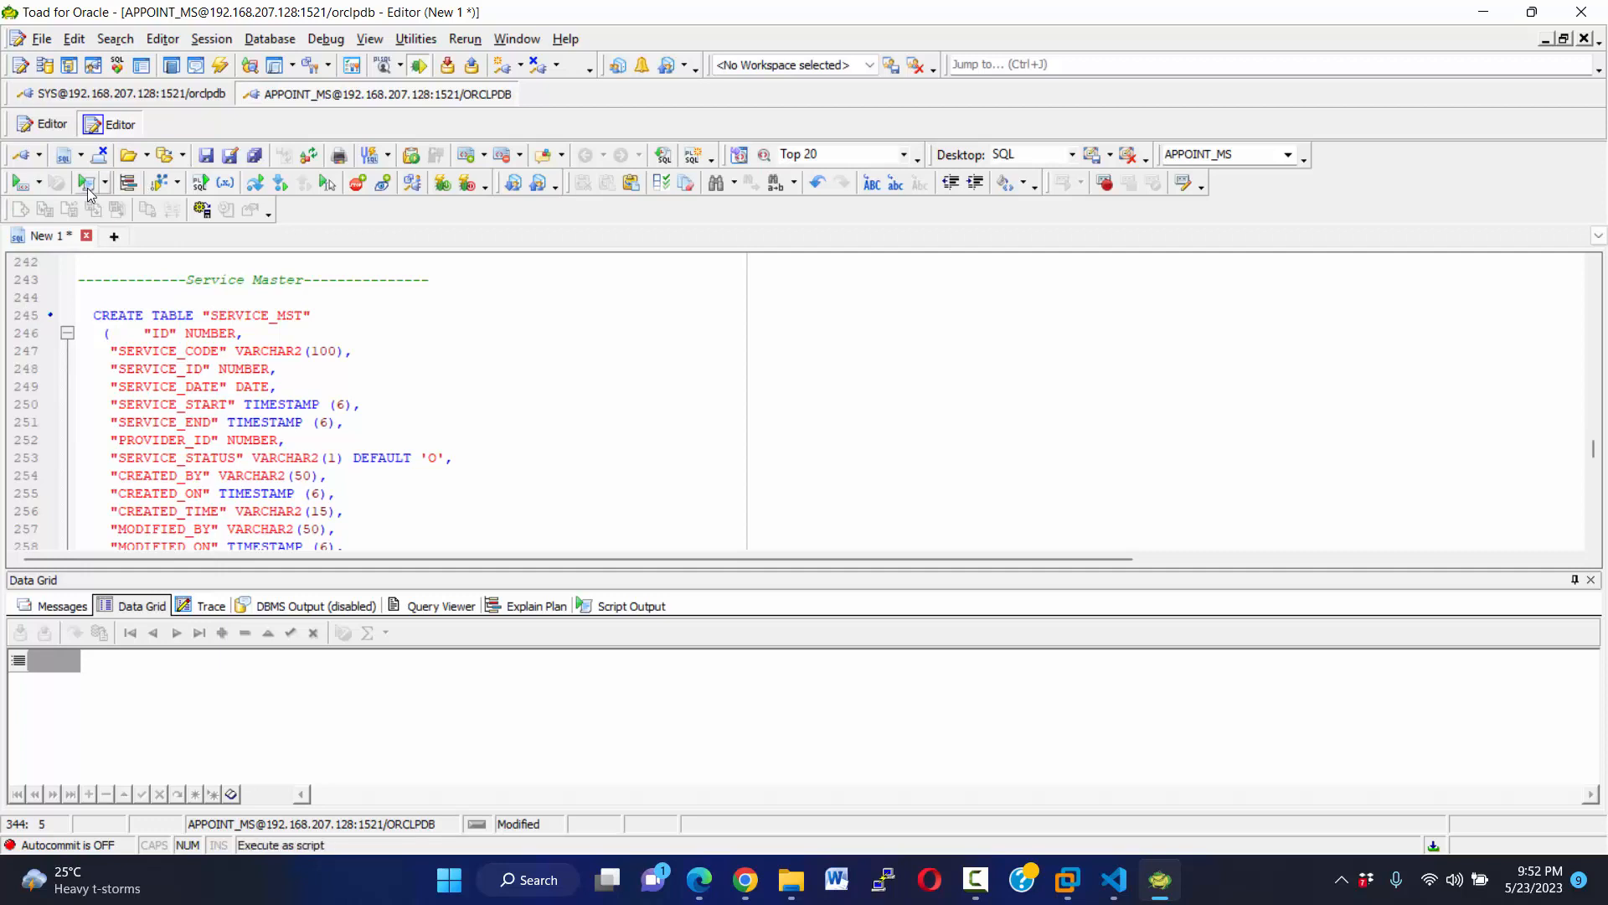
mouse_move(88, 182)
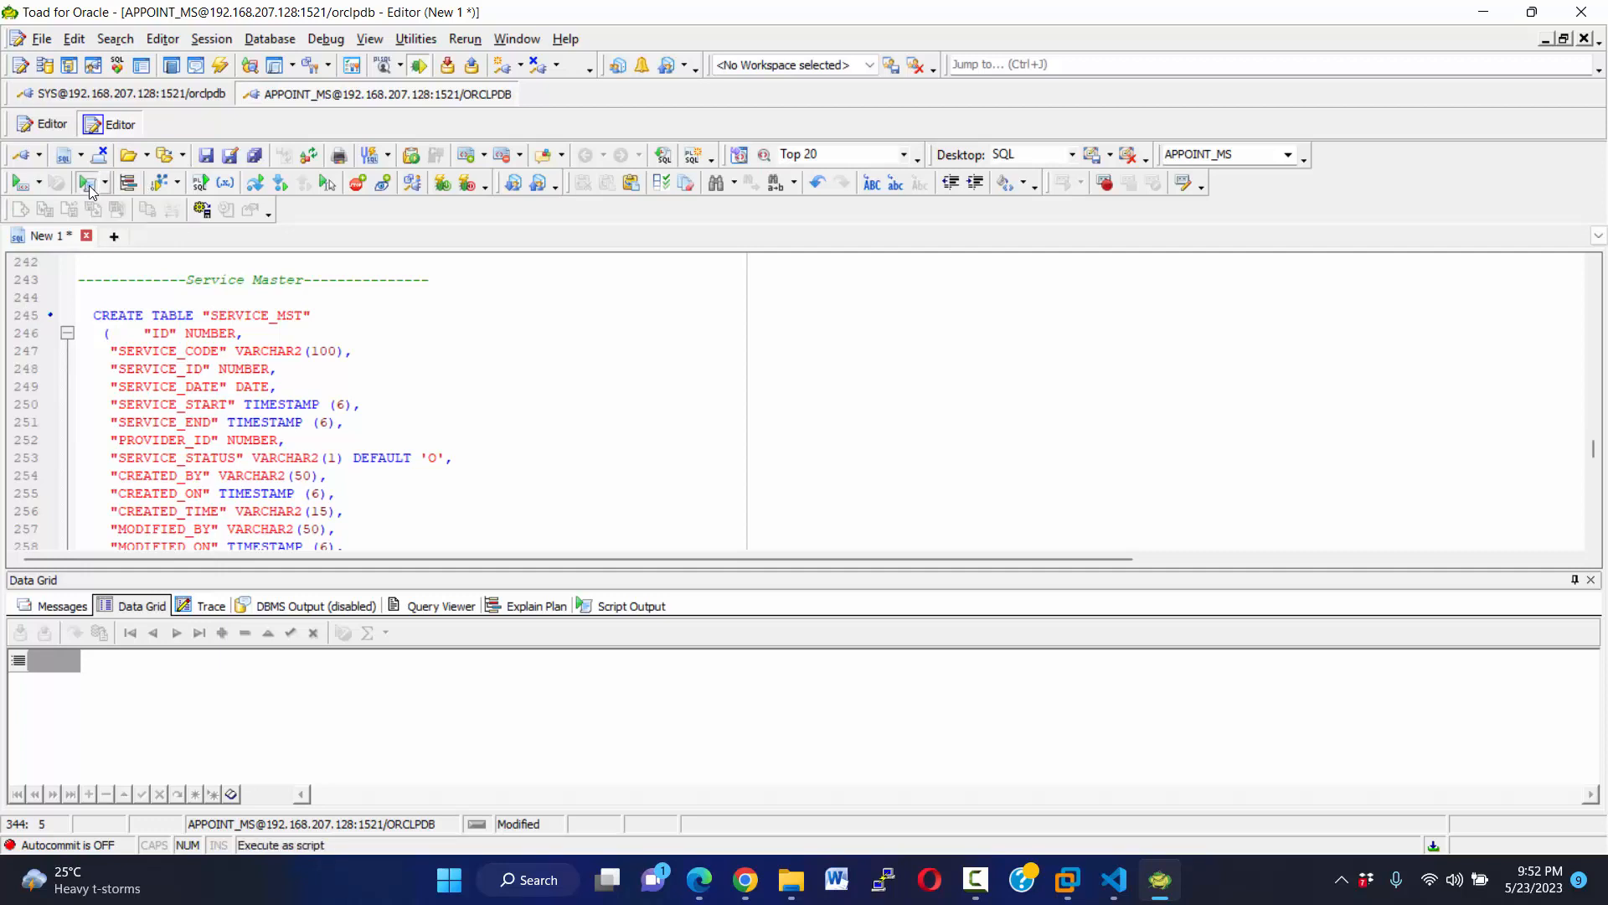
left_click(91, 182)
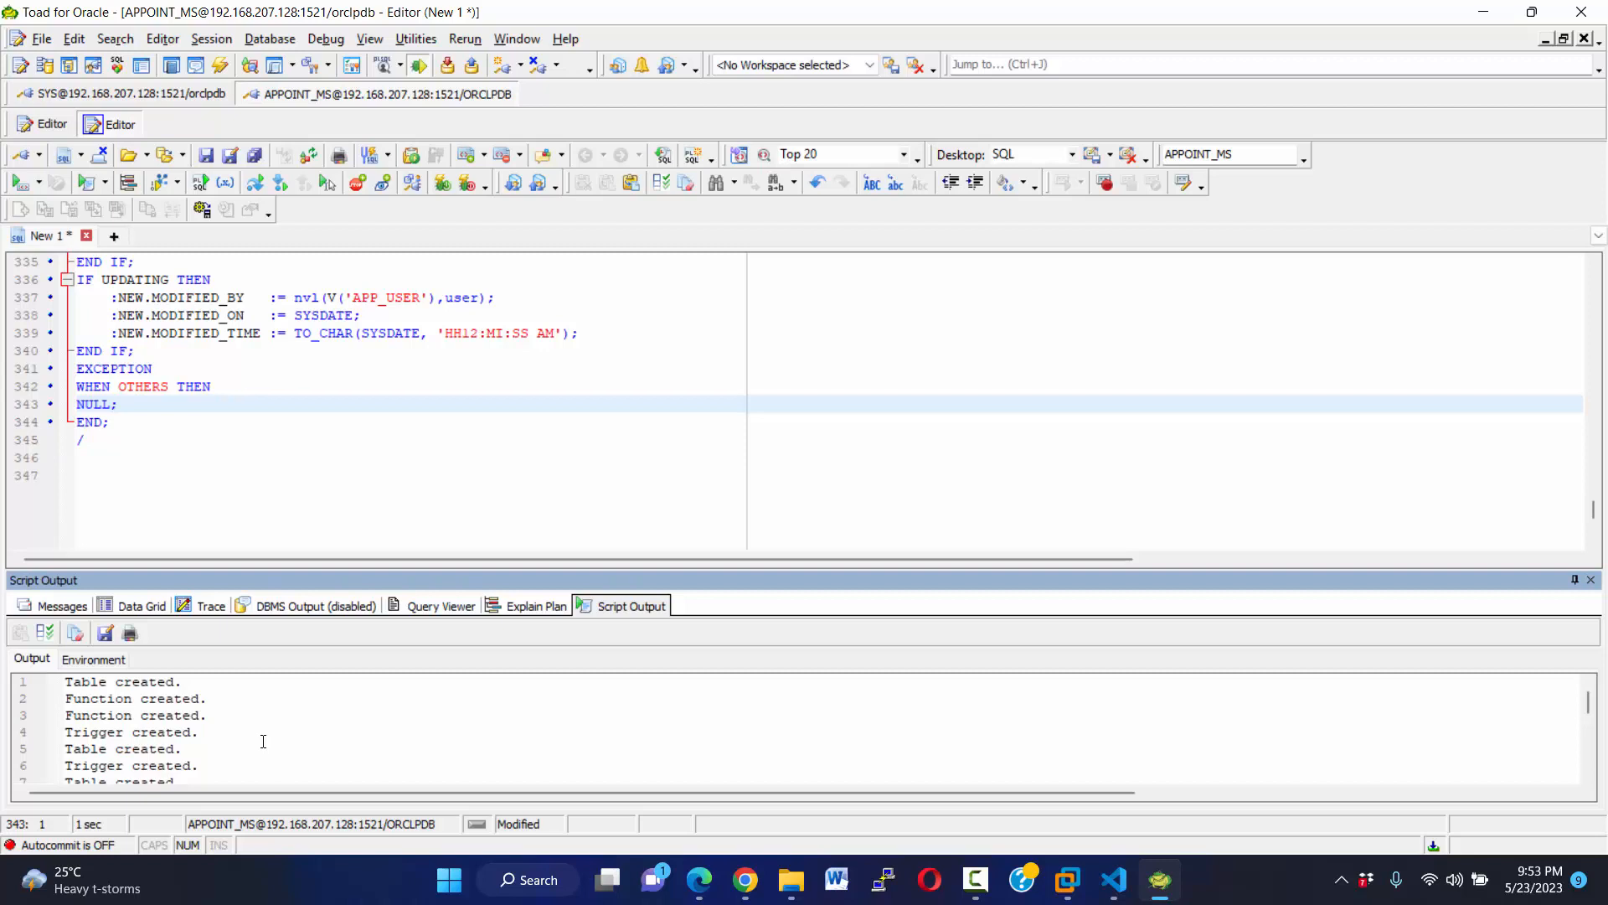
mouse_move(757, 841)
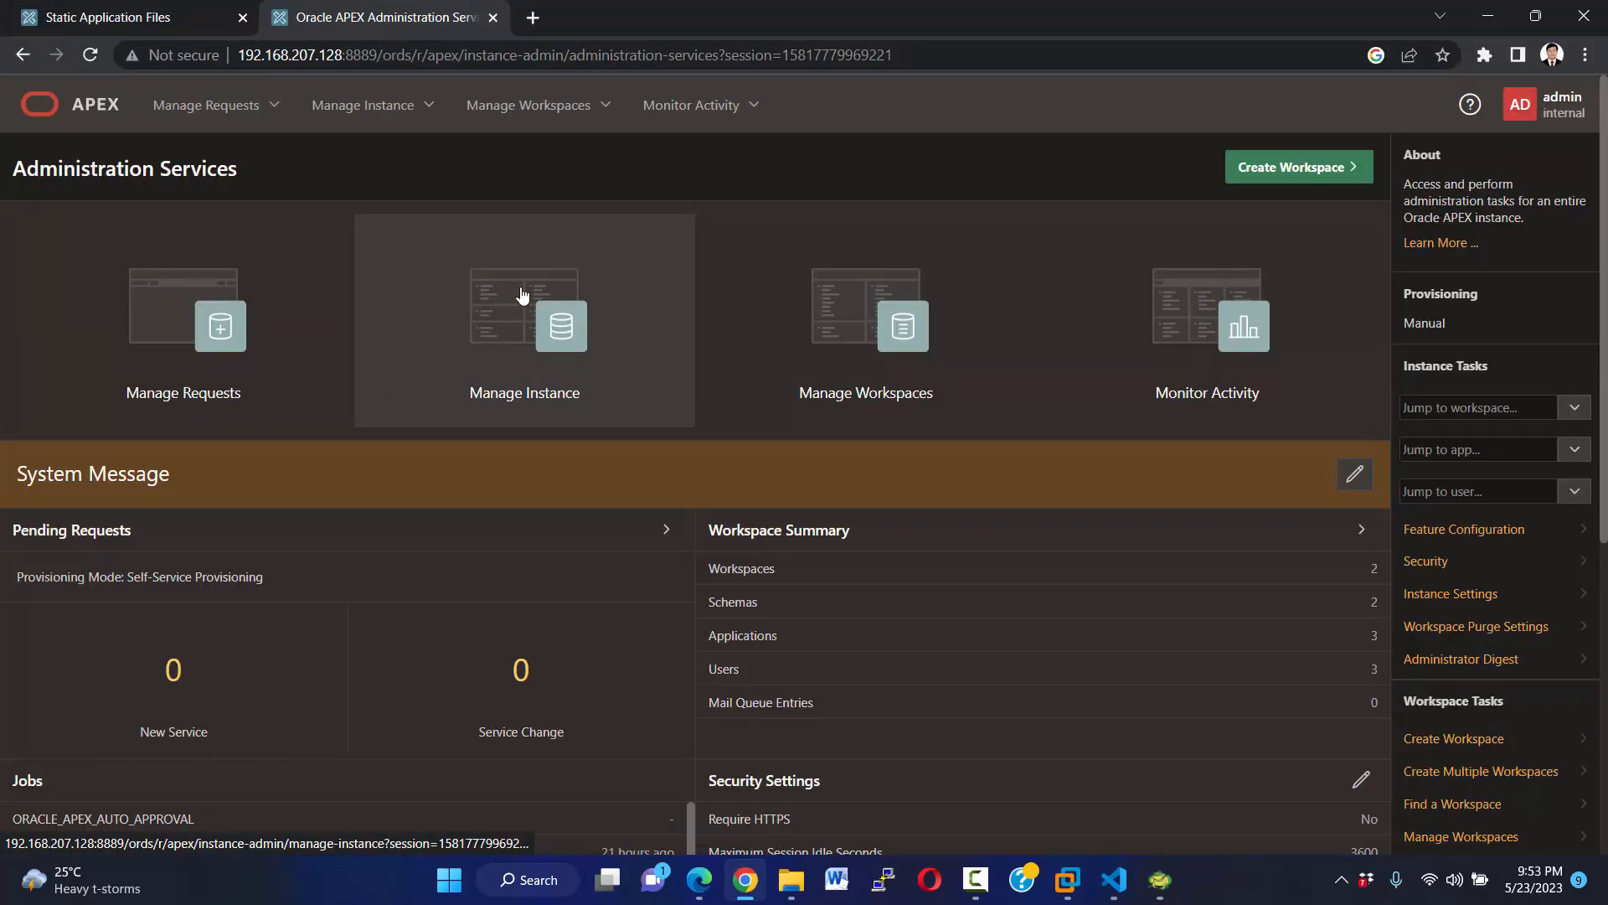
mouse_move(907, 191)
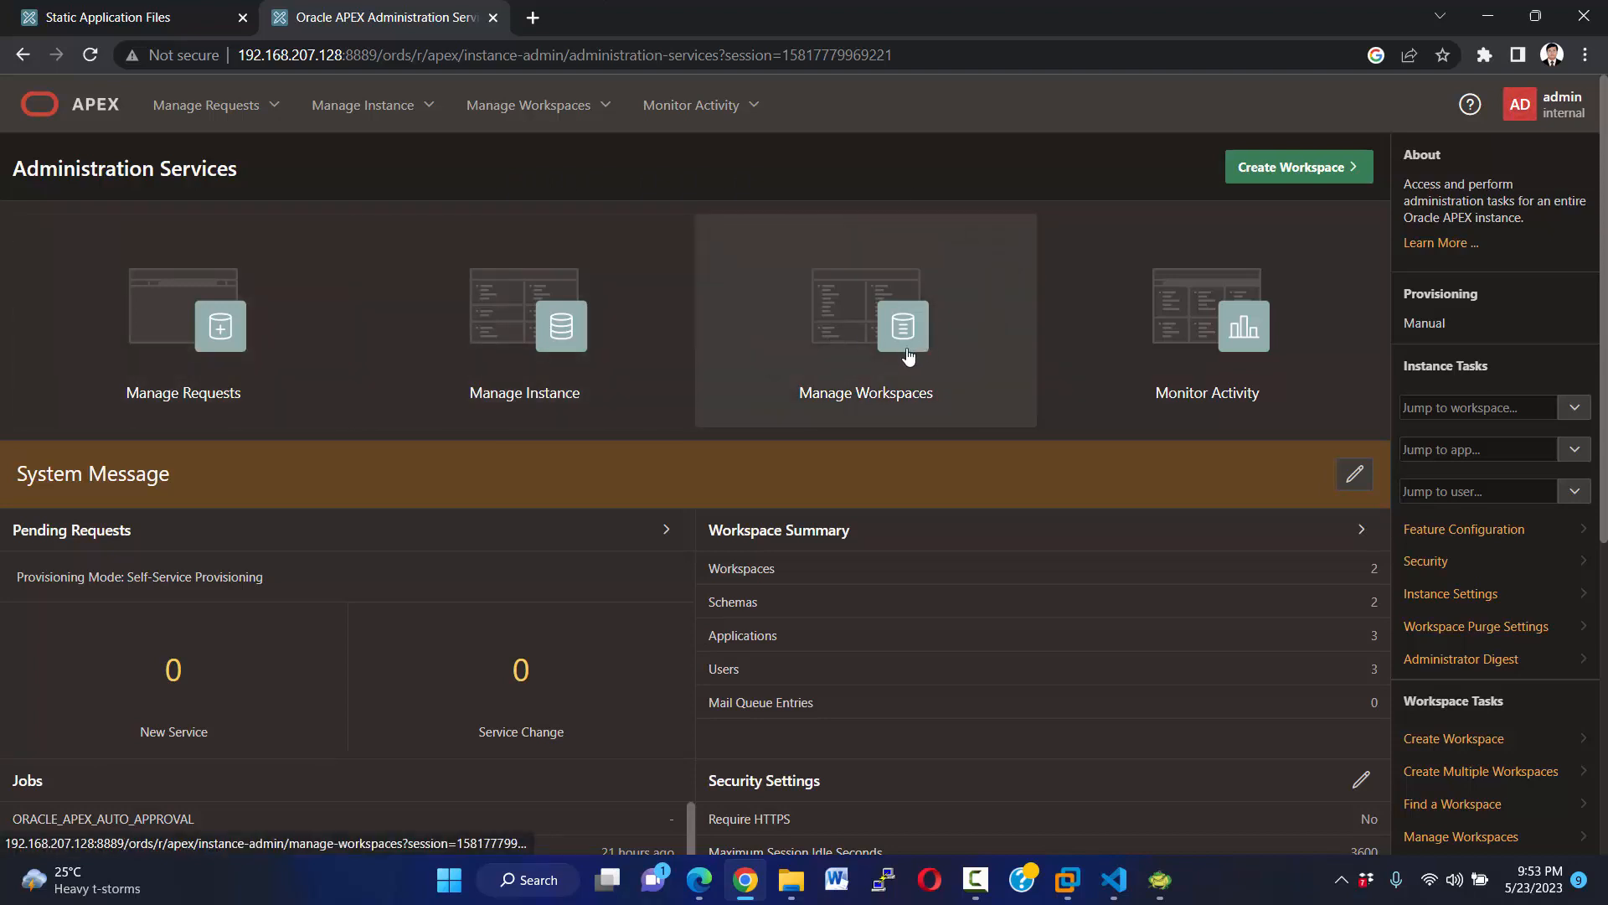
mouse_move(945, 315)
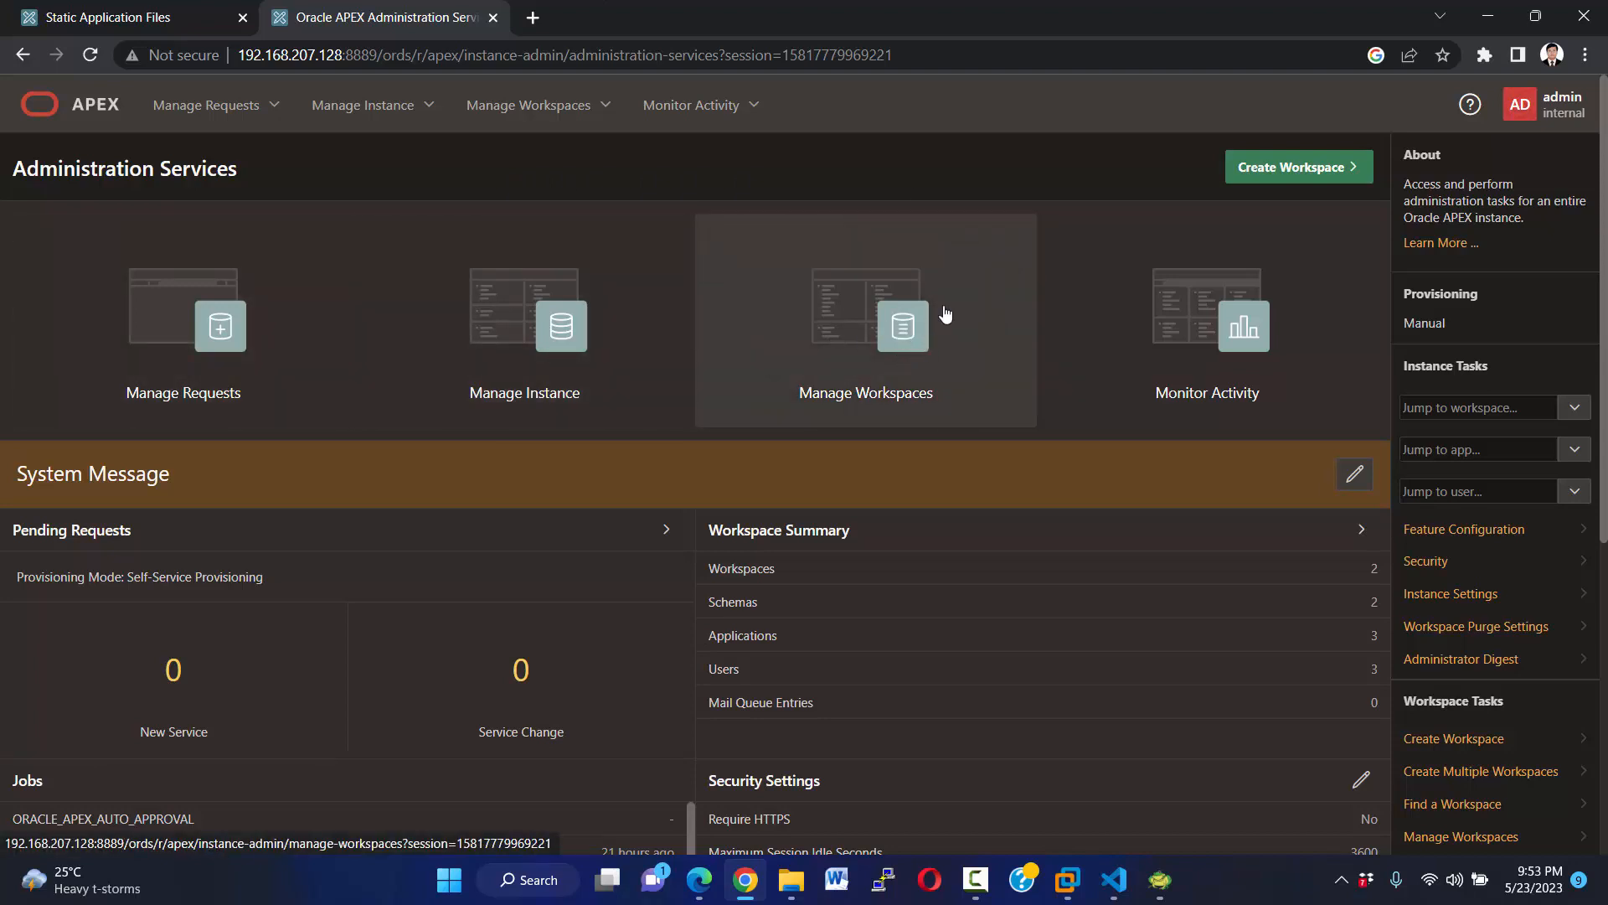
Step: Start the Create Workspace wizard from Administration Services
left_click(1297, 165)
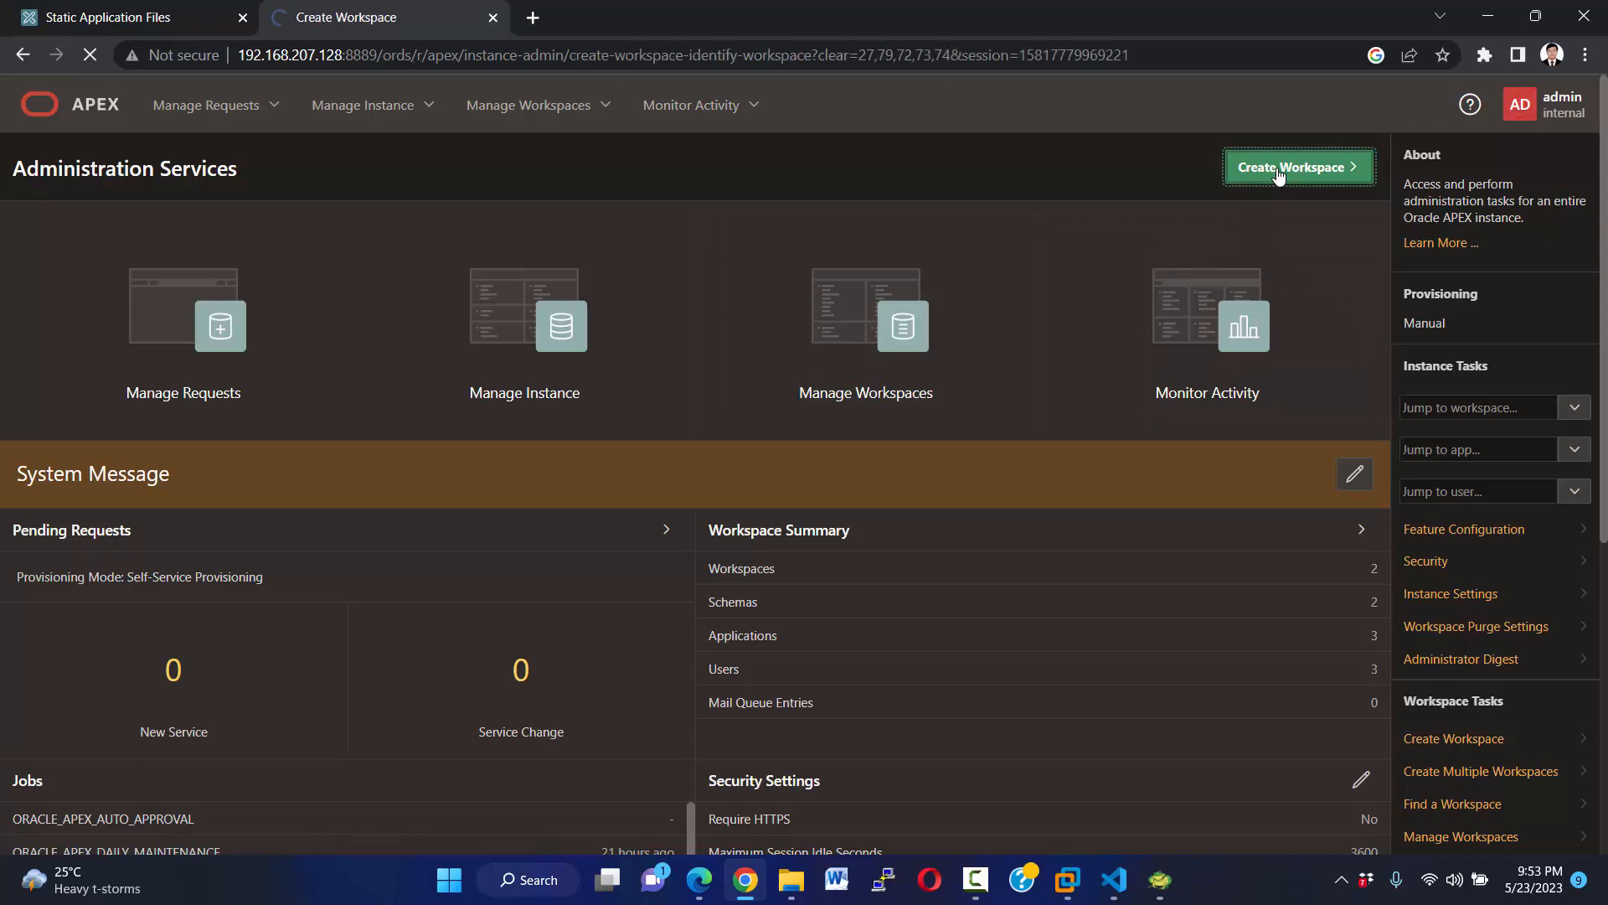
Step: Name the new workspace appoint_ms and advance to the schema step
left_click(1296, 165)
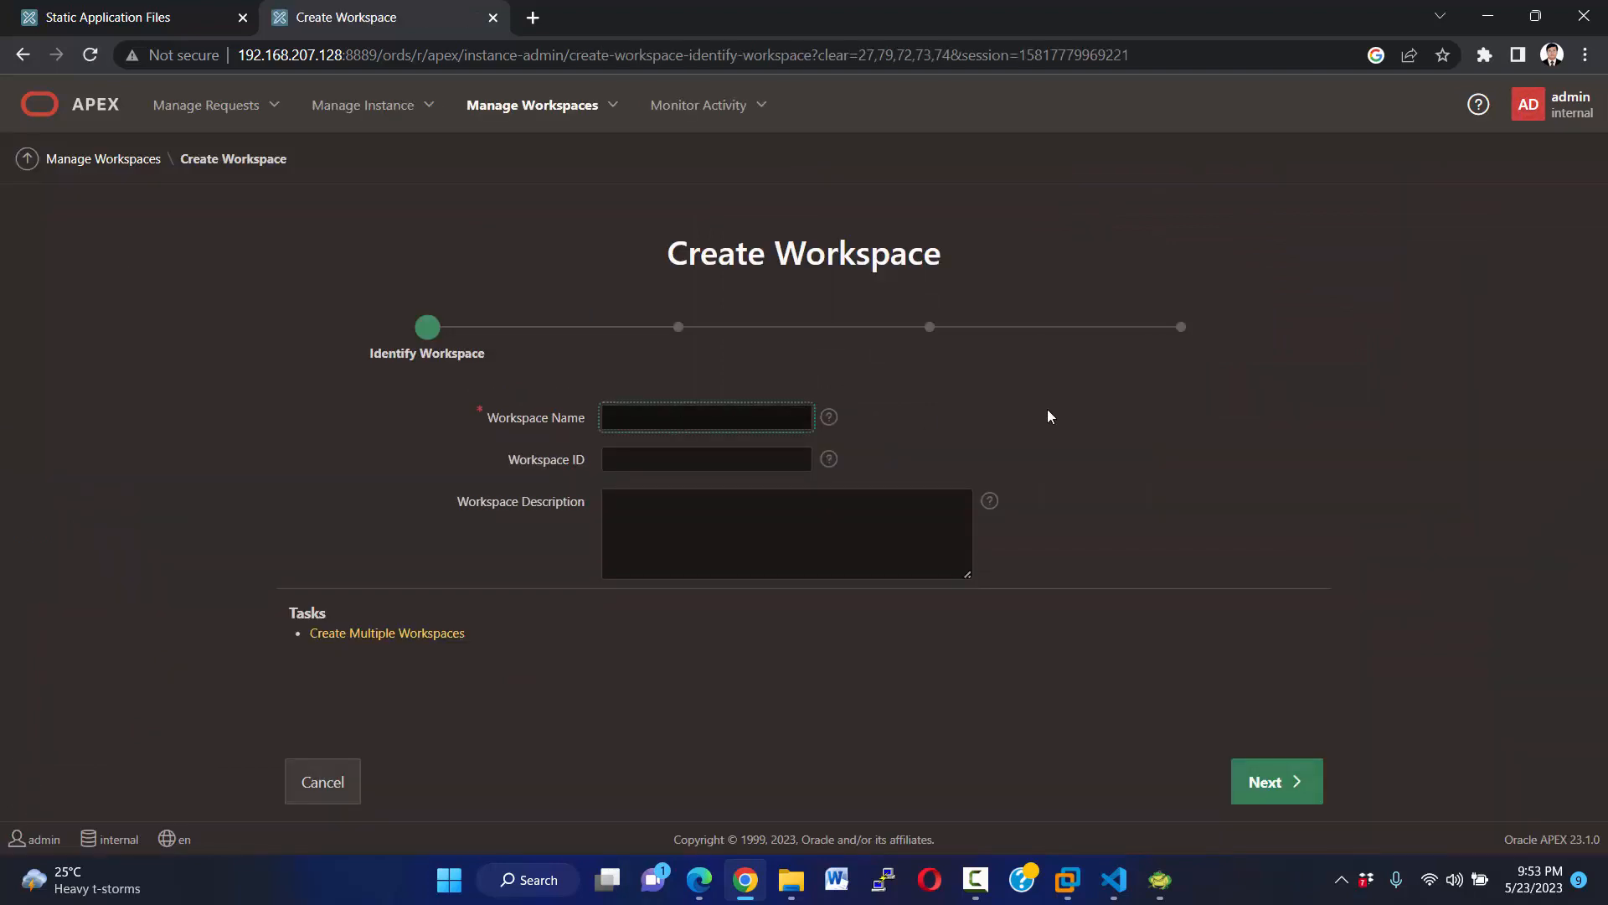
type("ap")
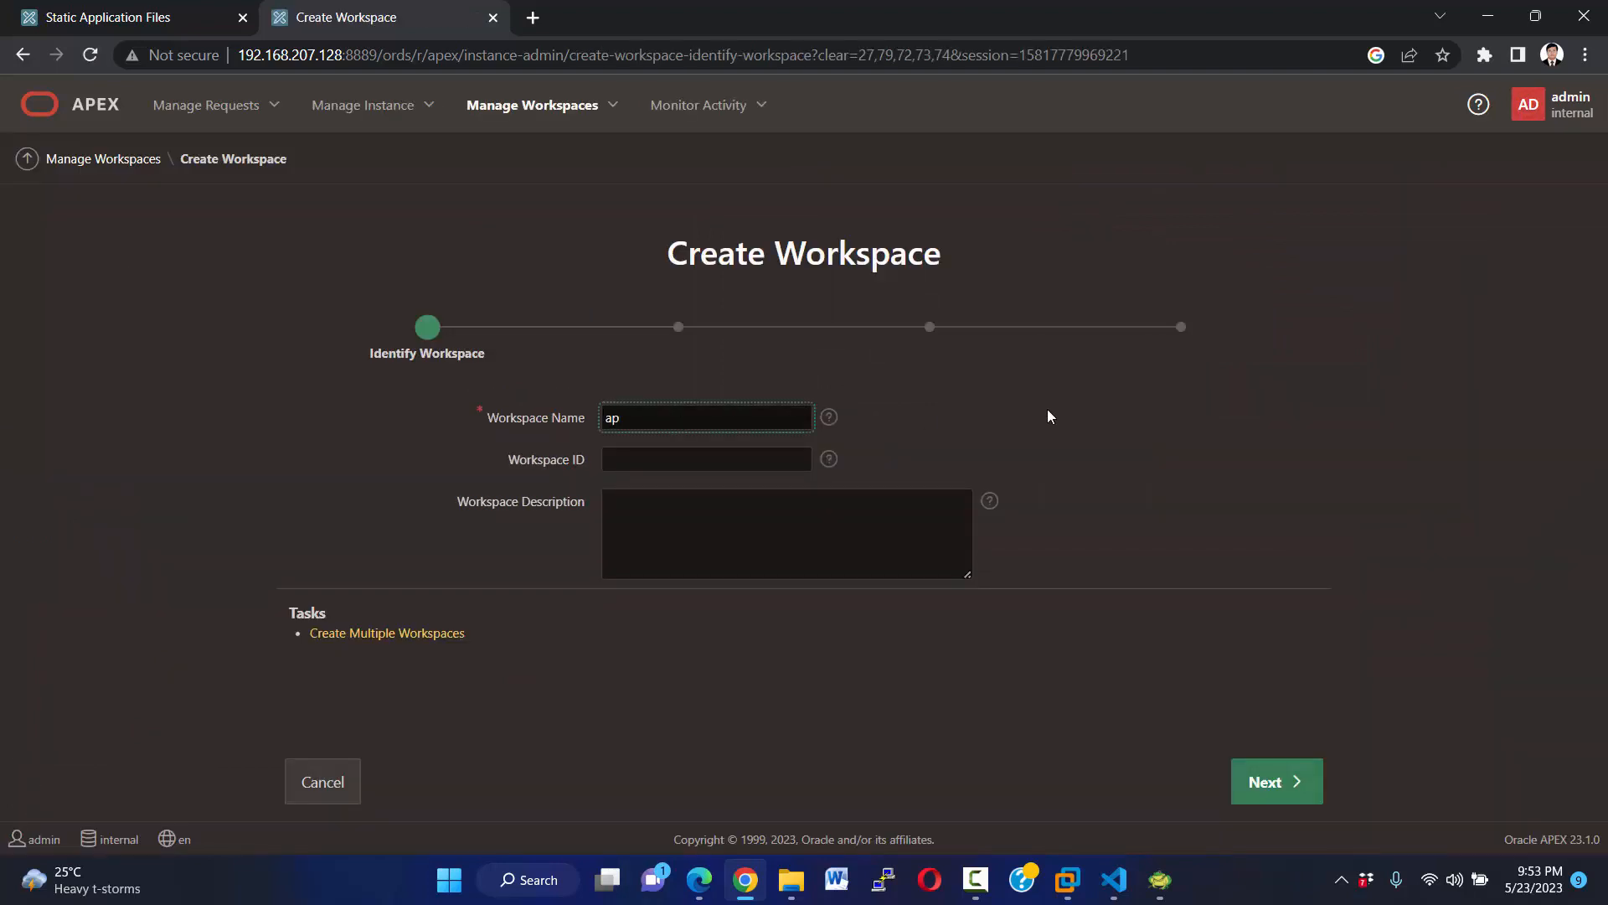
type("point")
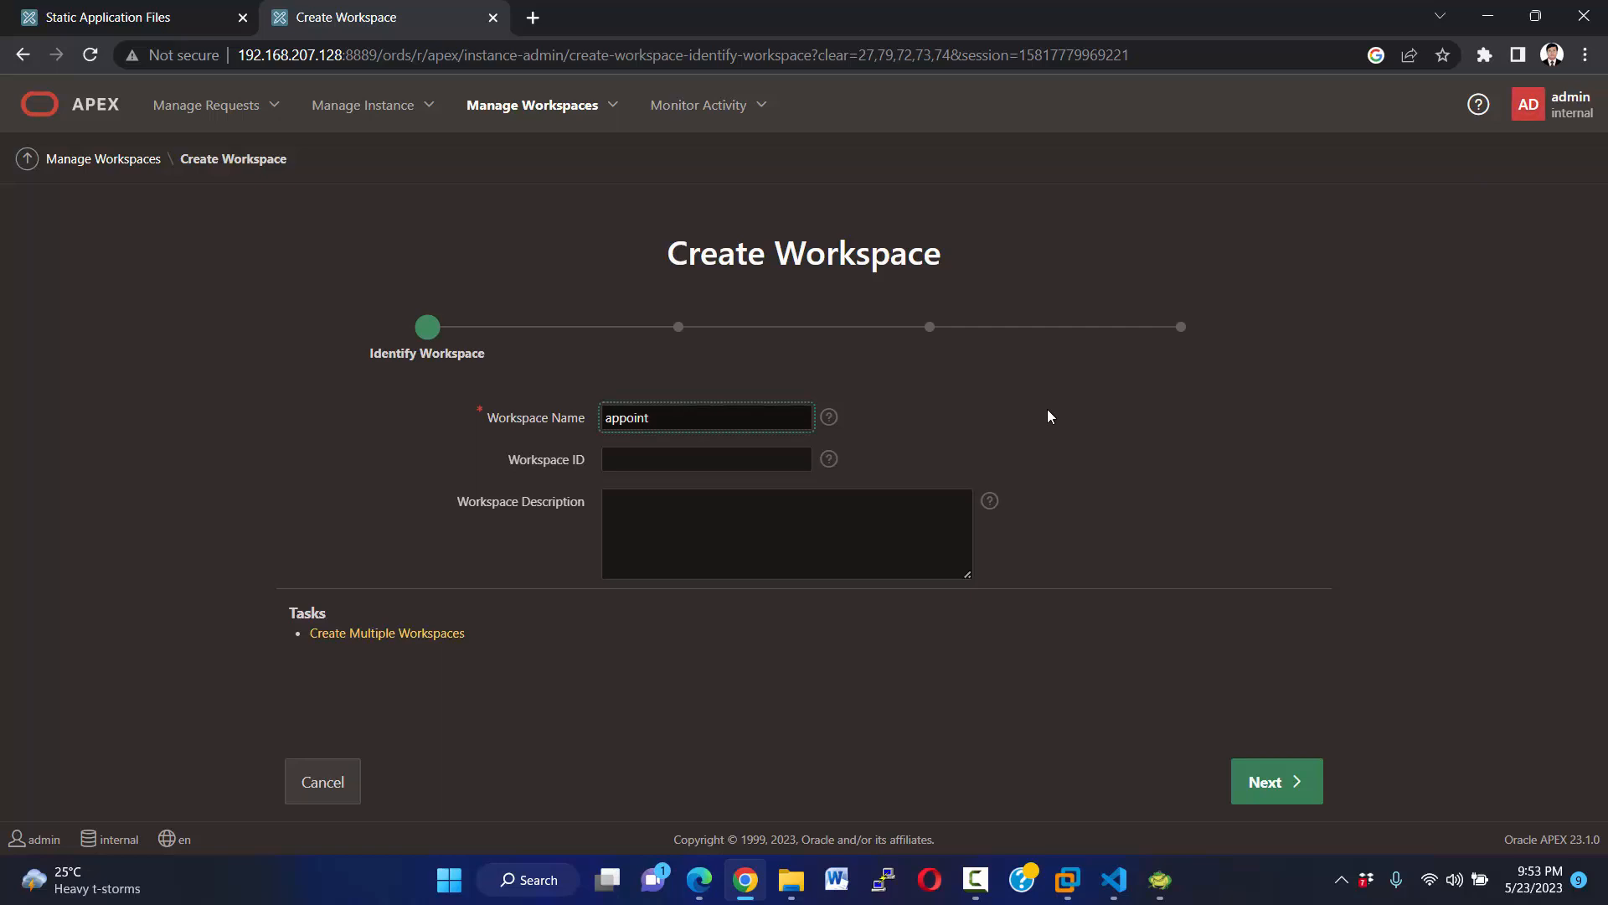
type("_ms")
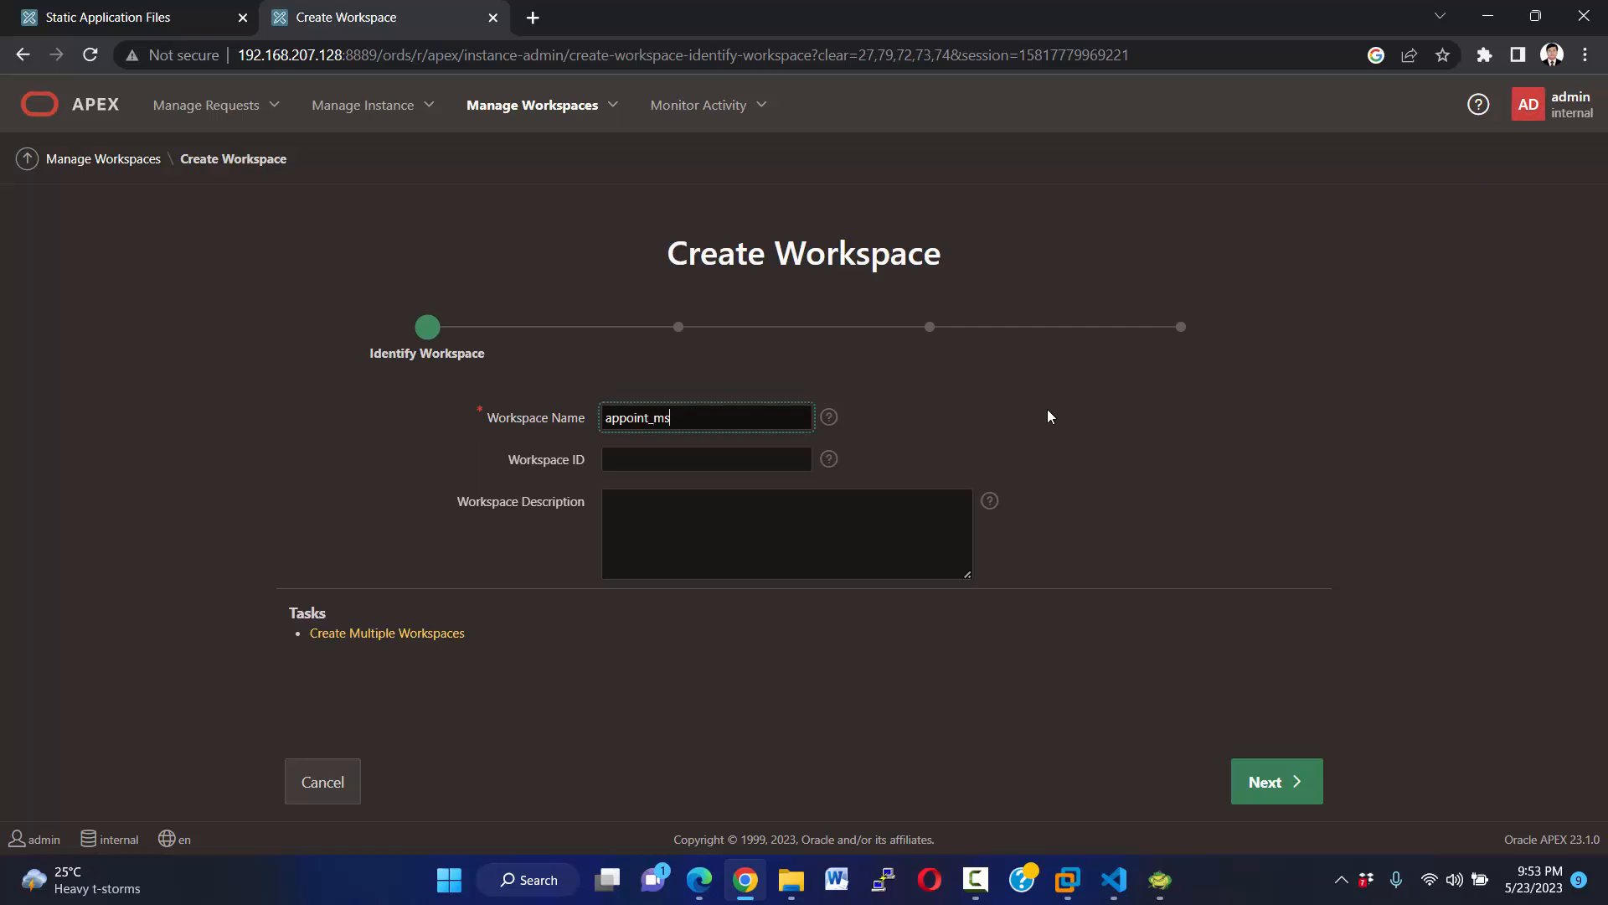
left_click(1276, 781)
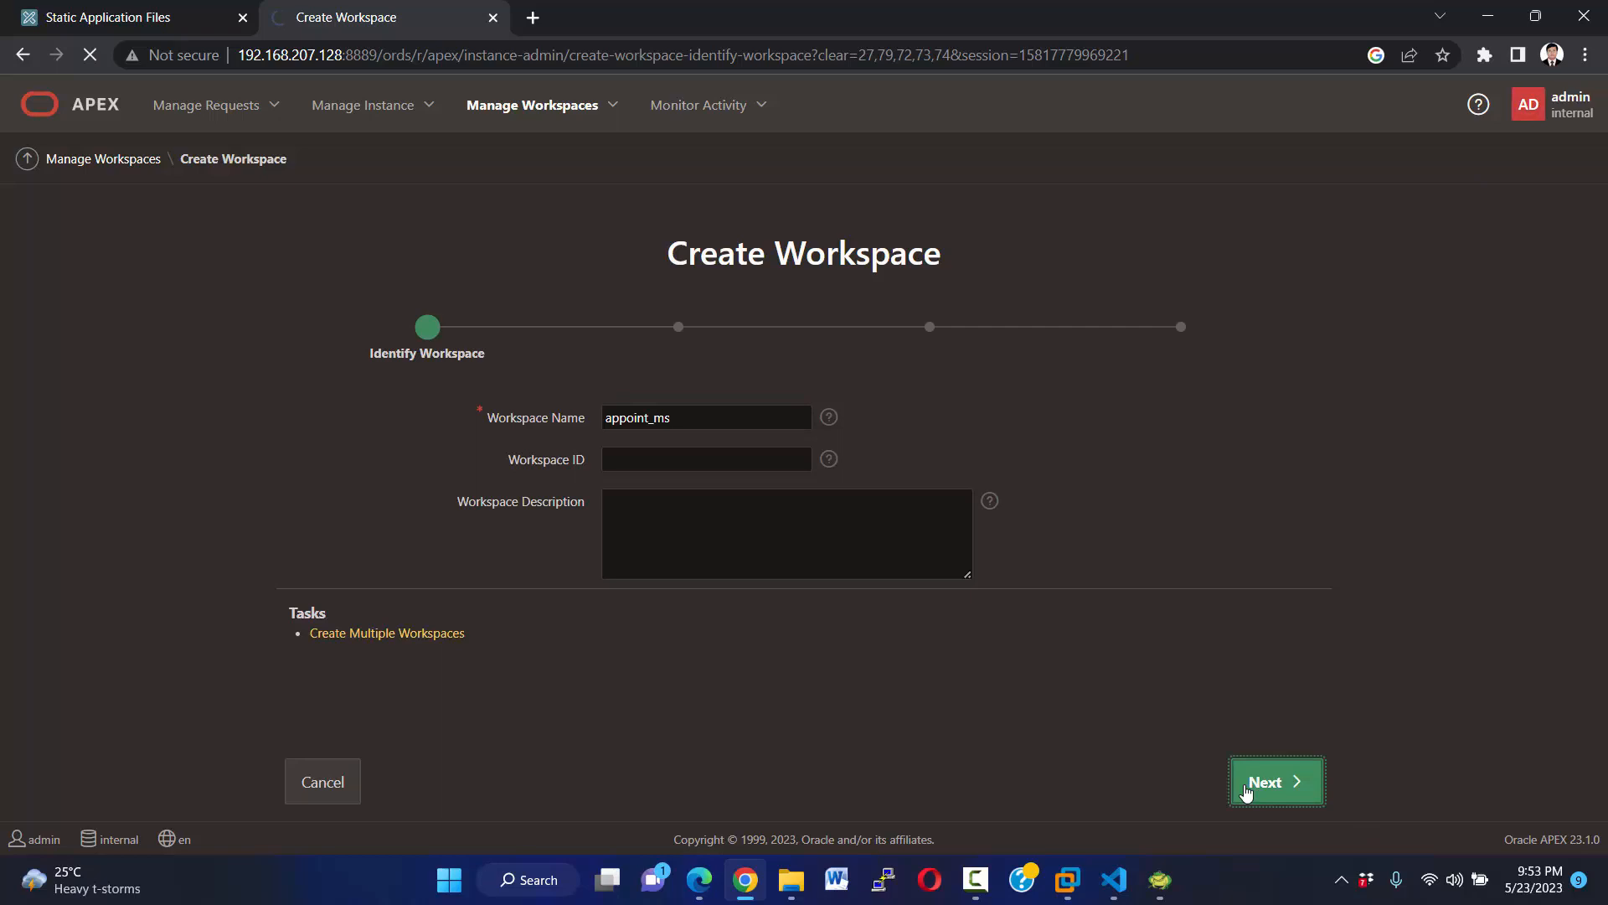
Step: Set Re-use existing schema to Yes with schema APPOINT_MS and continue to the administrator step
left_click(1276, 781)
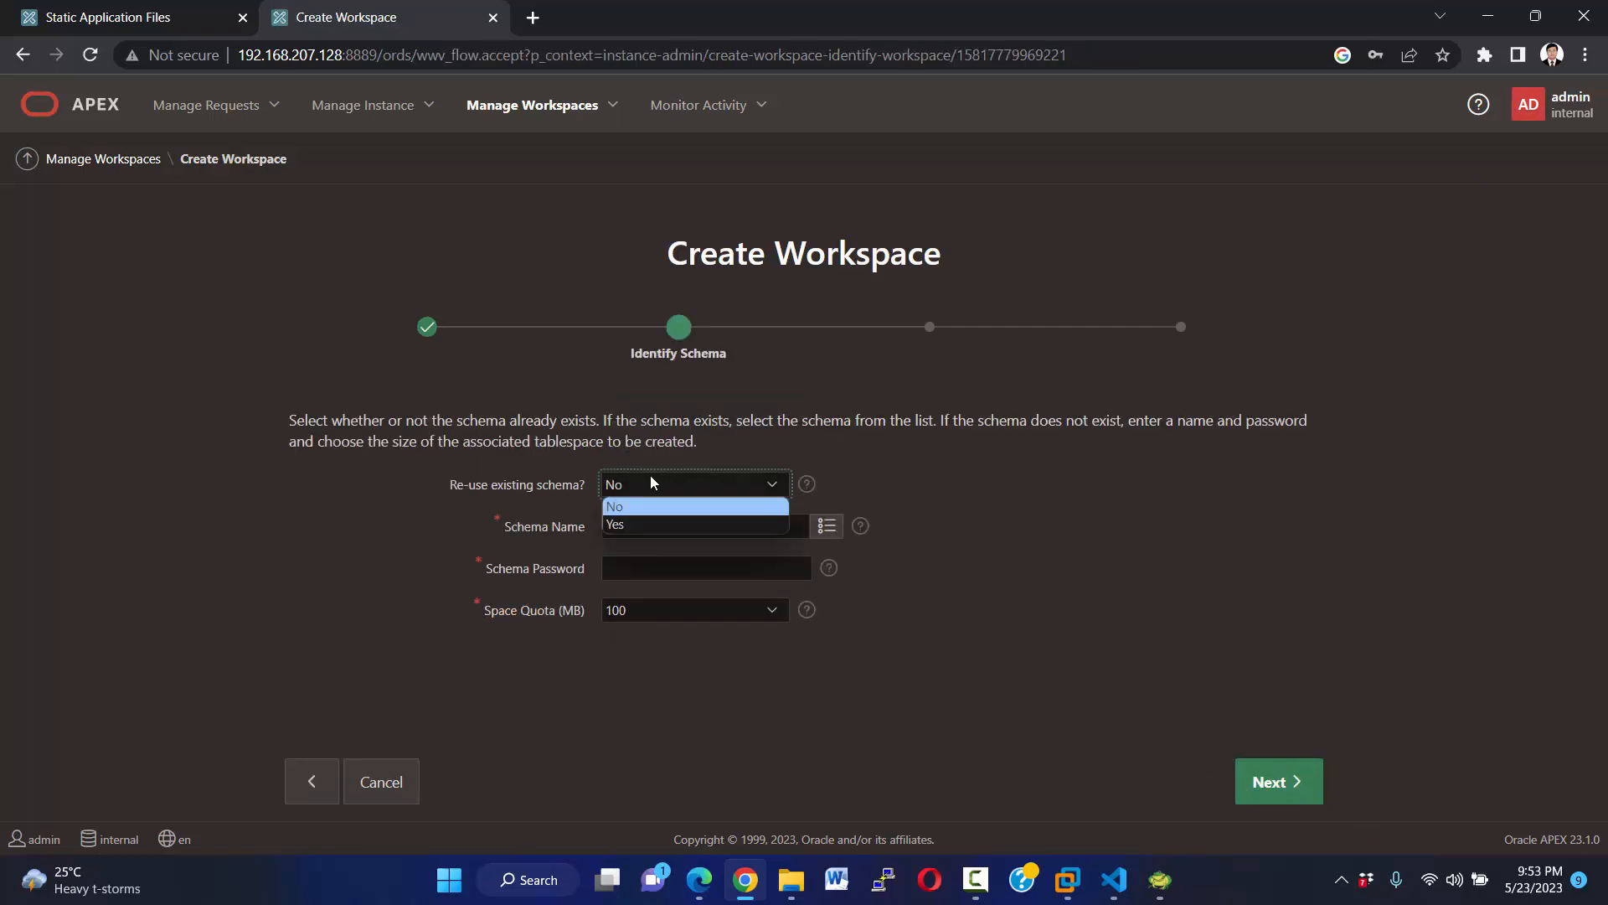
mouse_move(680, 525)
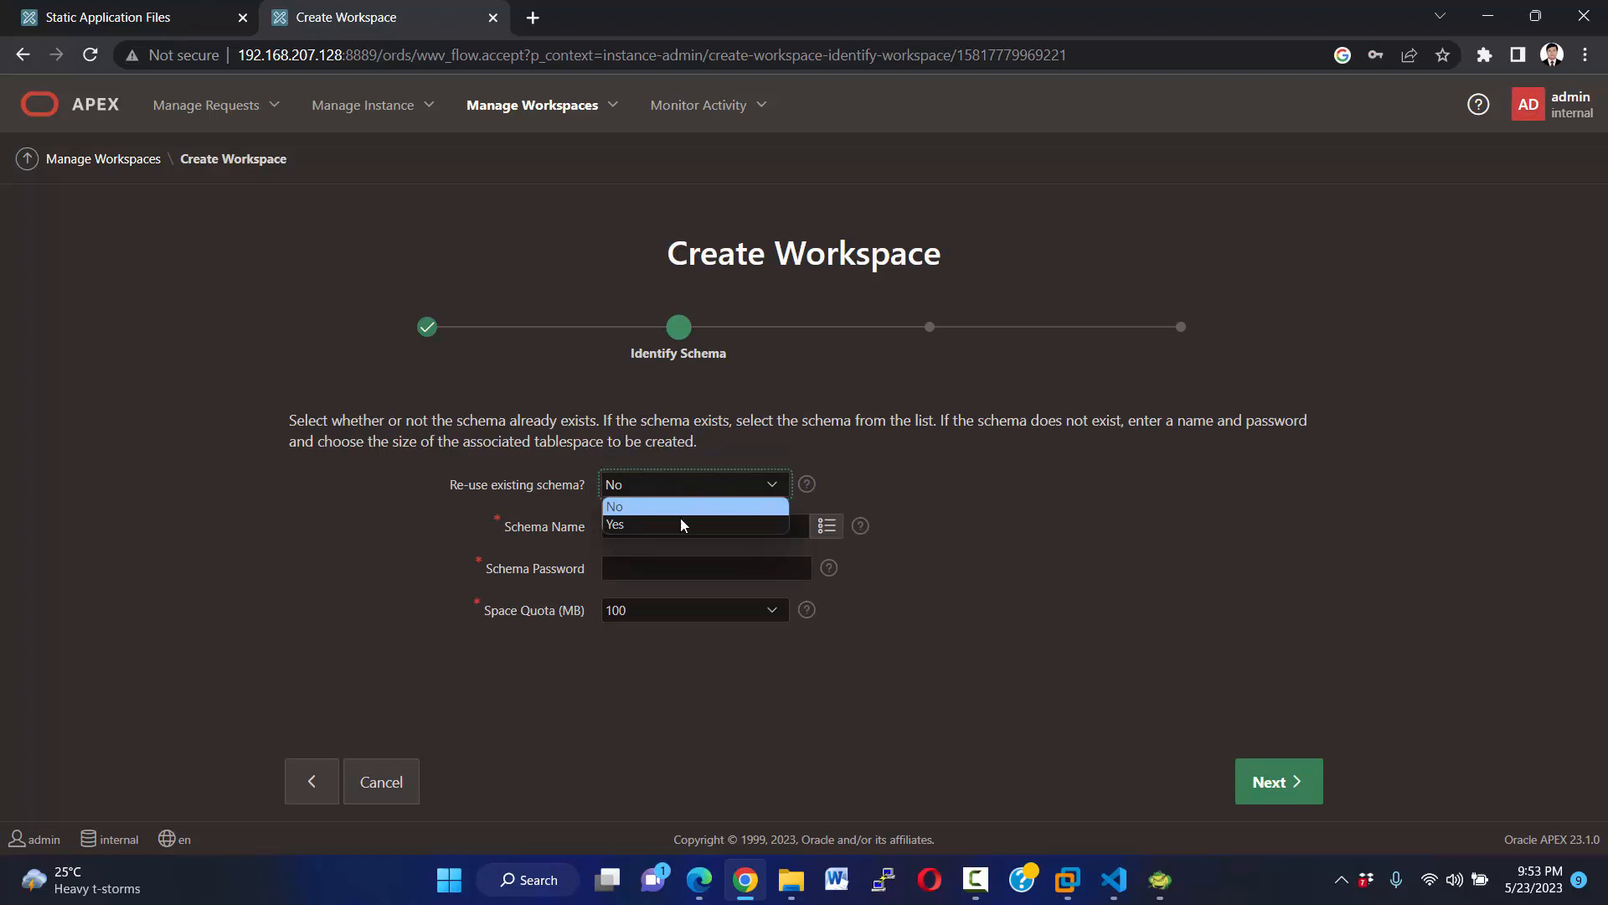
left_click(614, 524)
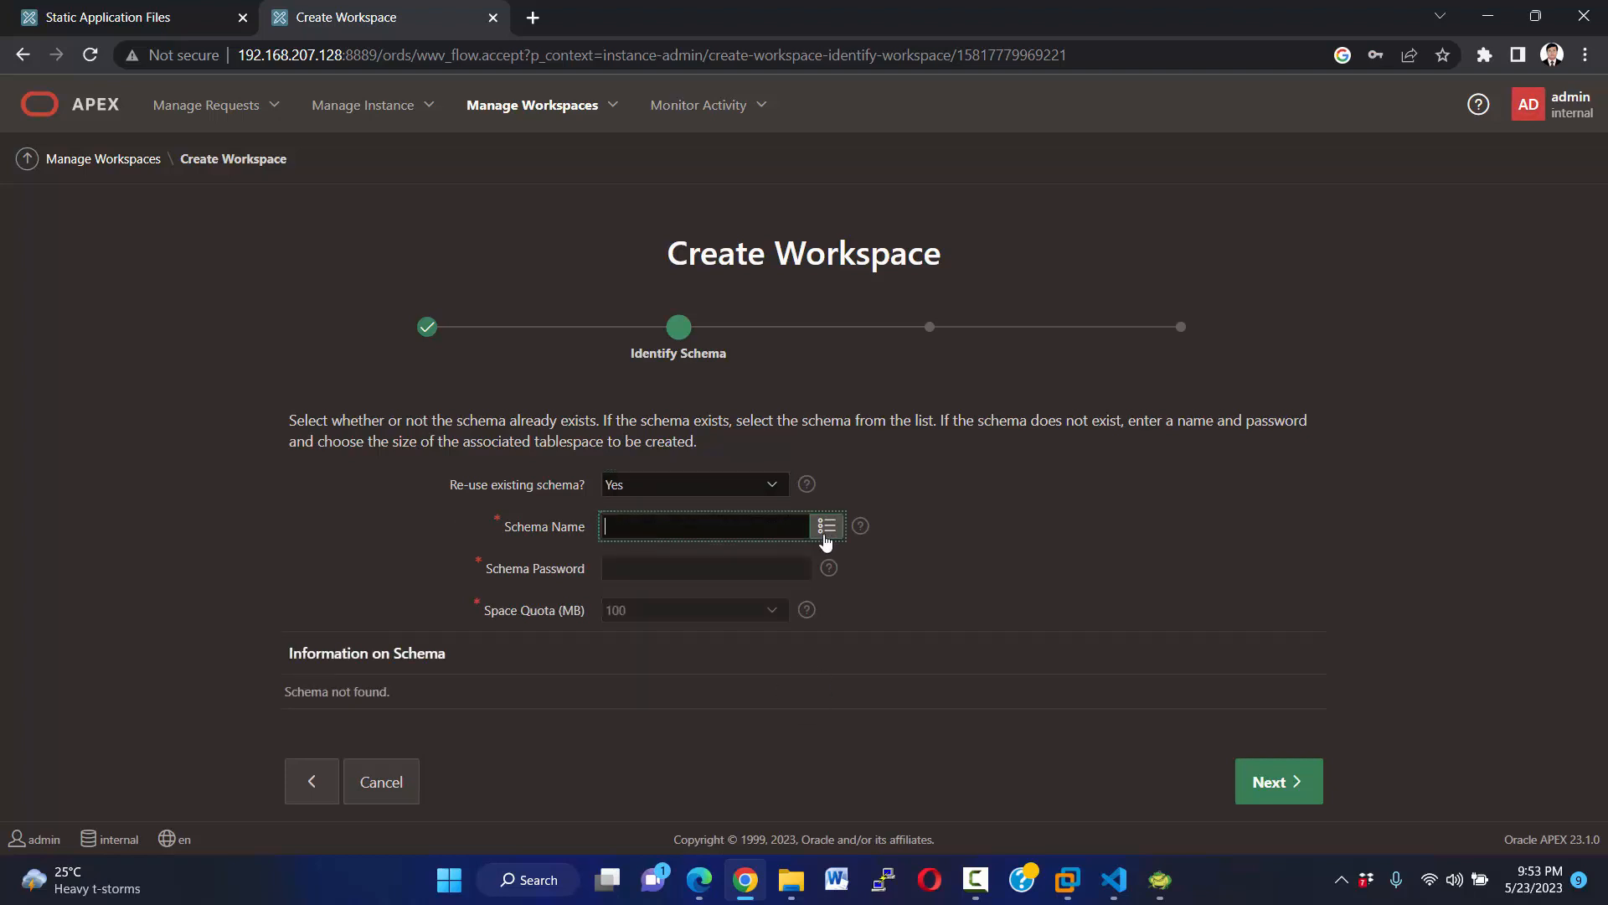
left_click(826, 526)
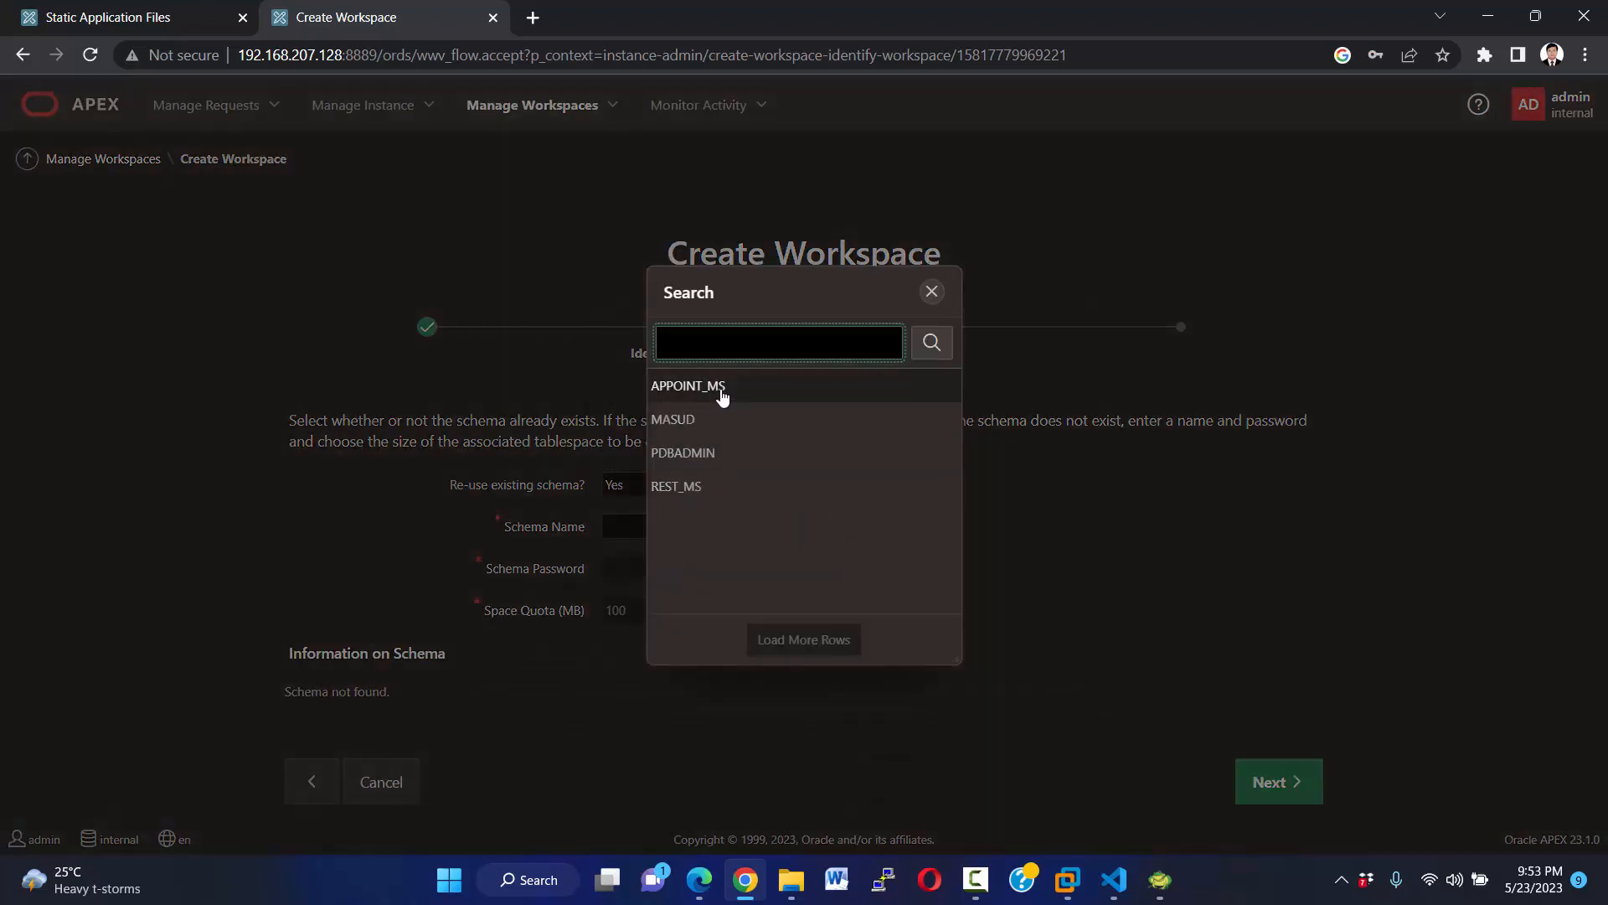
left_click(687, 385)
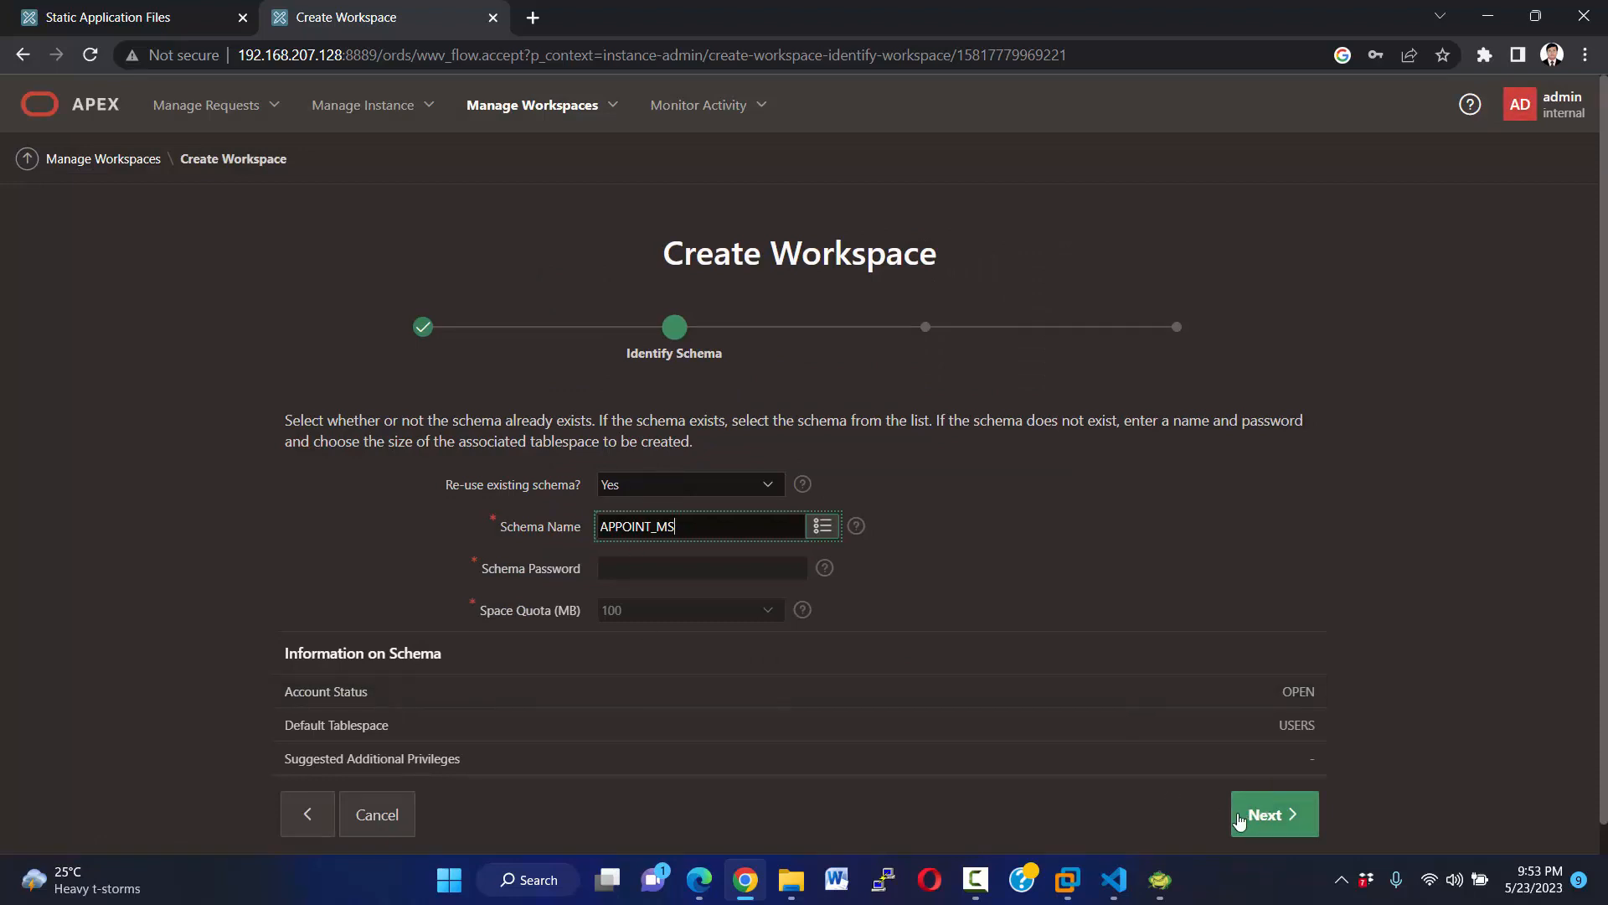
left_click(1274, 813)
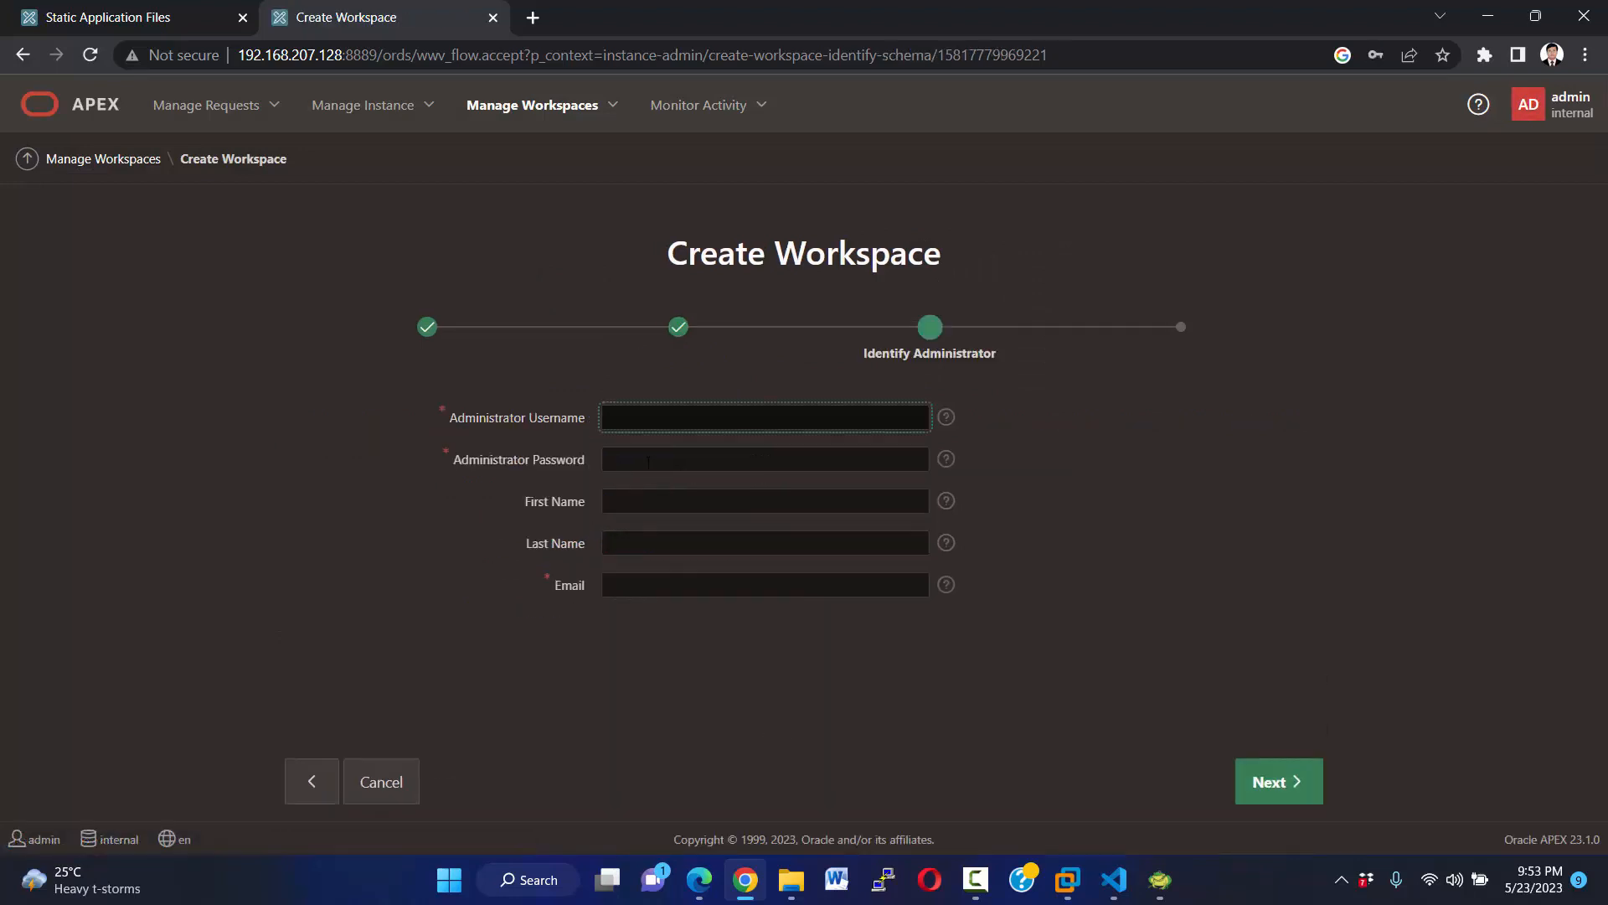
Step: Enter administrator masud with password and a gmail.com email, reaching the confirmation summary
left_click(763, 416)
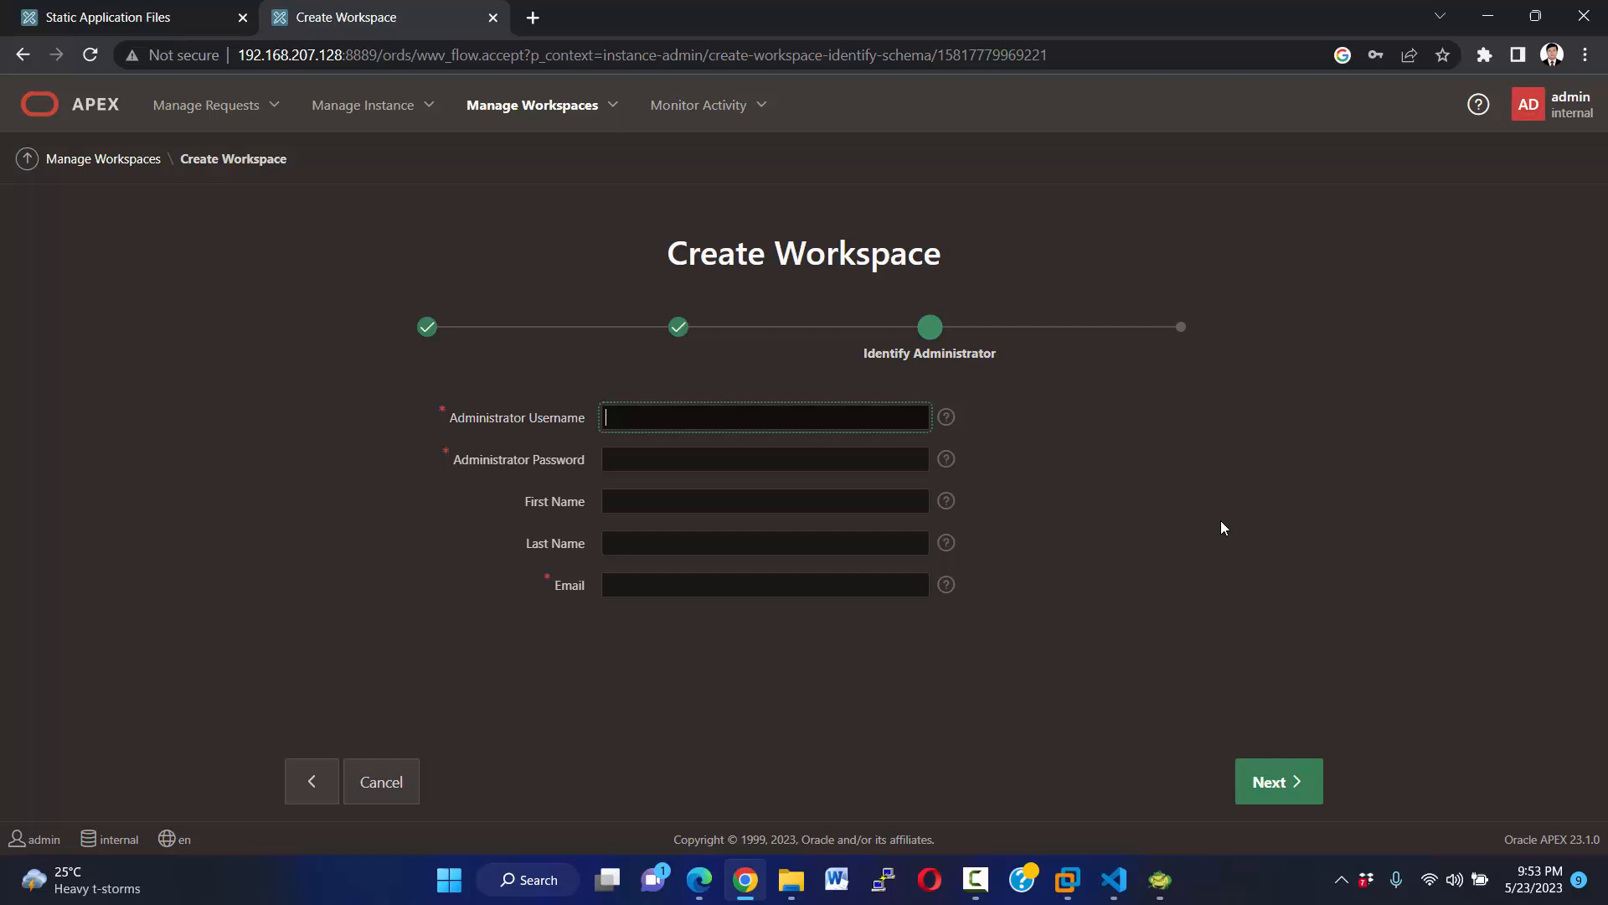
type("masud")
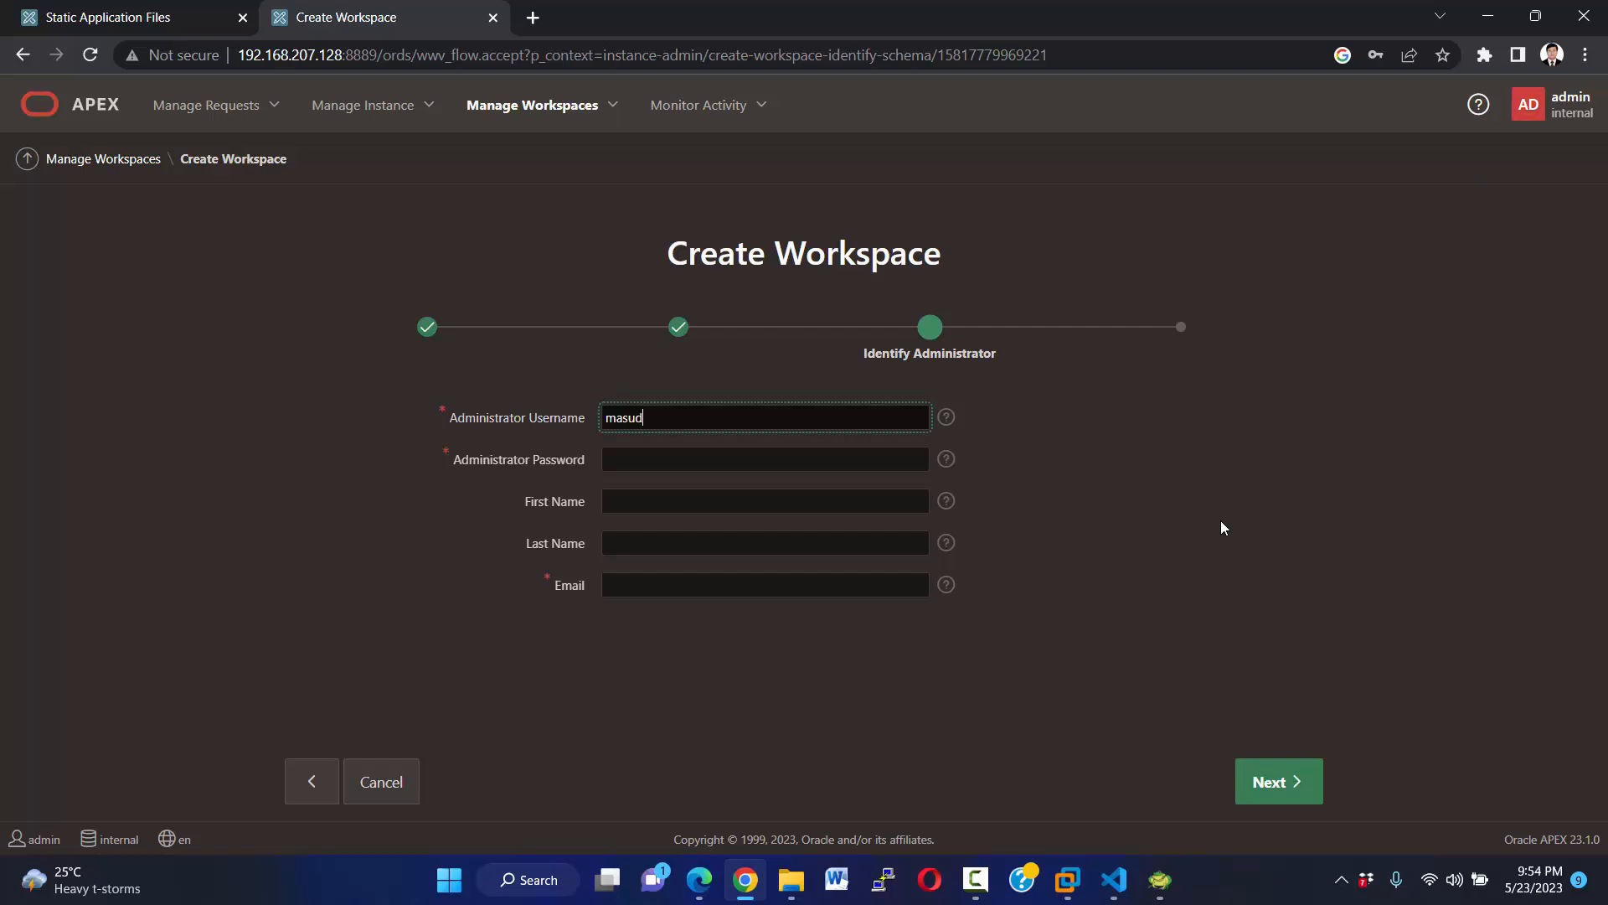
left_click(764, 458)
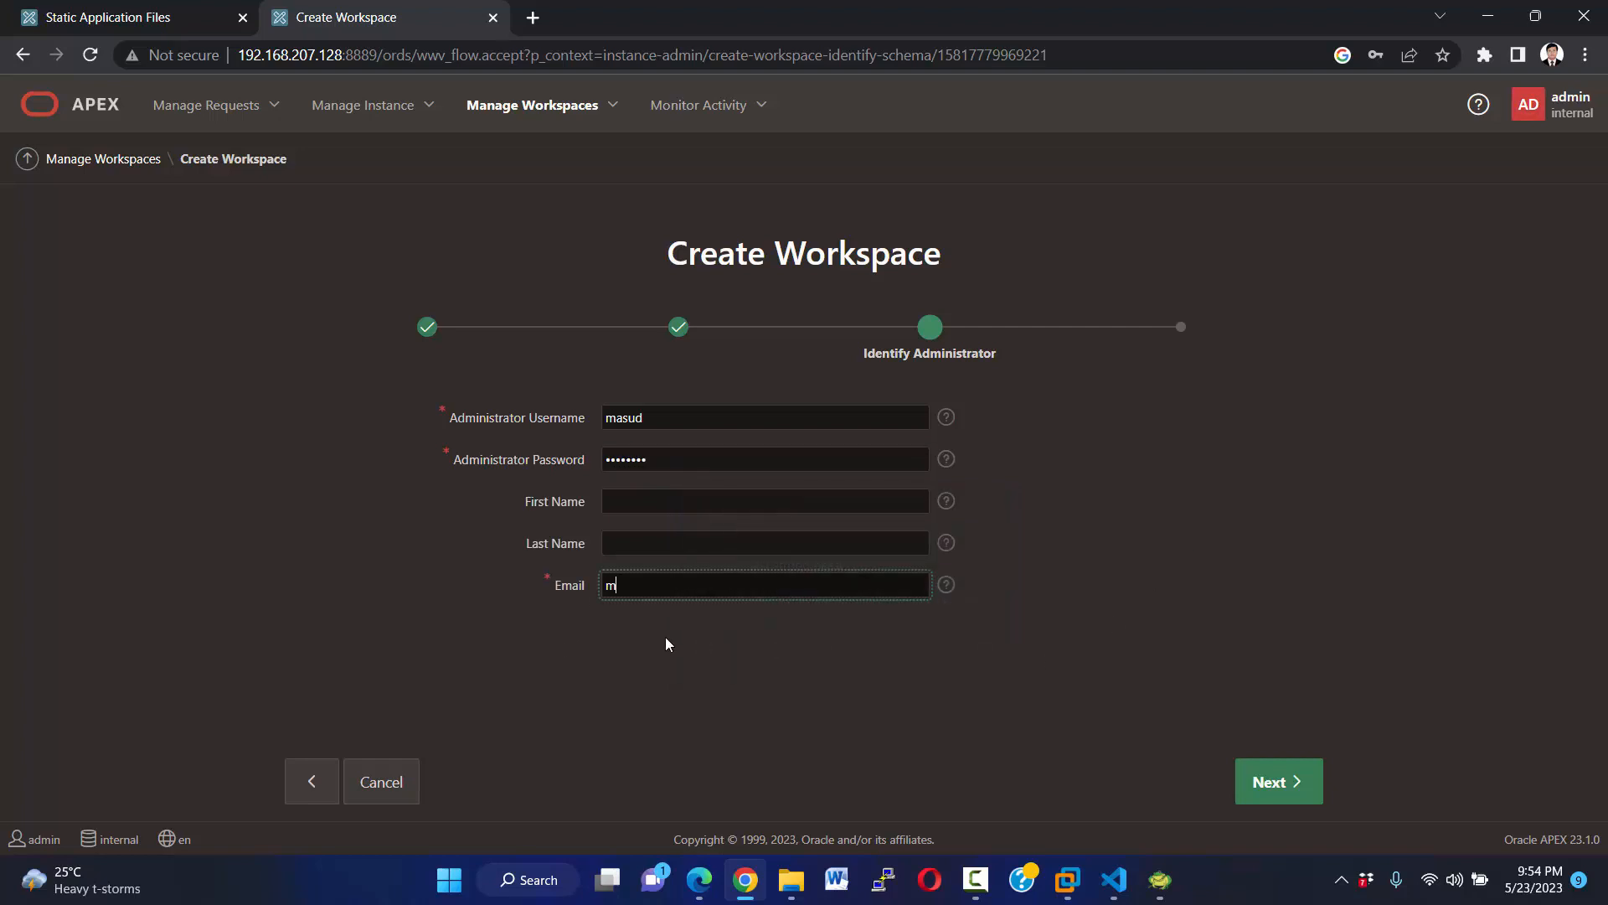
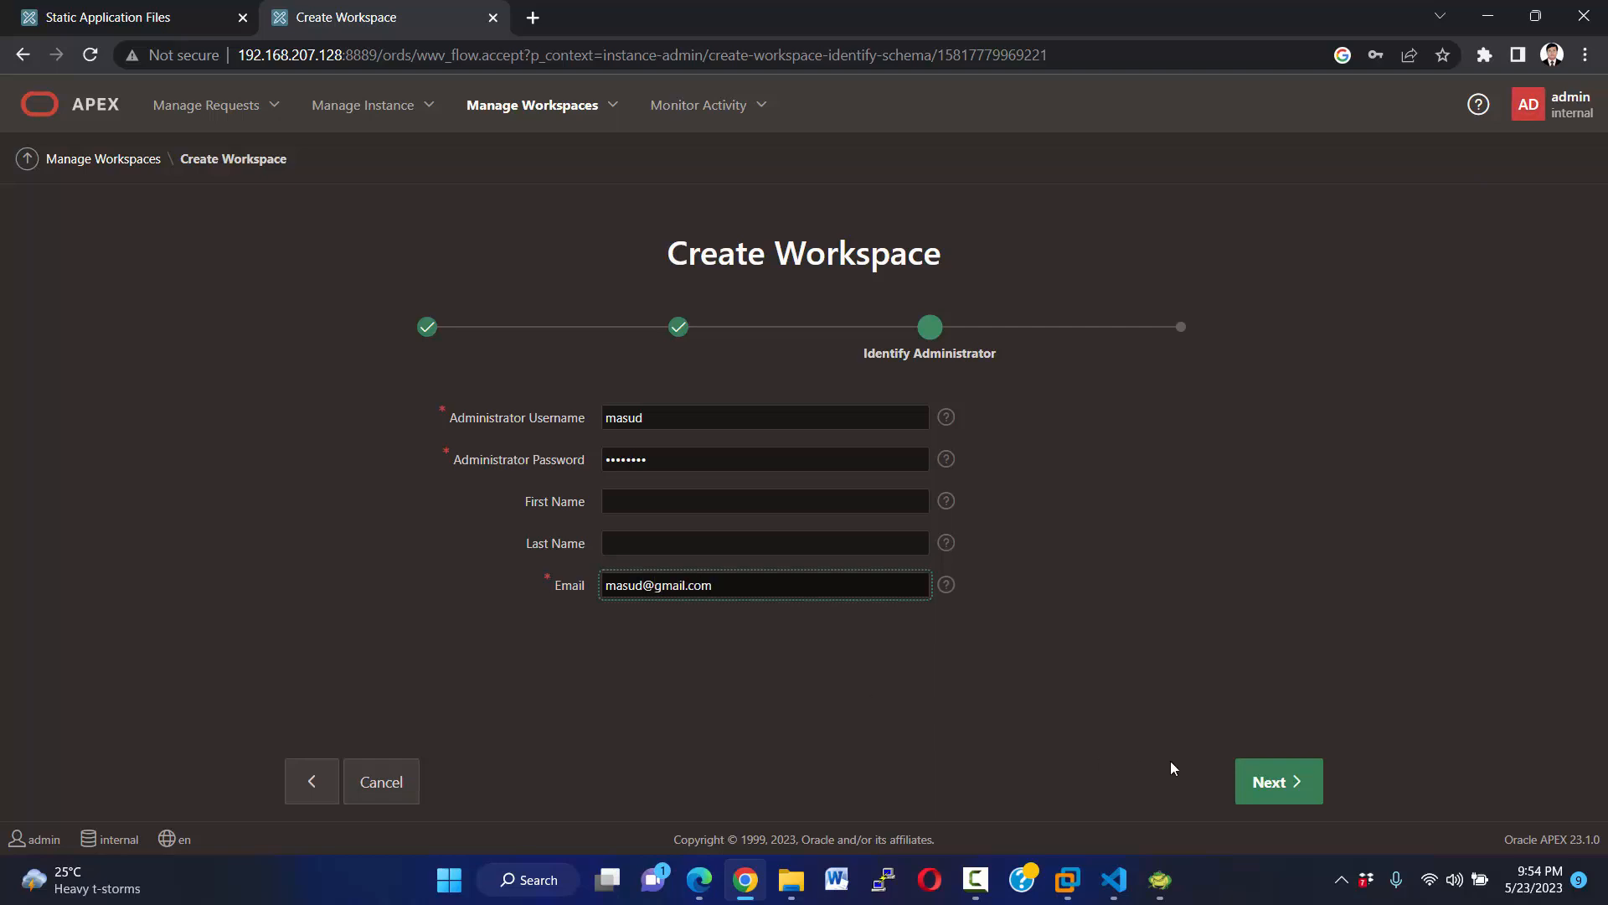
left_click(1276, 781)
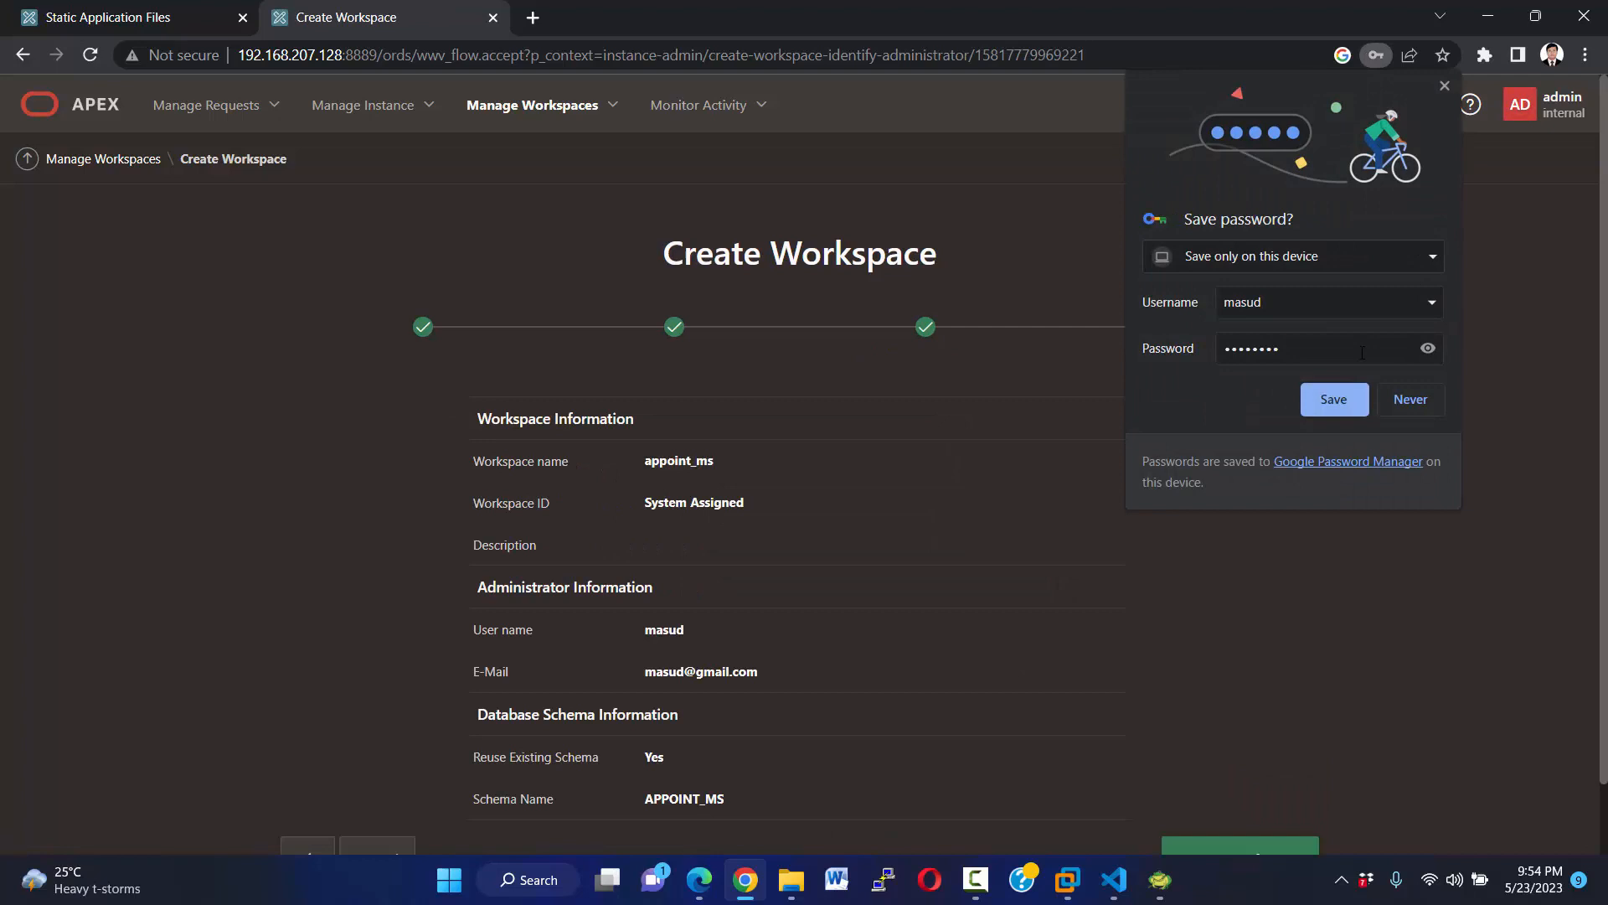
left_click(1411, 399)
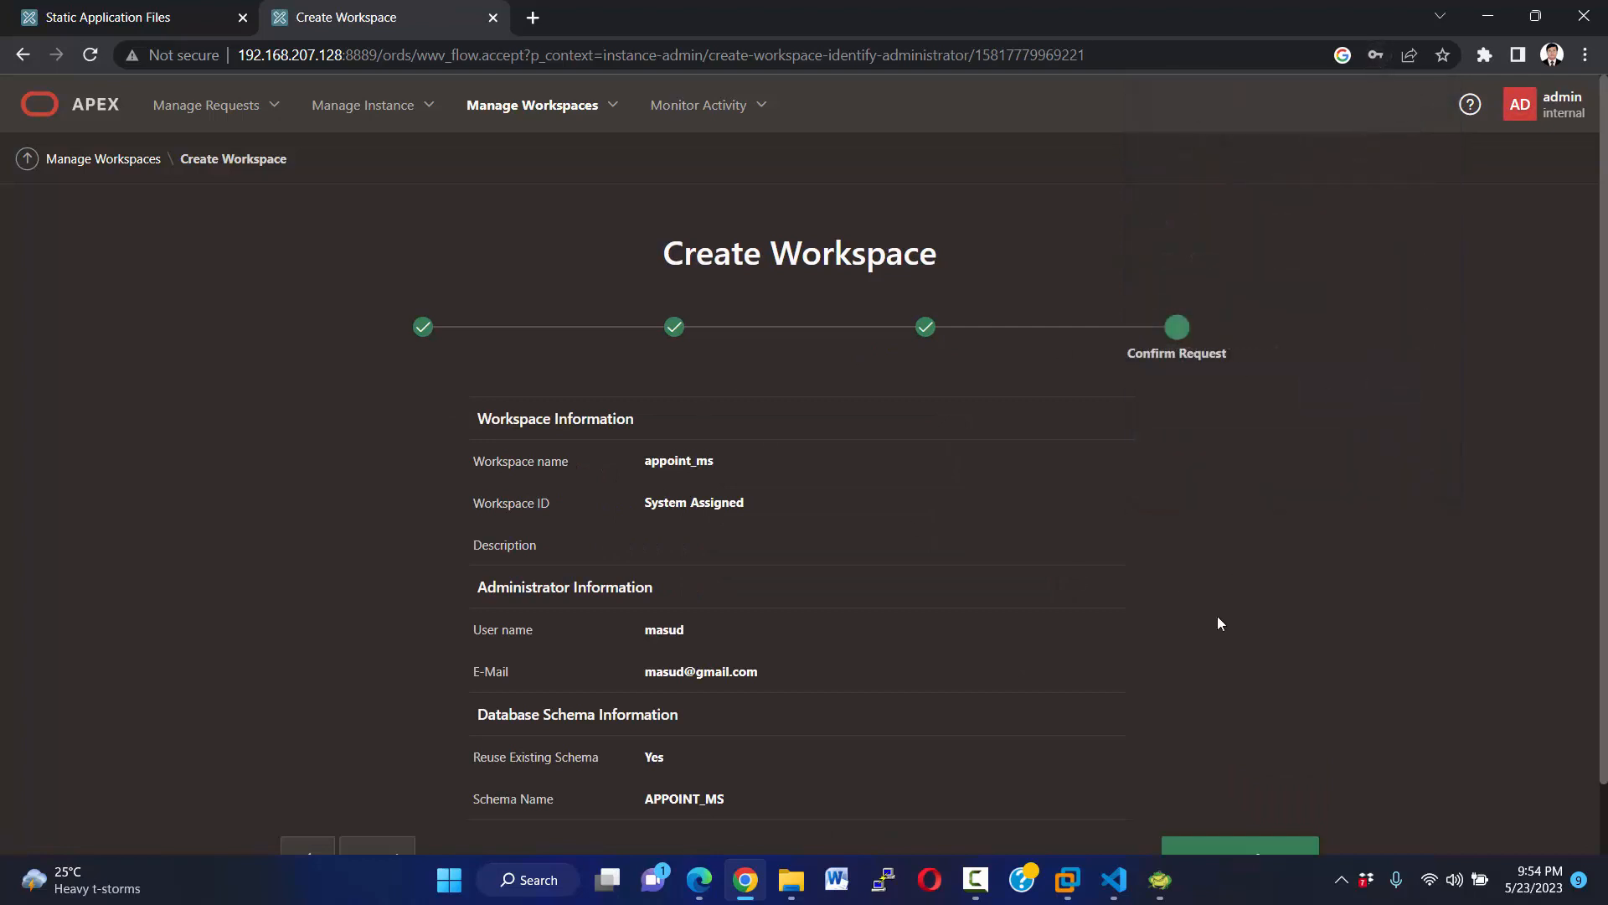
Step: Create workspace appoint_ms, then view Manage Developers and Users listing MASUD under APPOINT_MS
scroll("down", 3)
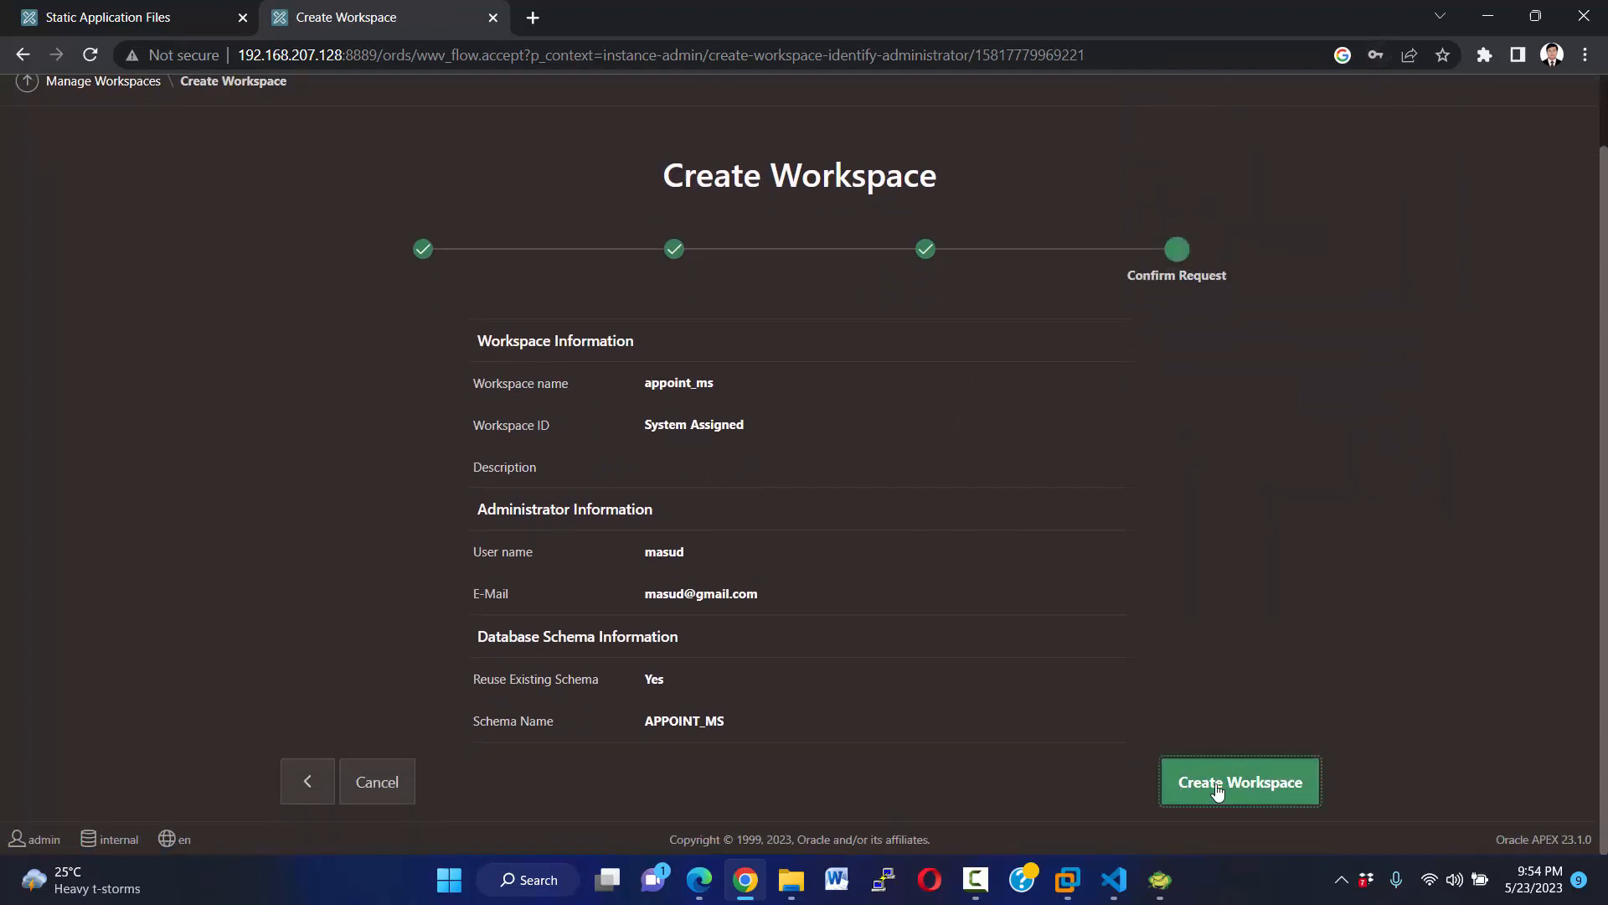
left_click(1239, 782)
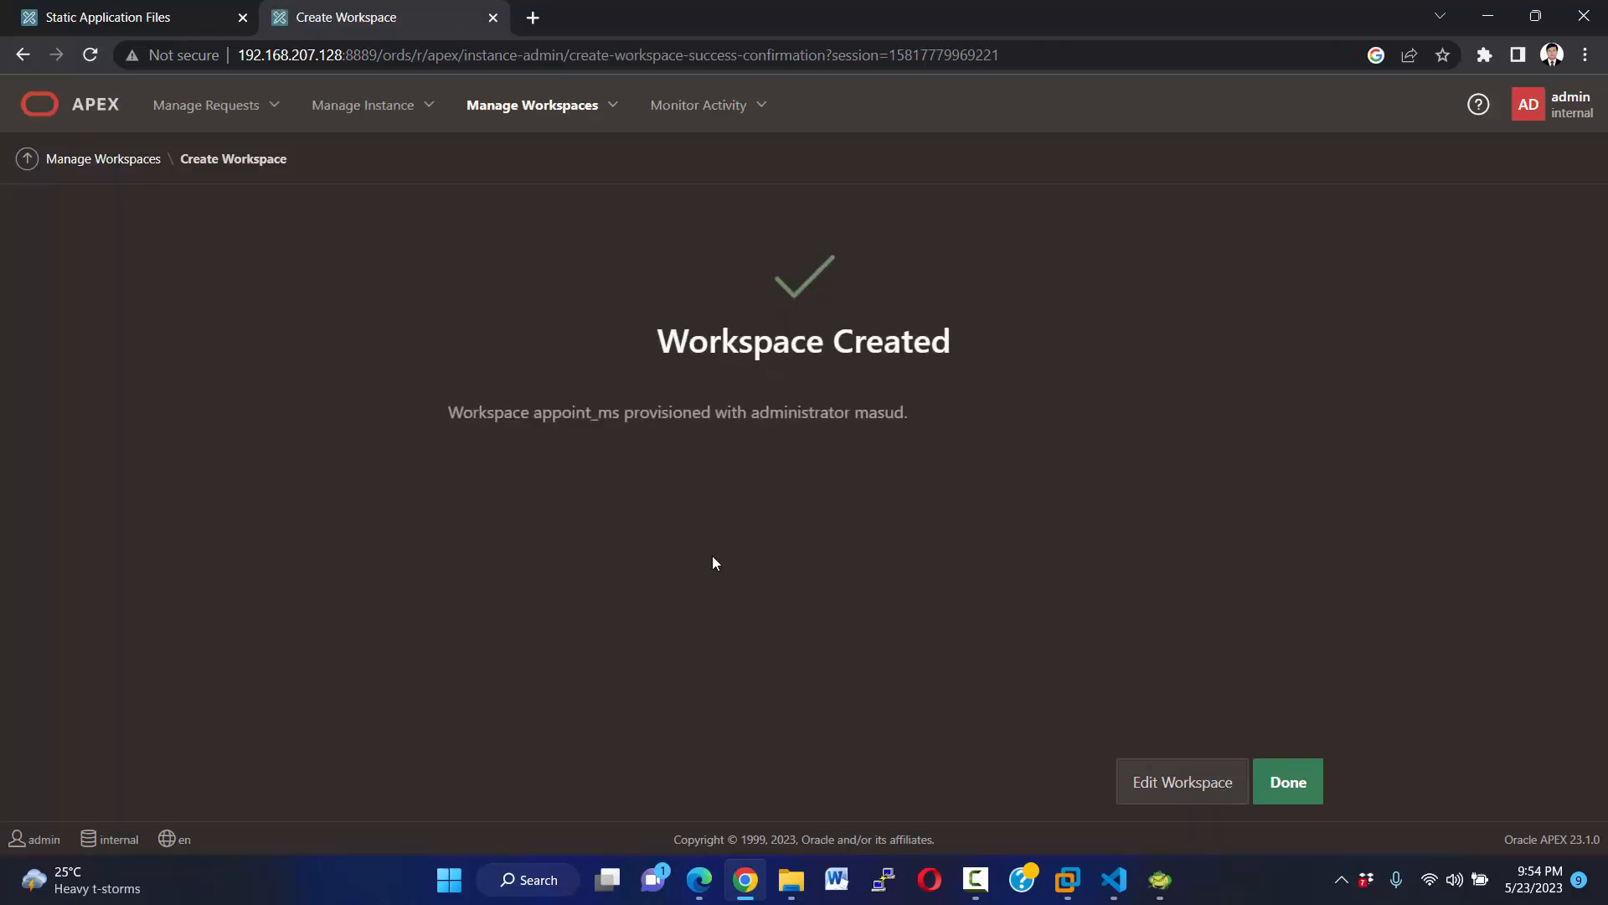
left_click(1287, 781)
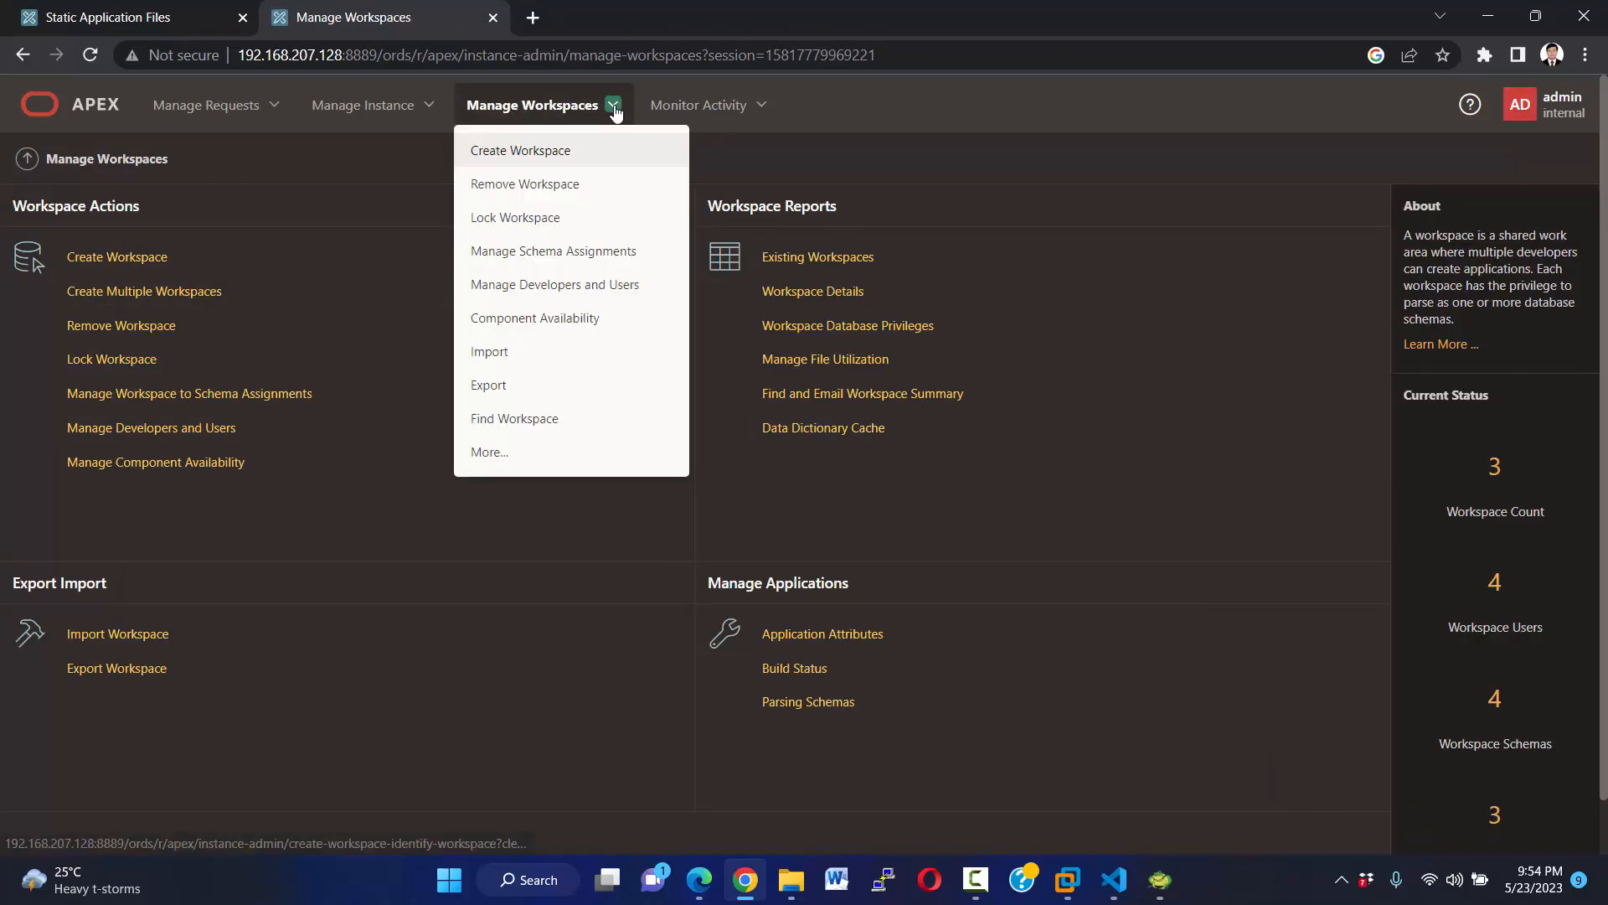
mouse_move(553, 284)
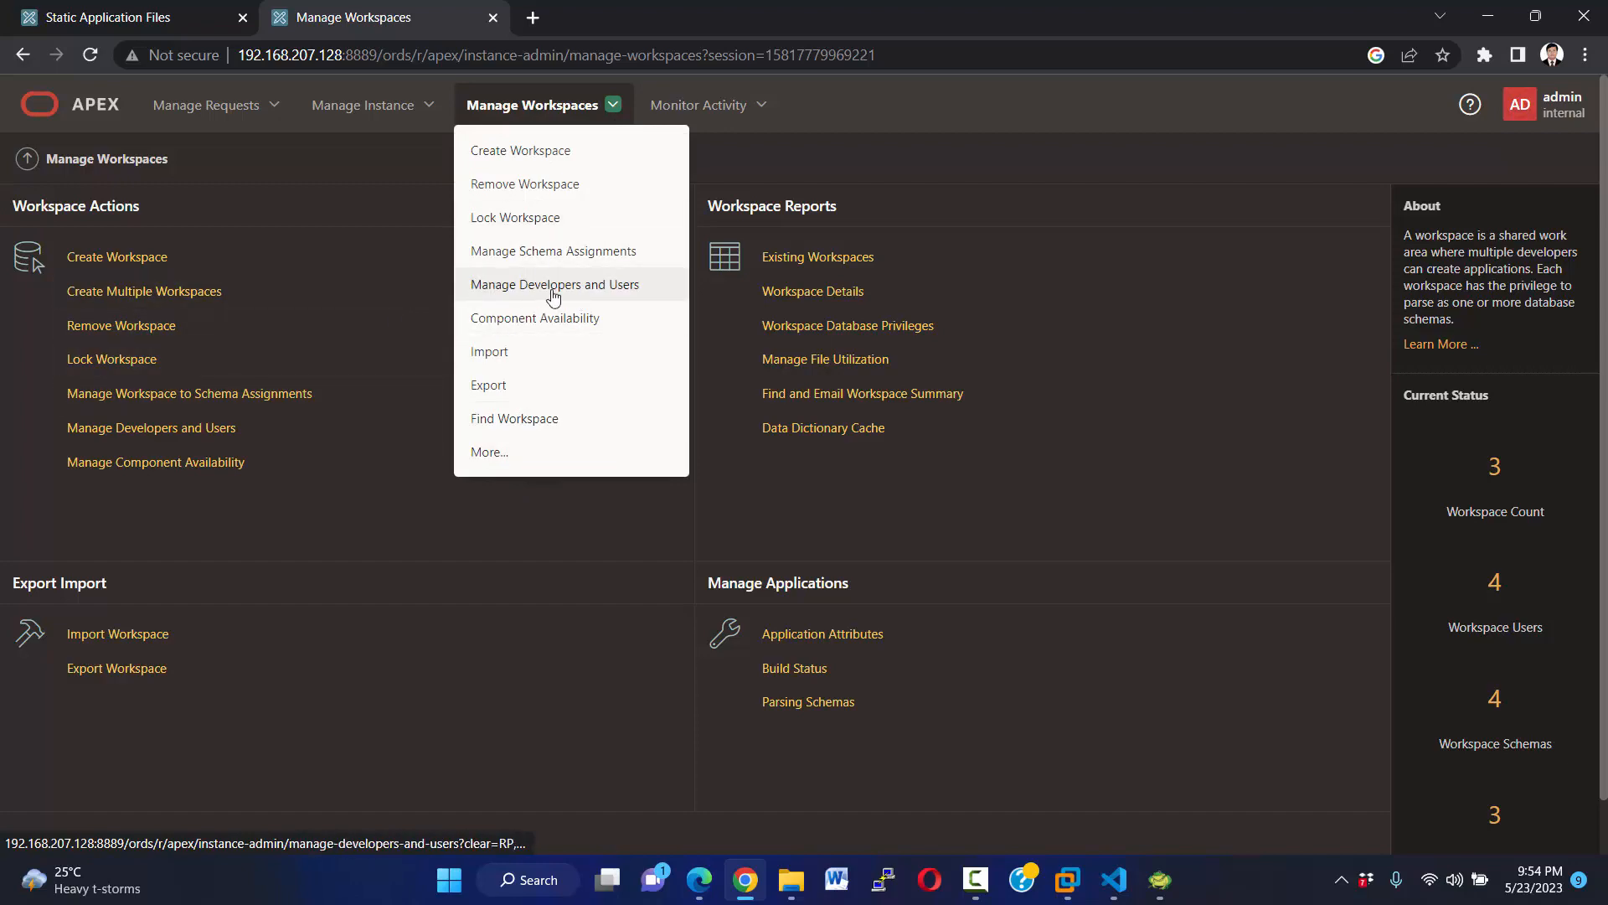
left_click(553, 284)
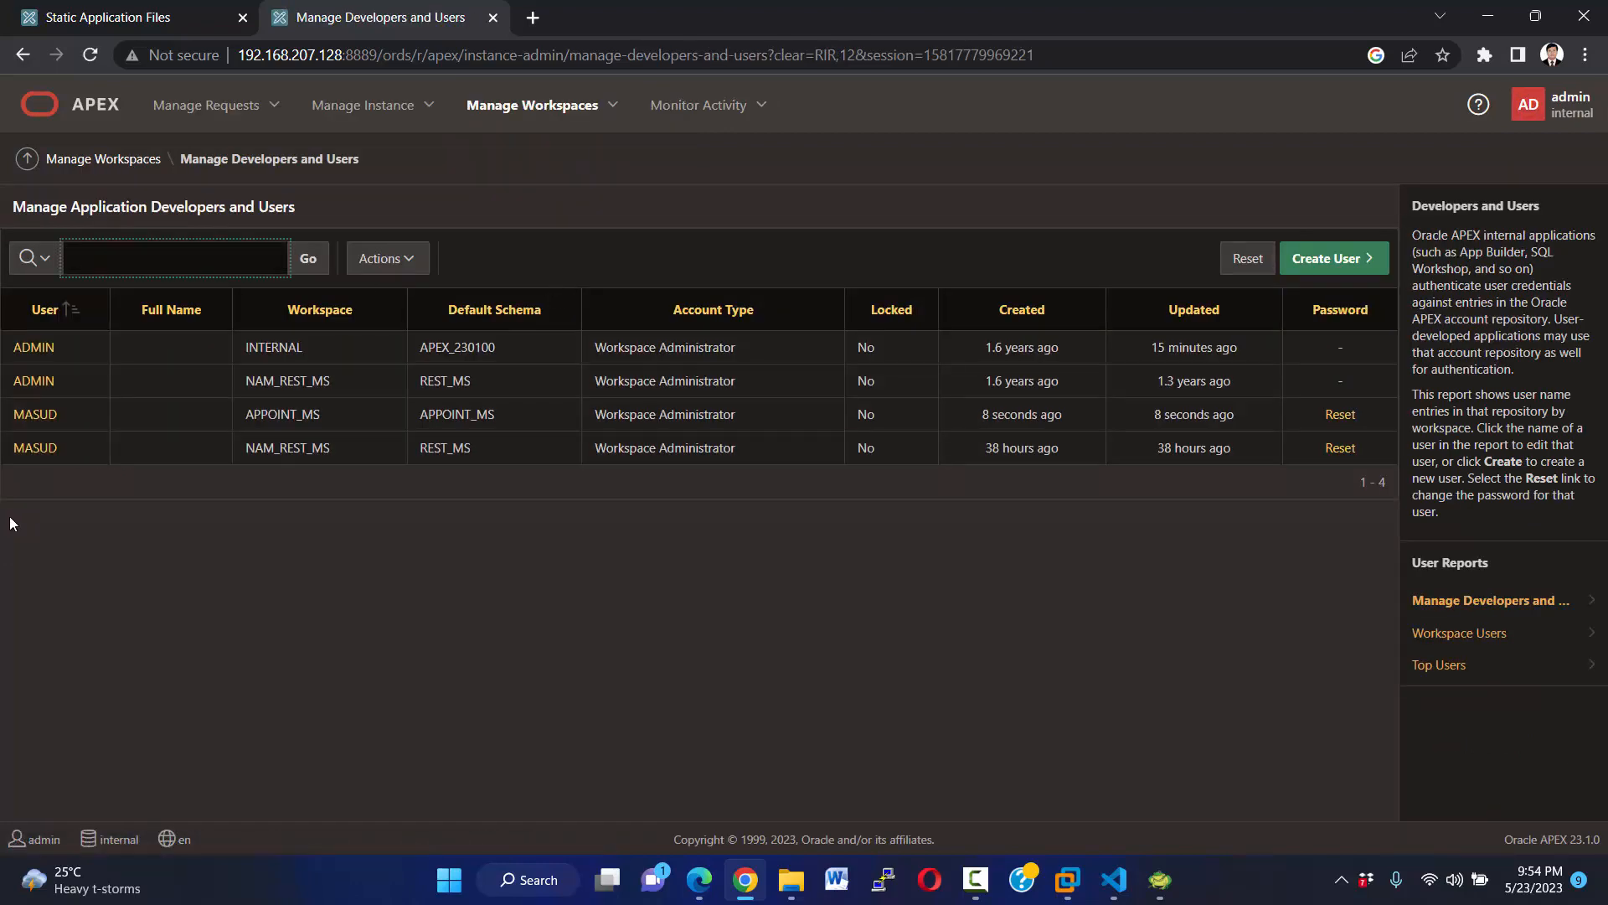
left_click(33, 415)
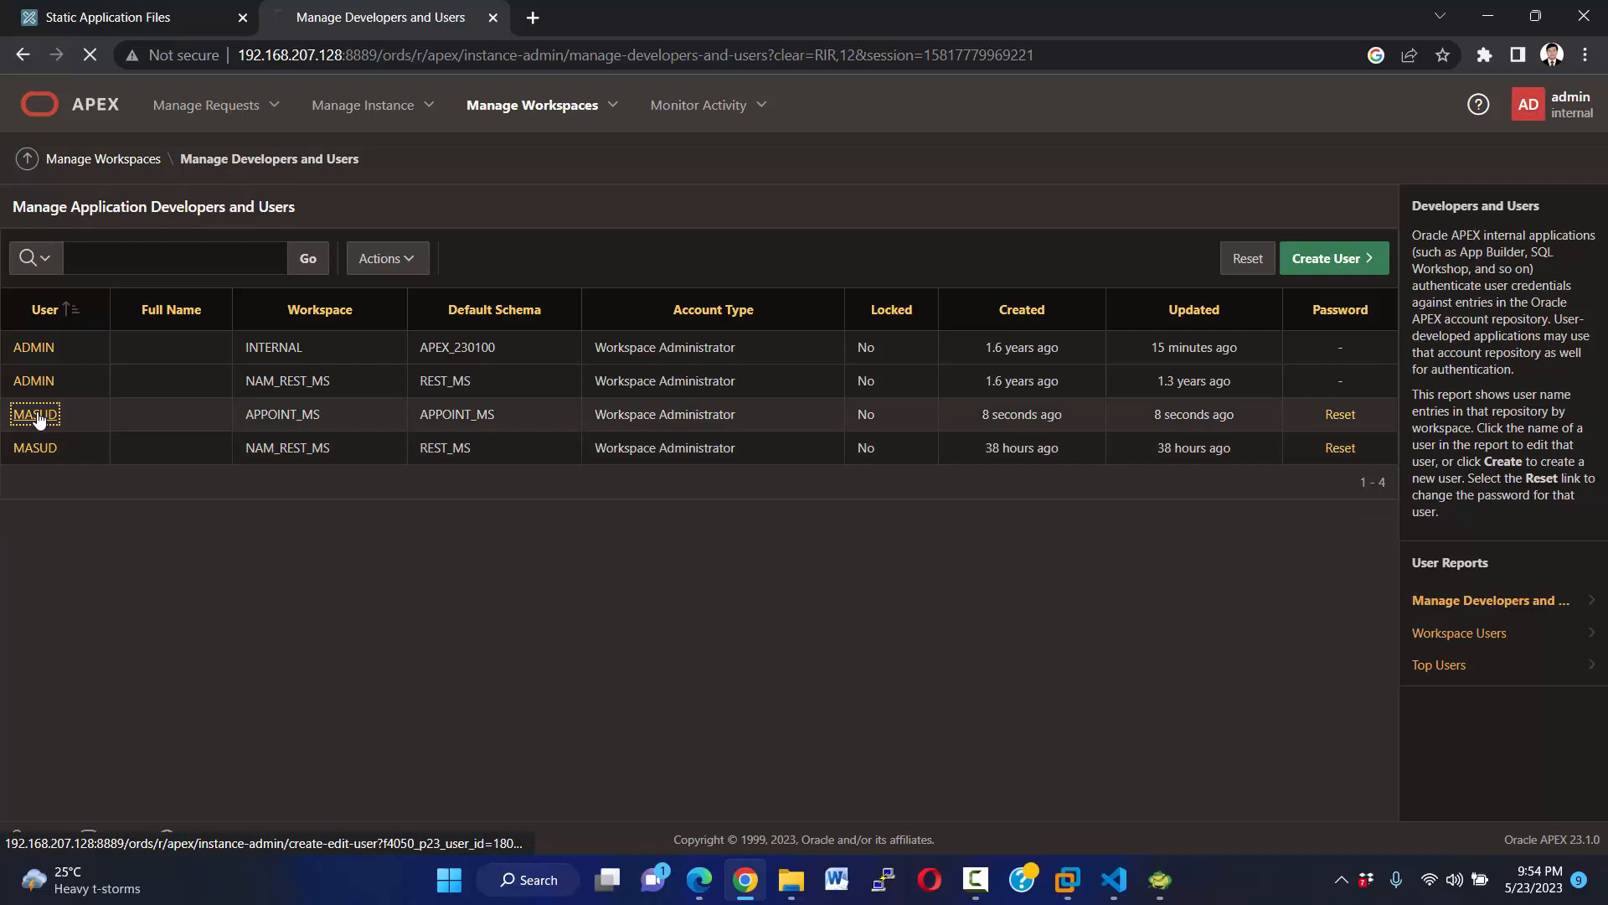
Step: Set Require Change of Password on First Use to No for MASUD and apply the change
left_click(33, 413)
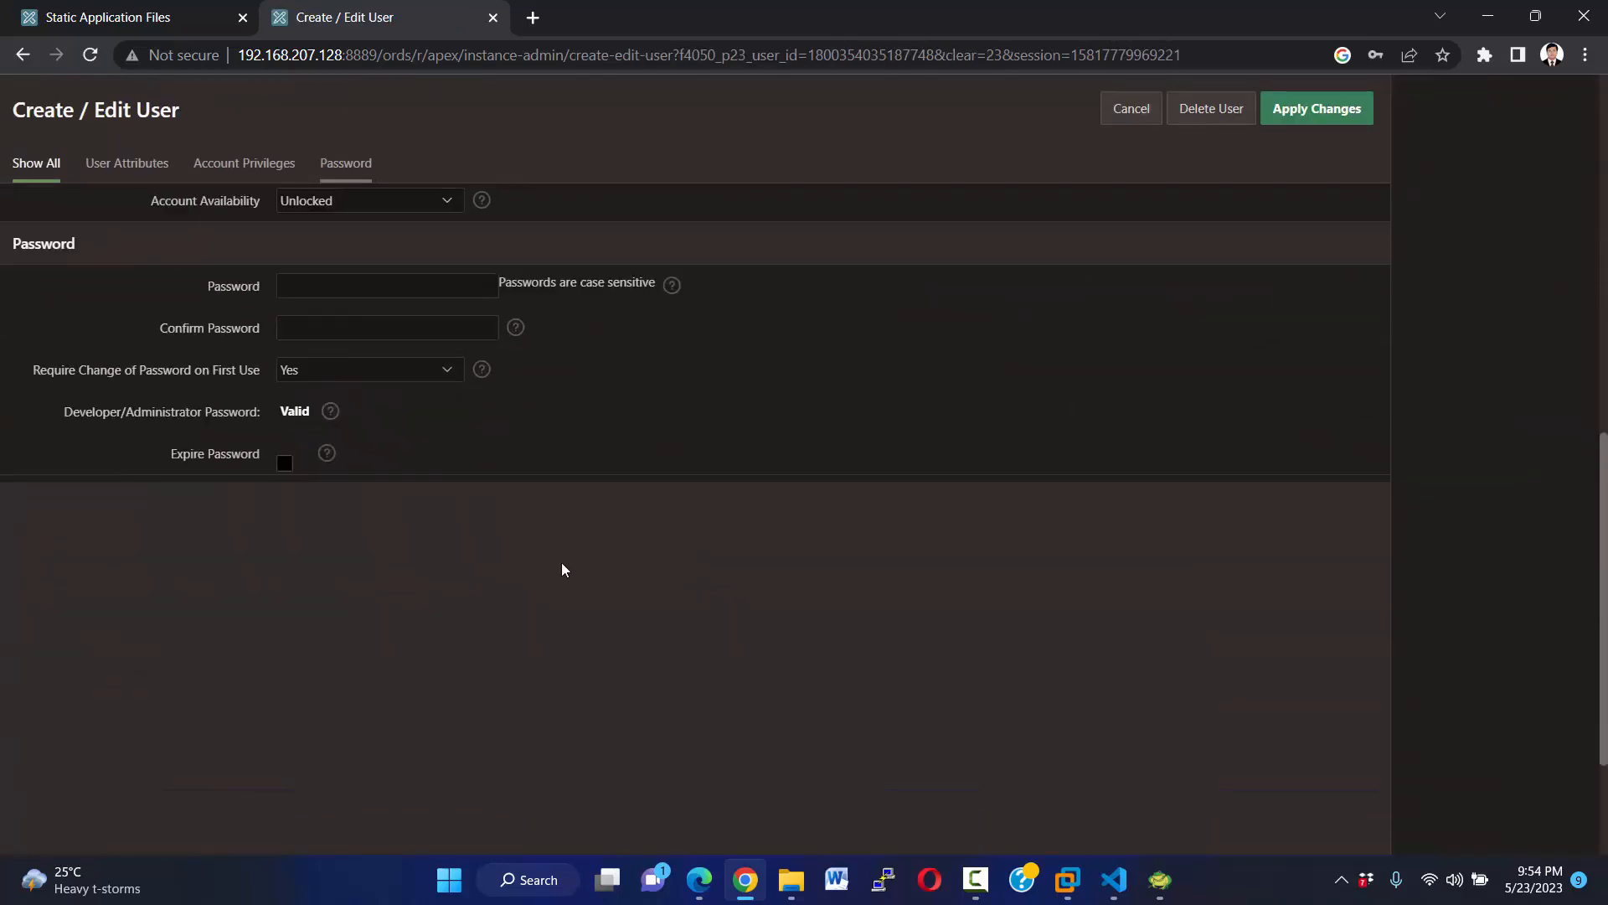
scroll("up", 3)
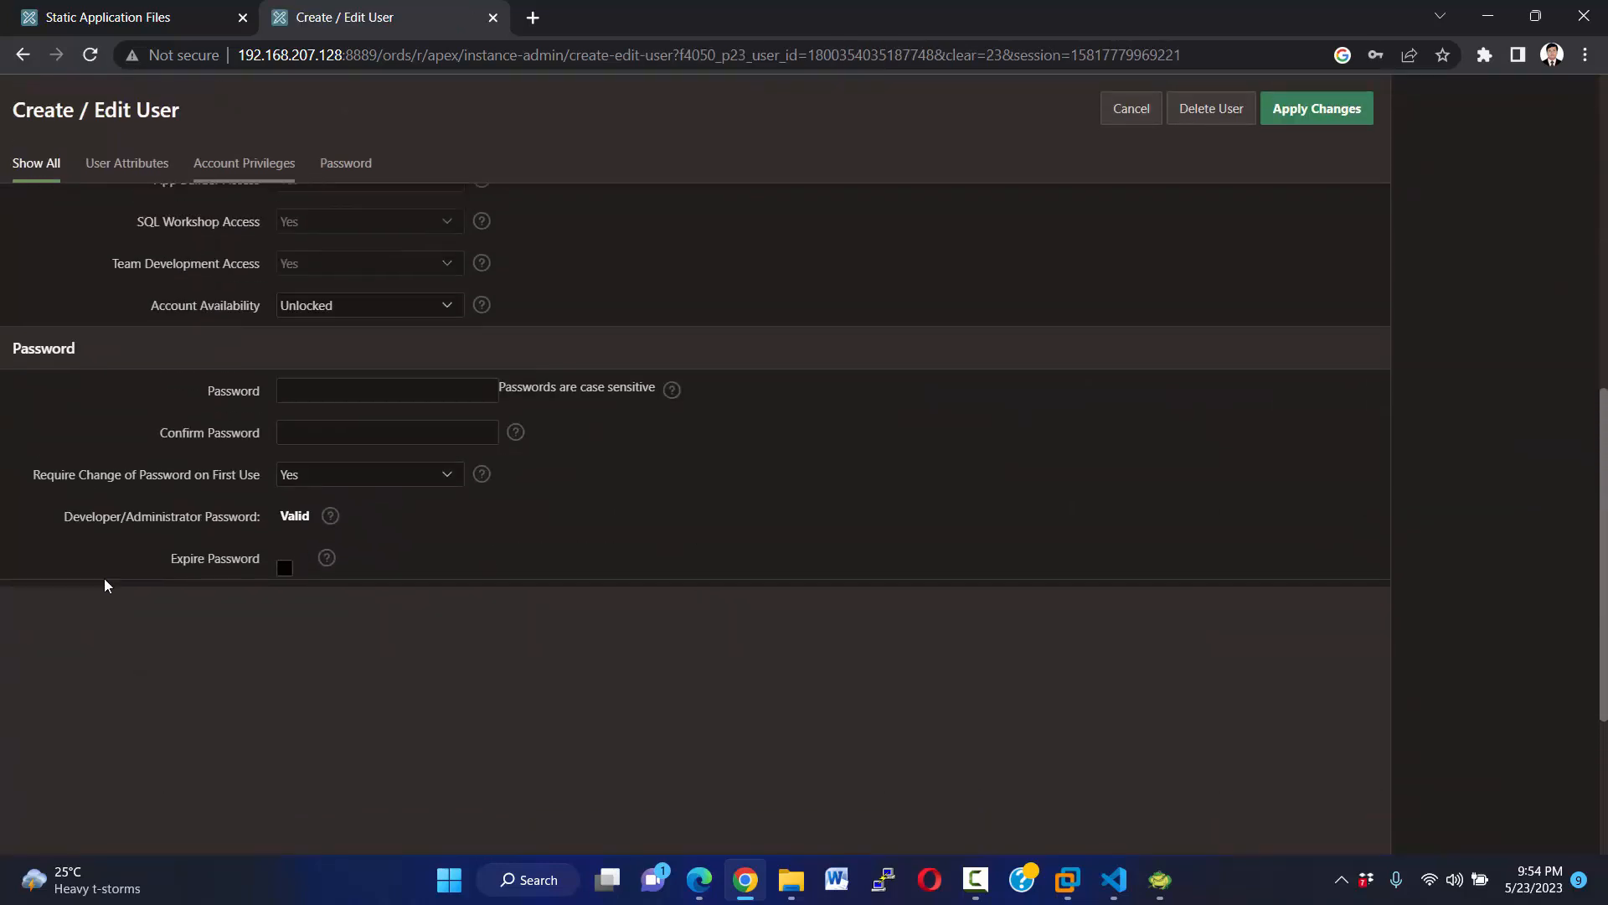
mouse_move(385, 487)
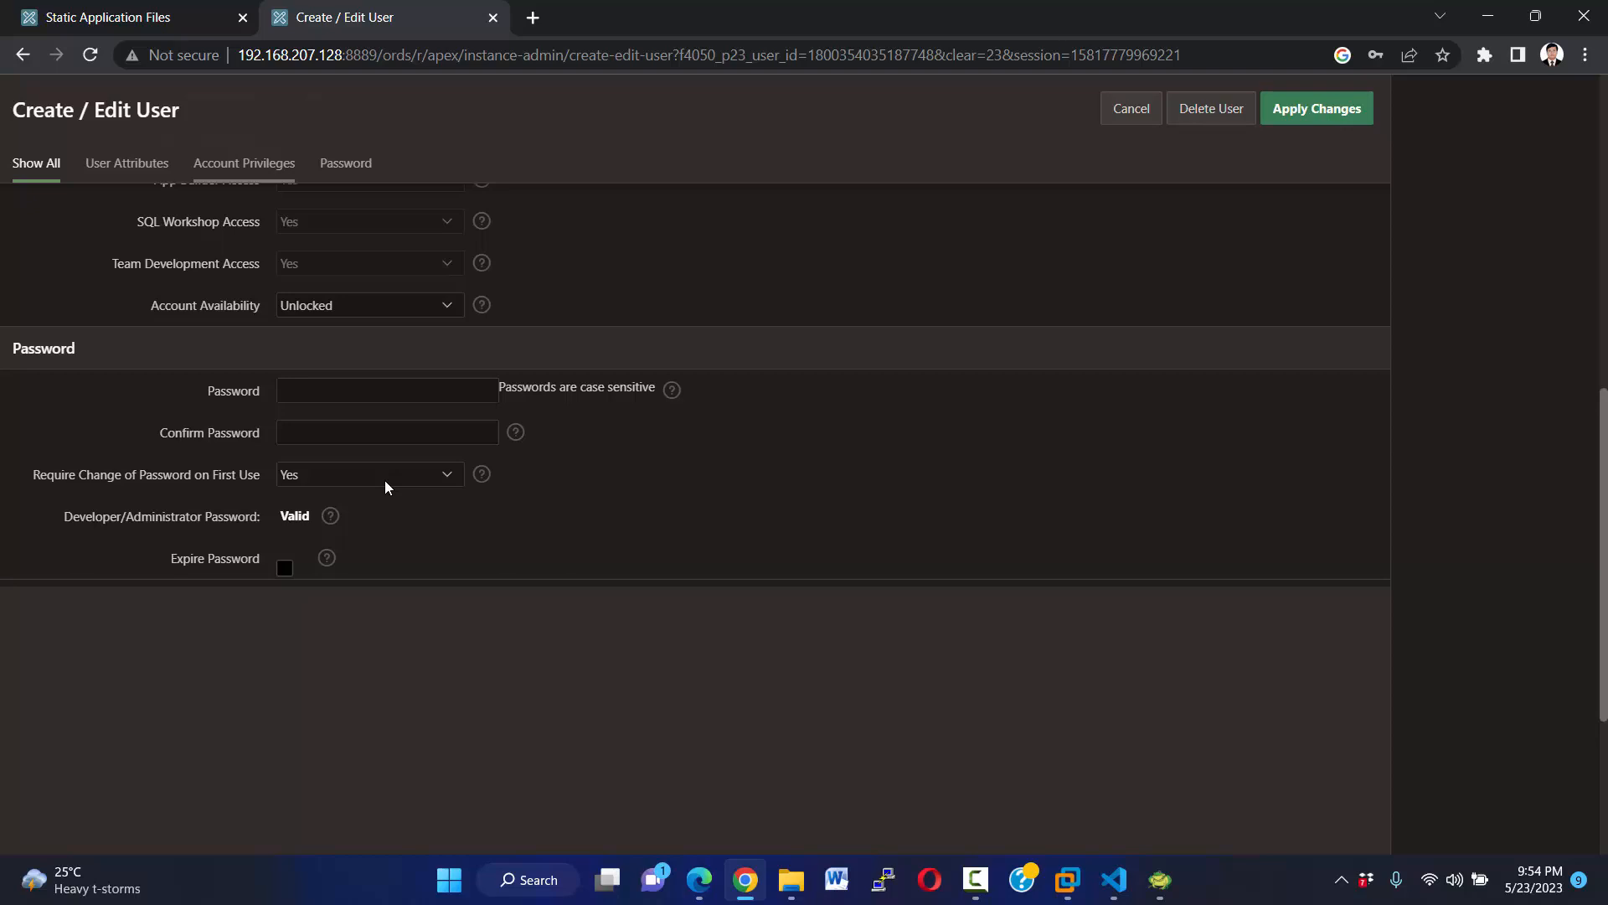
mouse_move(438, 480)
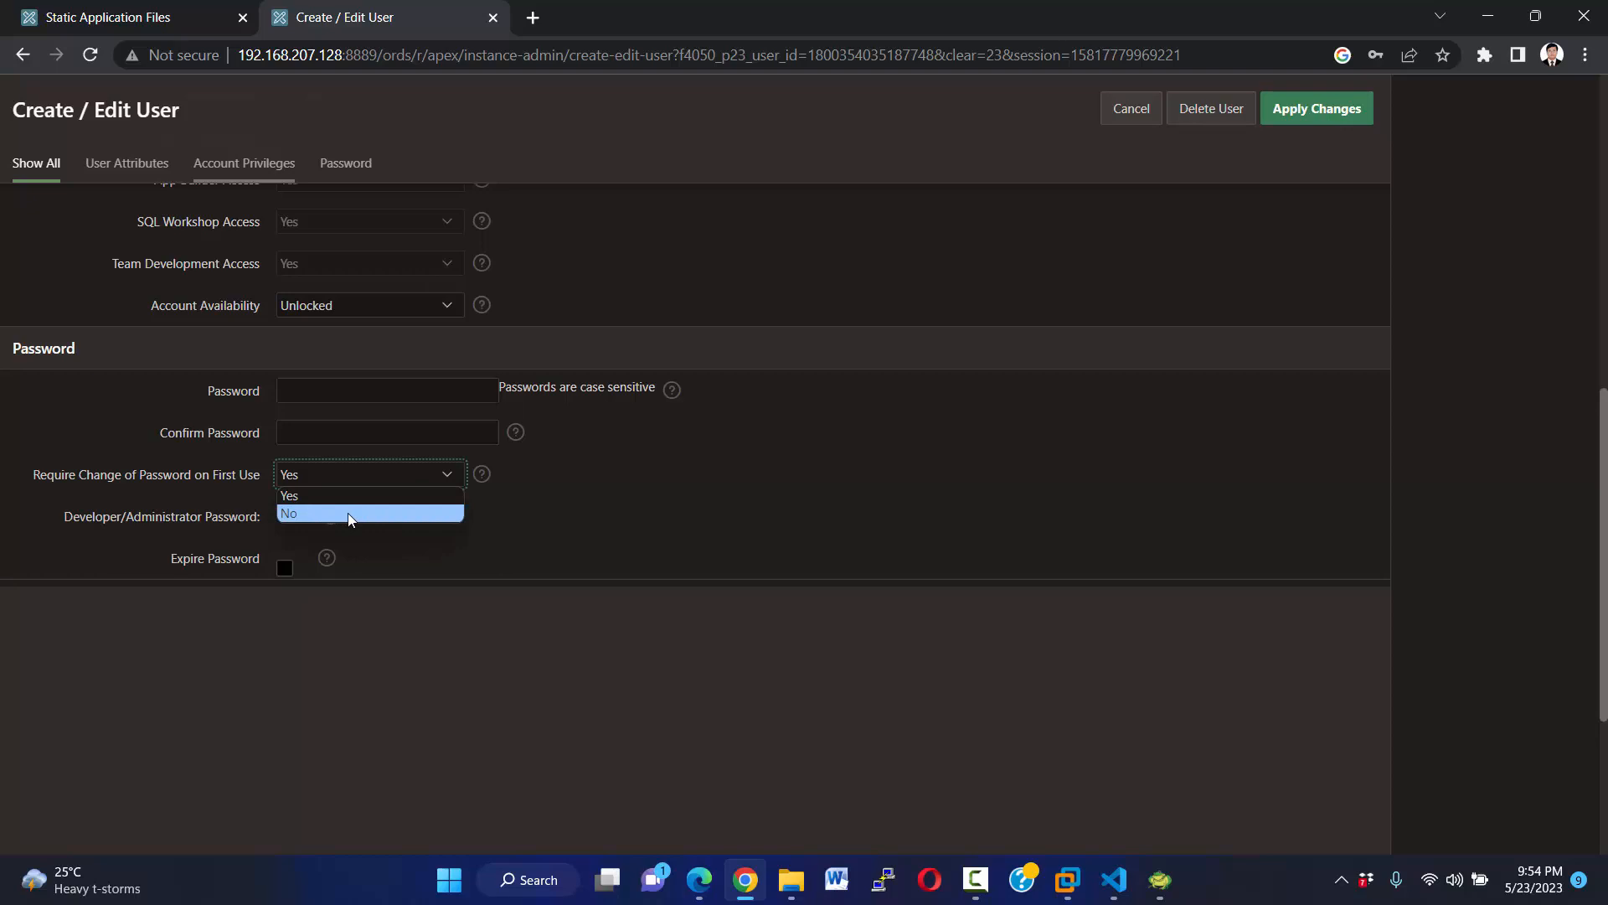
mouse_move(369, 514)
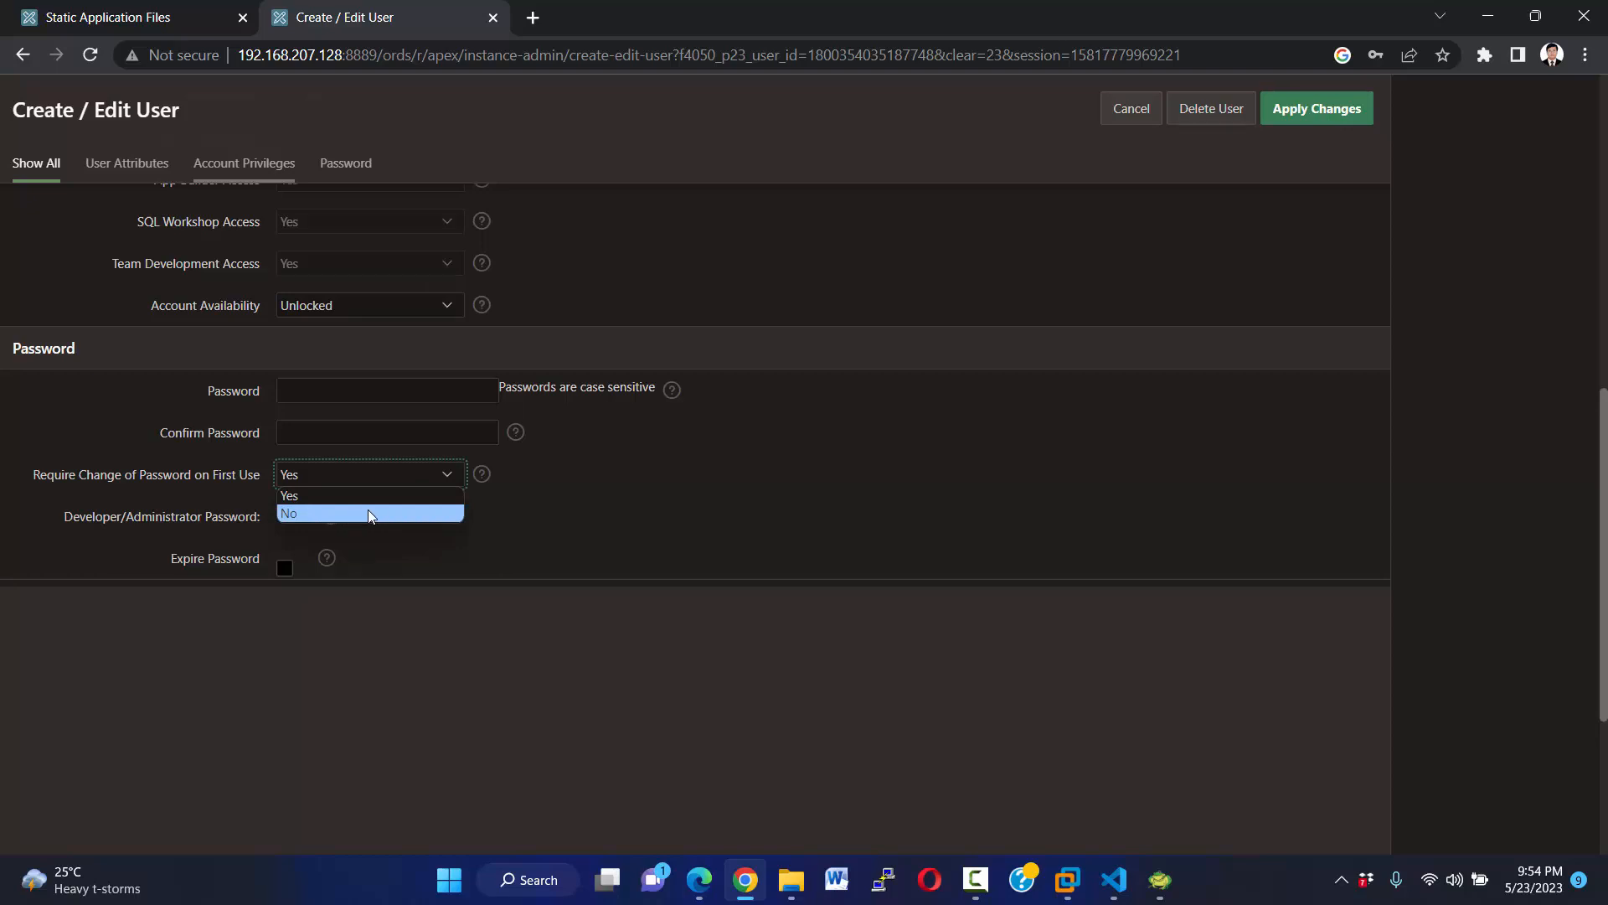
left_click(289, 513)
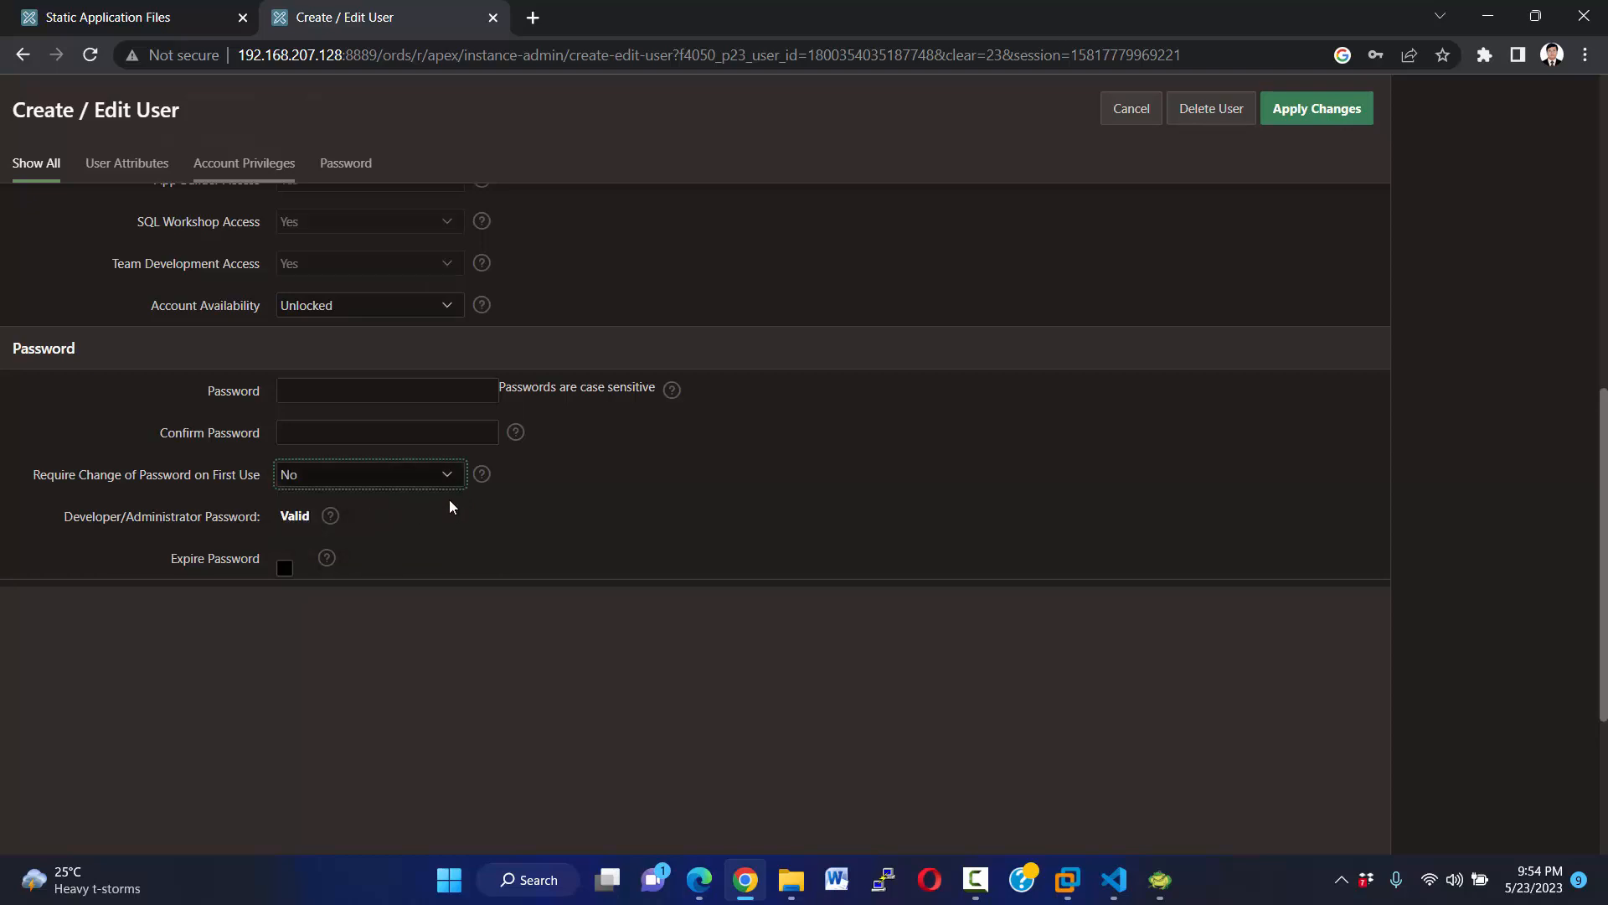
mouse_move(1001, 527)
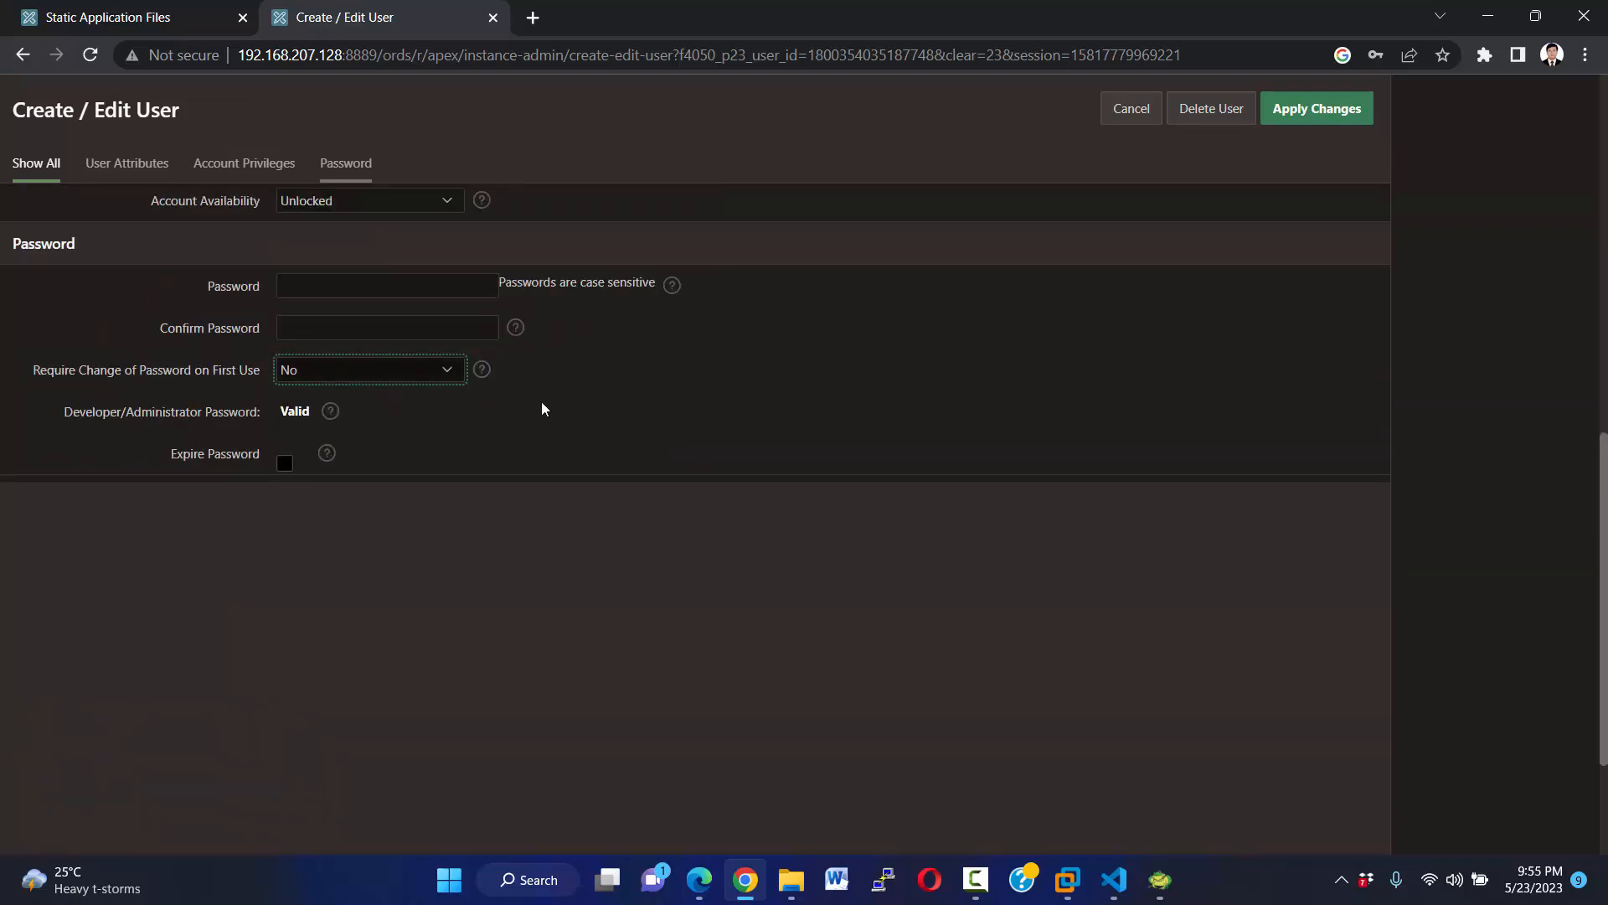
mouse_move(501, 433)
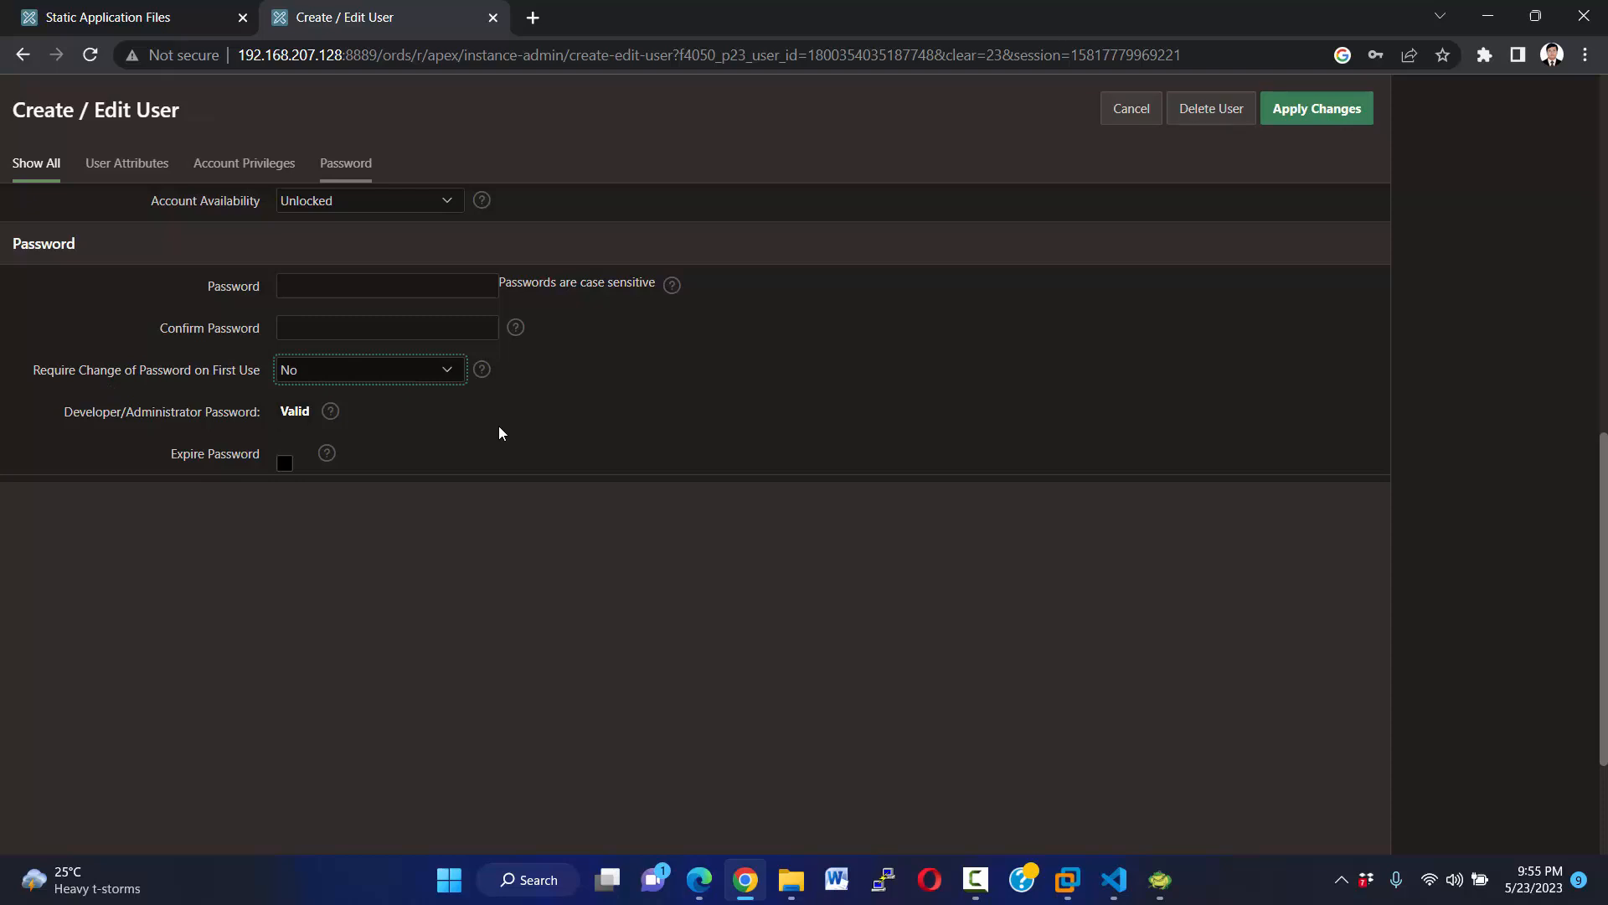
mouse_move(1207, 402)
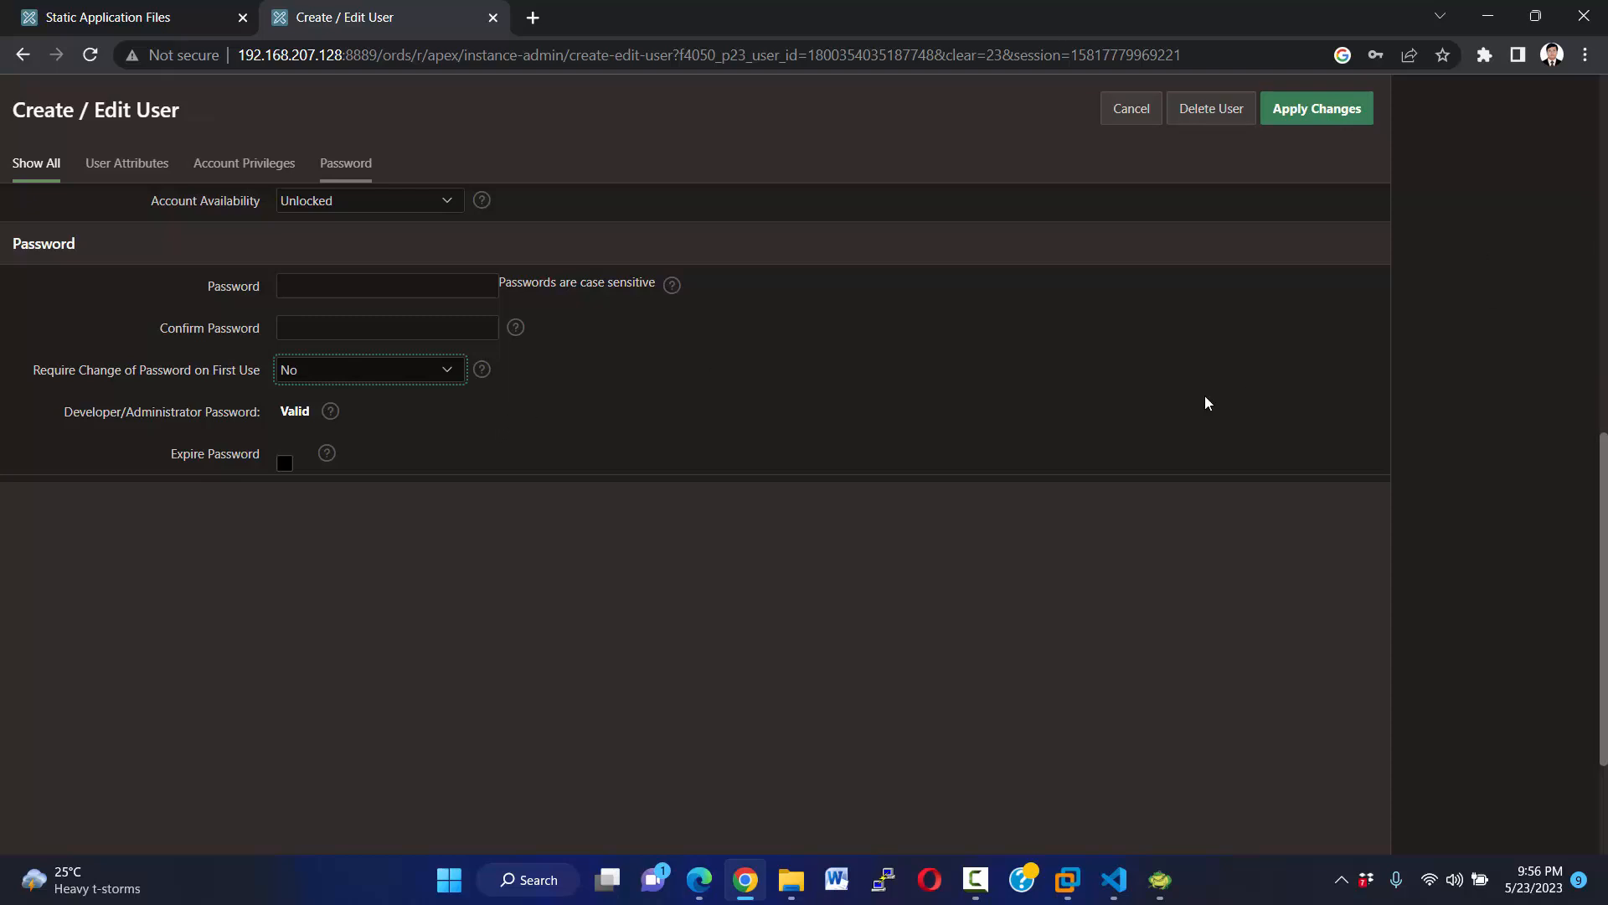
mouse_move(445, 407)
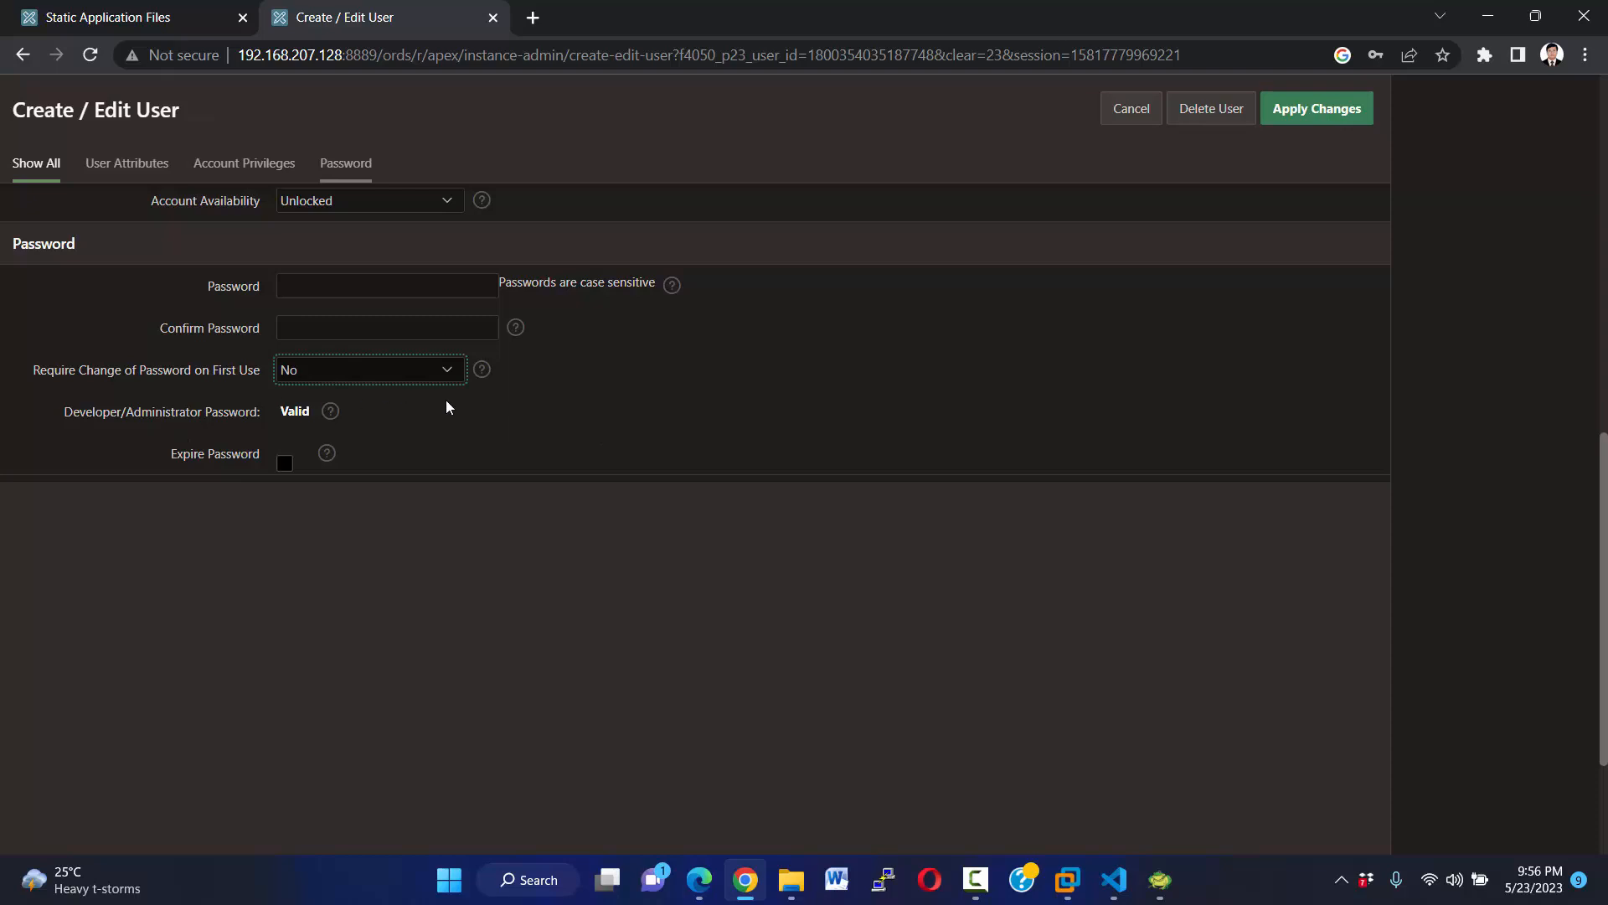
mouse_move(1252, 385)
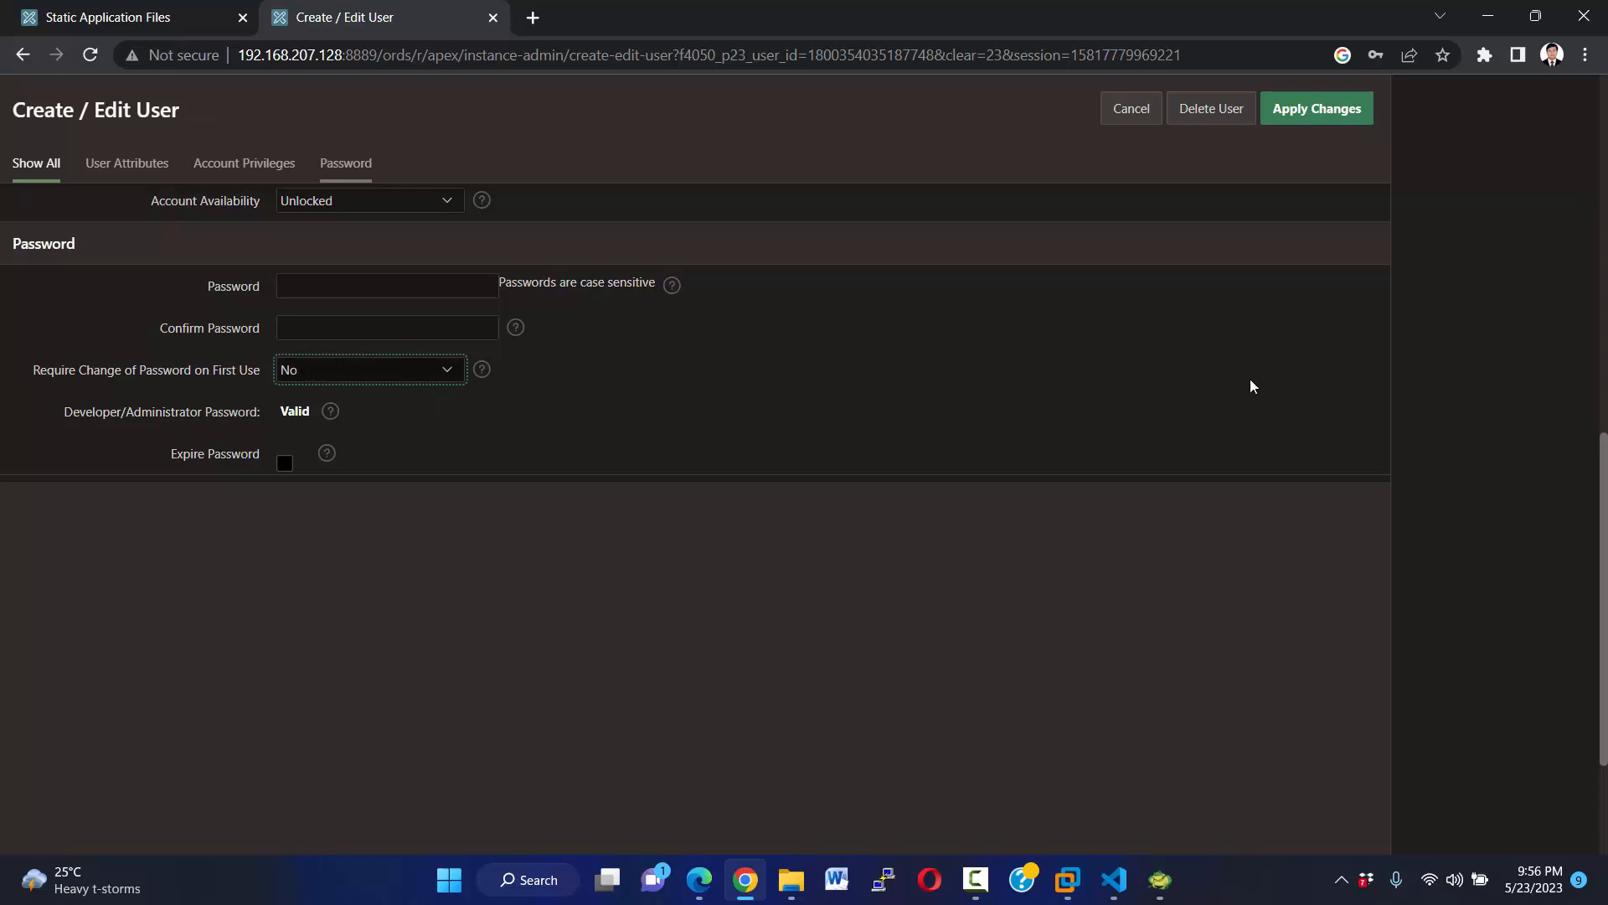
mouse_move(971, 296)
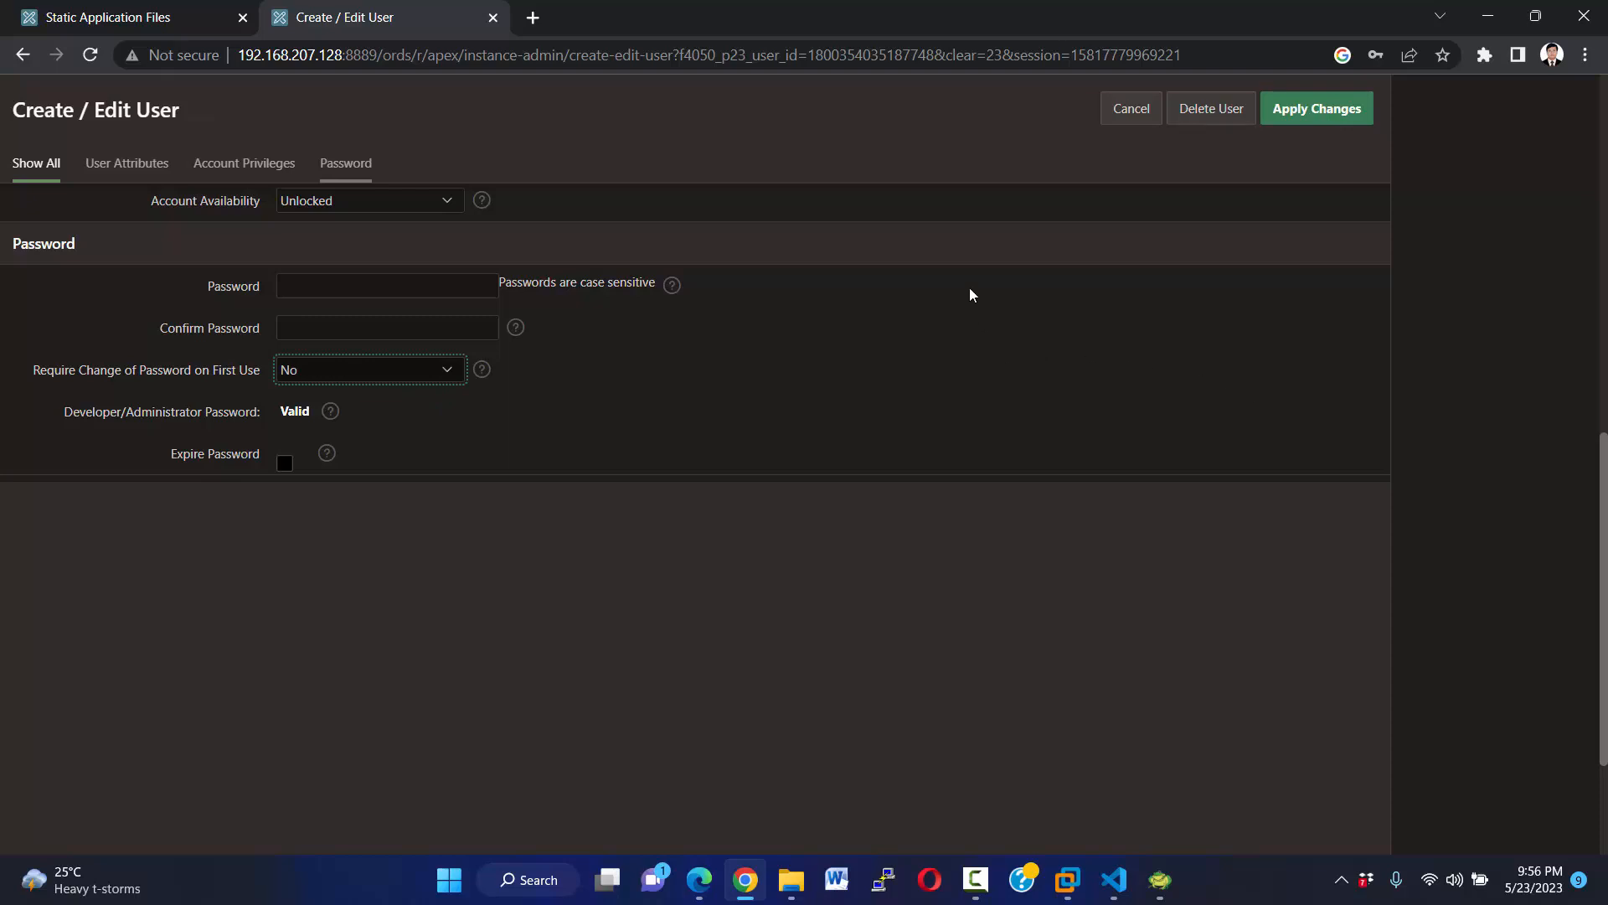
mouse_move(1317, 108)
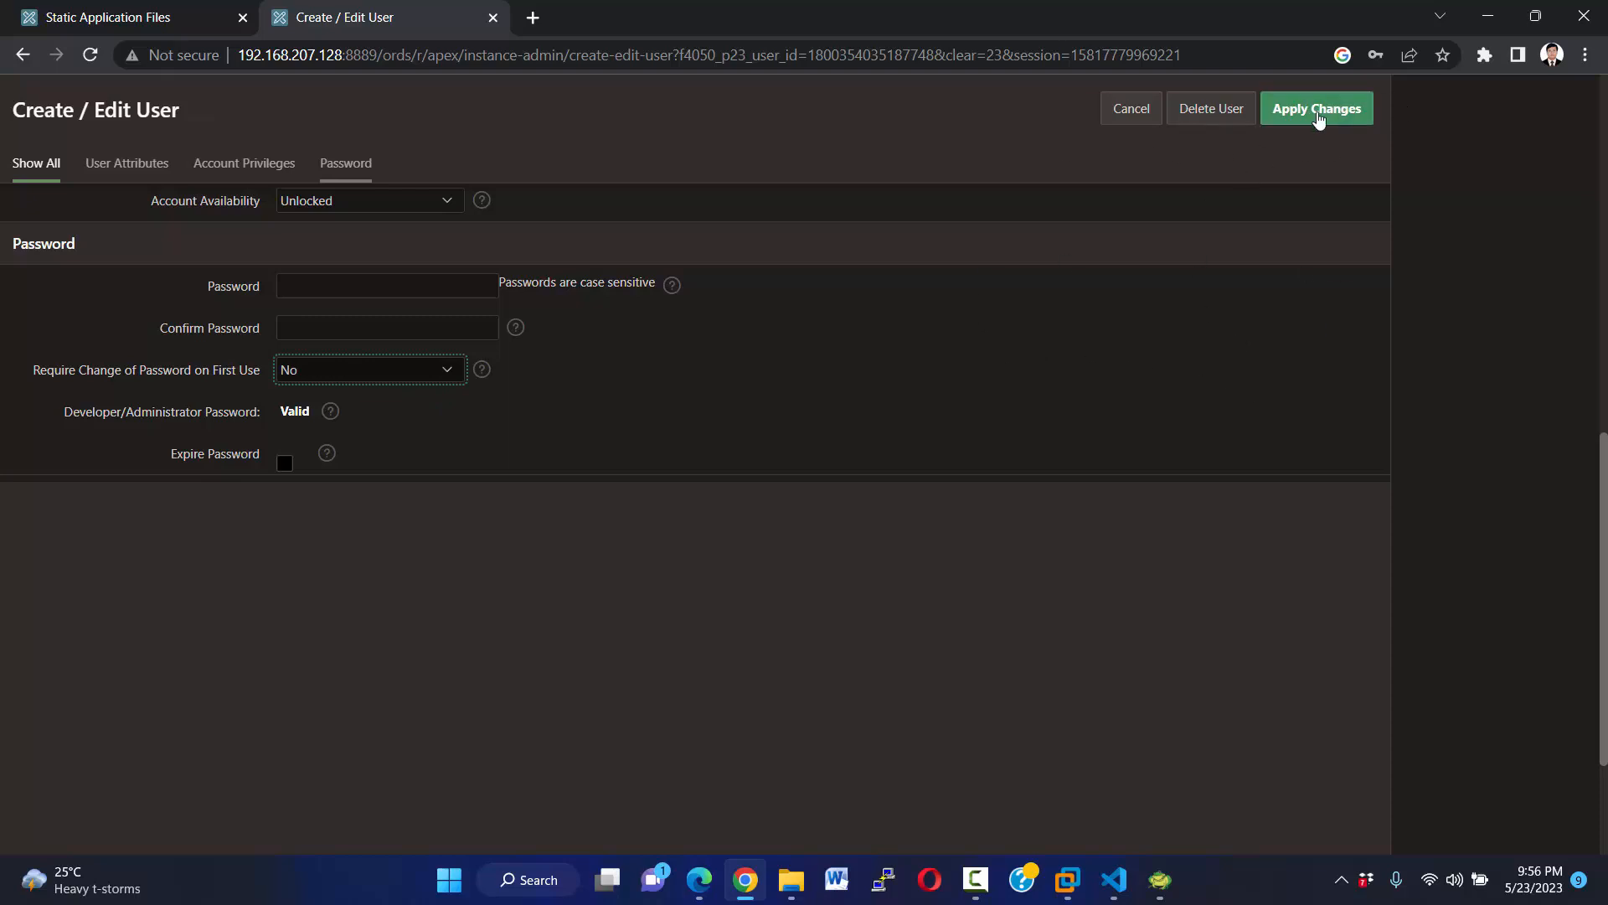
left_click(1316, 108)
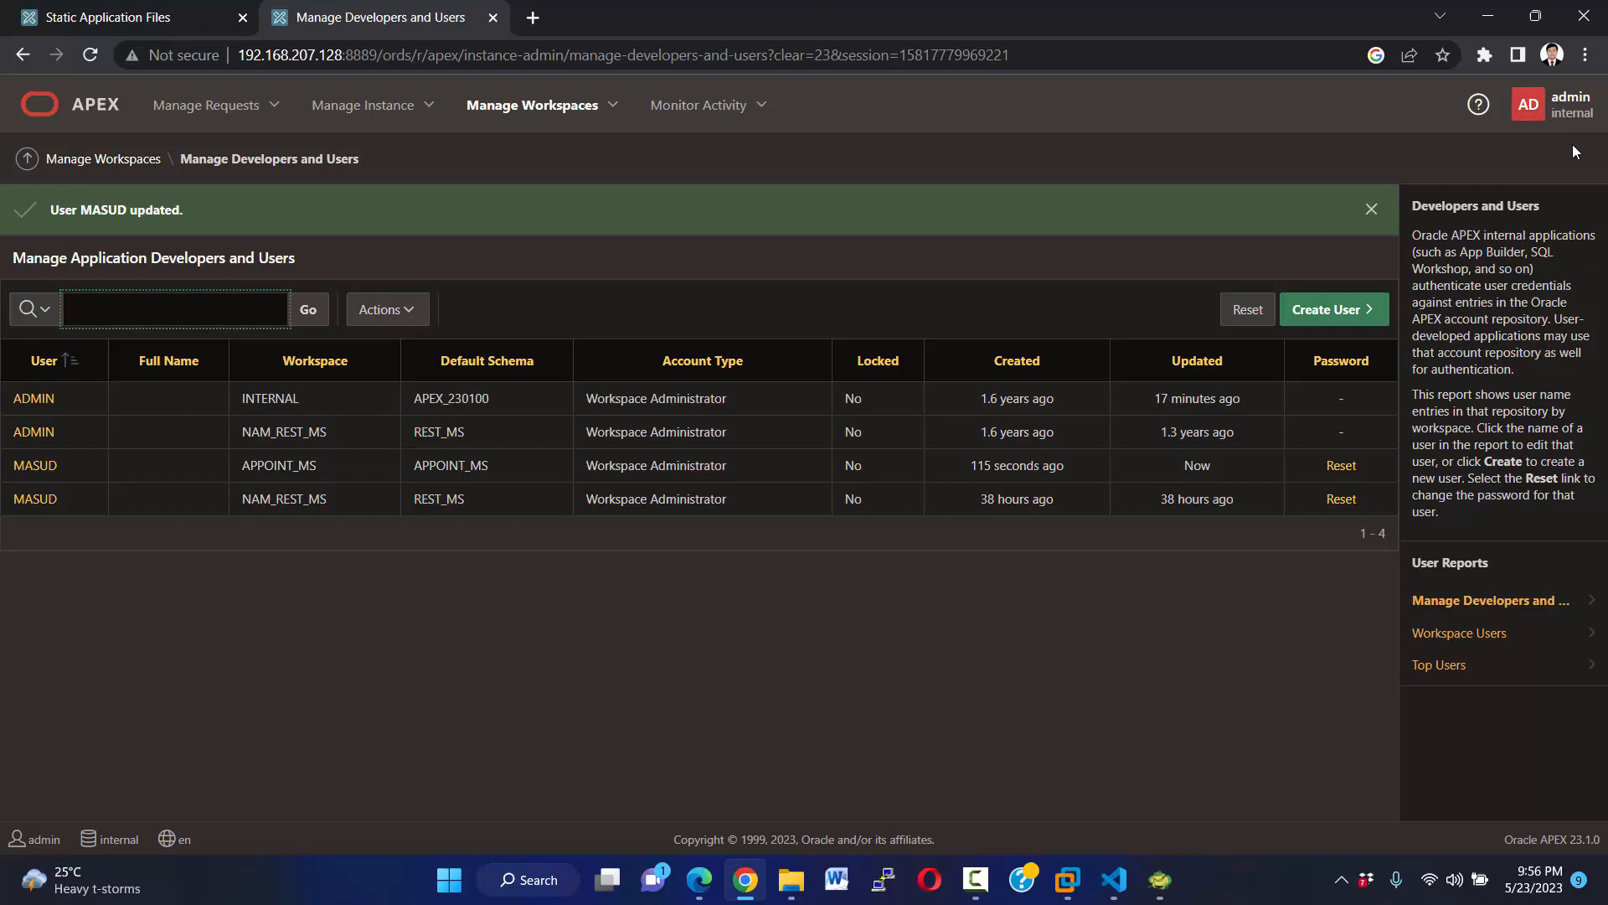
Step: Sign out of APEX administration and begin entering the workspace on the sign-in page
left_click(1552, 104)
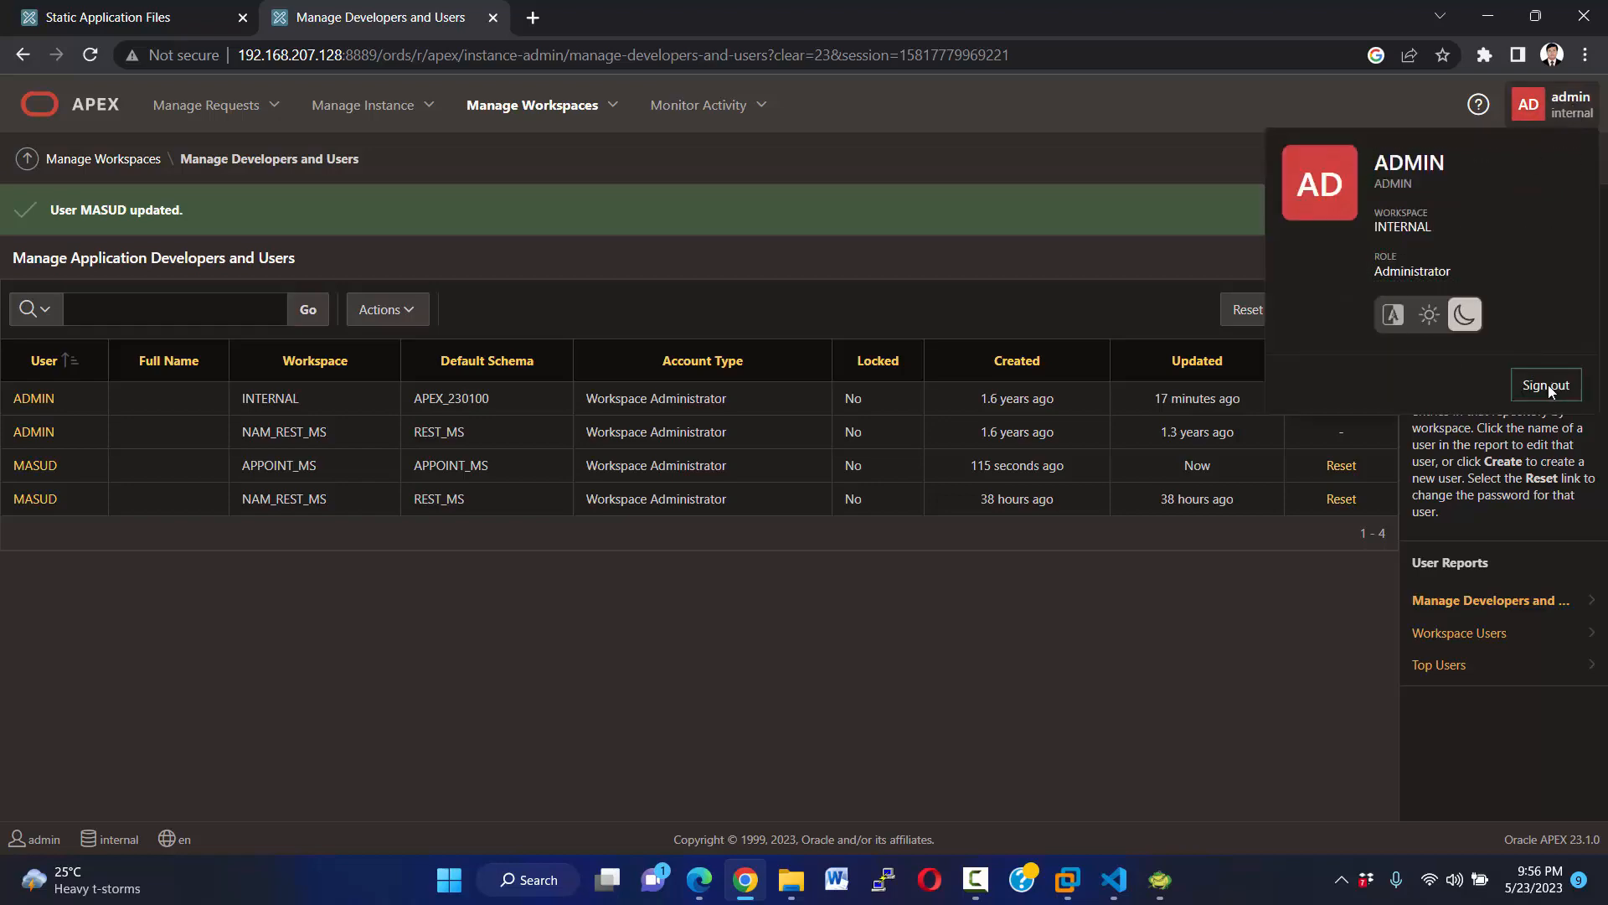
left_click(1545, 387)
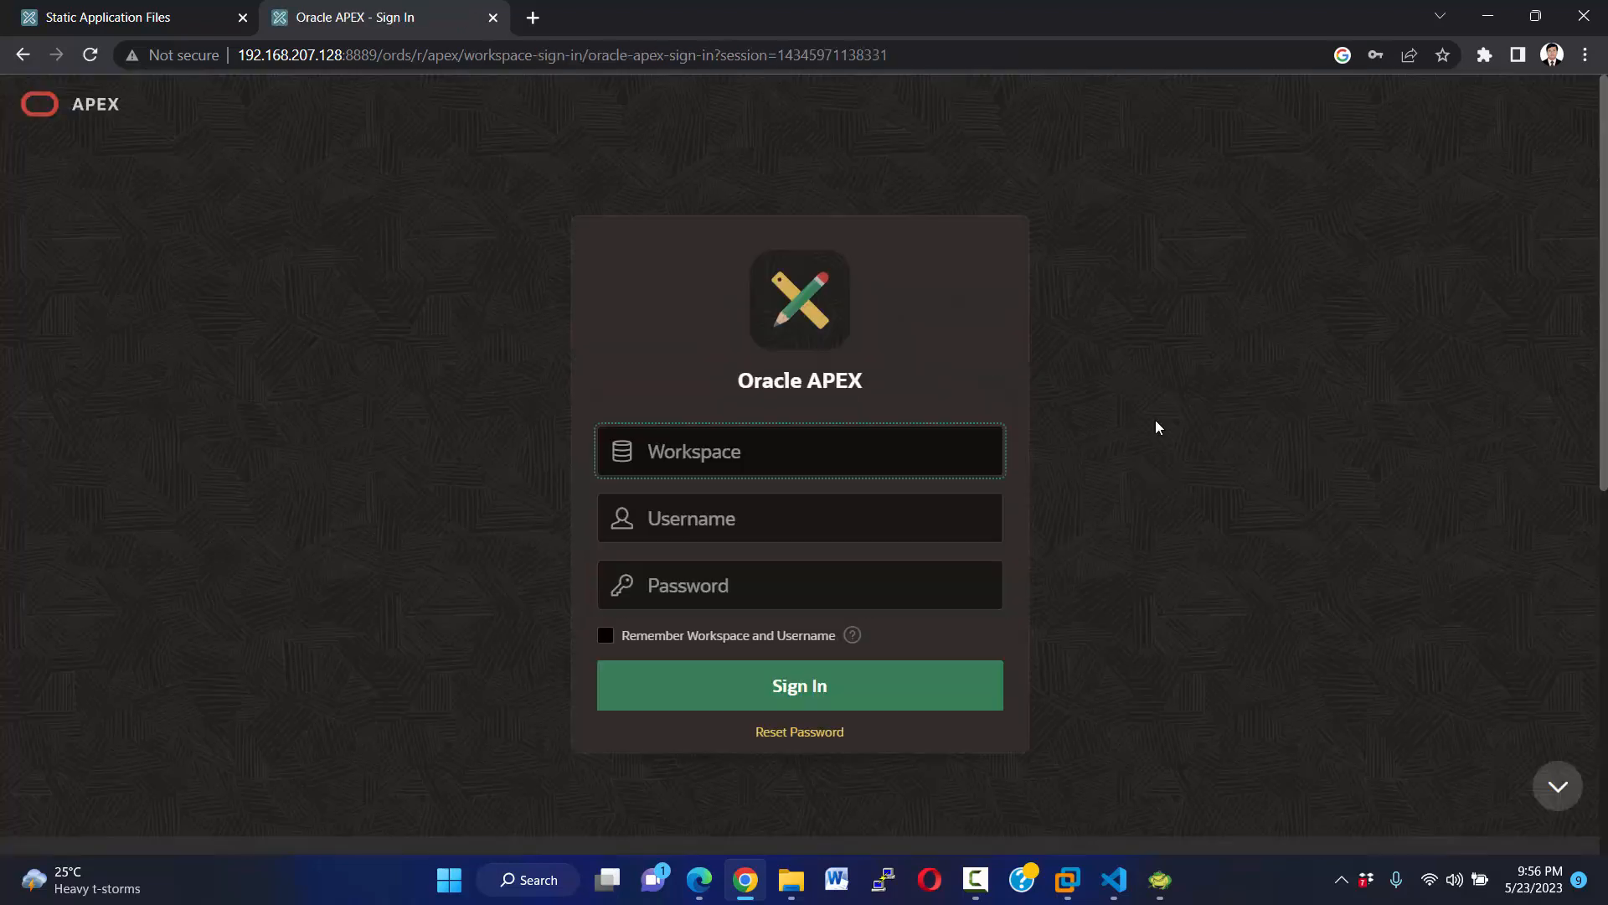
type("appoint")
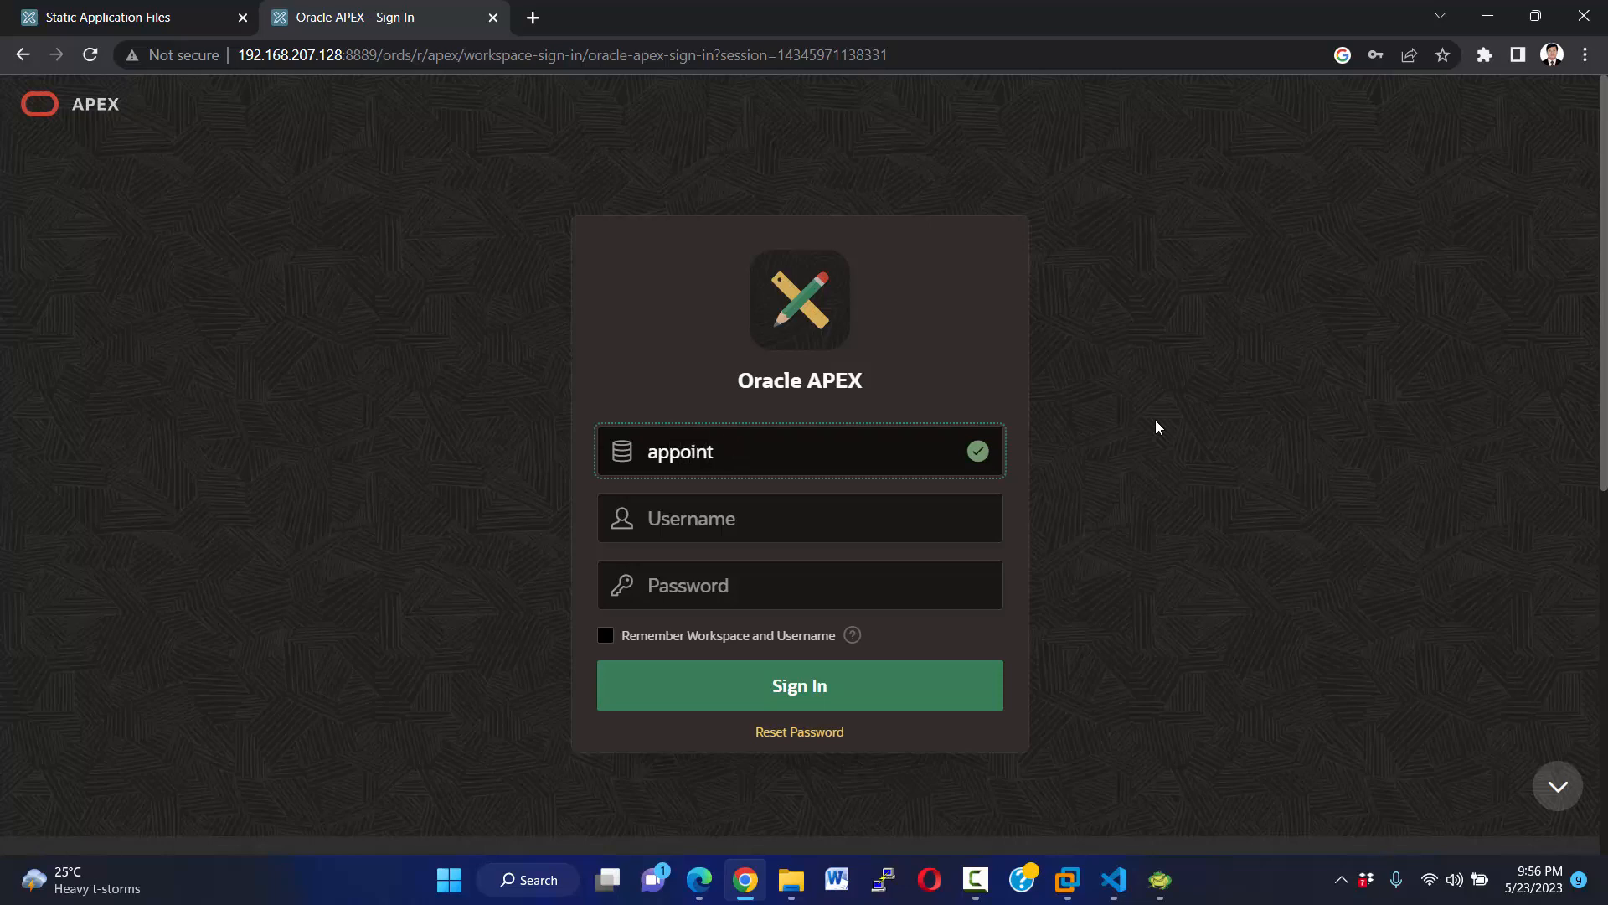
Step: Sign in to workspace appoint_ms as masud, landing on the workspace home page
type("_")
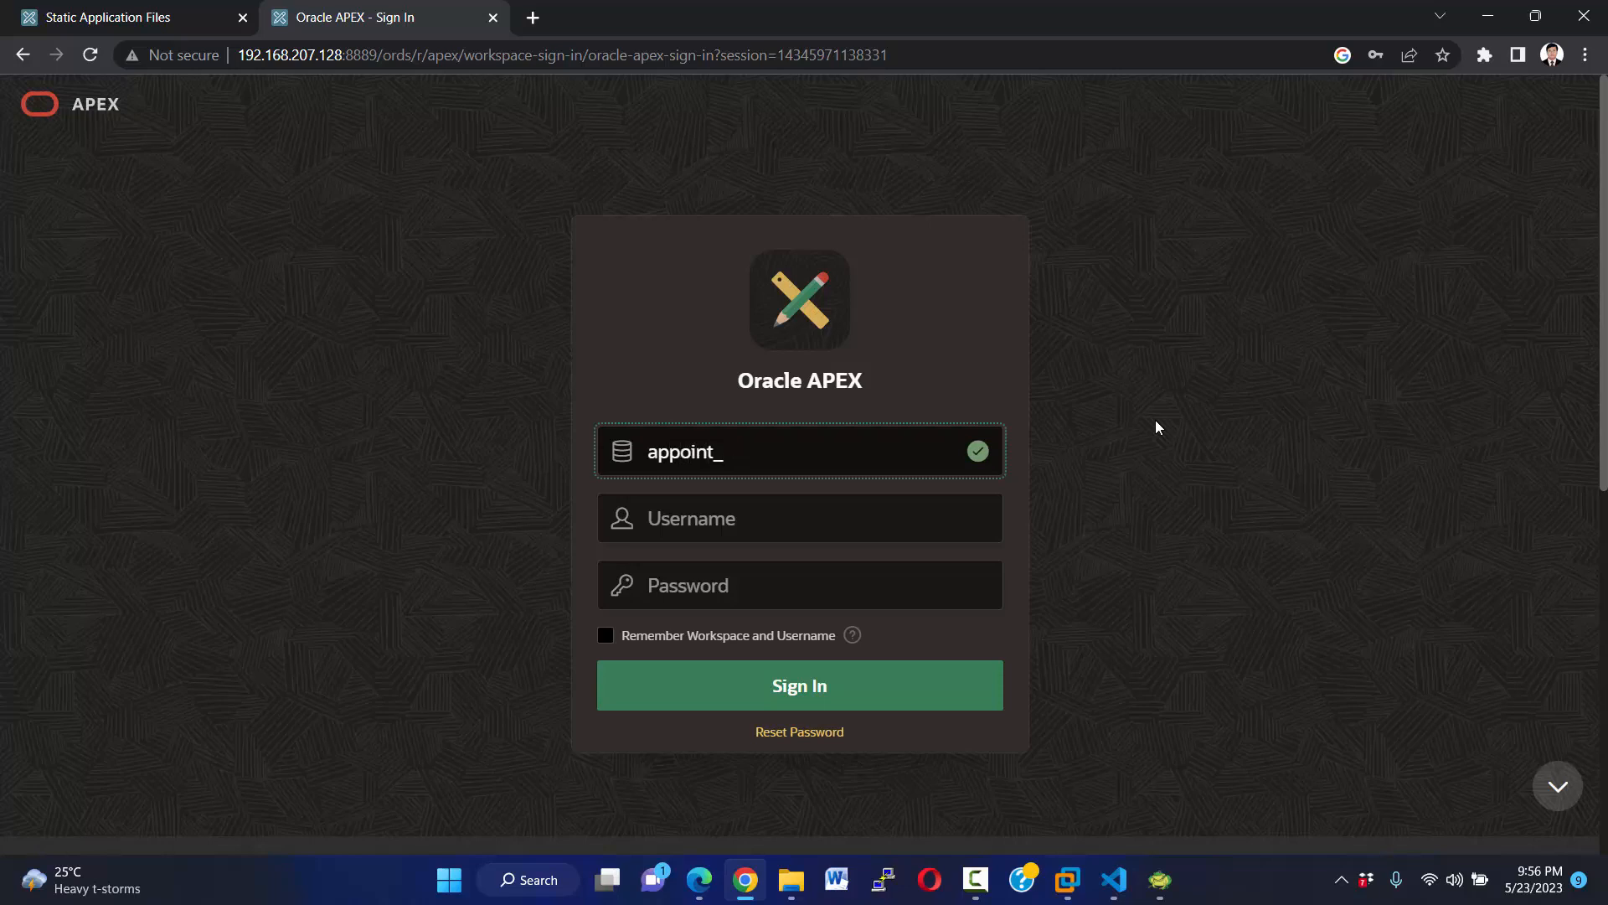
type("masud")
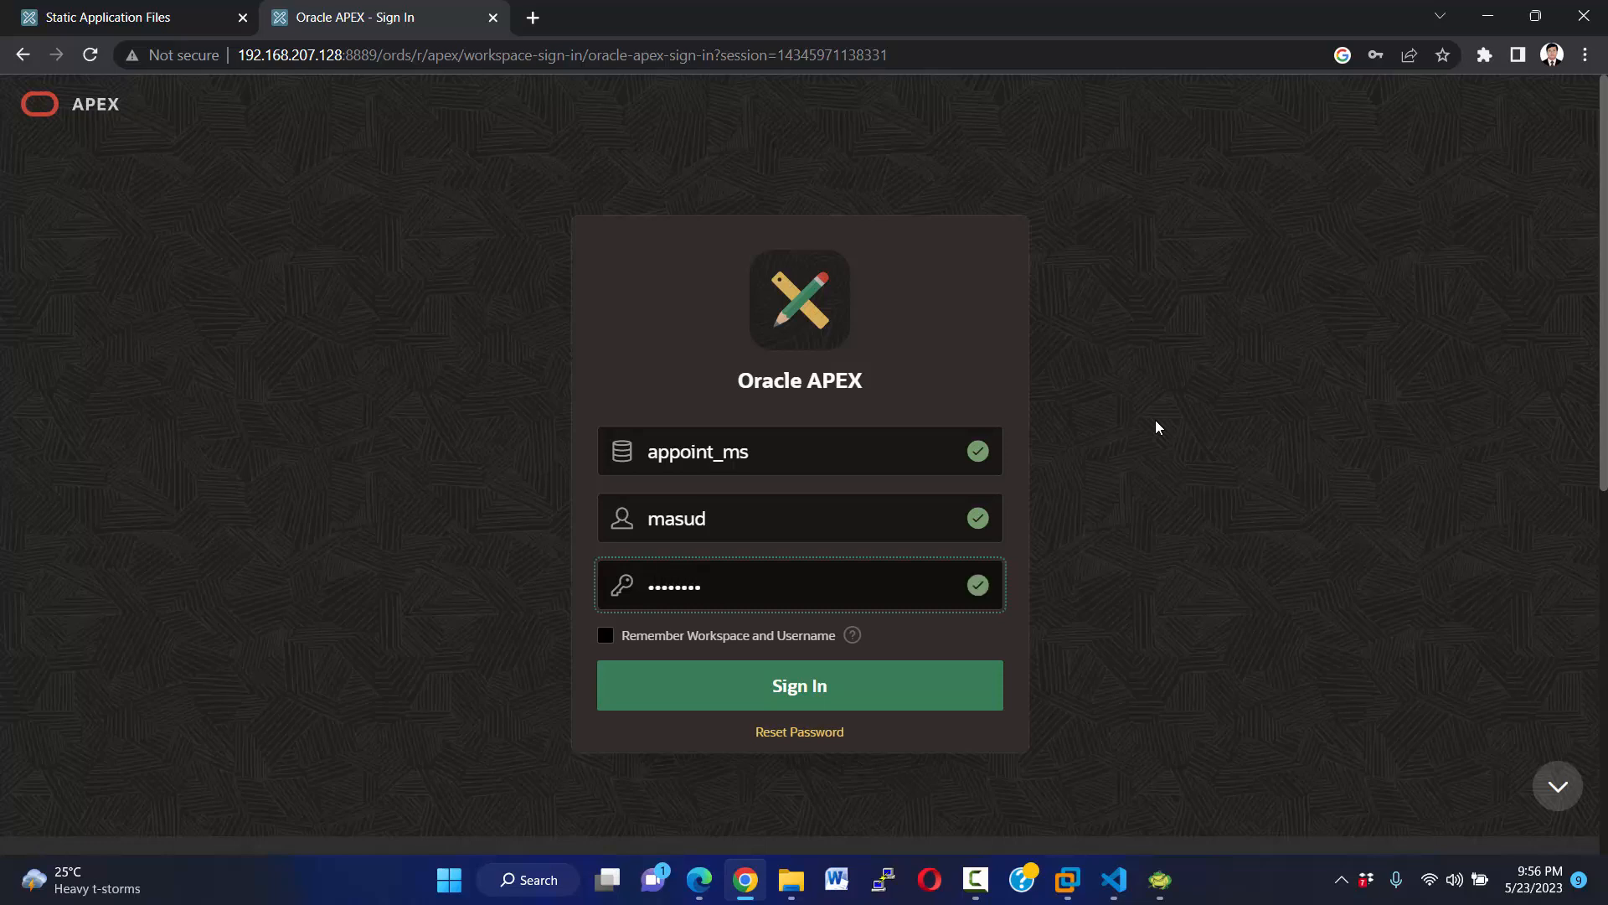
left_click(799, 685)
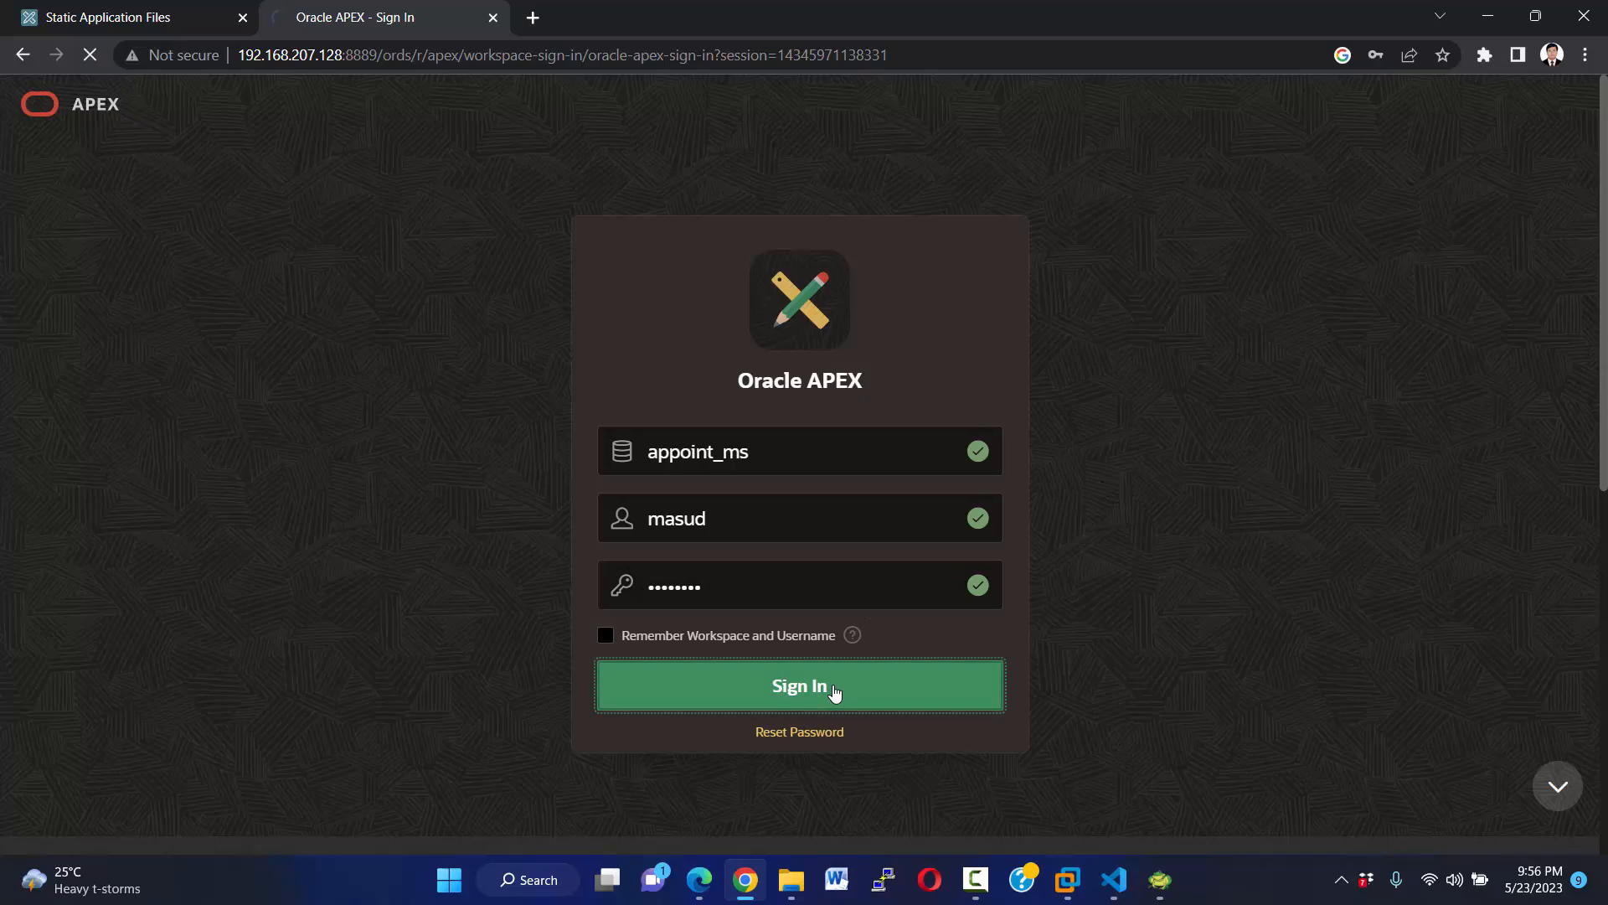
left_click(799, 685)
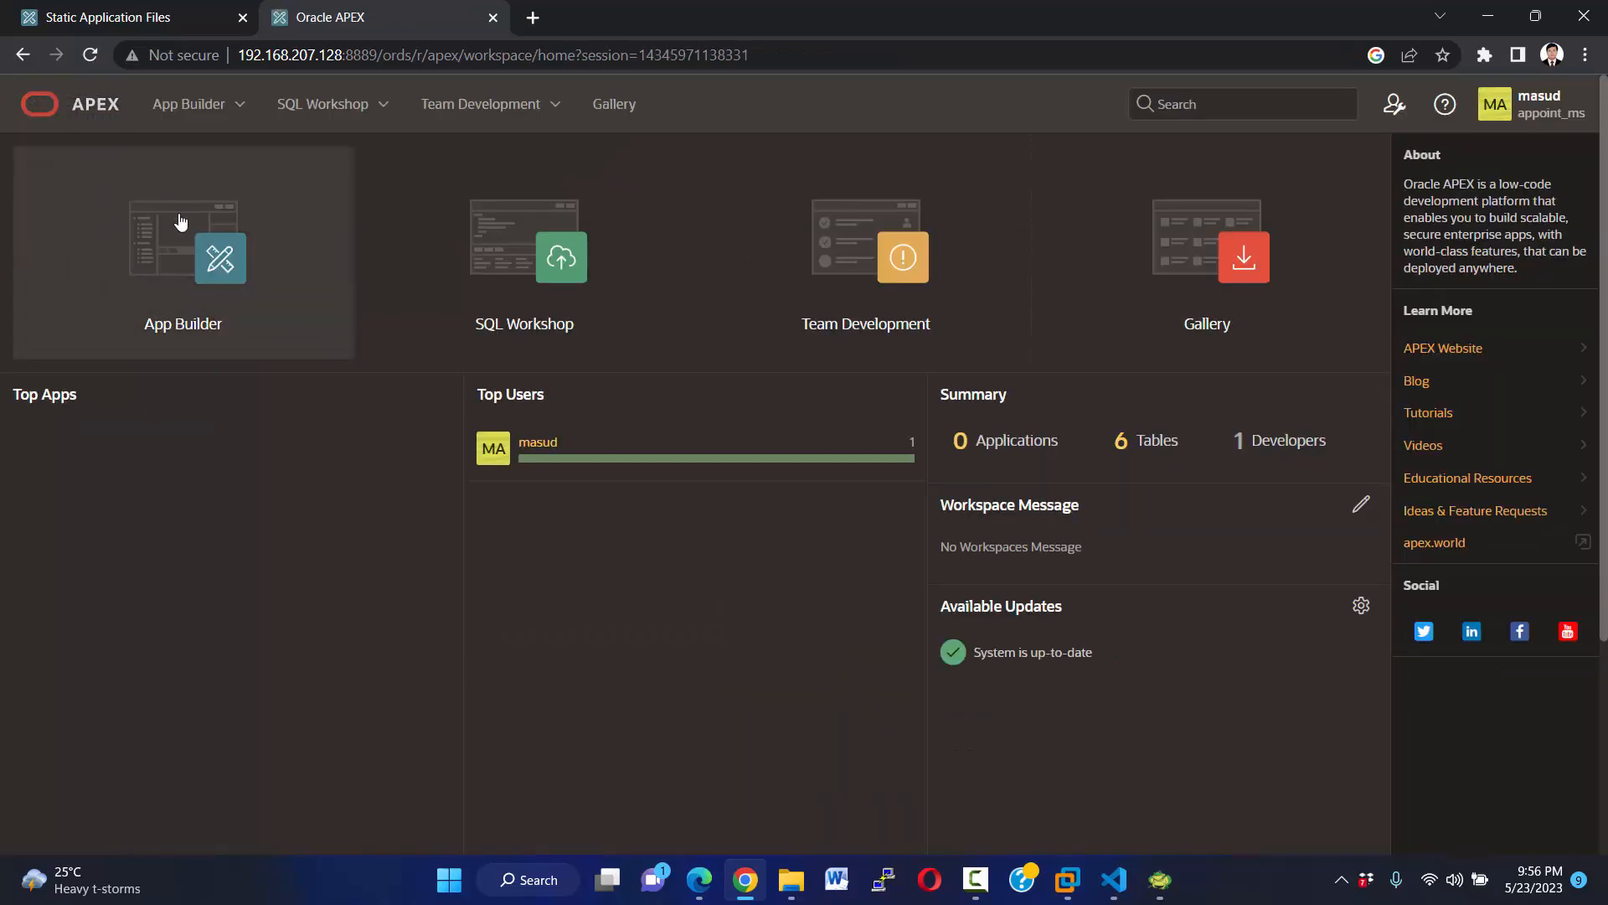
Step: Go to App Builder and start a New Application, reaching the Create an Application form
left_click(183, 257)
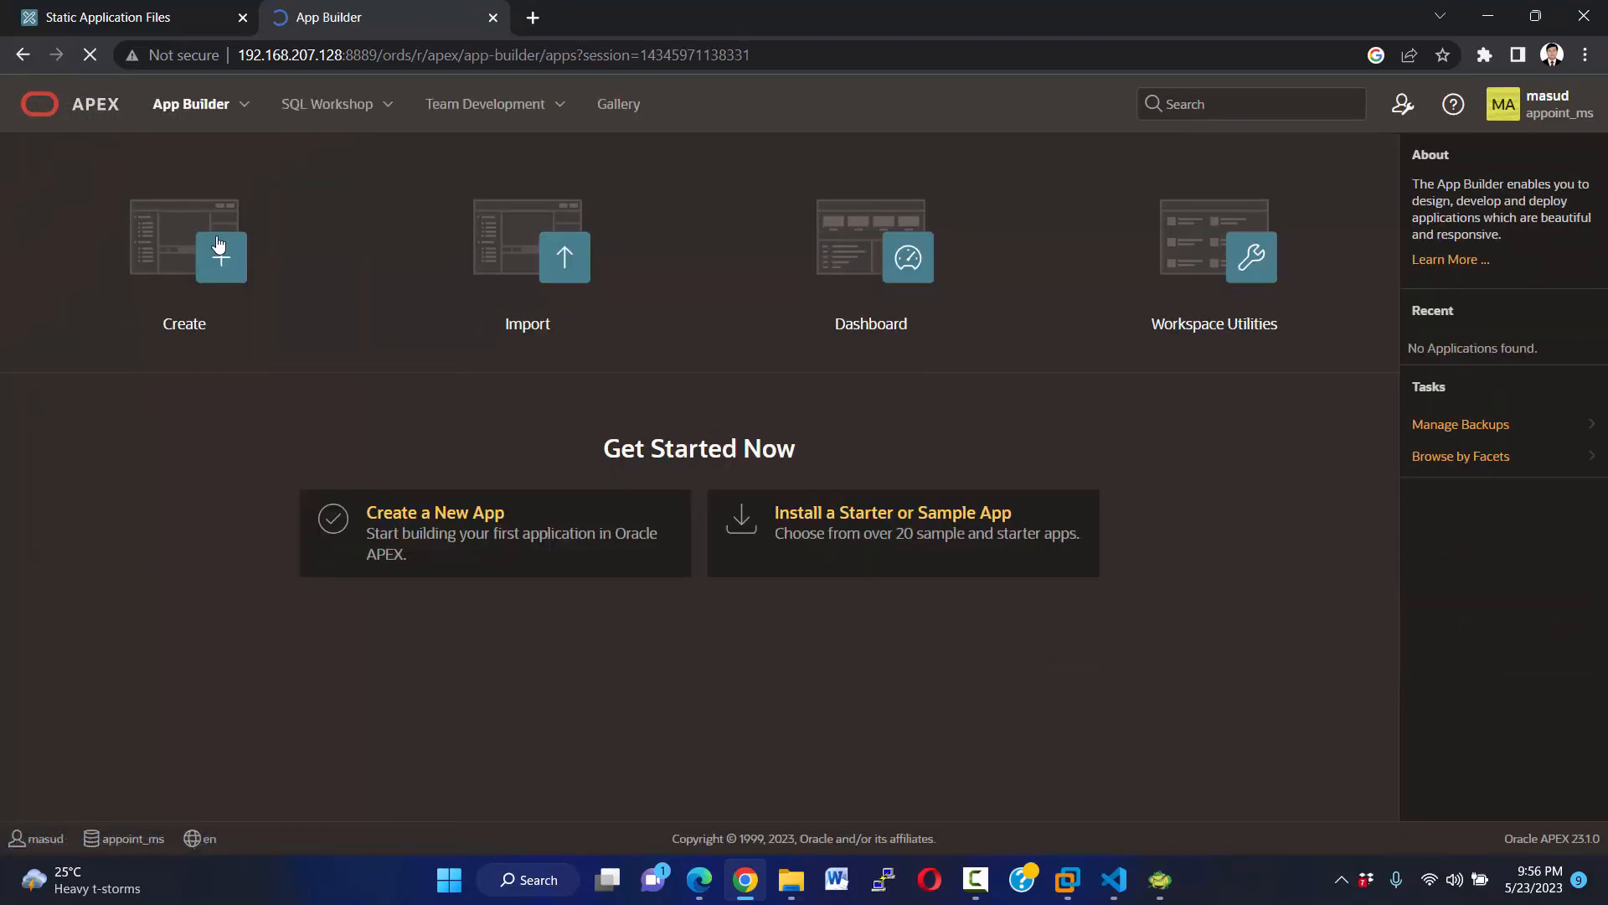
mouse_move(143, 454)
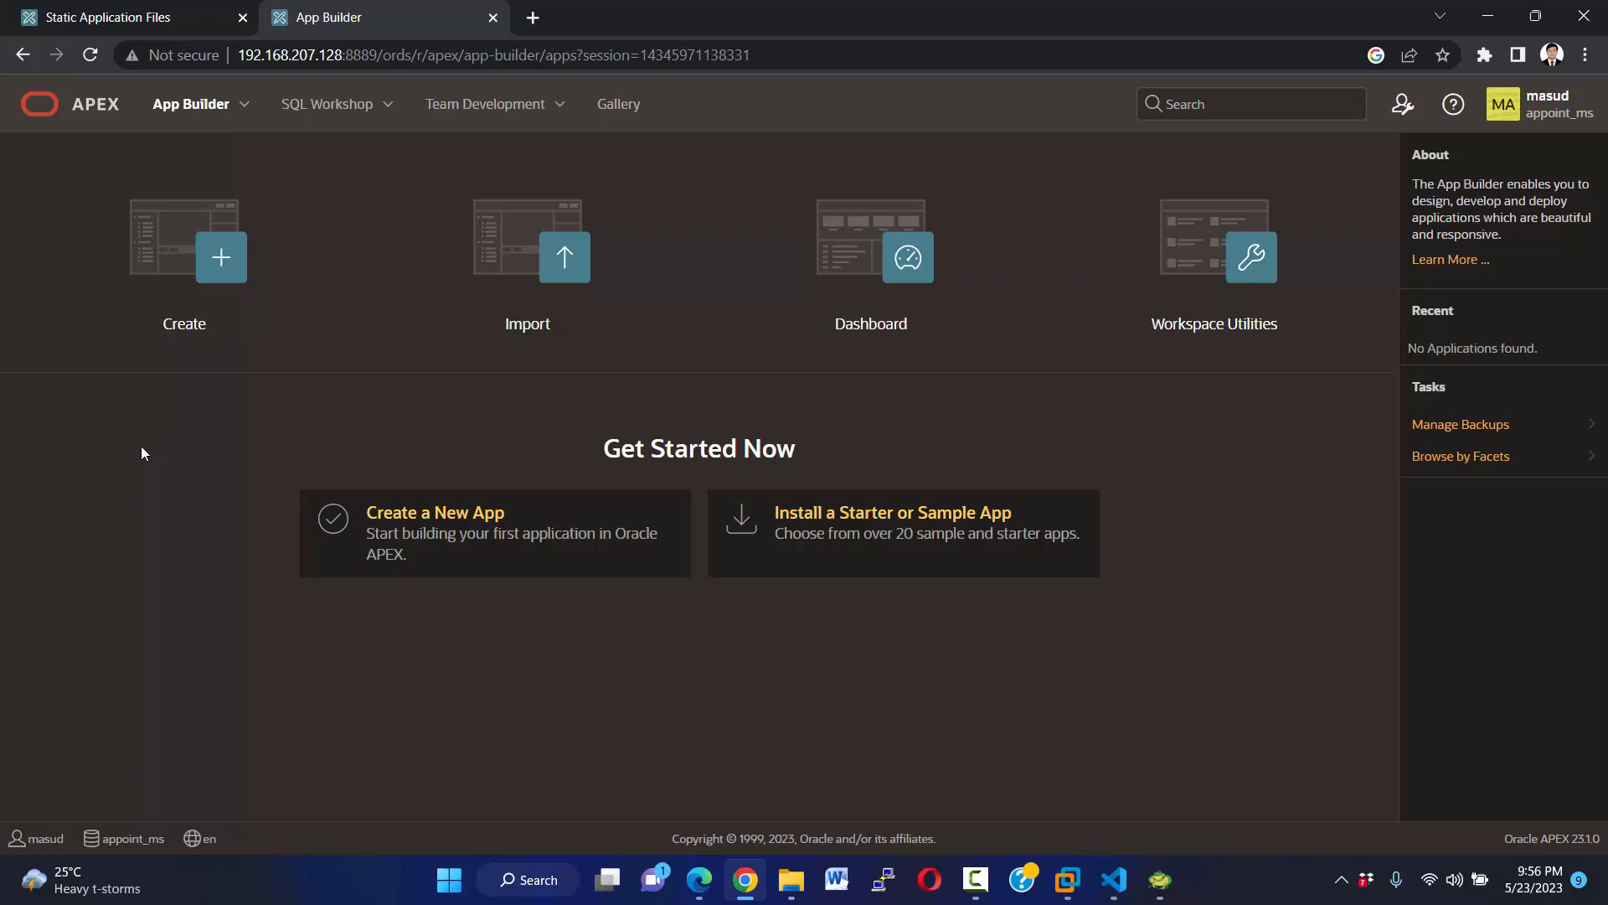
mouse_move(234, 423)
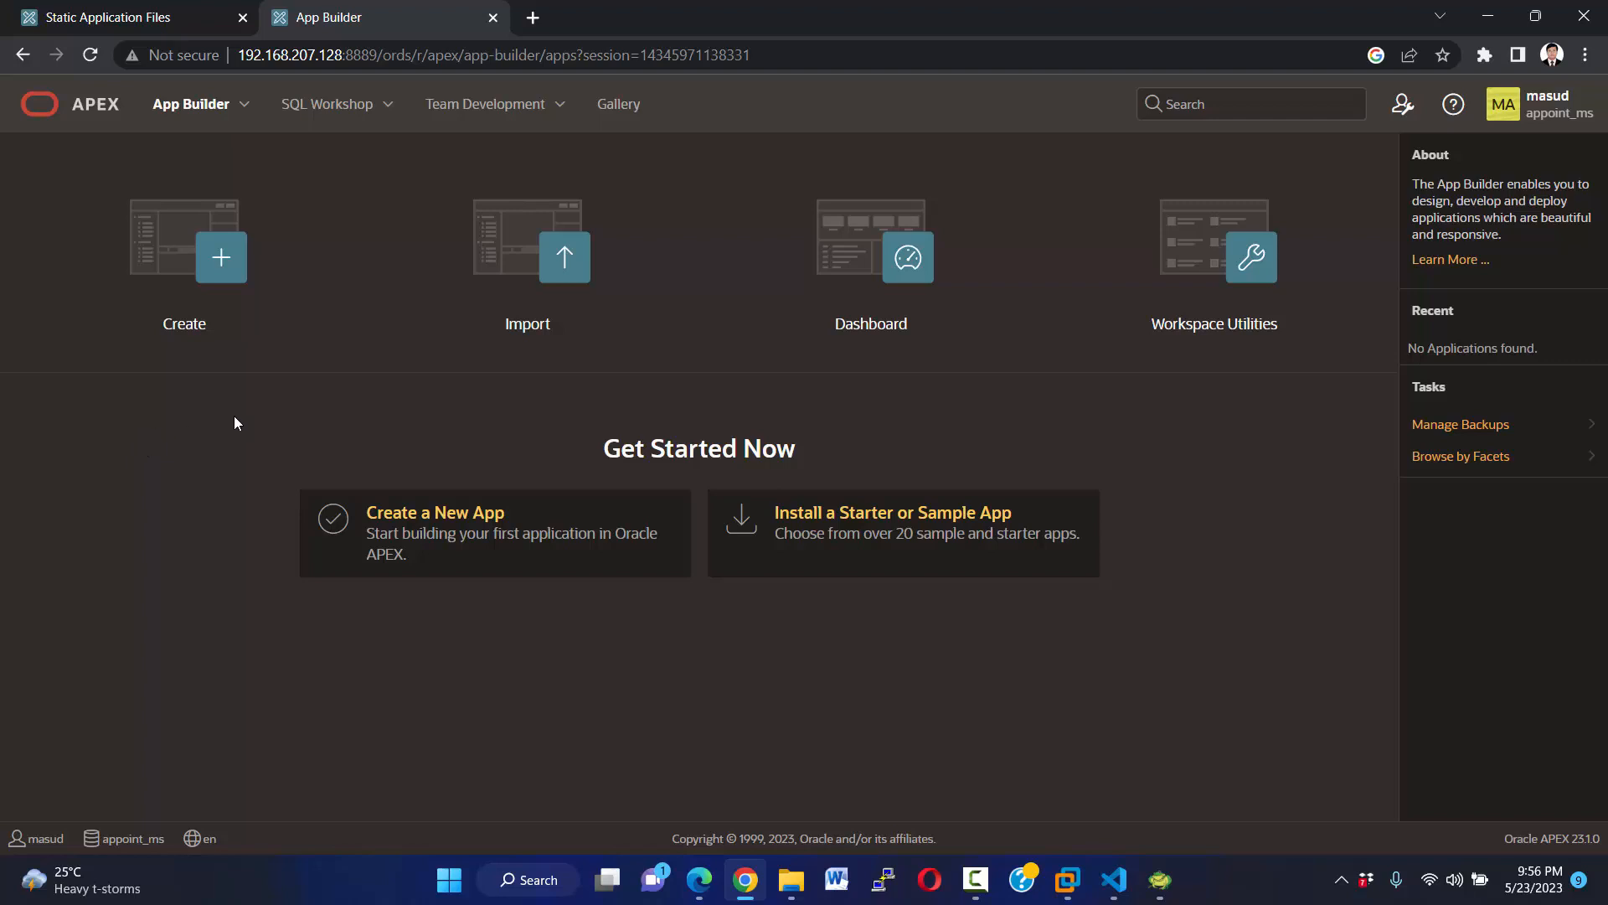
mouse_move(227, 401)
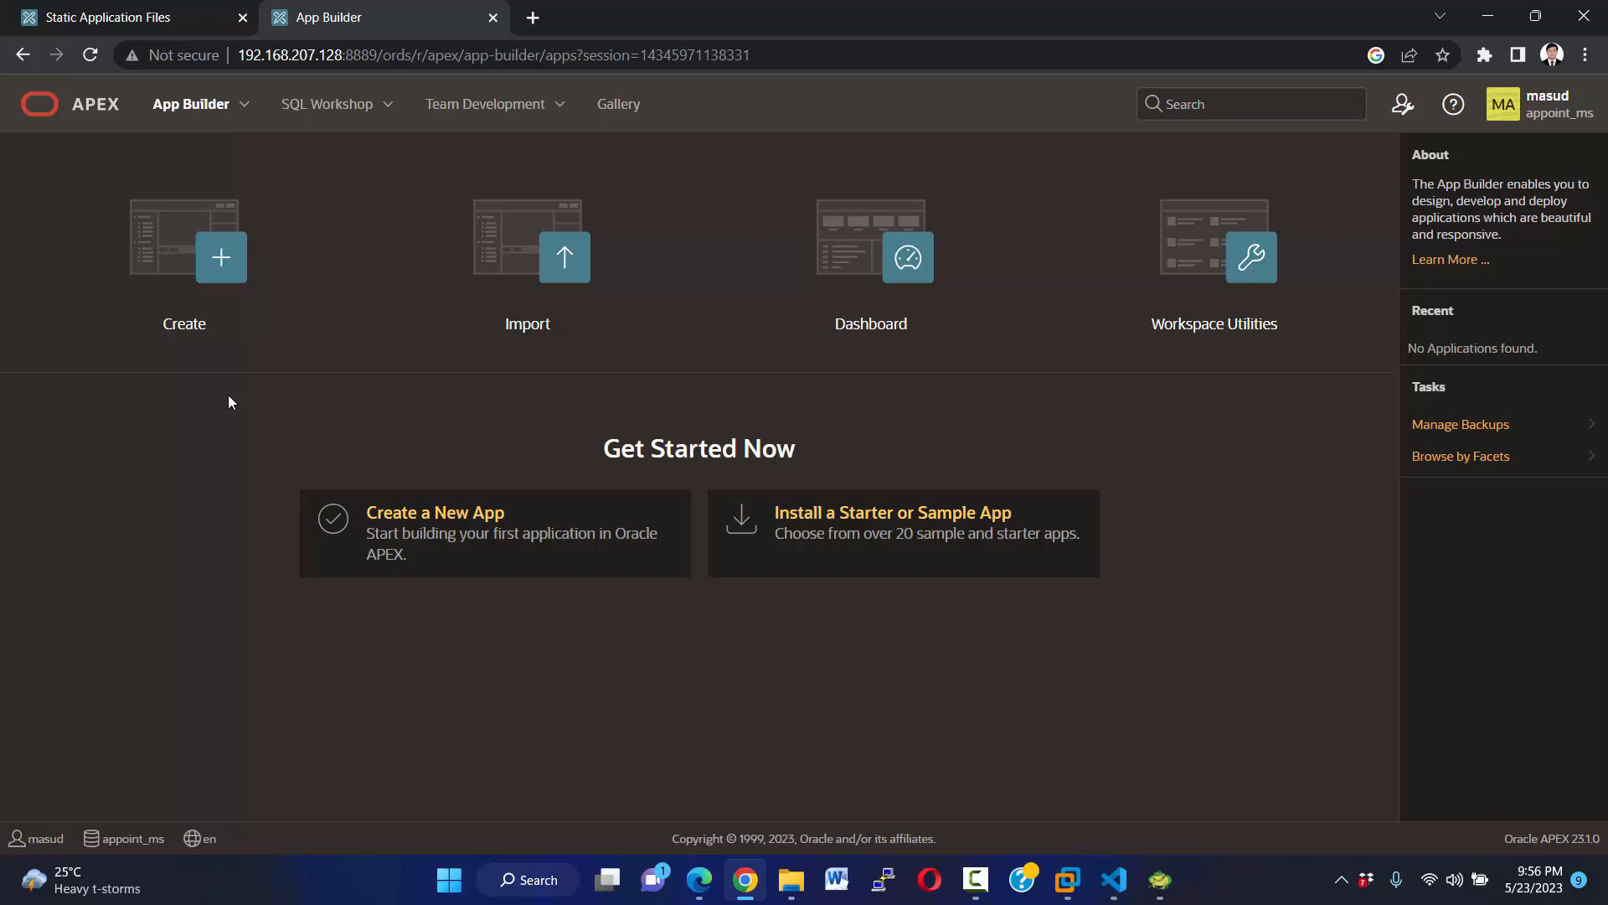
mouse_move(188, 415)
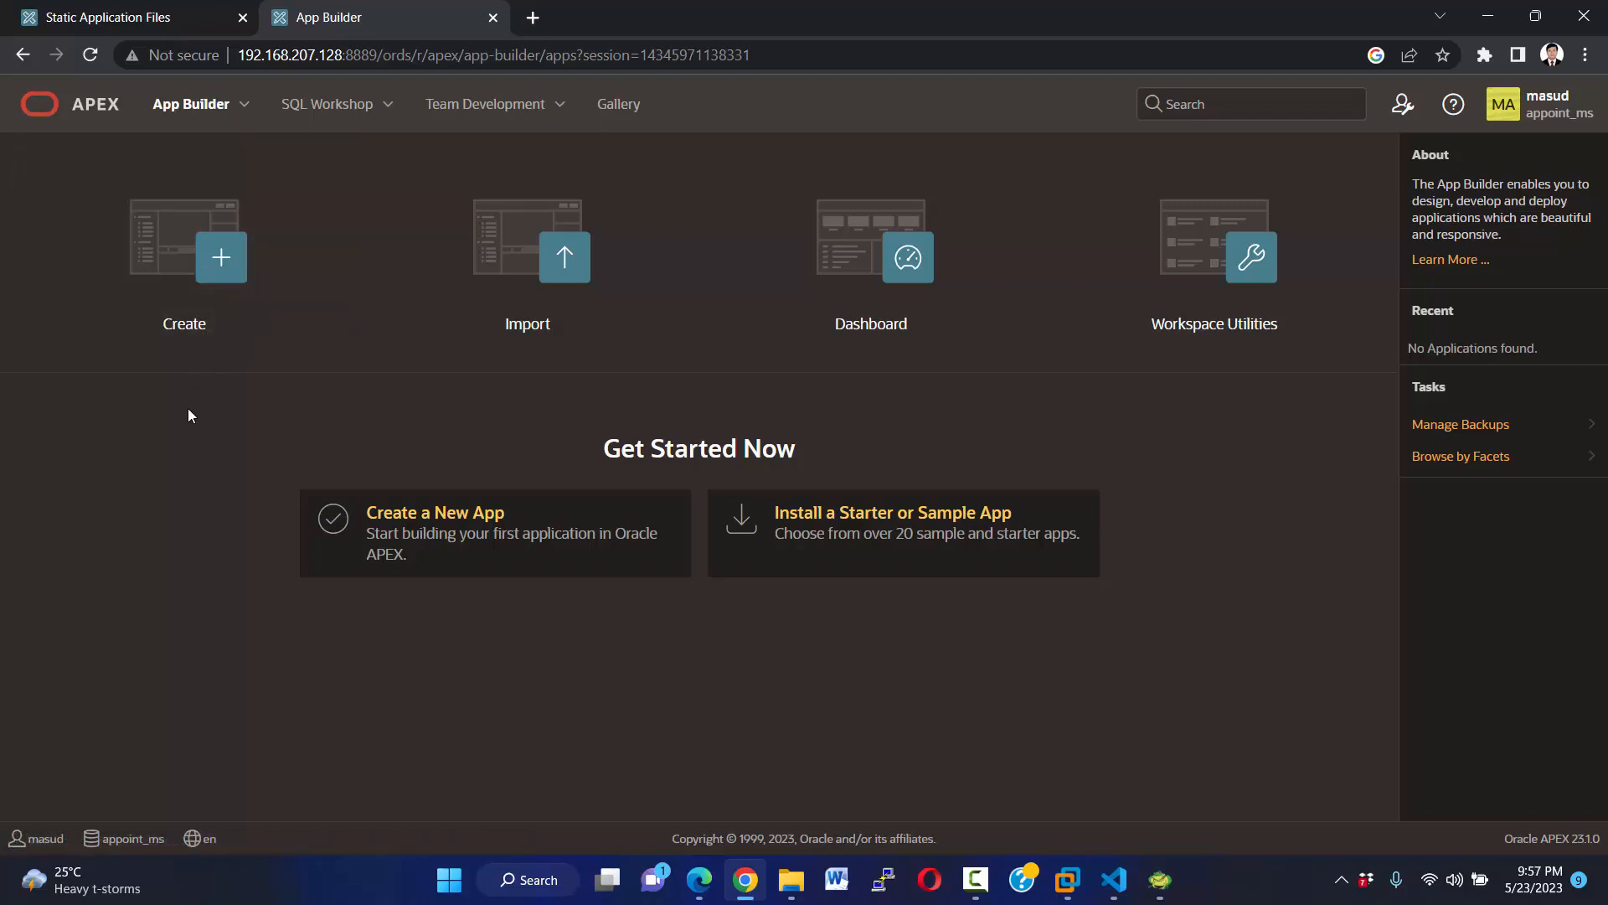
mouse_move(183, 256)
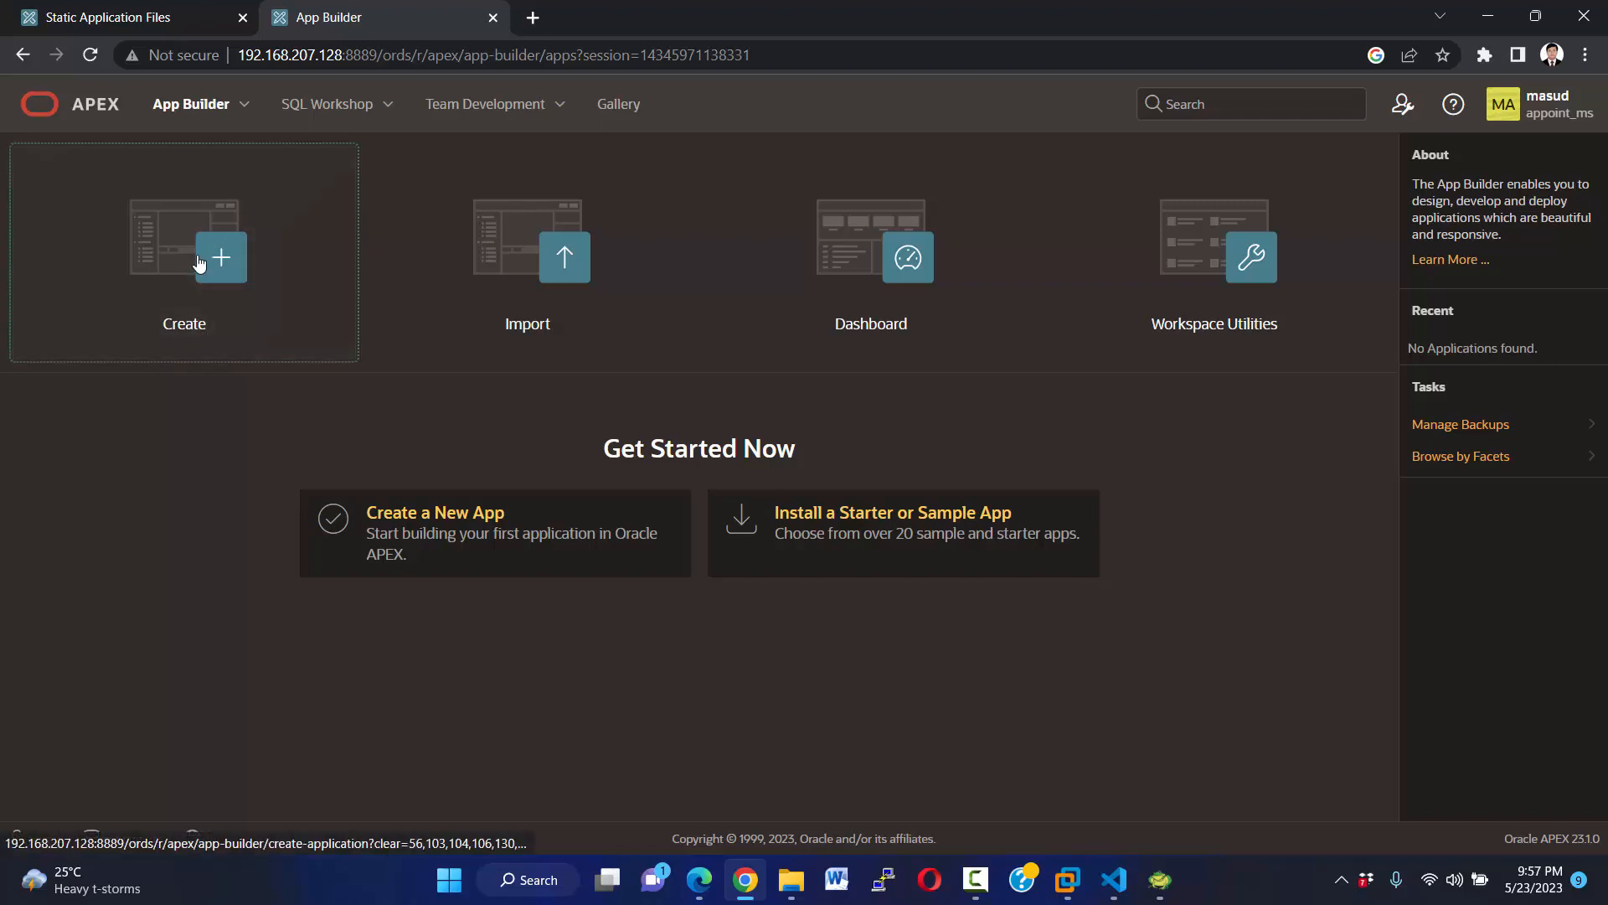
left_click(183, 257)
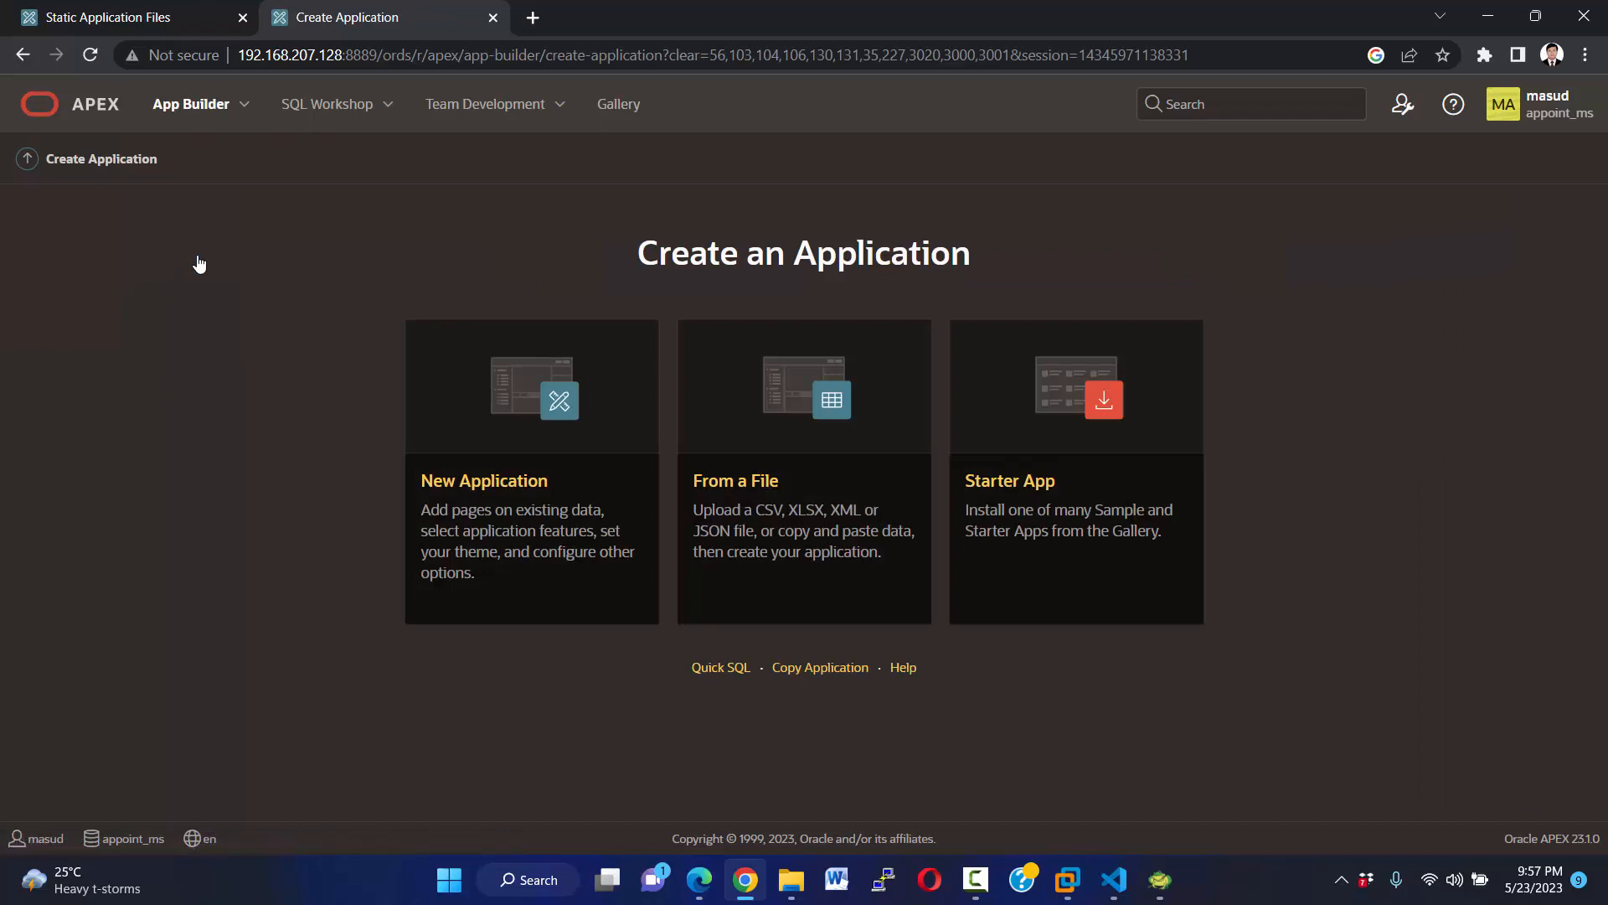
mouse_move(202, 396)
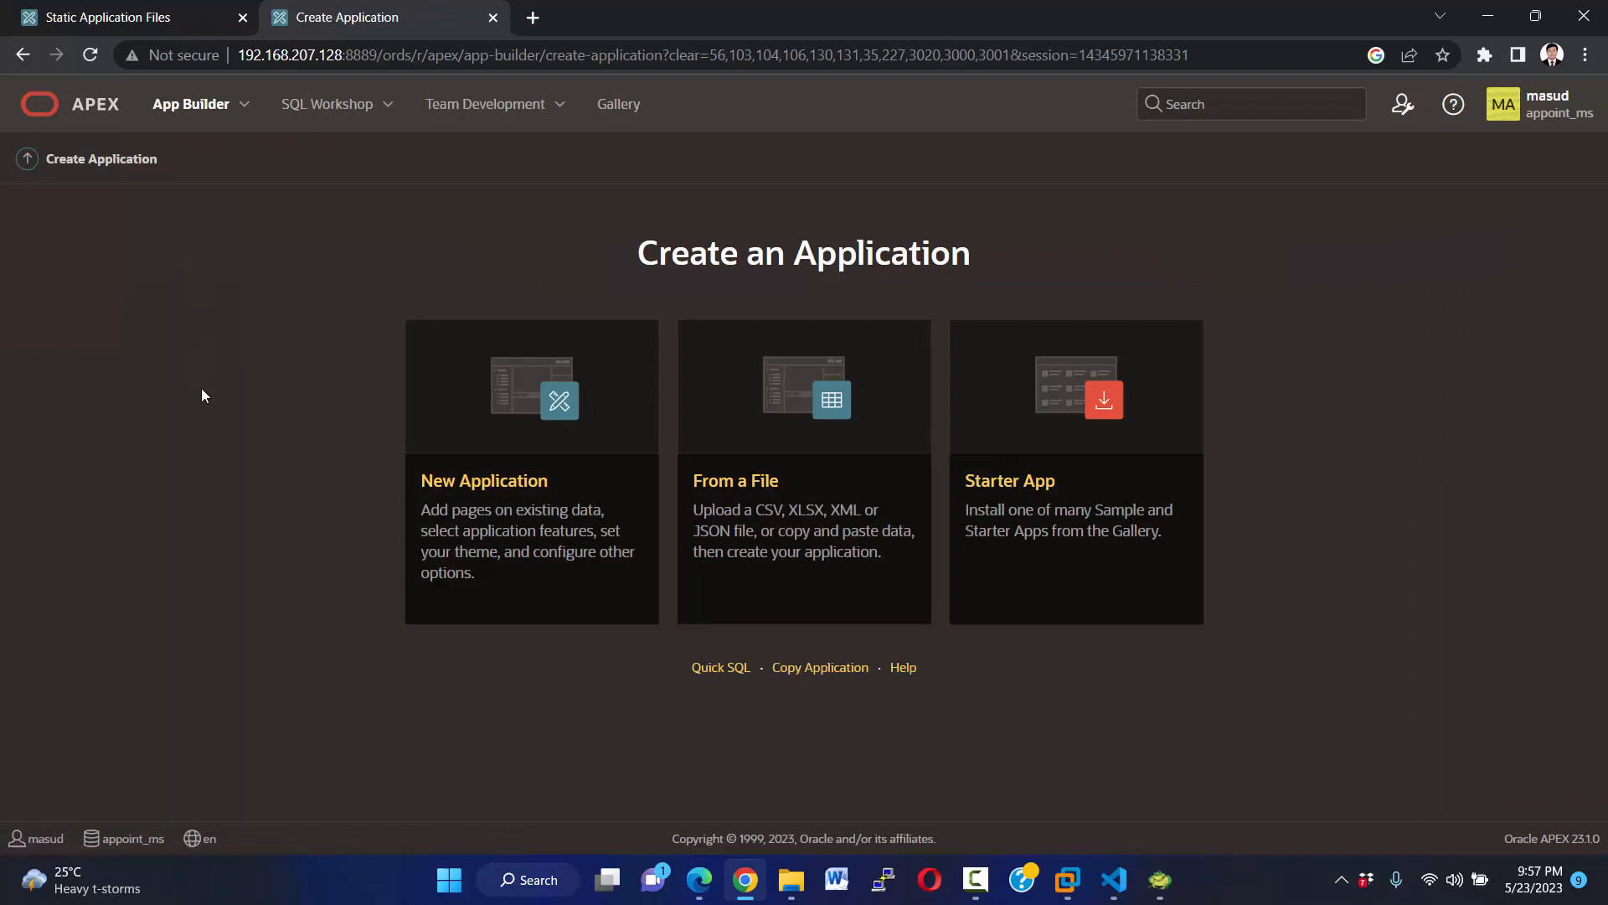
mouse_move(532, 422)
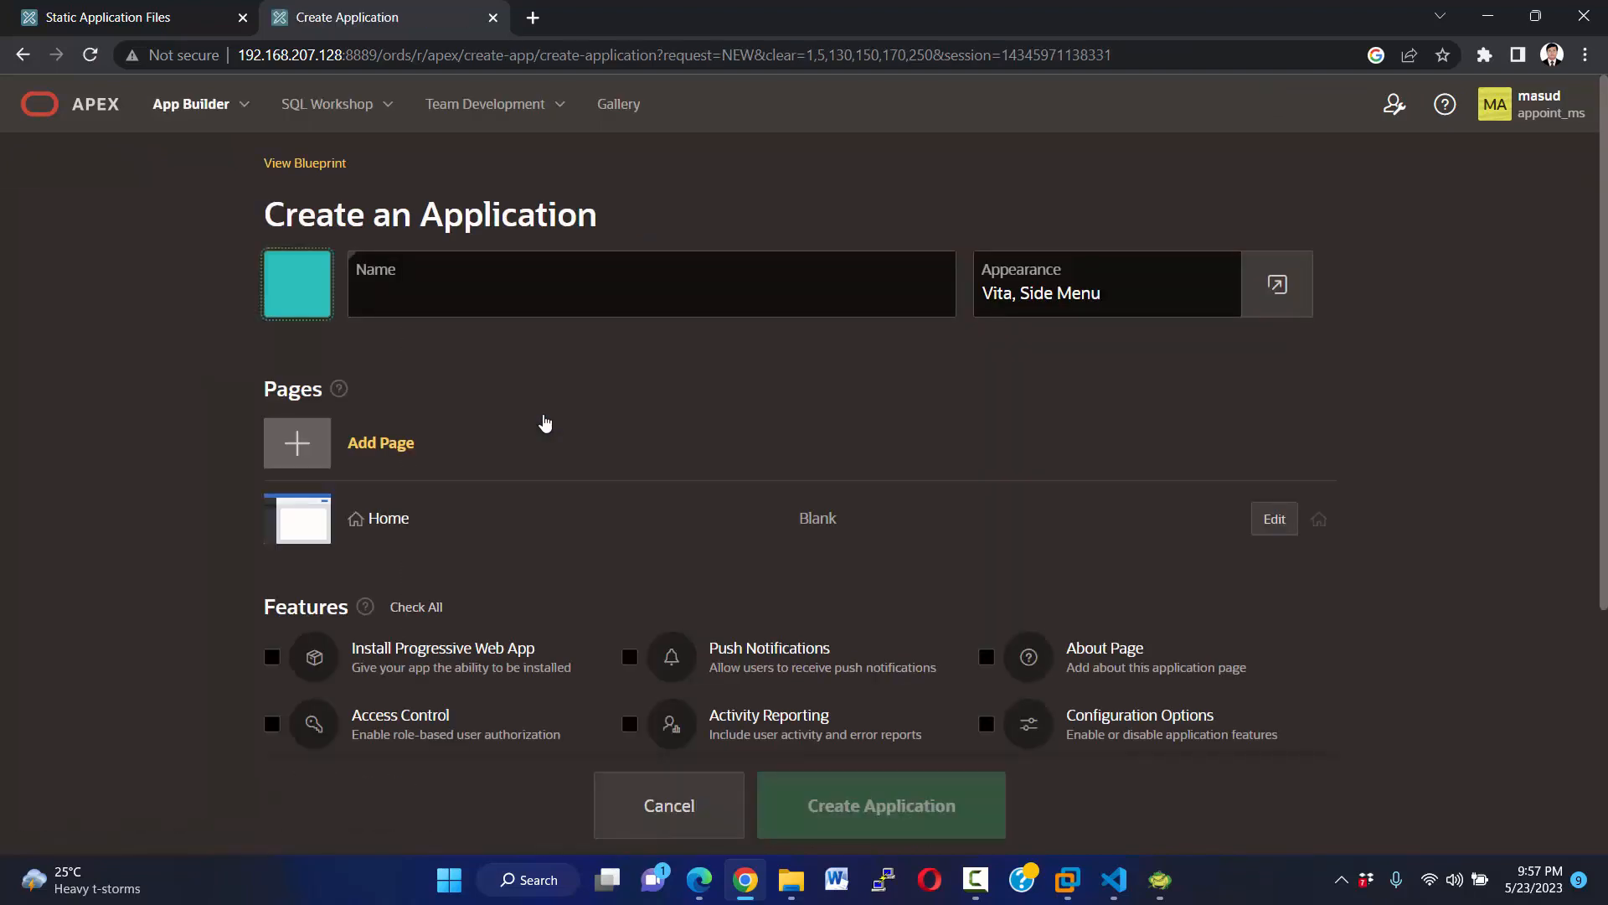
Step: Name the application 'Appointment Management System' and check all six optional features
left_click(297, 284)
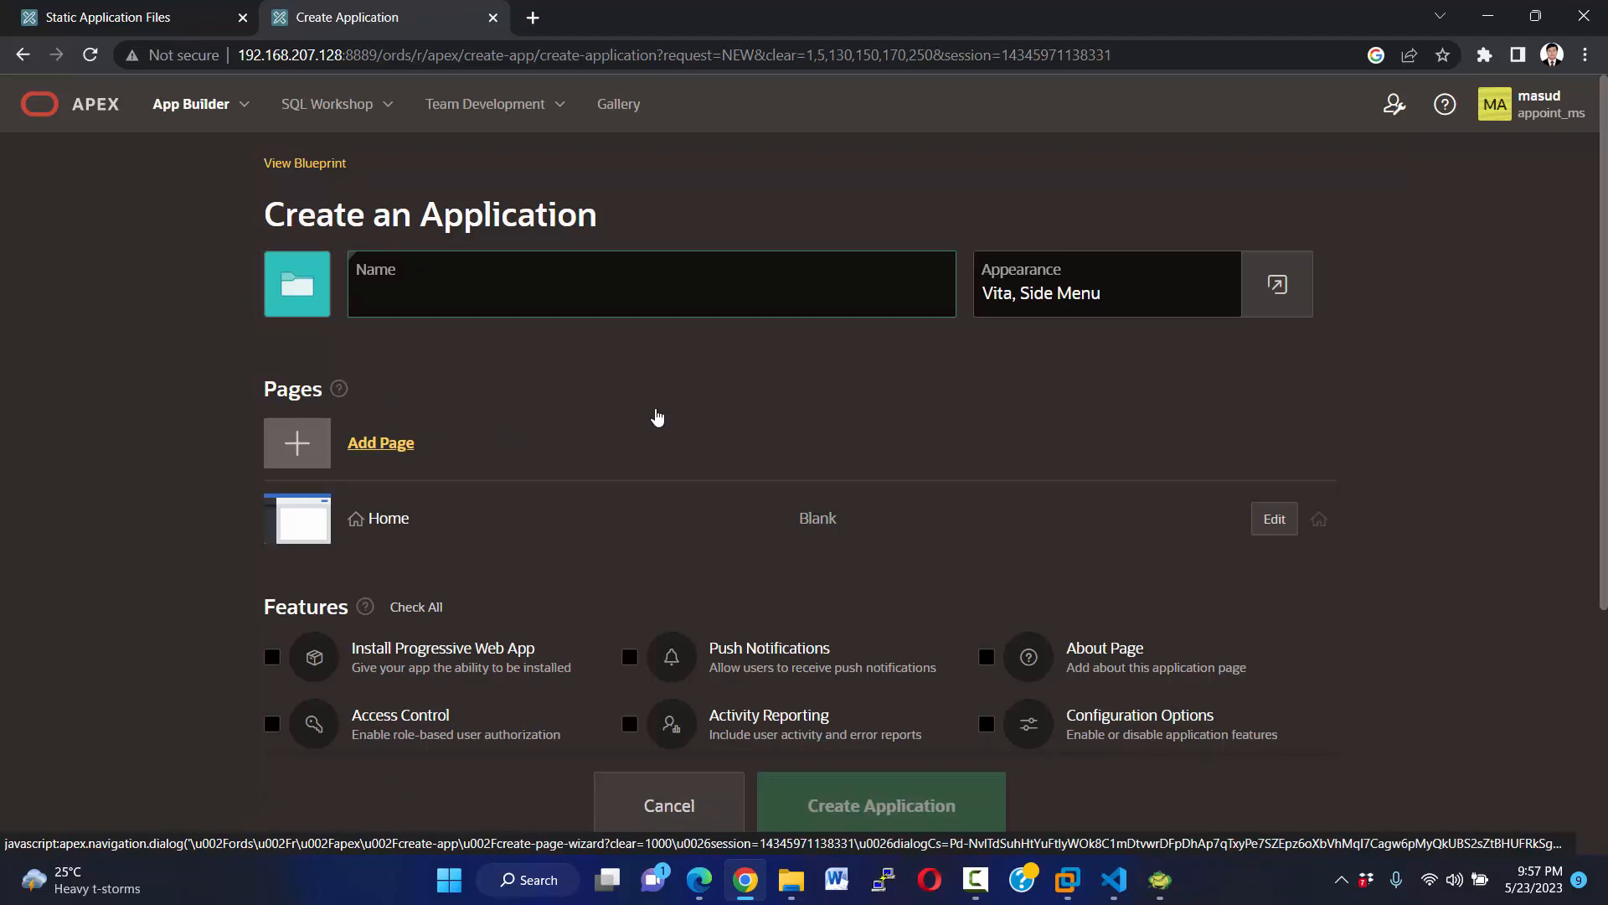
type("App")
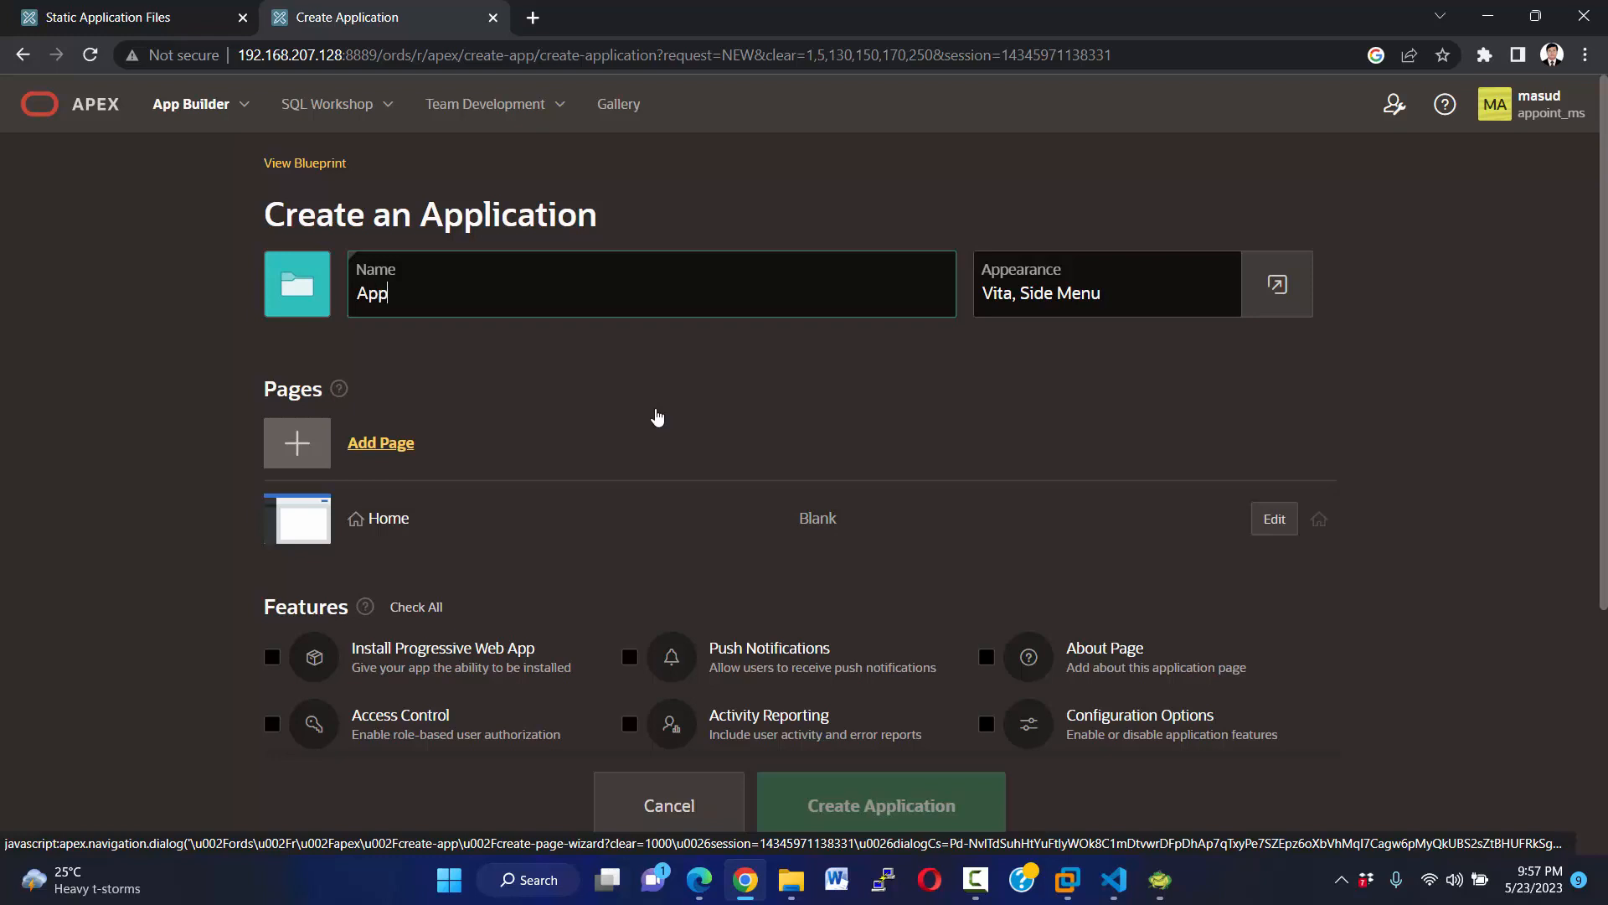
type("ointment Managem")
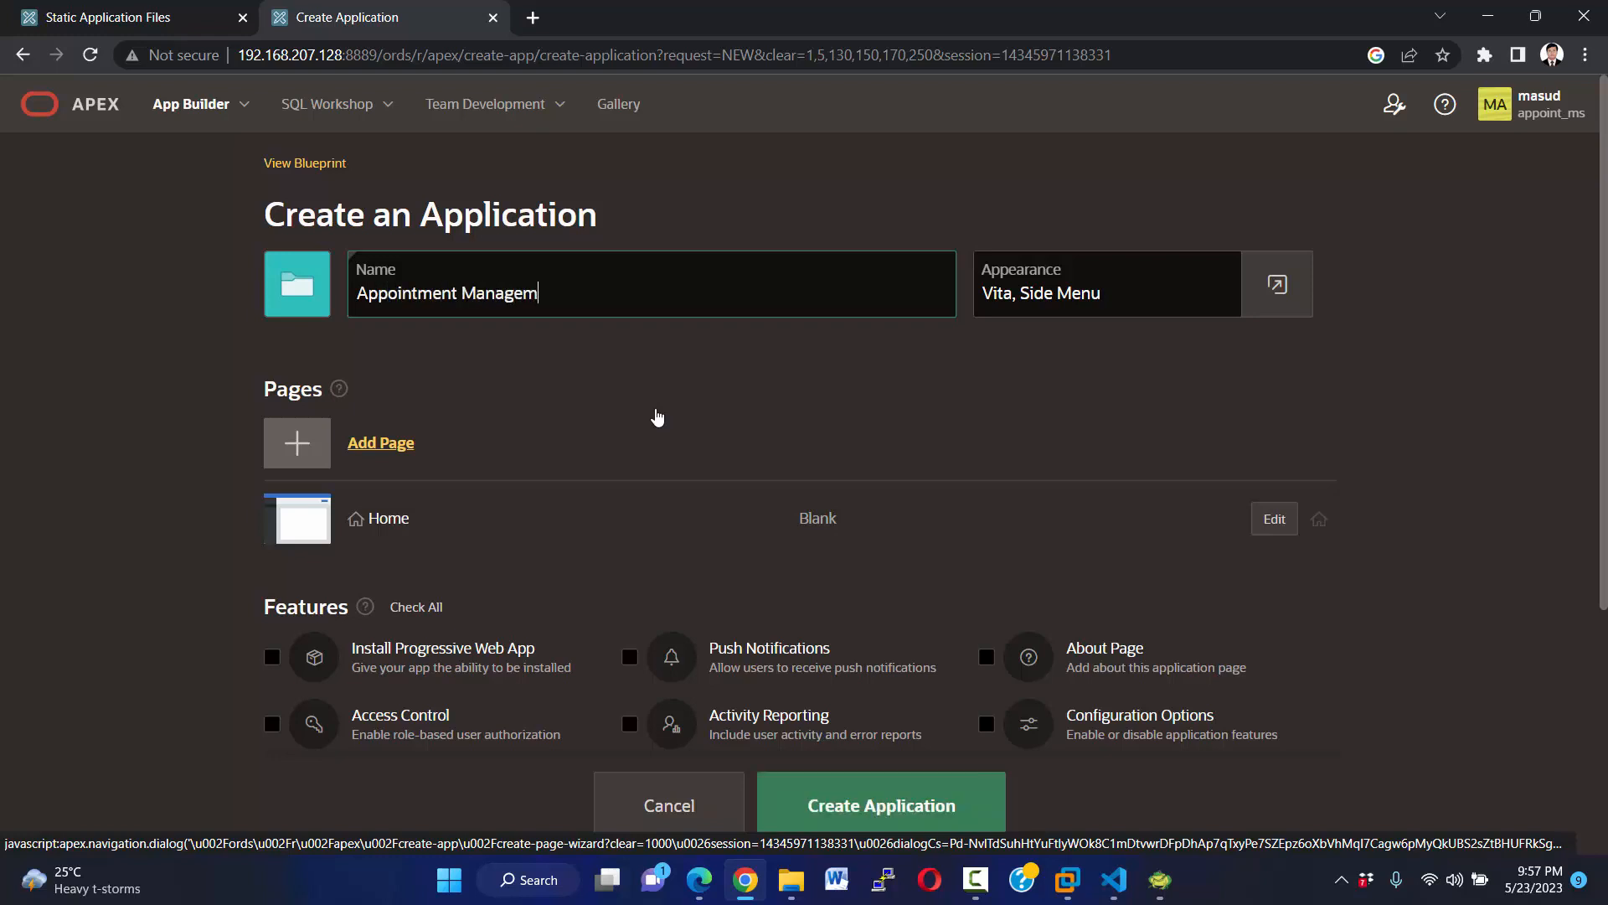
type("ent Sys")
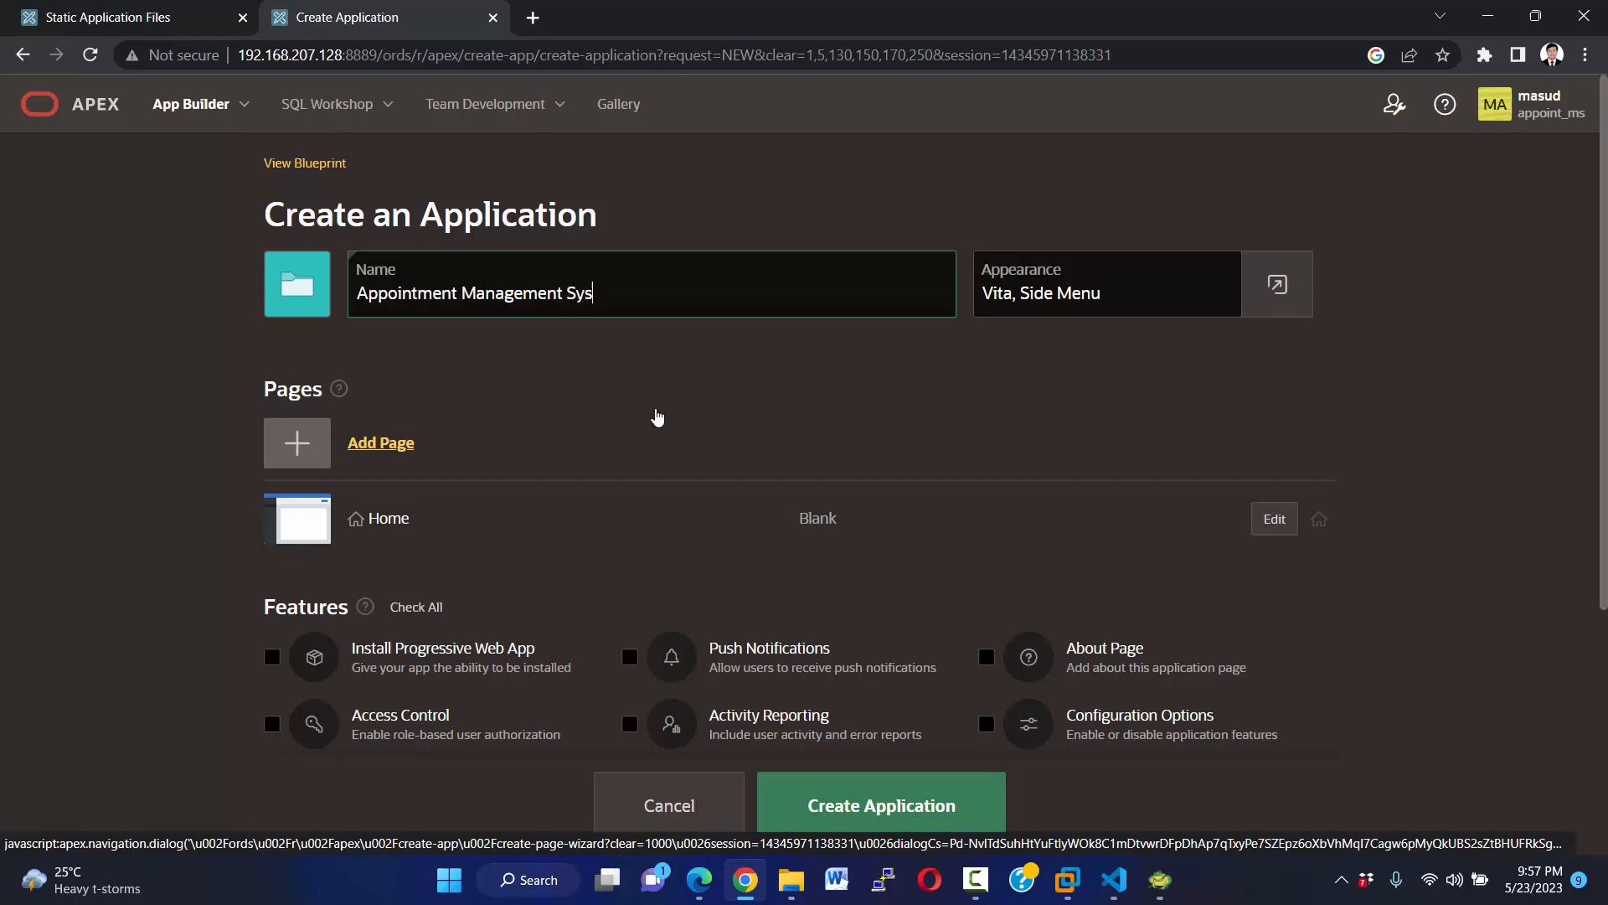
type("tem")
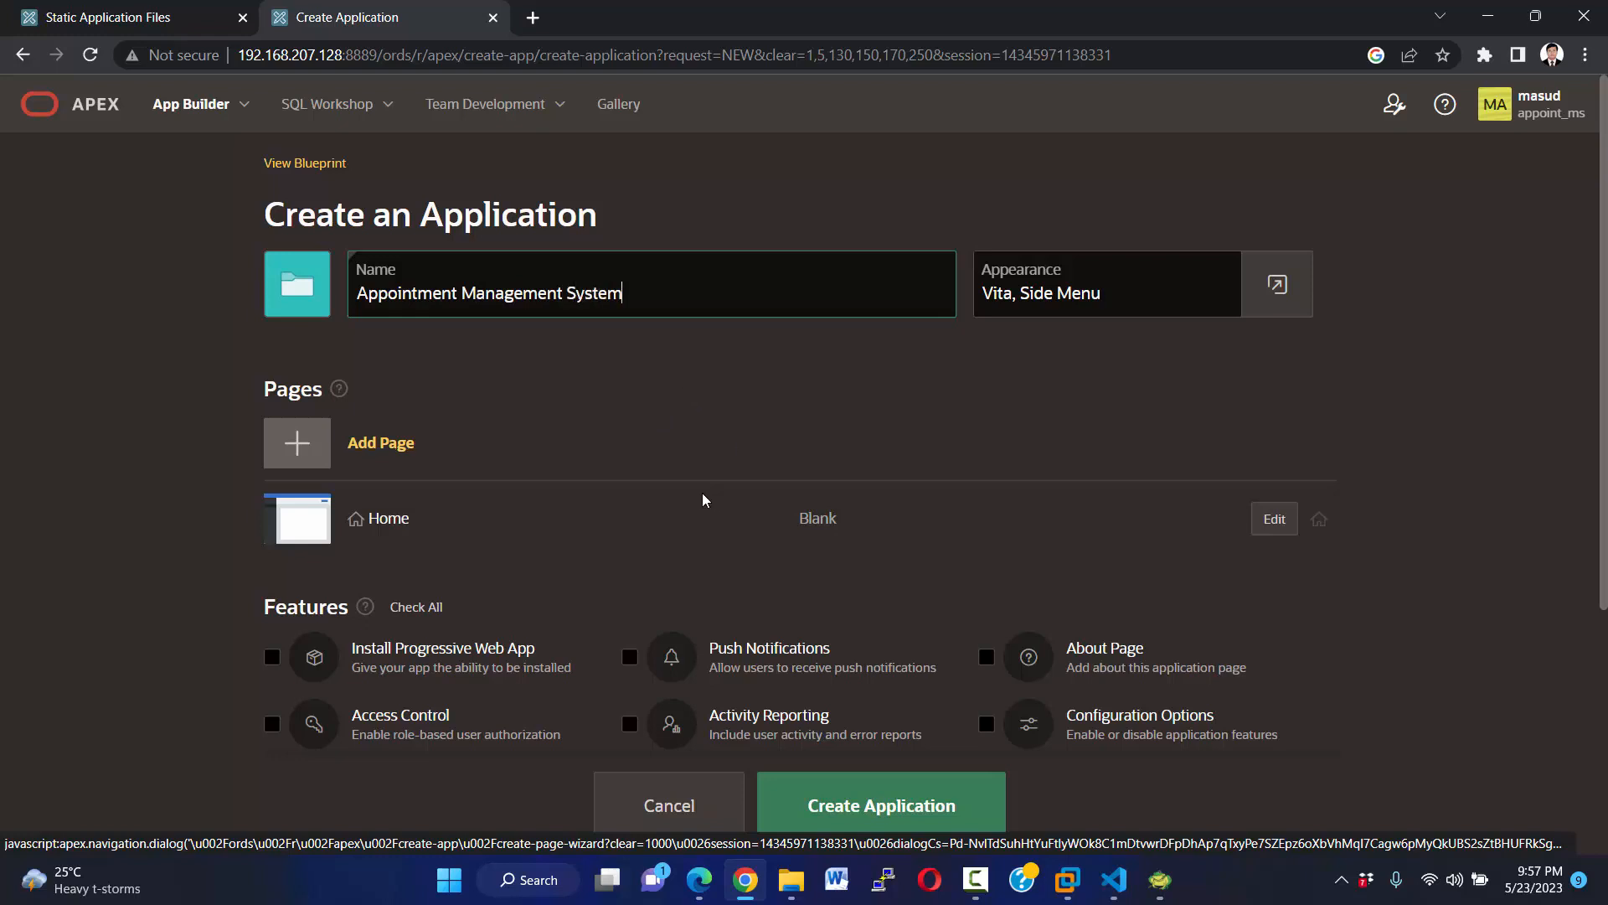
mouse_move(218, 526)
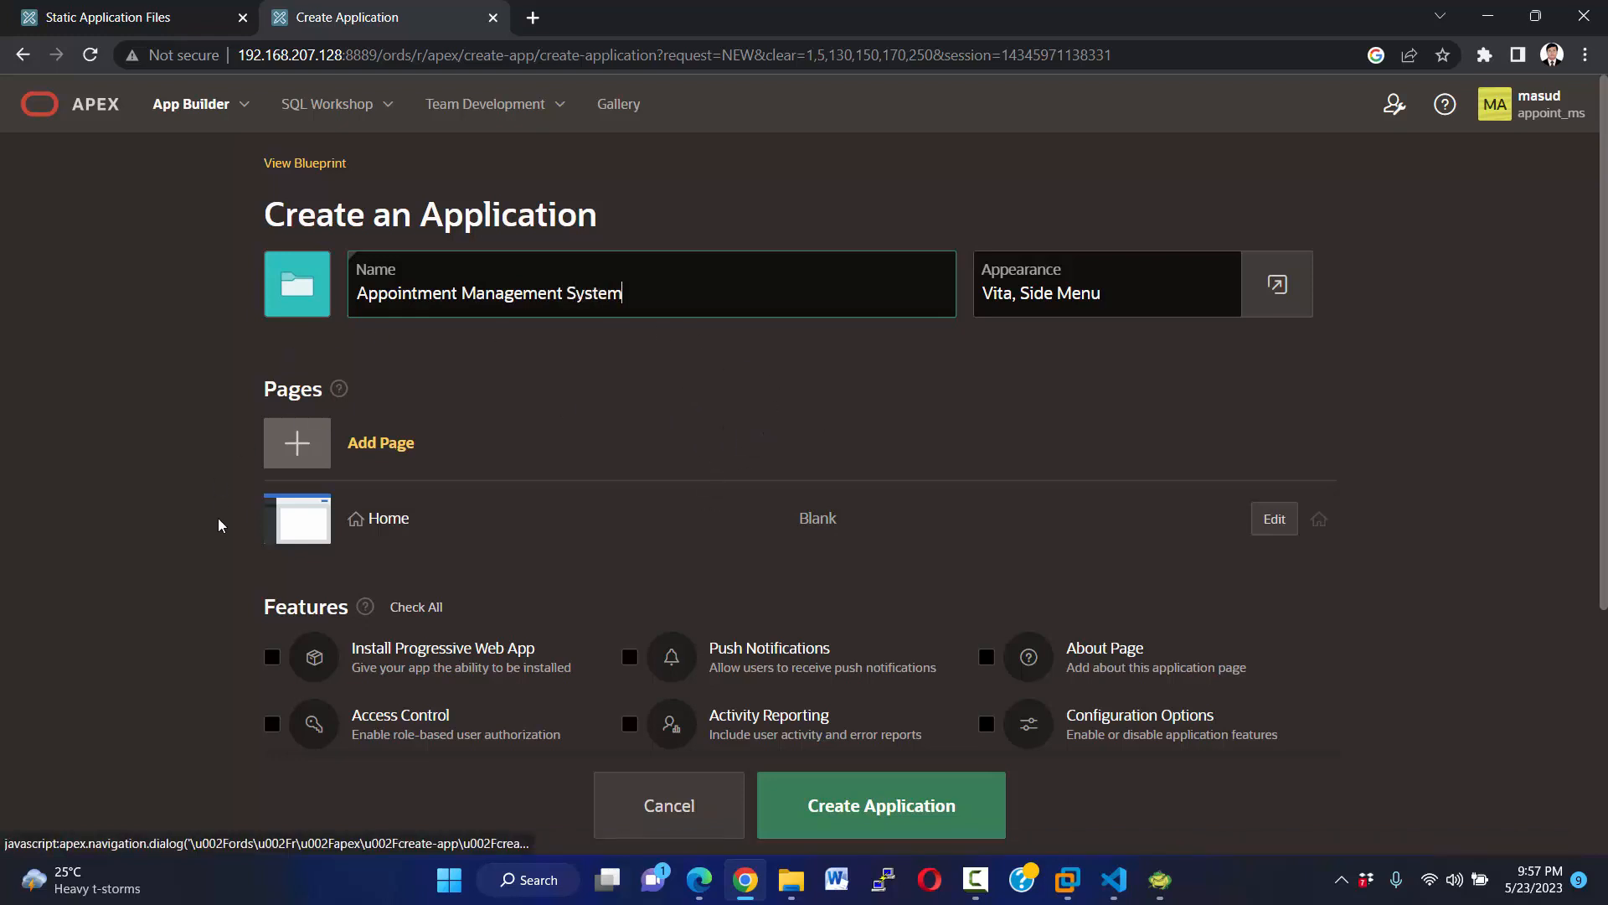
mouse_move(407, 619)
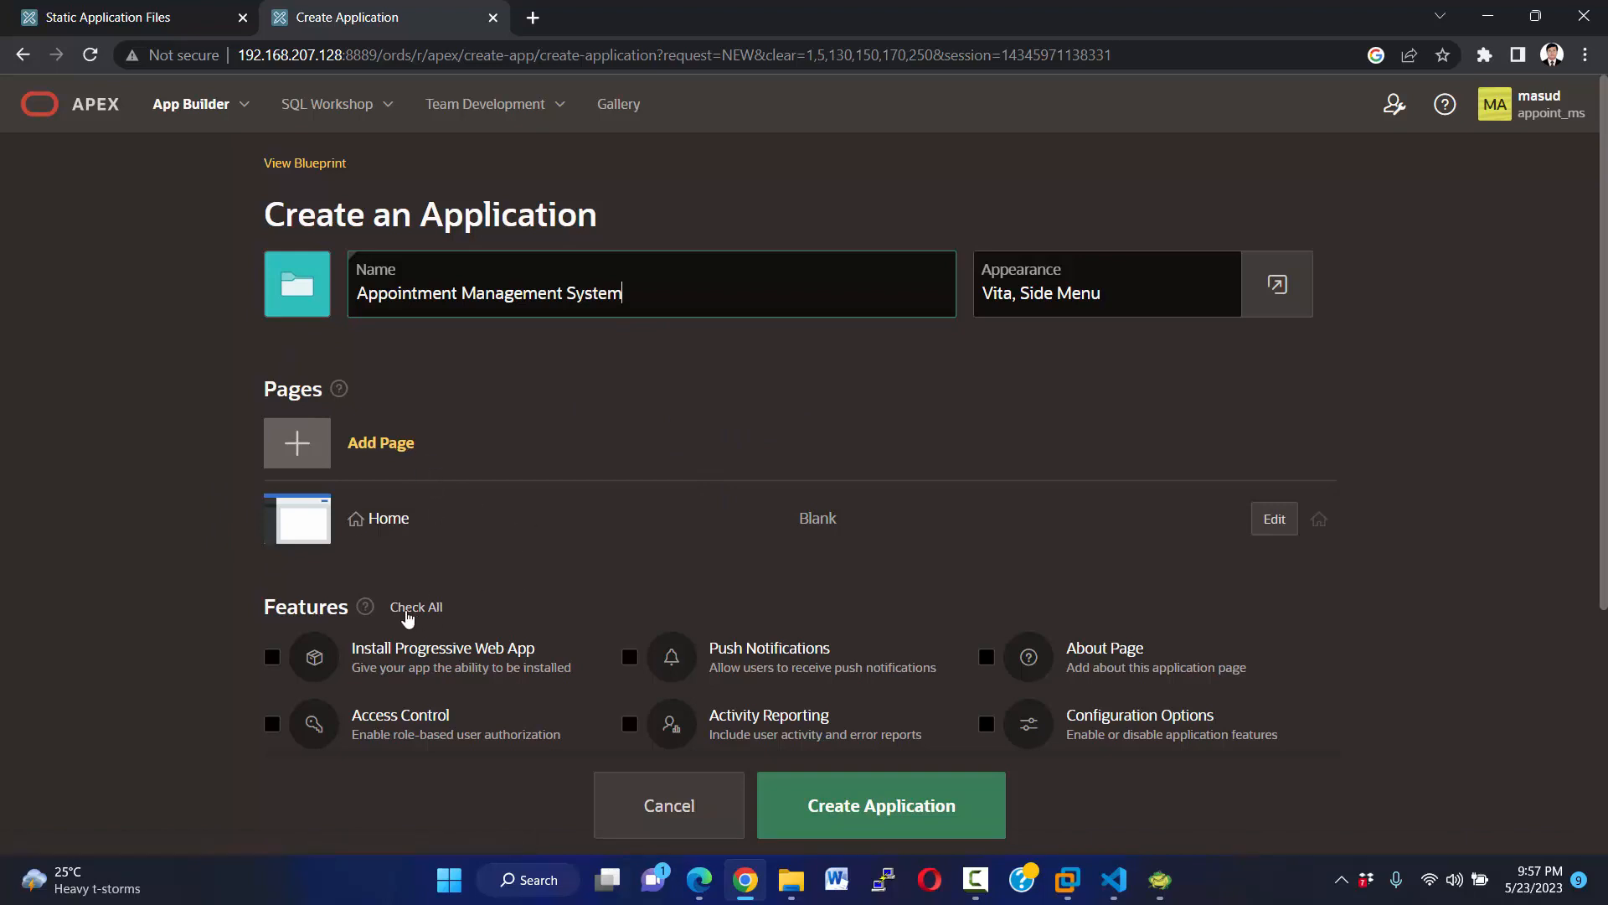
left_click(416, 607)
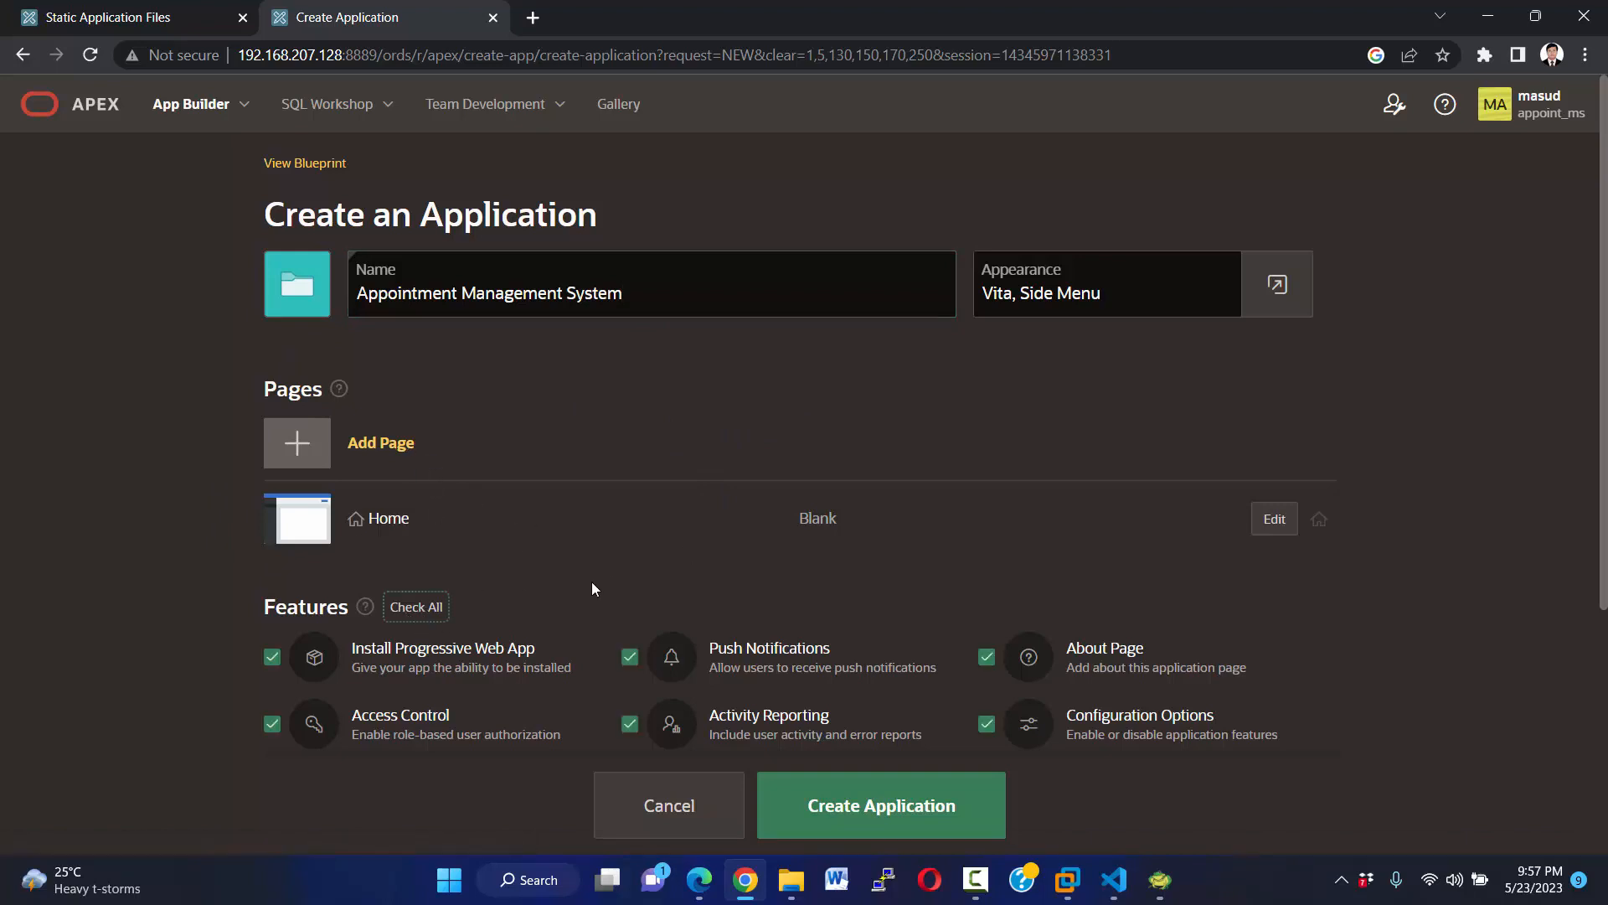
mouse_move(513, 533)
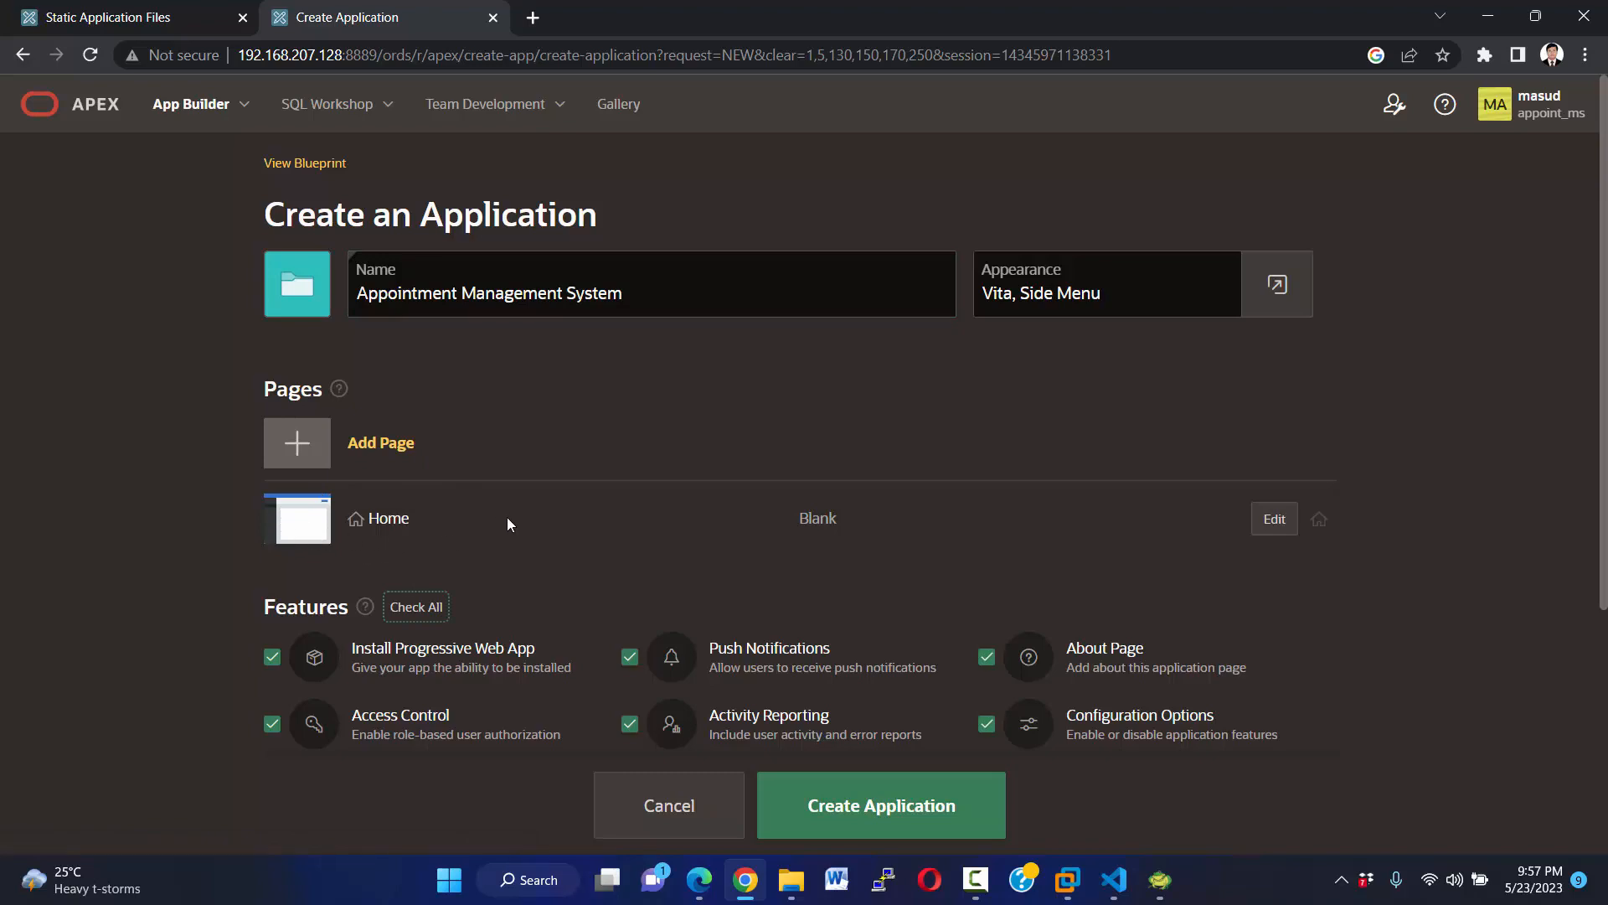
mouse_move(1239, 449)
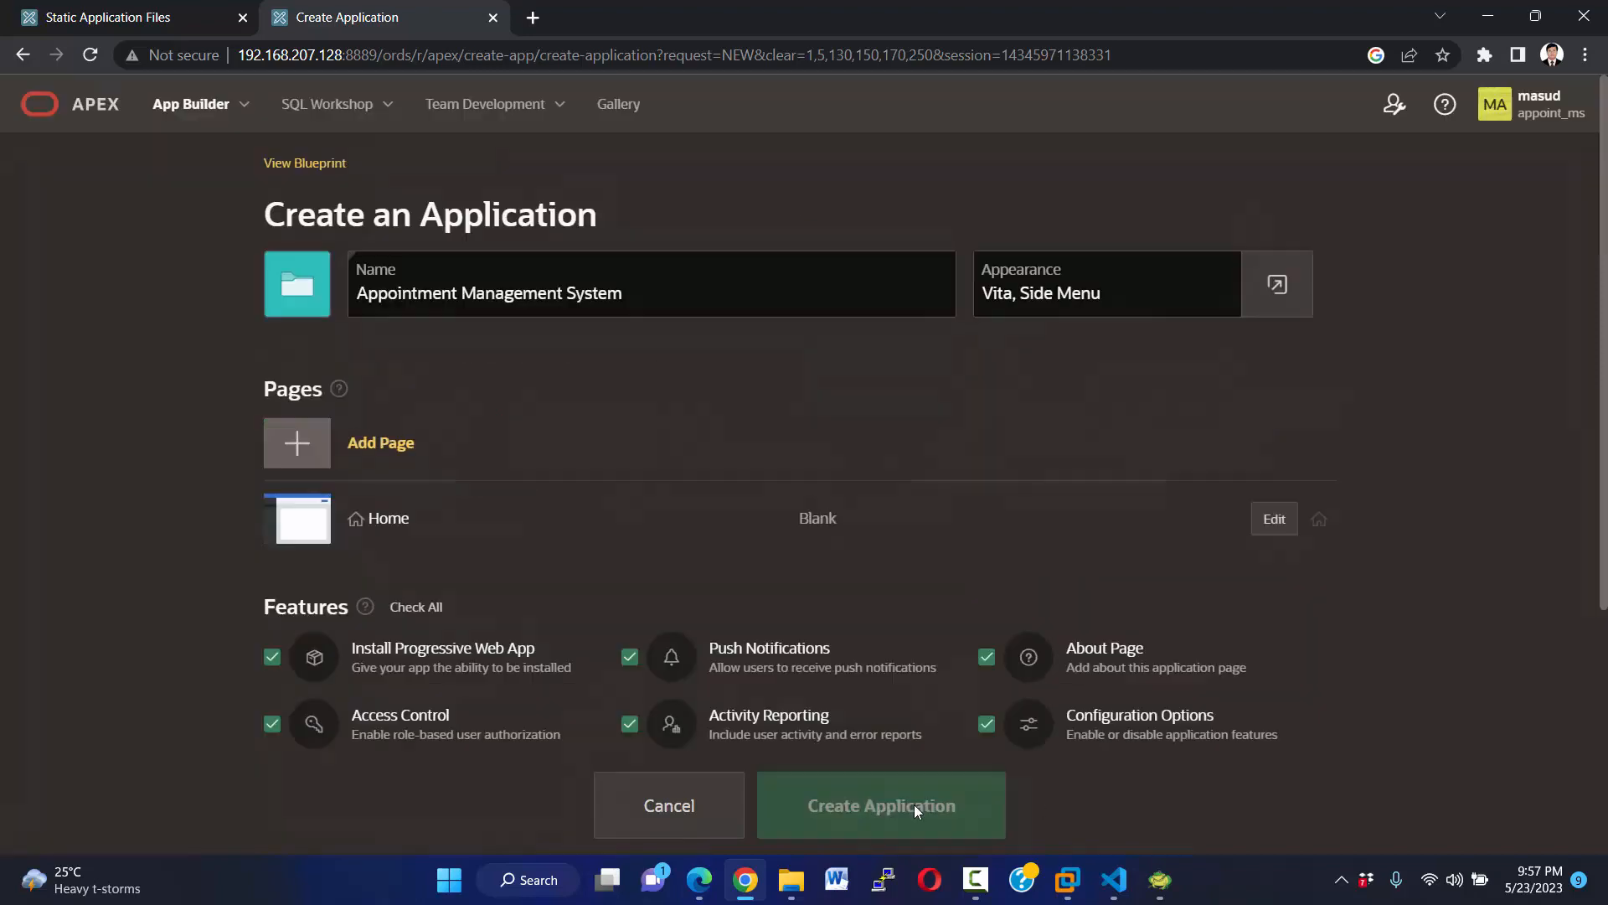
Step: Create Application 102 - Appointment Management System and run it to reach its sign-in page
left_click(880, 805)
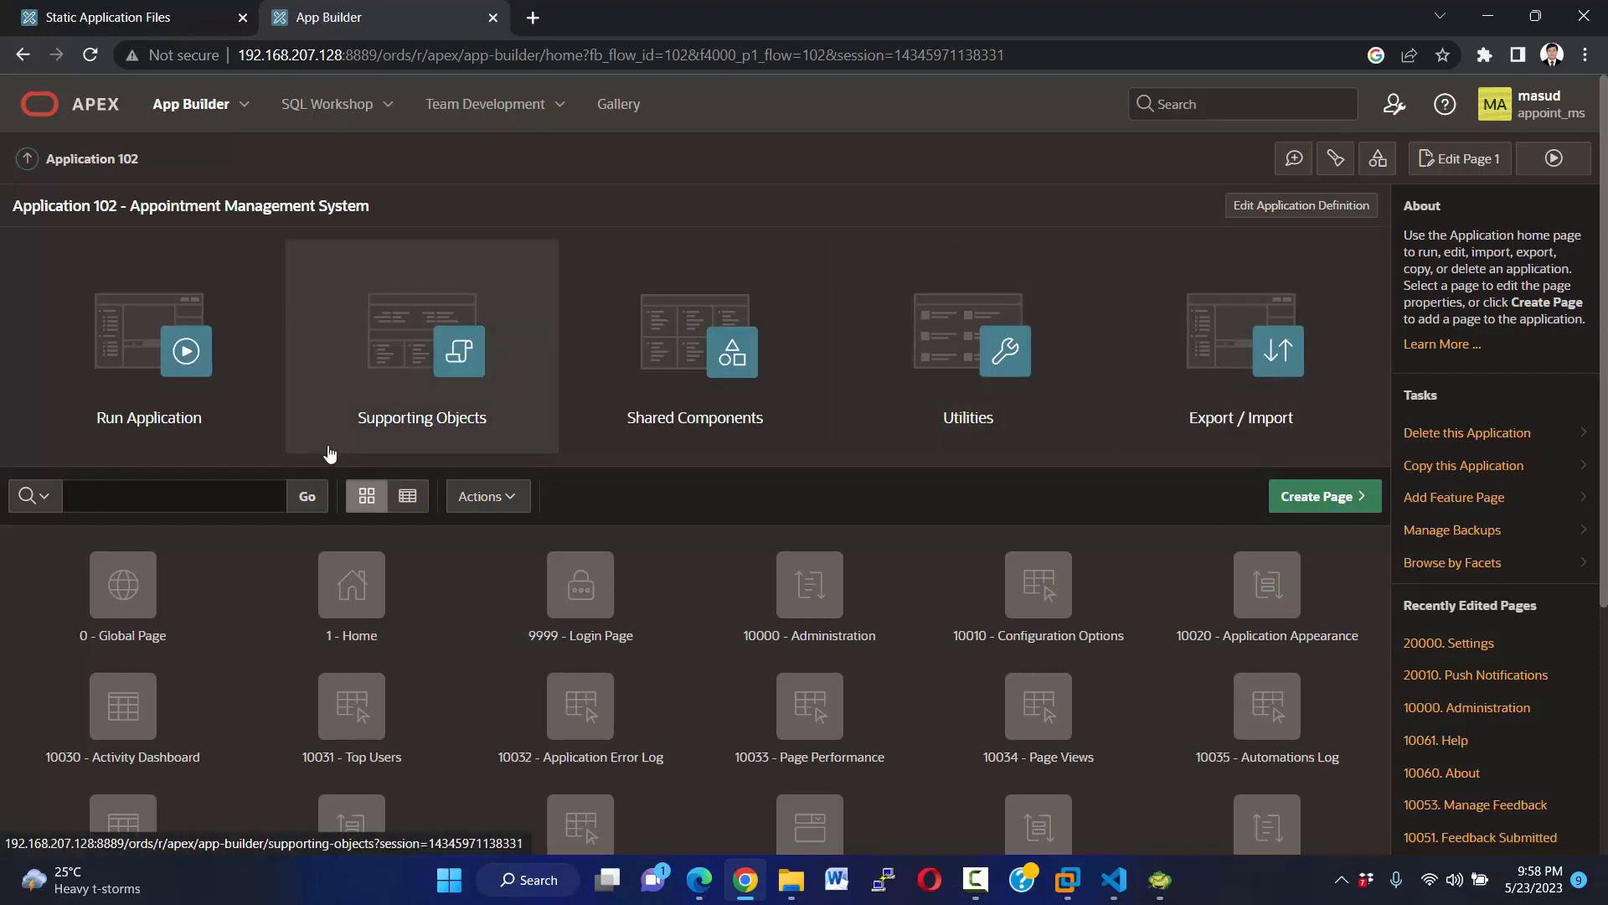
mouse_move(187, 382)
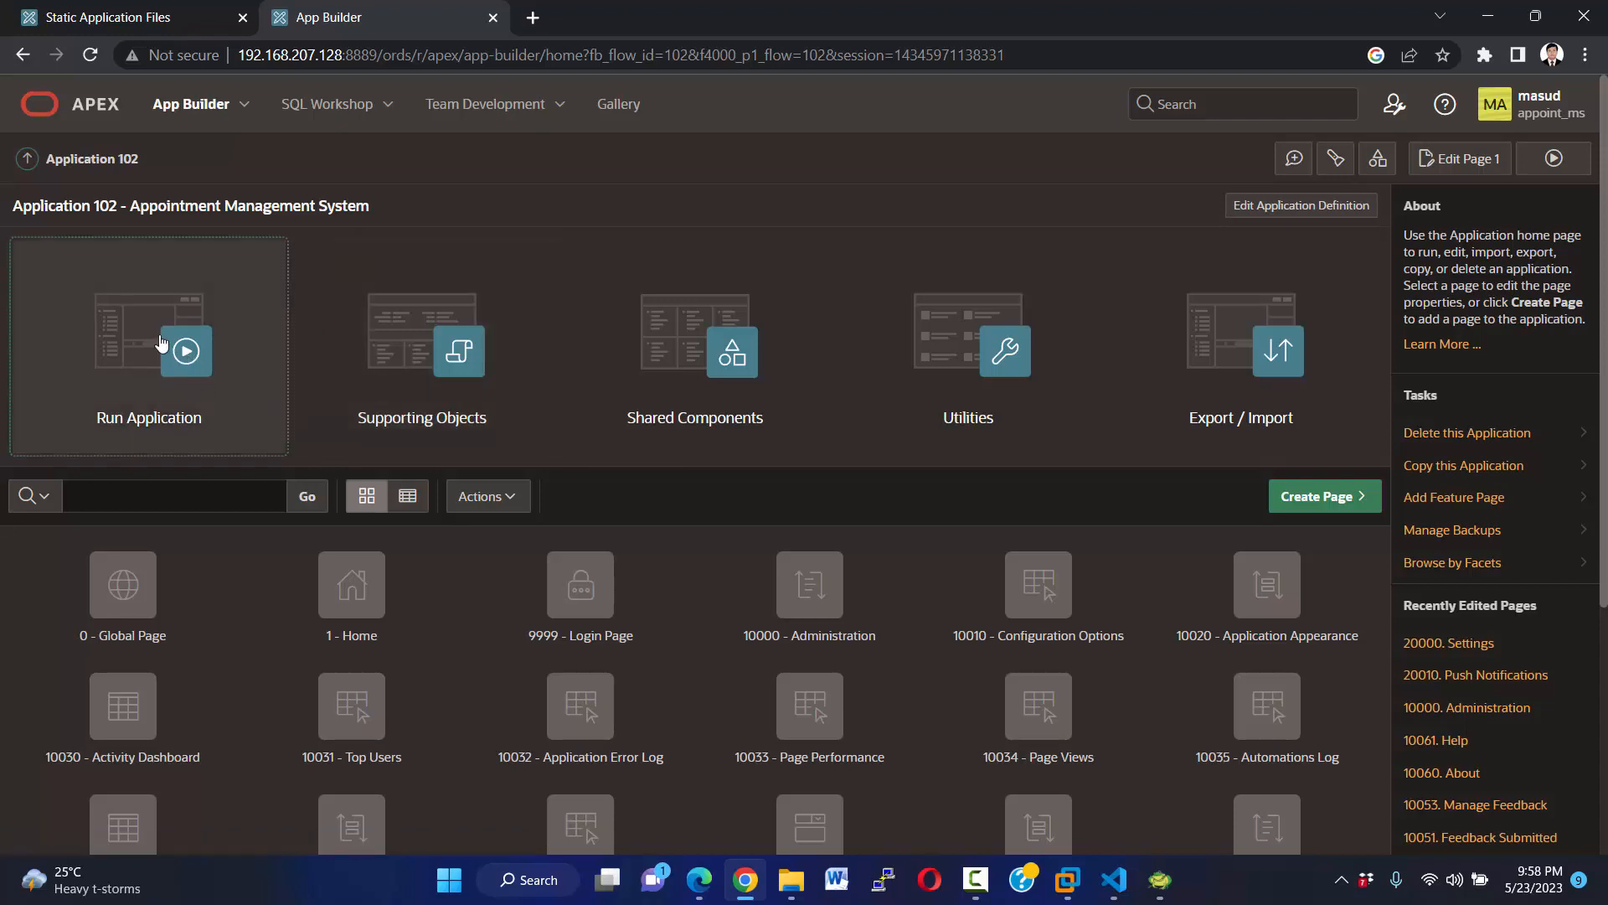
left_click(186, 351)
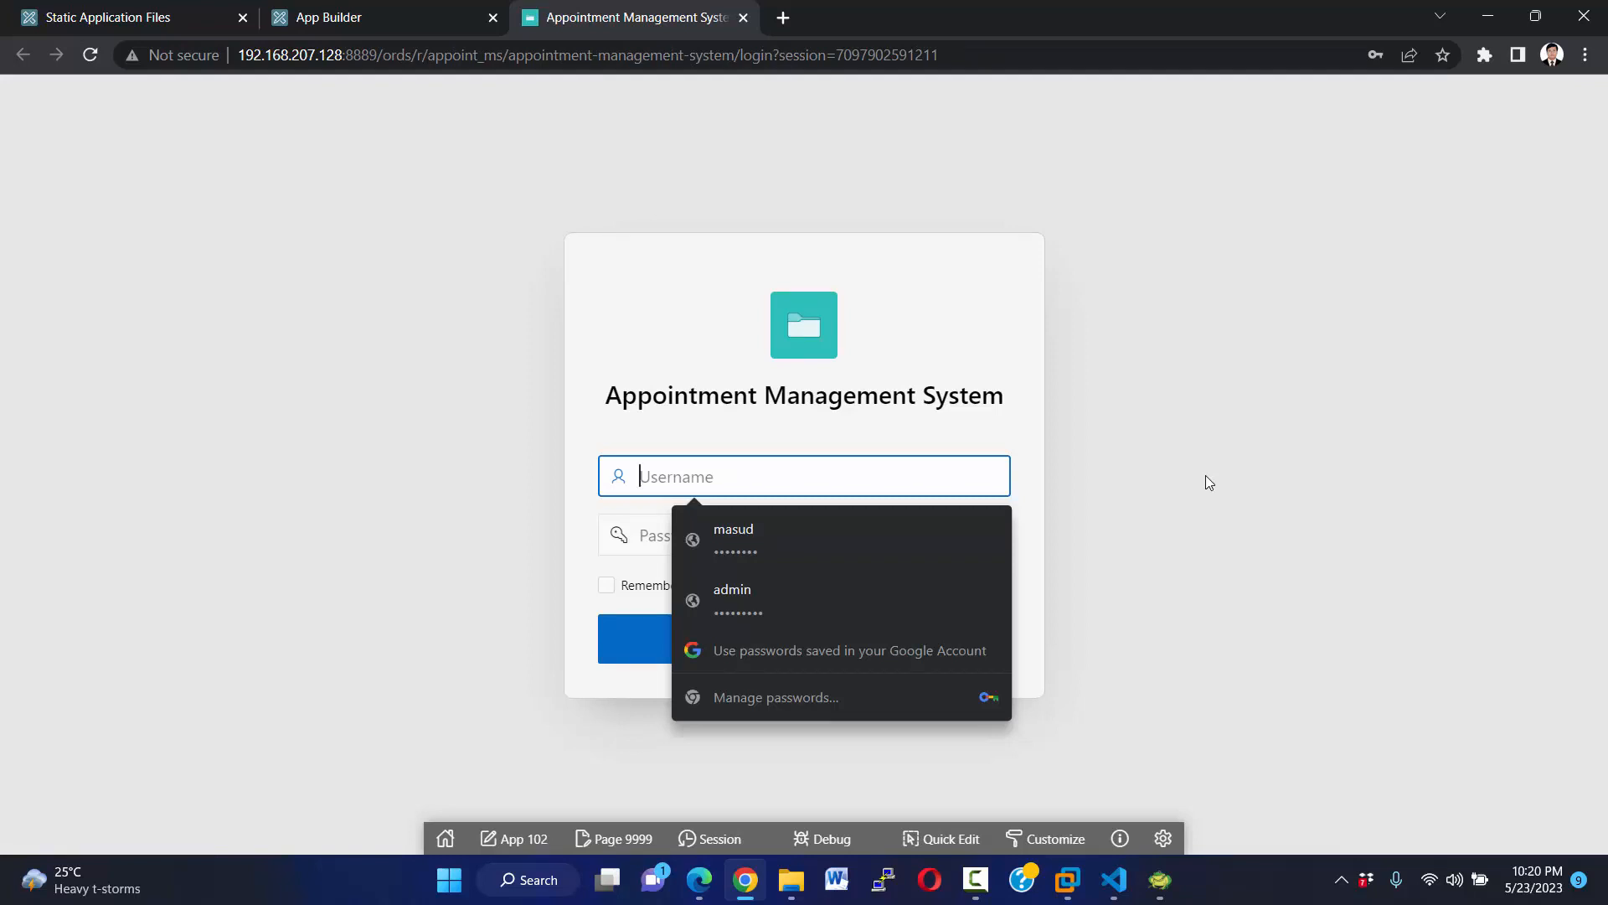
Step: Sign in as masud with saved credentials and go to the Administration page via side navigation
left_click(734, 538)
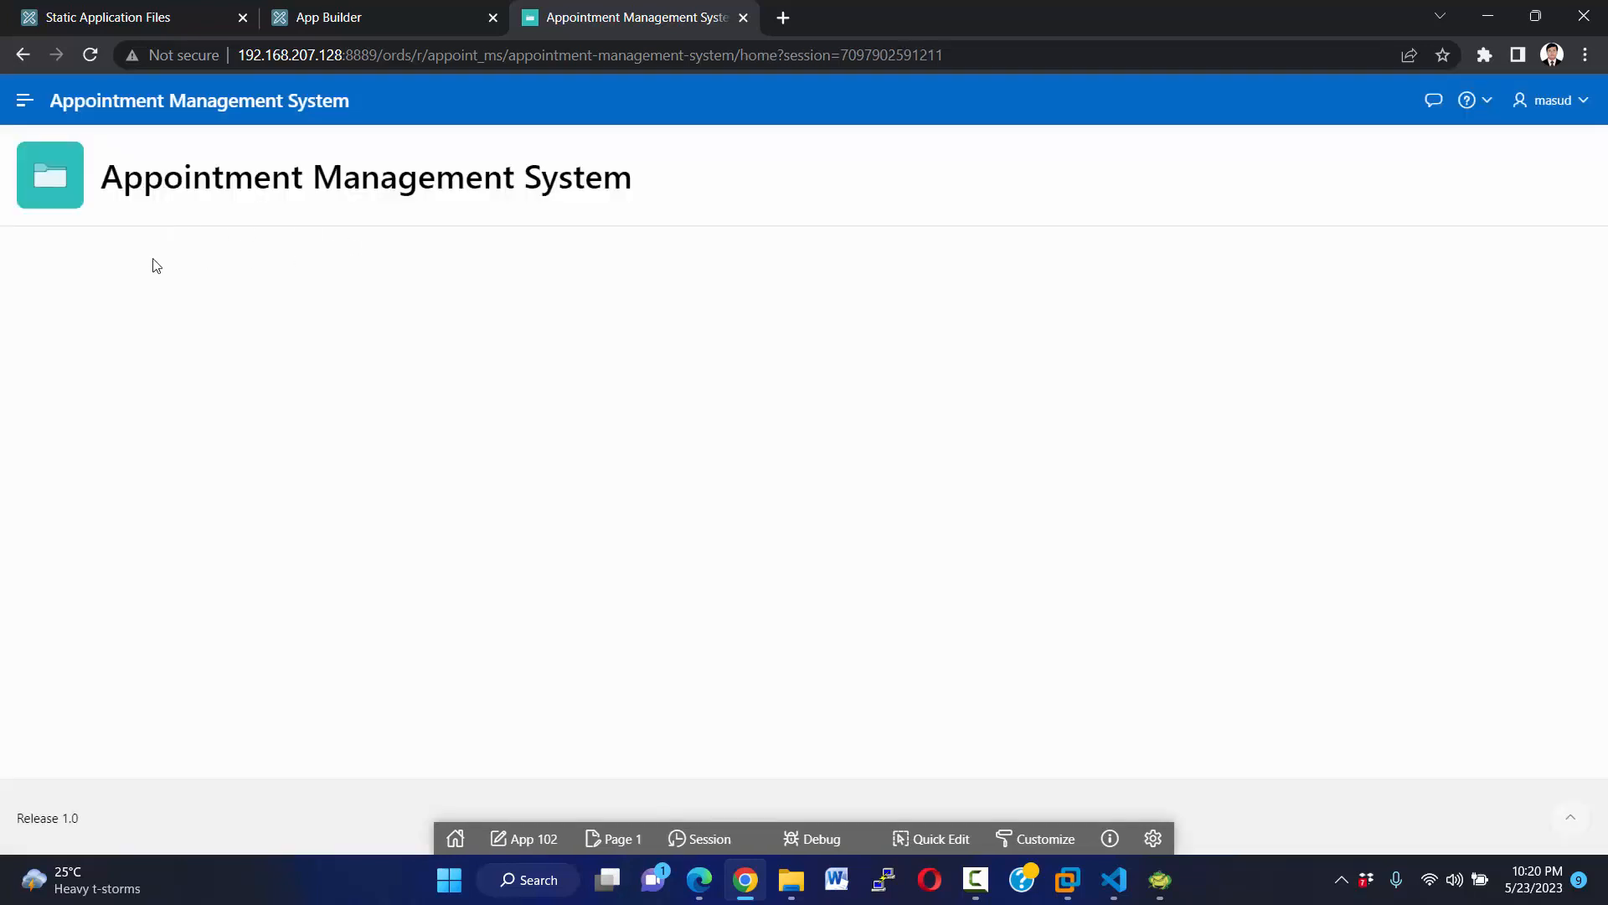
mouse_move(23, 101)
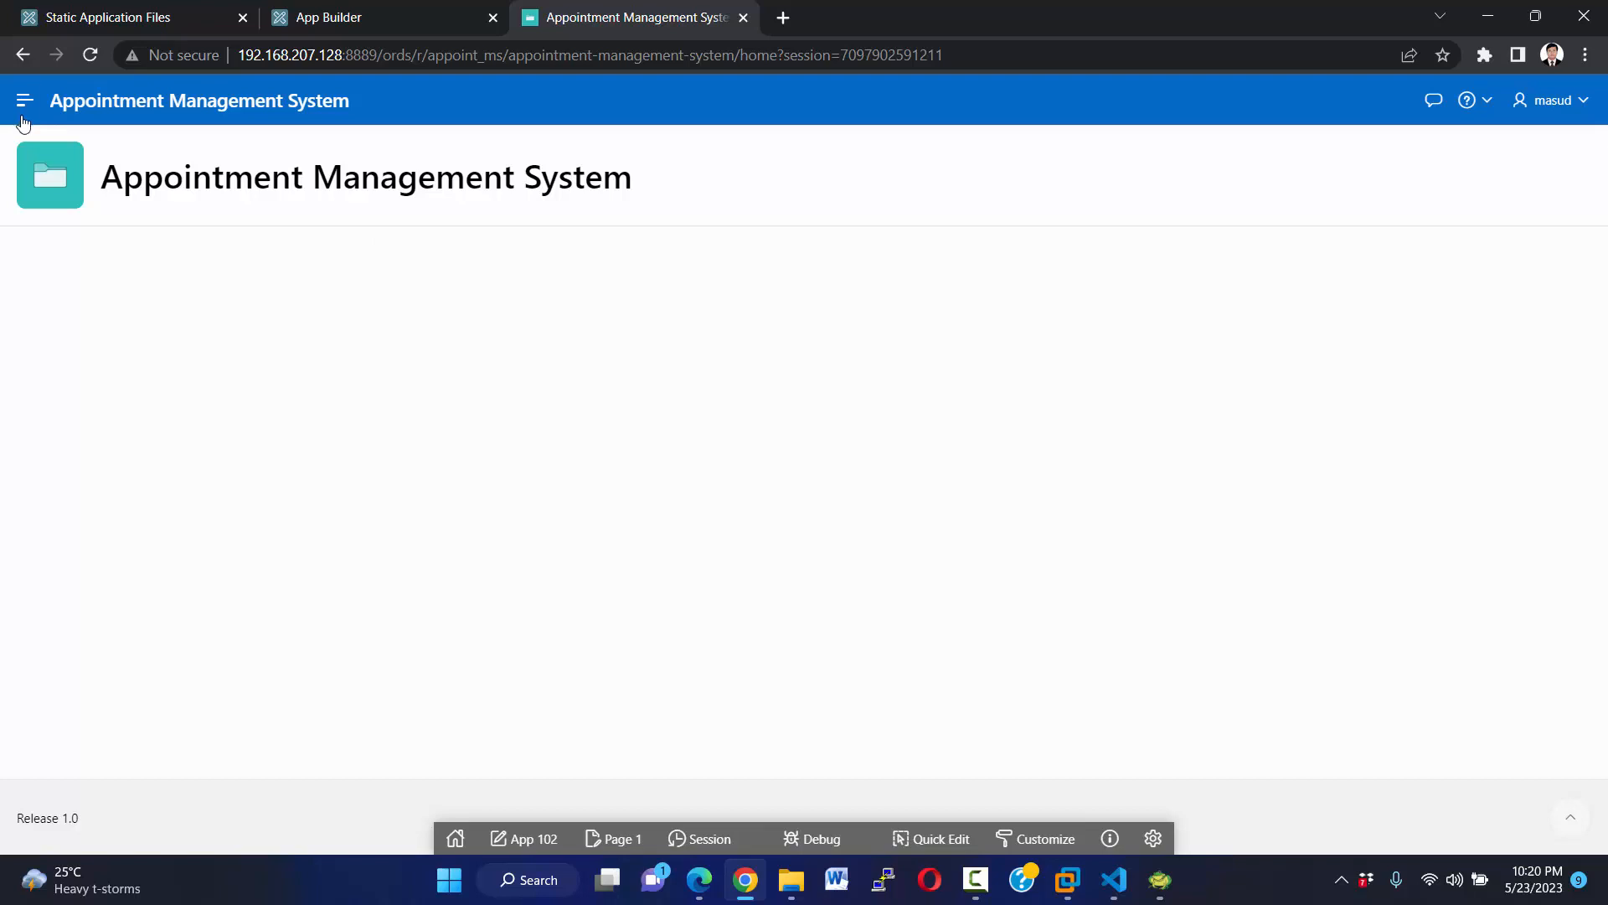
mouse_move(24, 101)
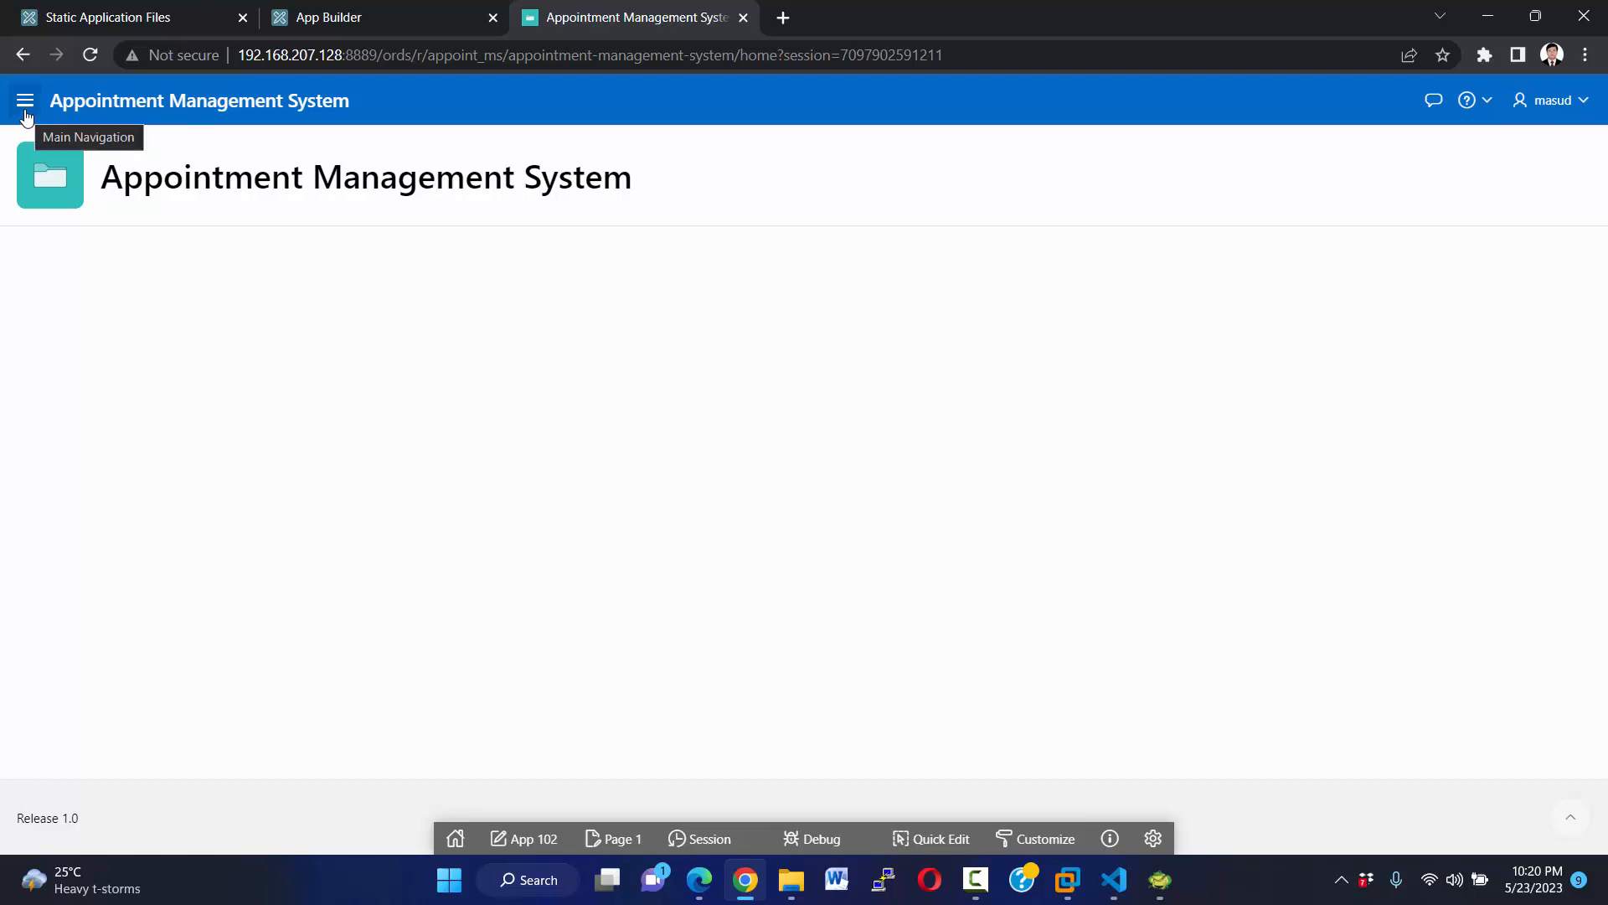
left_click(25, 100)
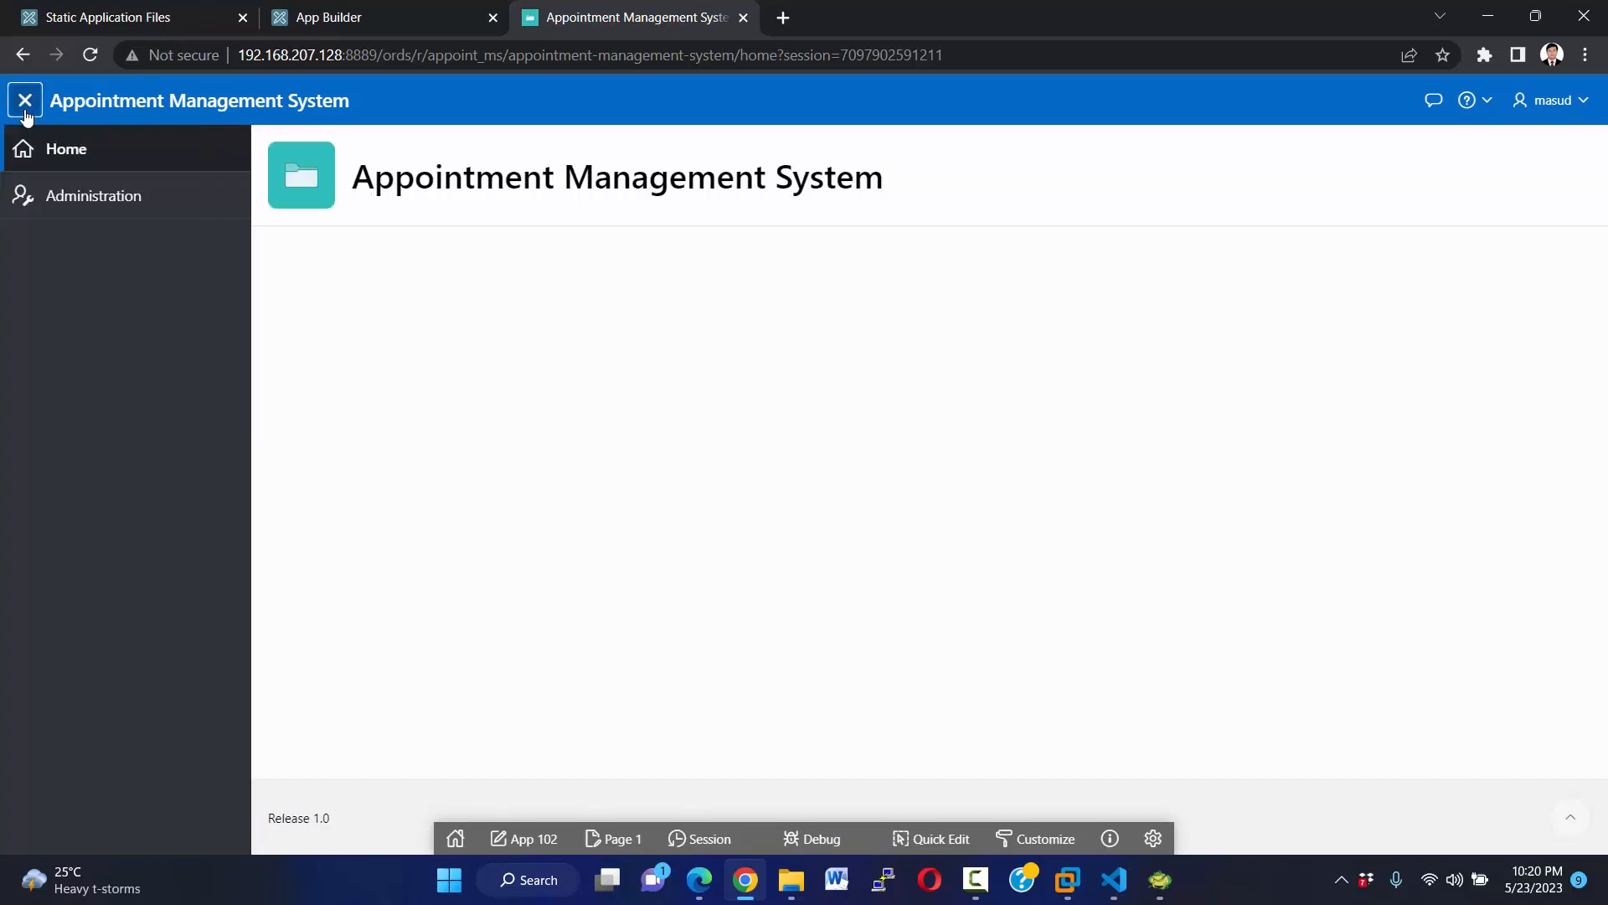
mouse_move(93, 209)
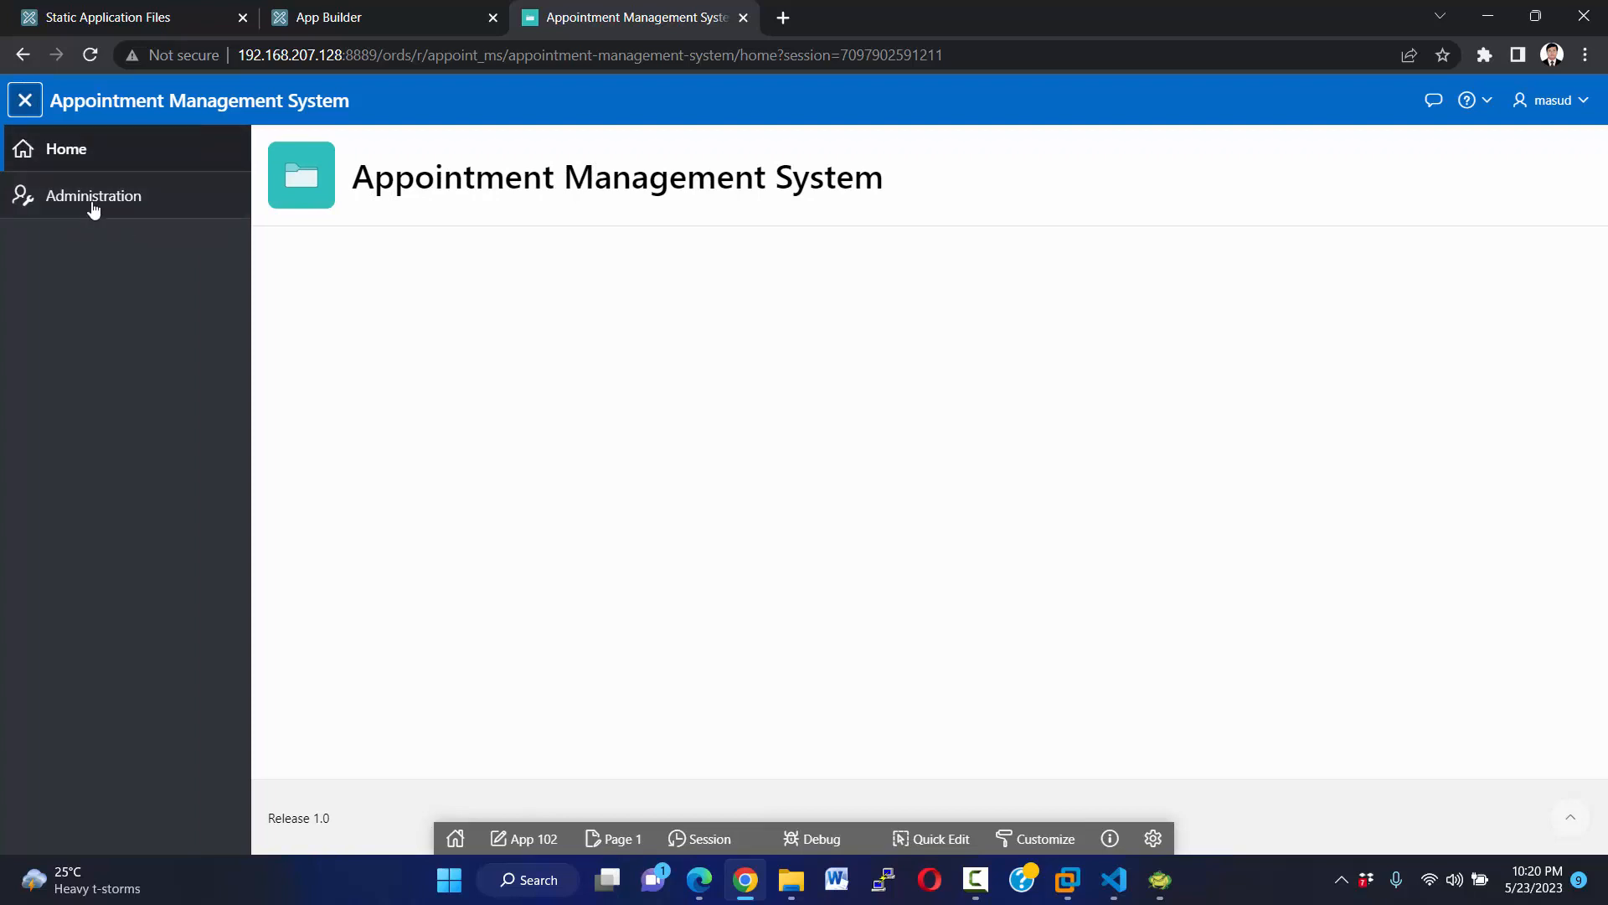
mouse_move(92, 196)
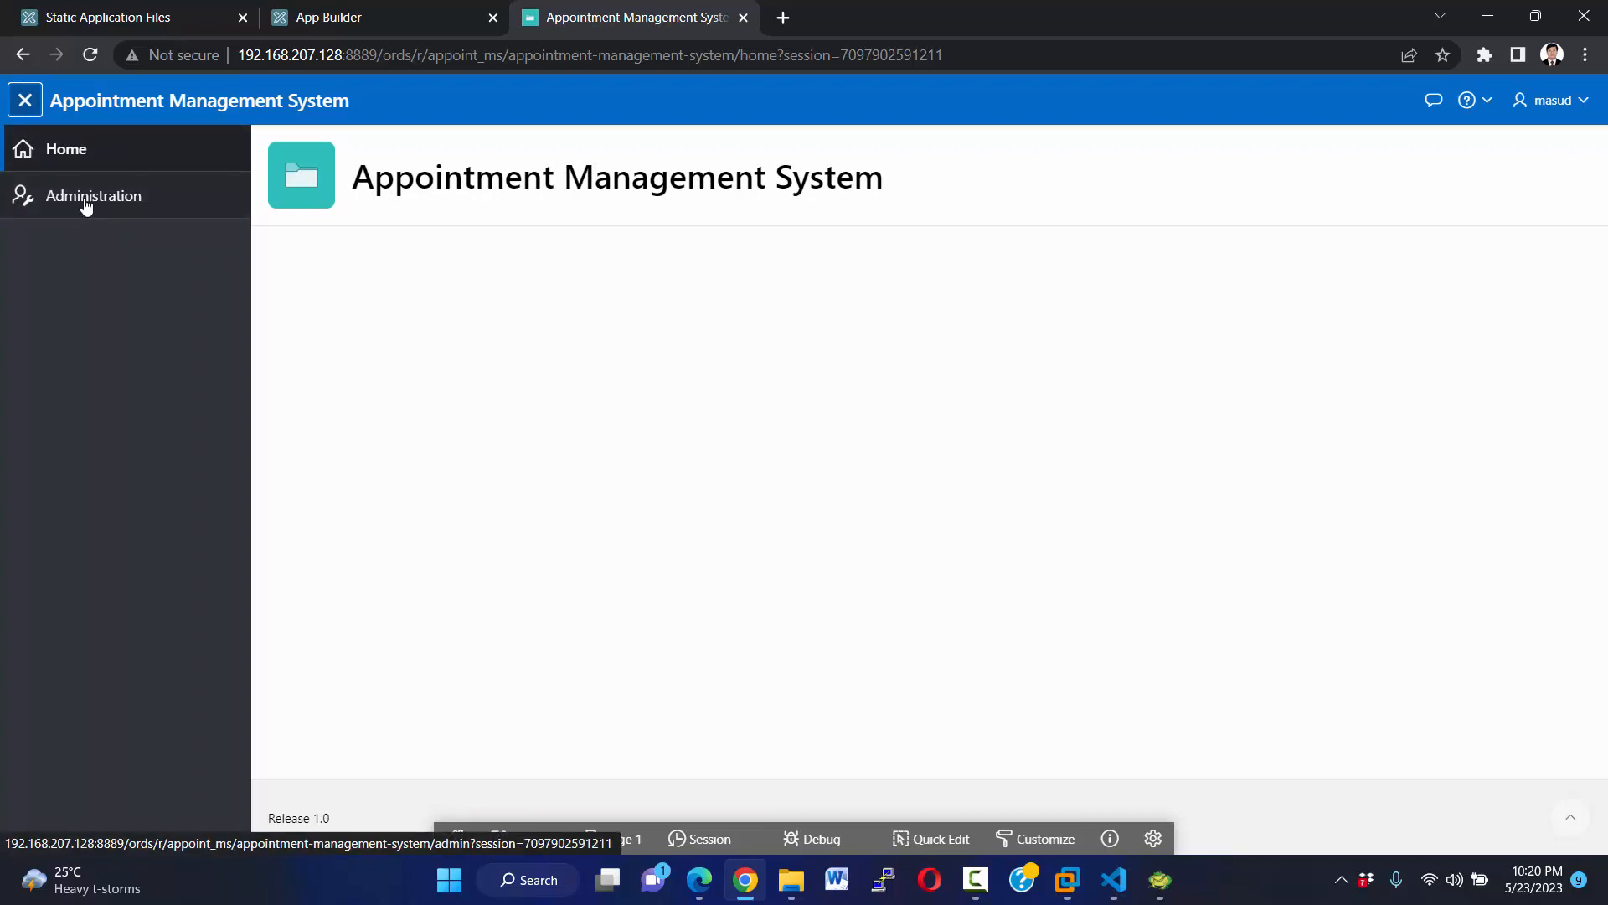
left_click(93, 196)
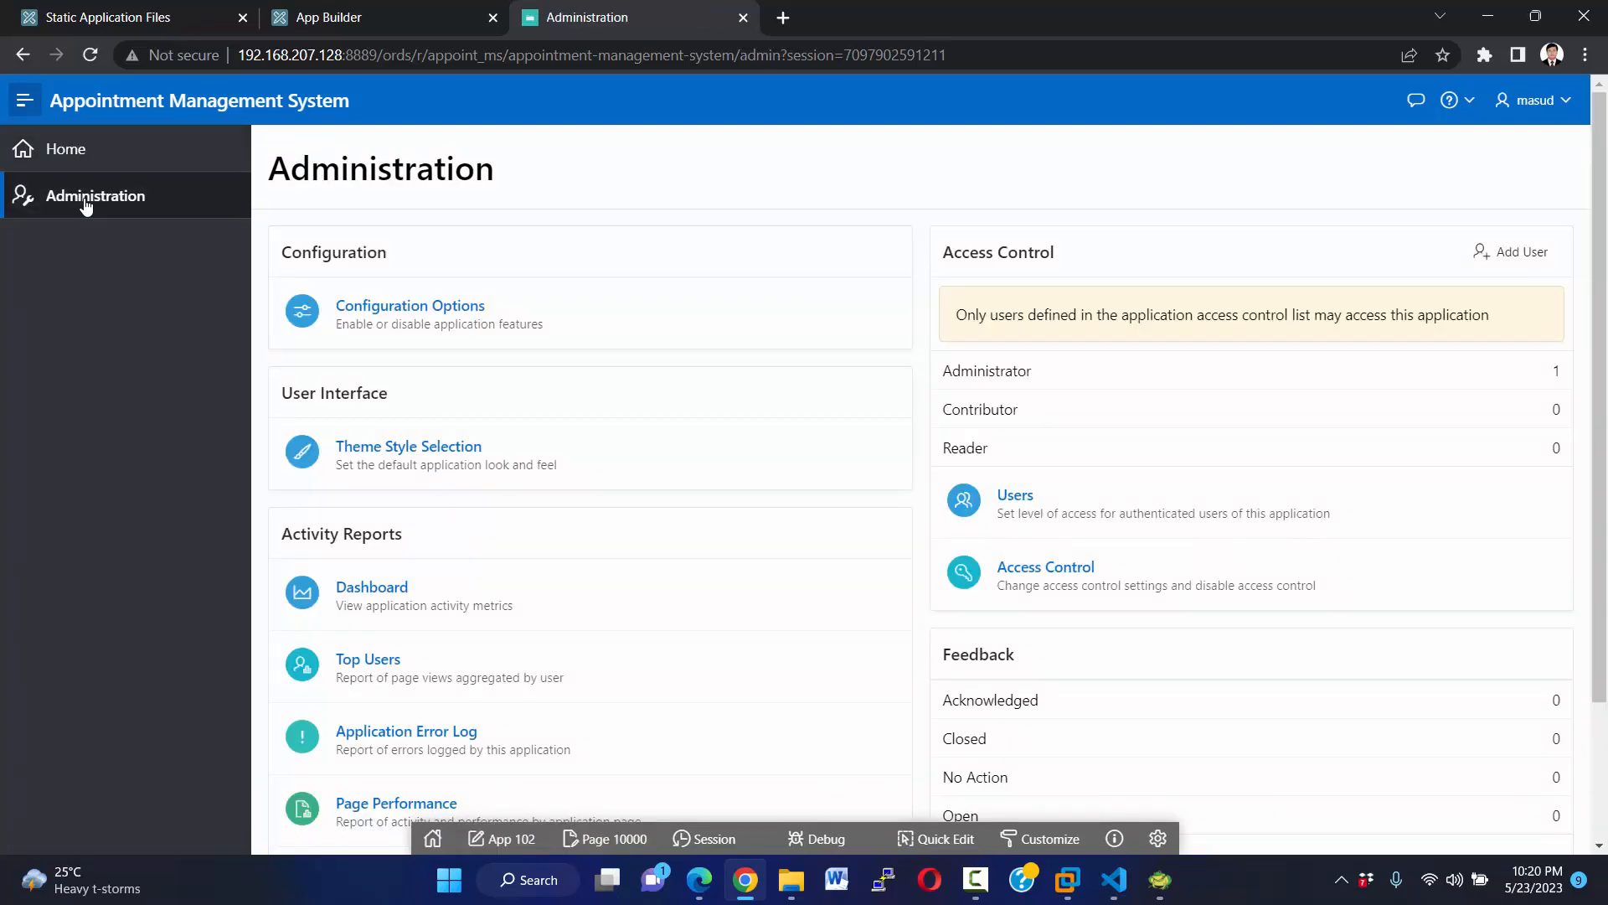
mouse_move(867, 579)
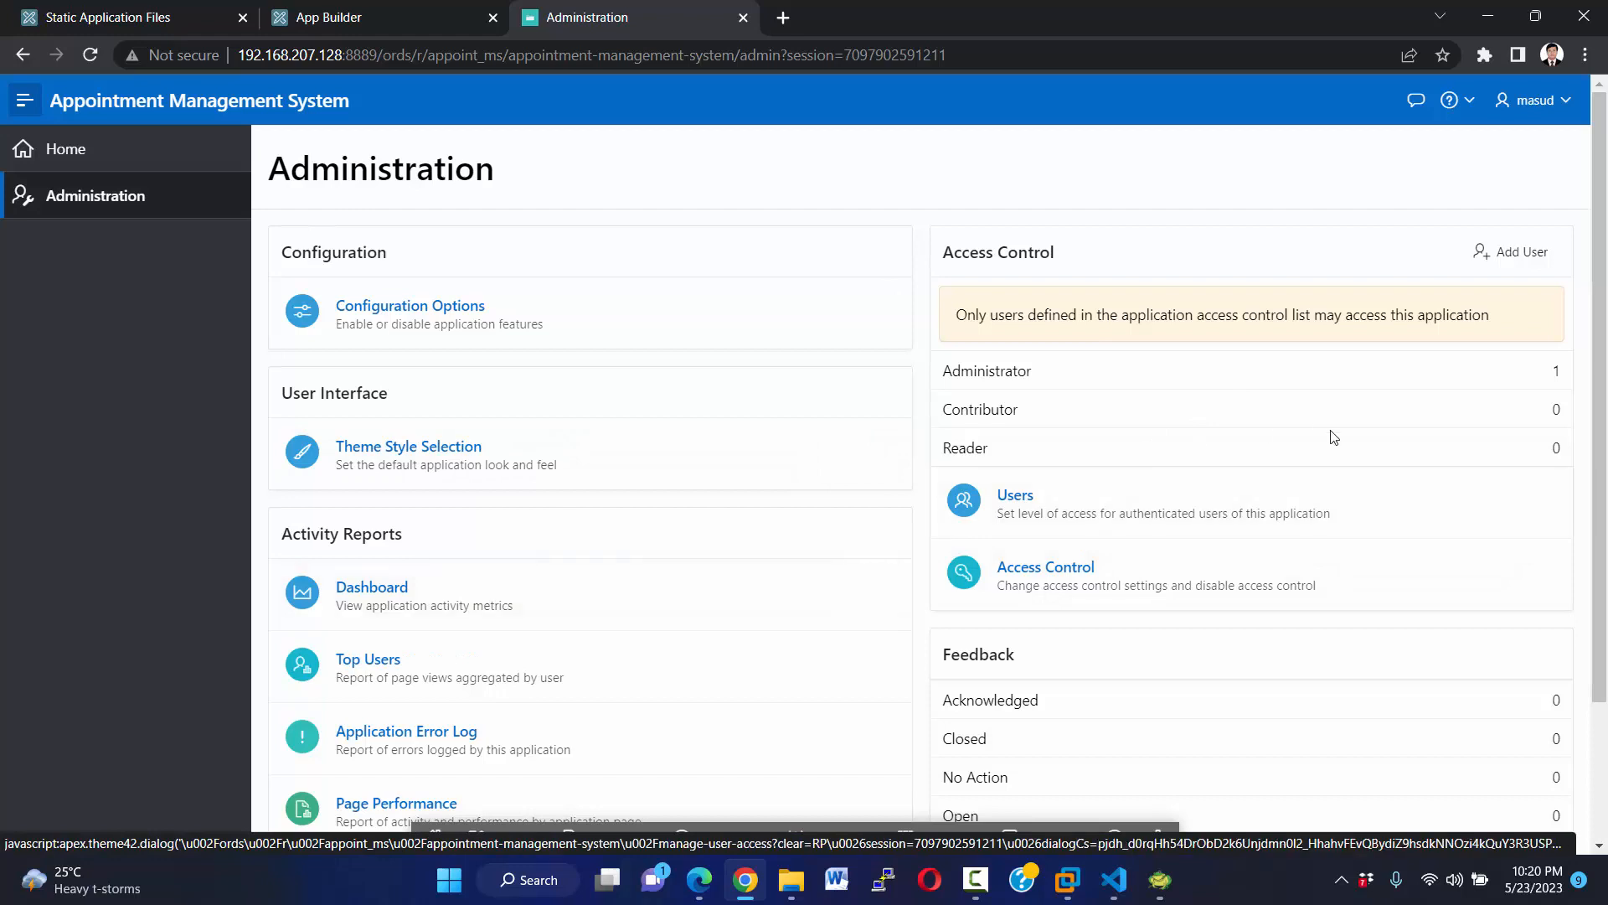
left_click(1519, 251)
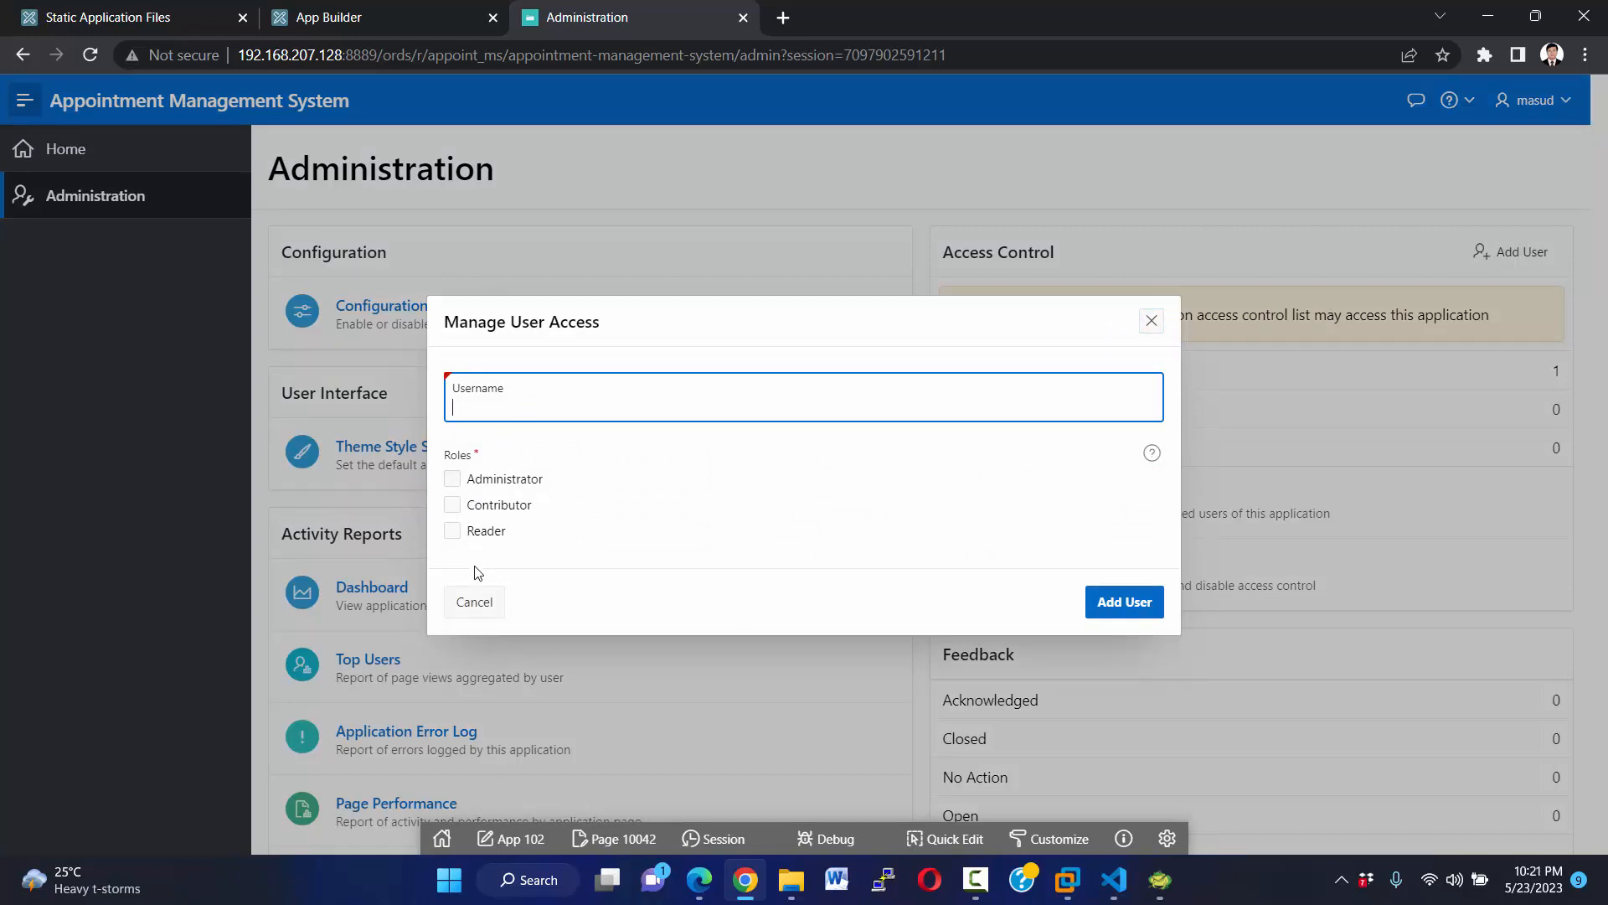
mouse_move(602, 547)
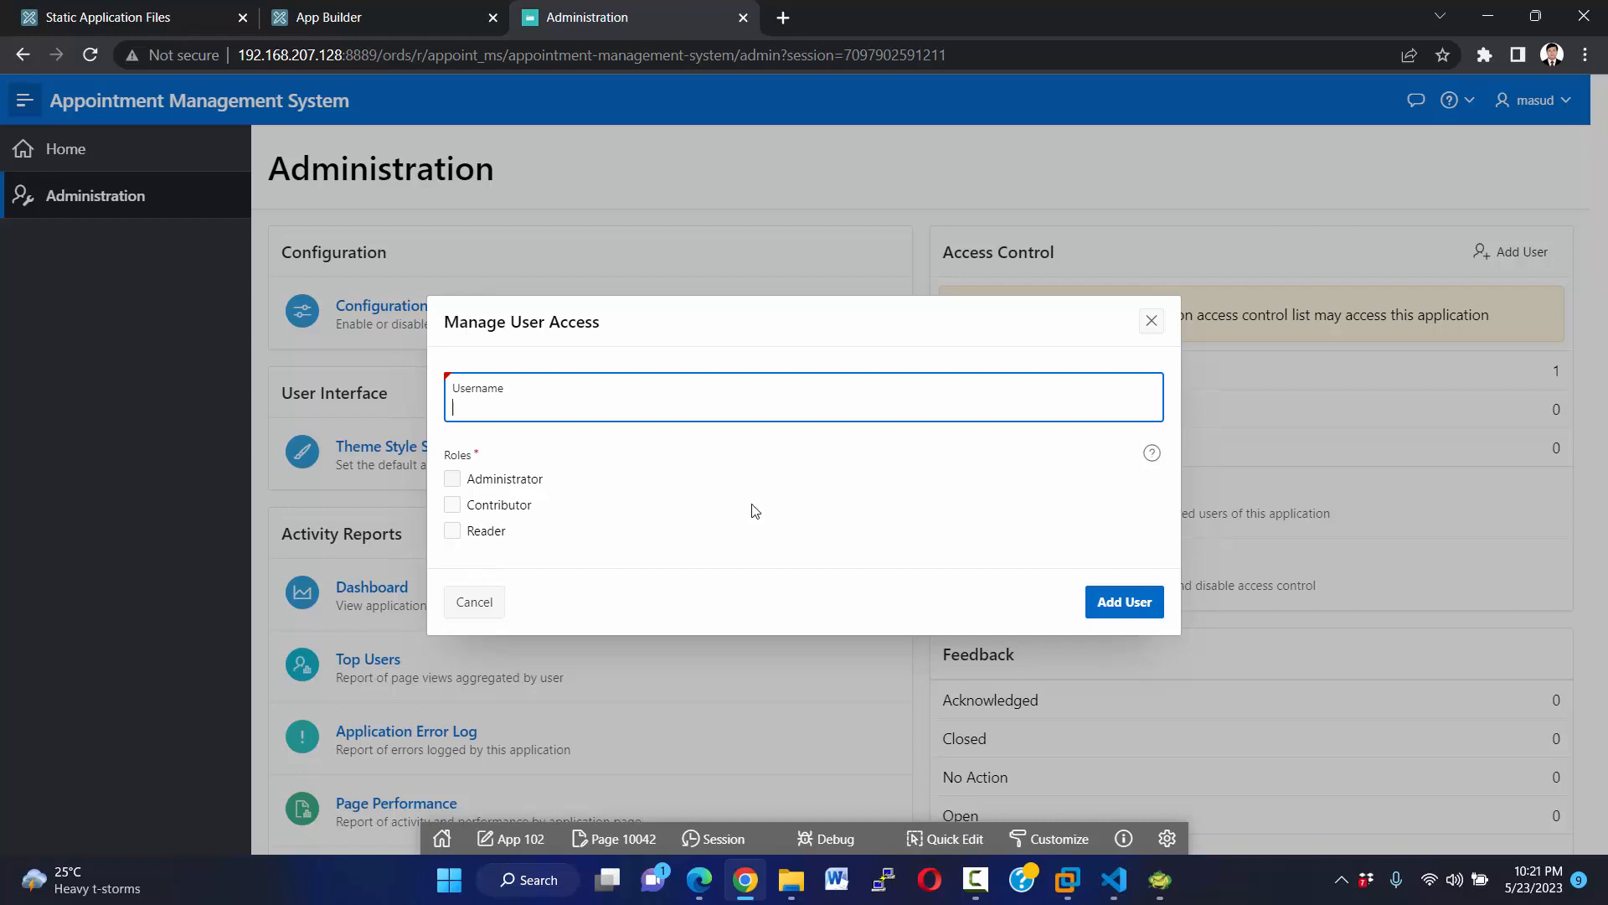
mouse_move(686, 485)
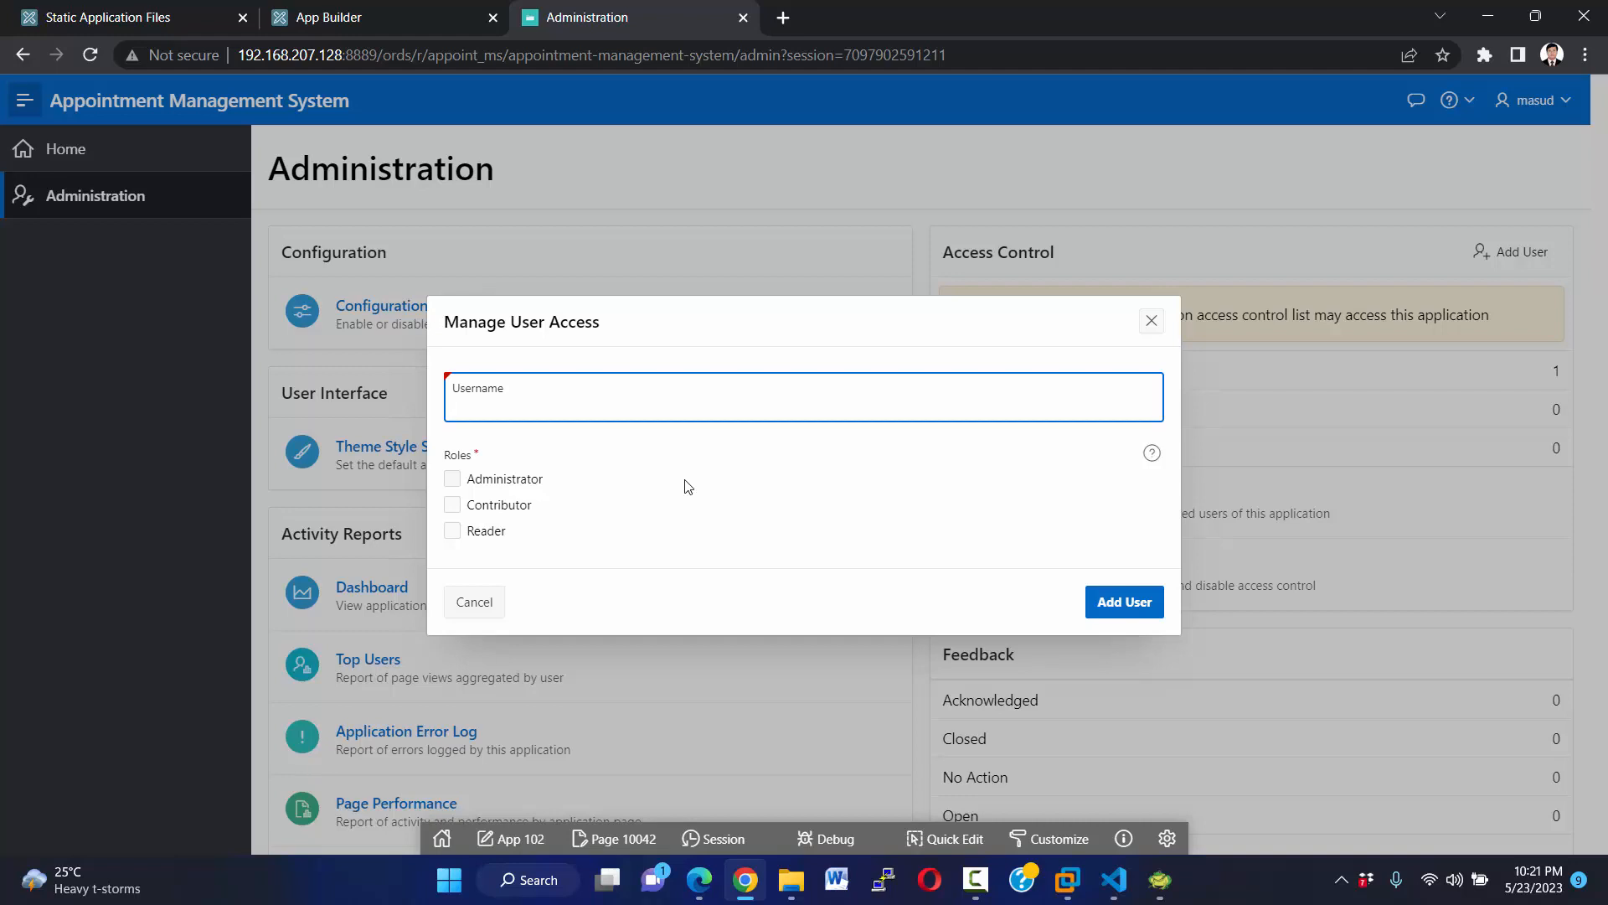
mouse_move(677, 504)
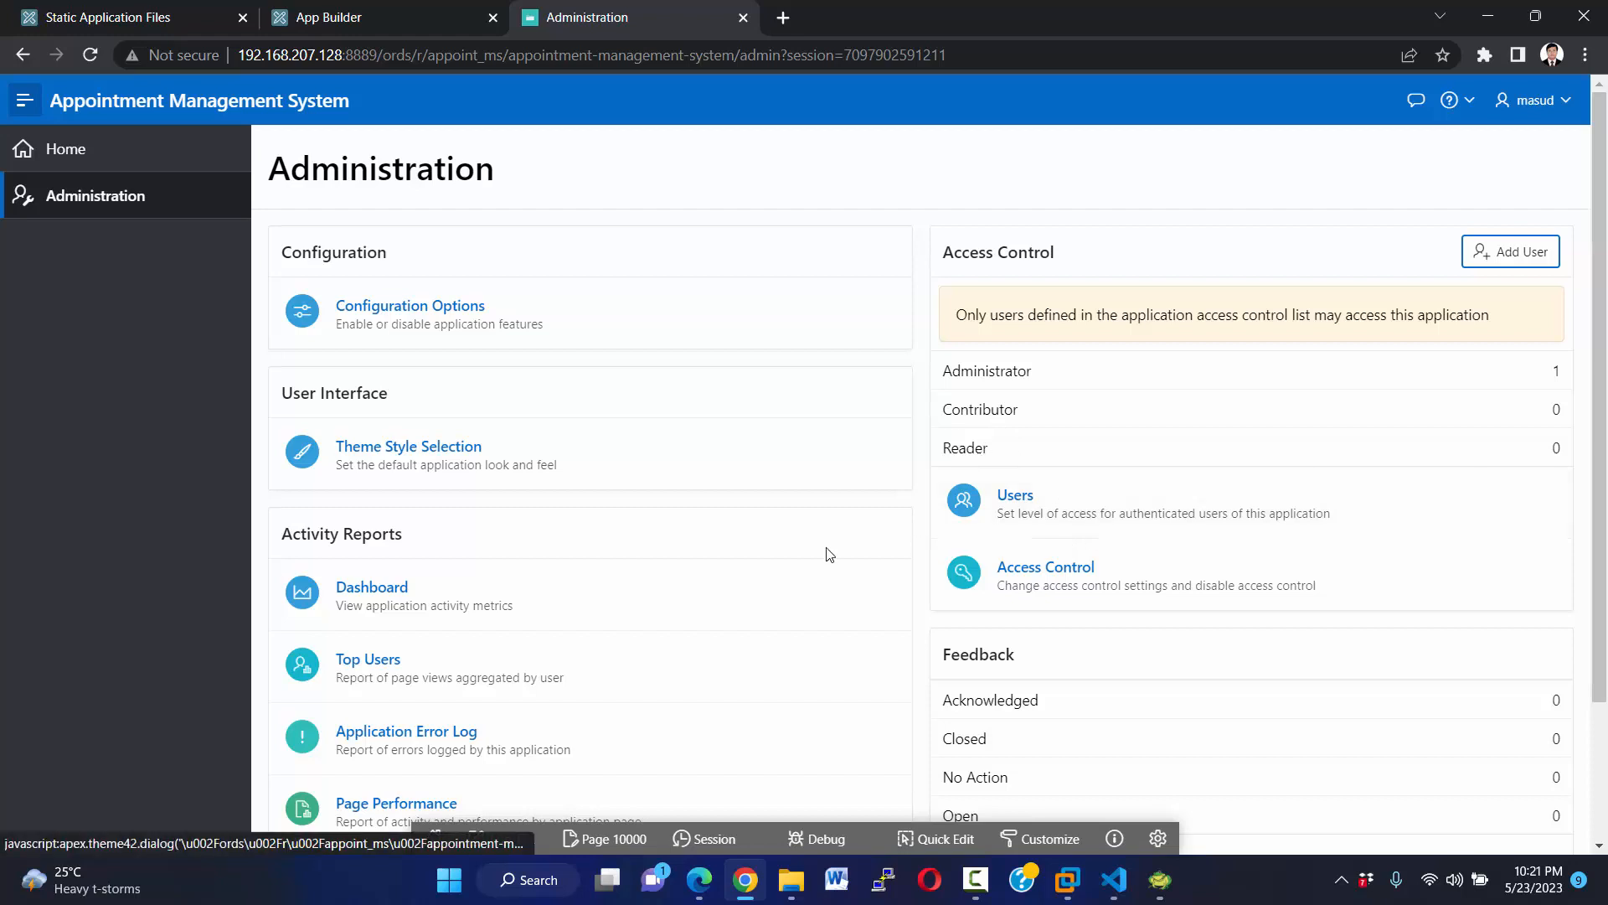
Step: Show the Manage User Access list and review masud's edit form with the Administrator role checked
left_click(1014, 495)
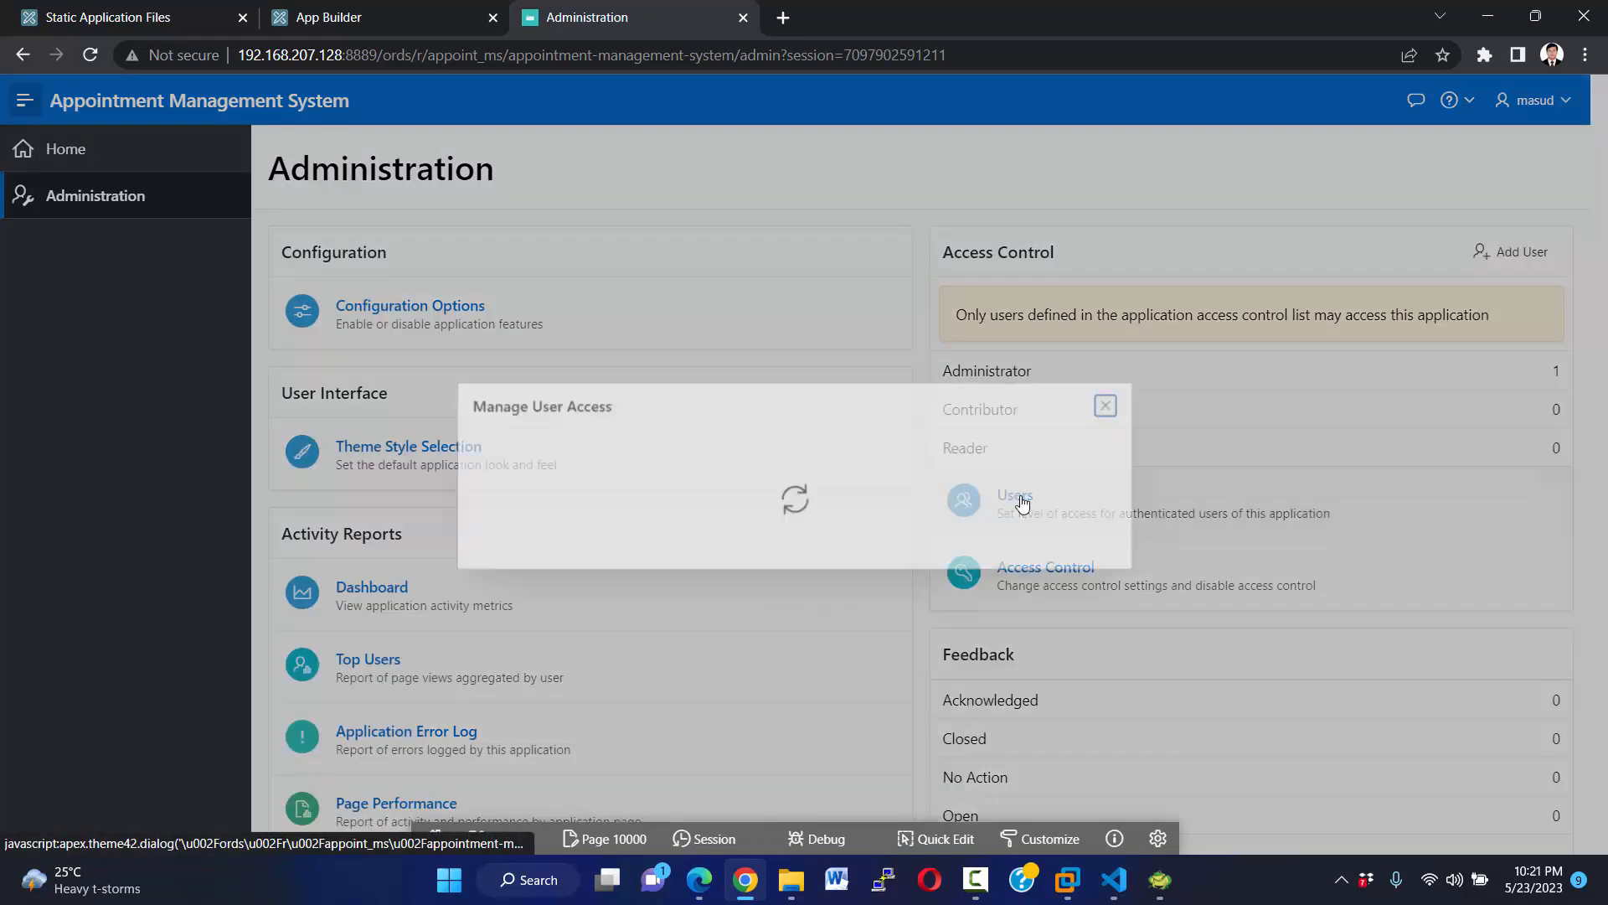
left_click(1015, 497)
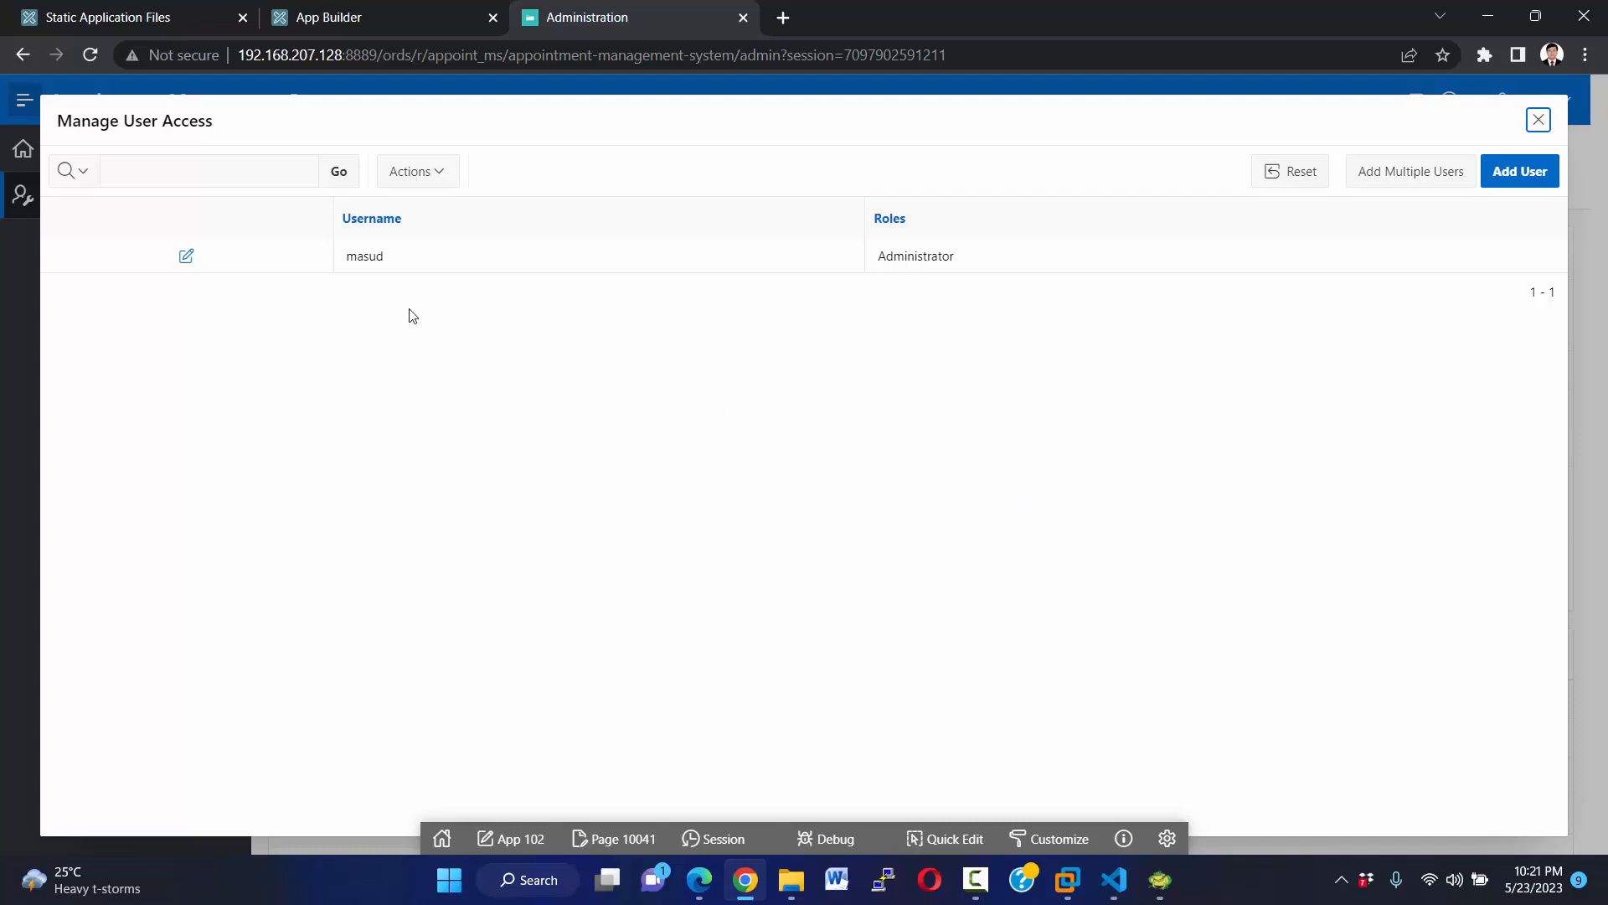
mouse_move(375, 286)
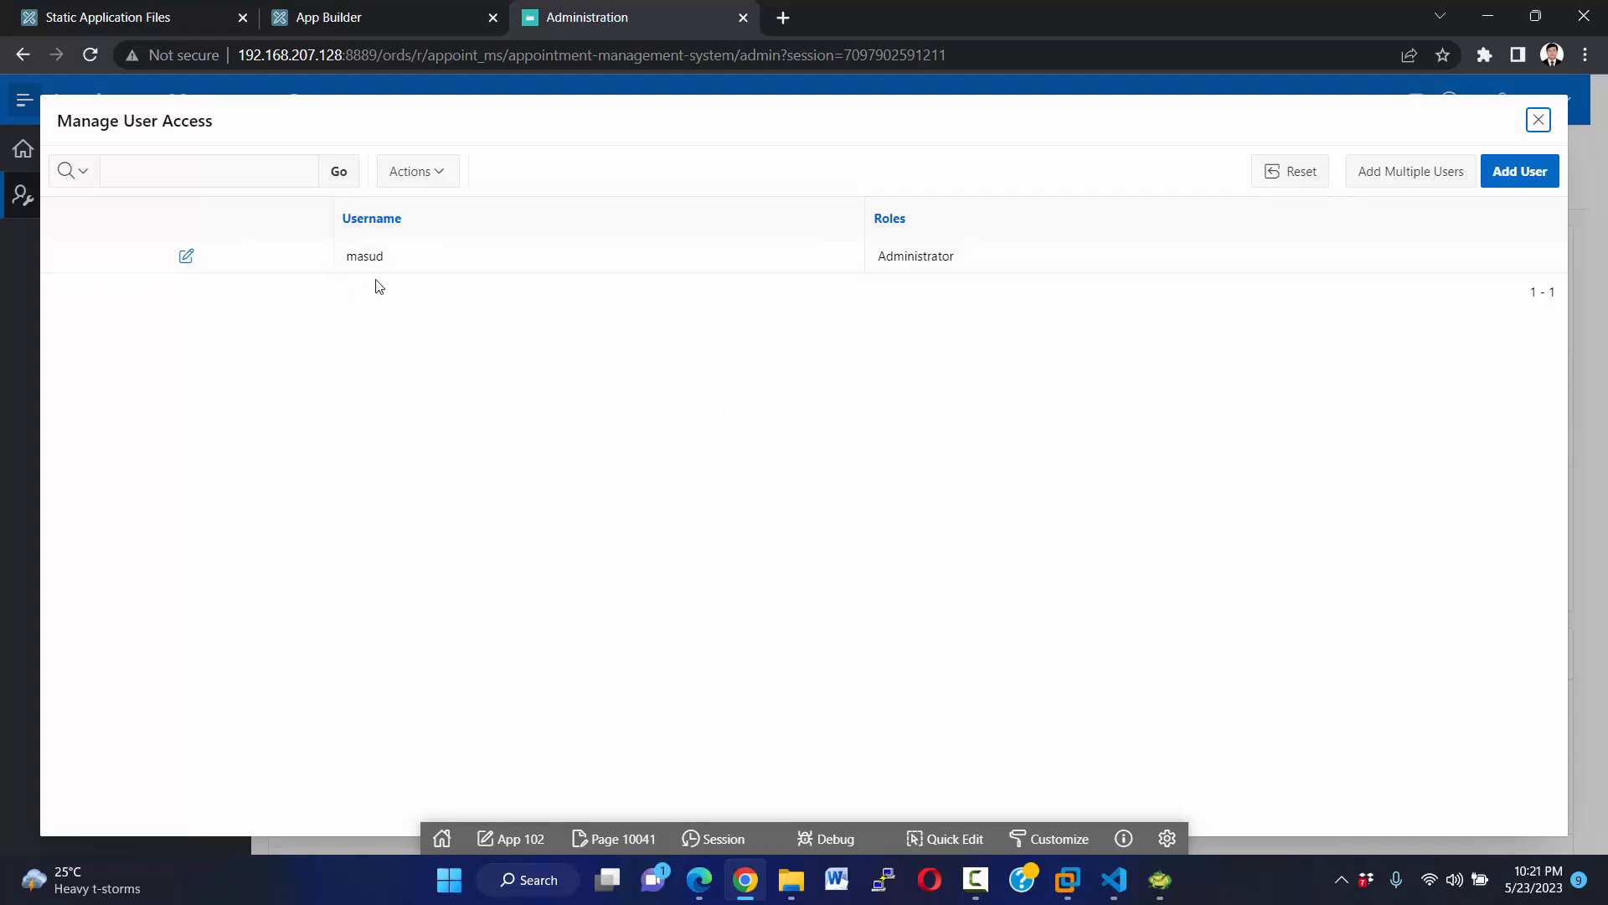
left_click(186, 256)
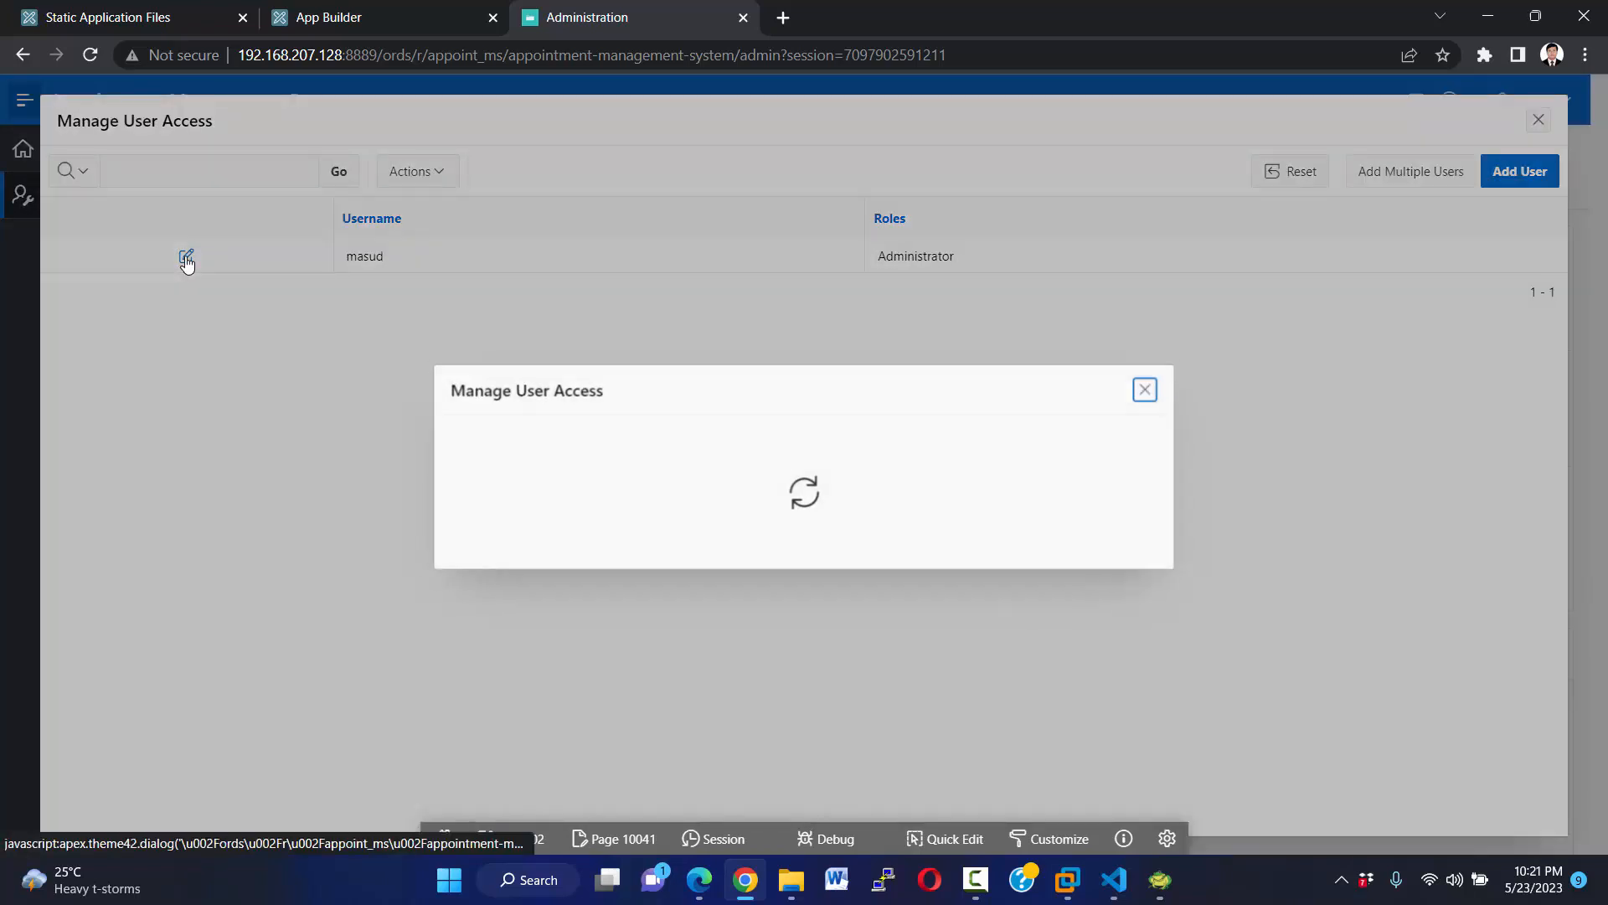
left_click(186, 257)
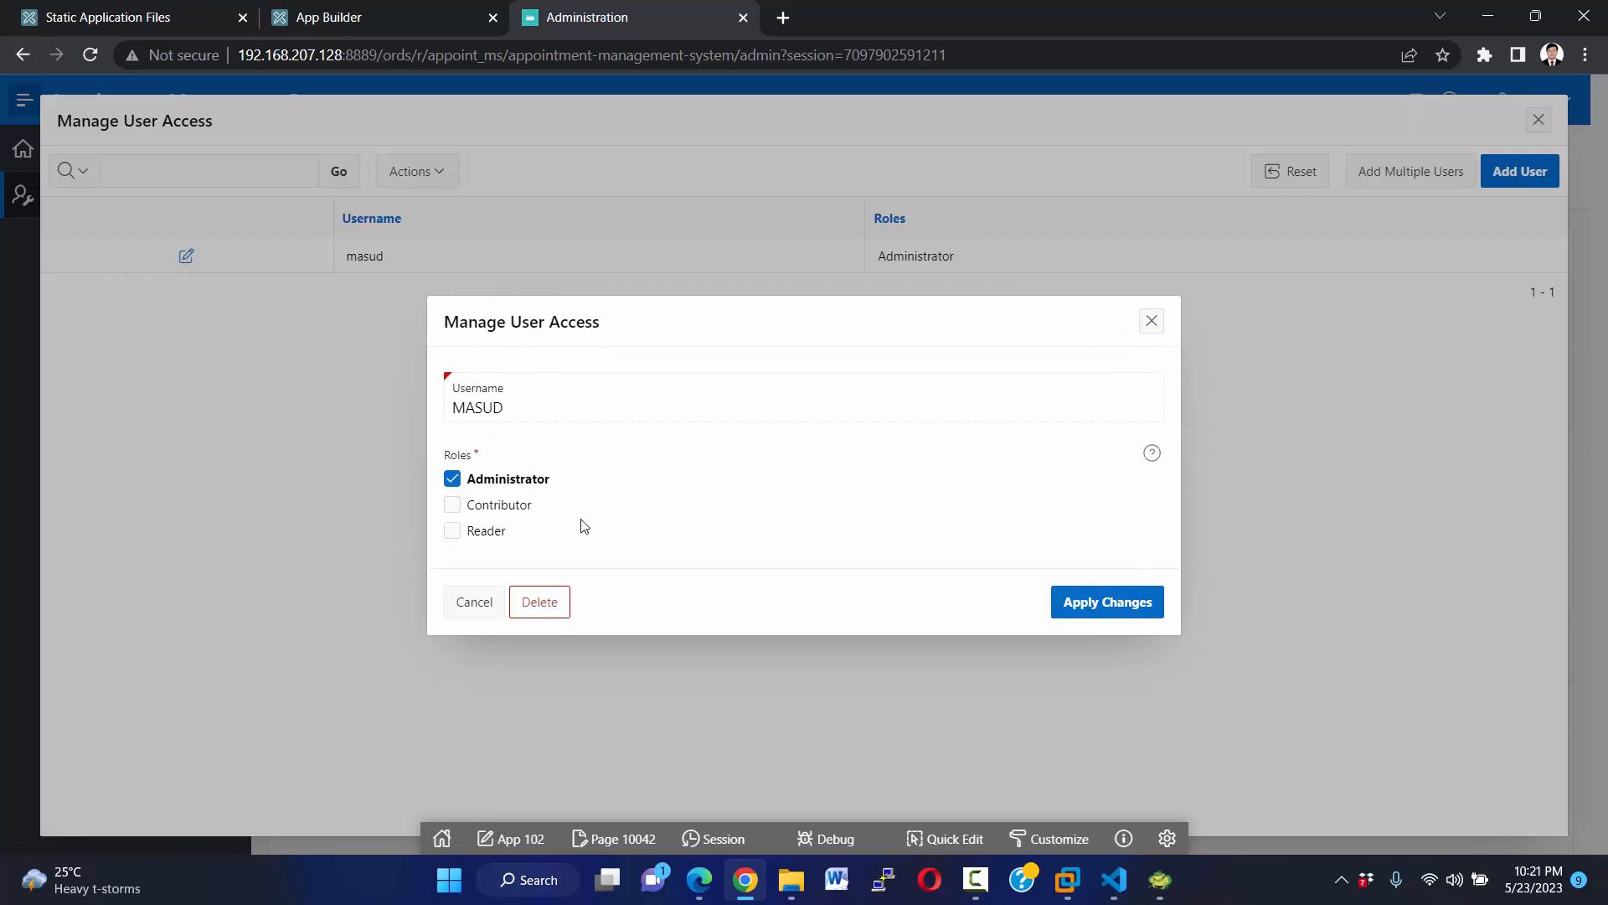
mouse_move(763, 460)
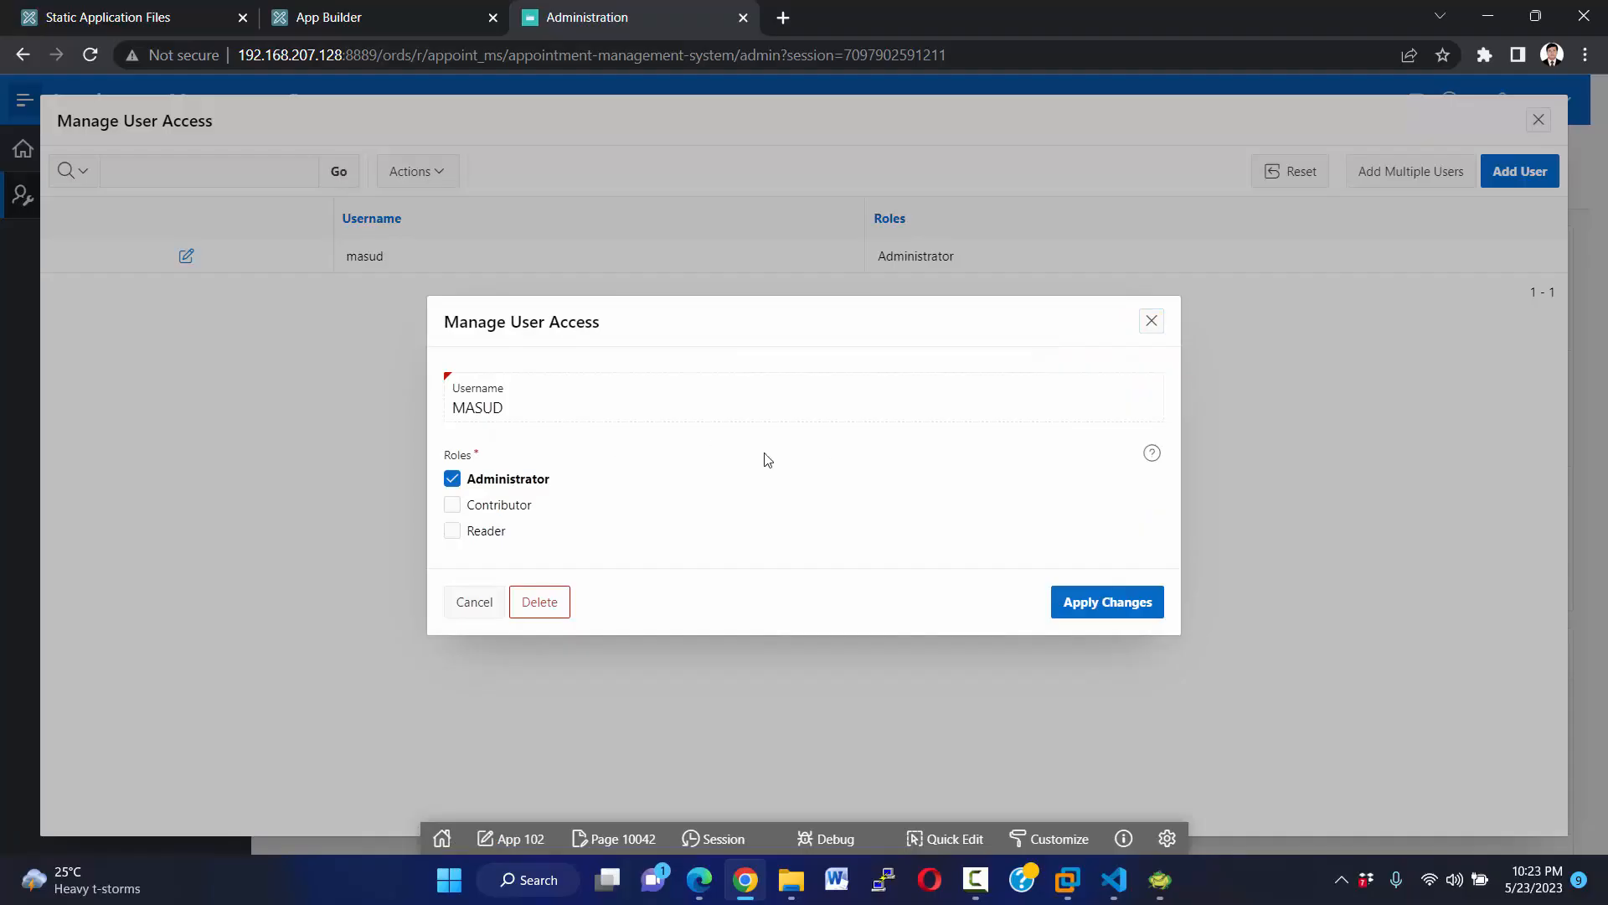
mouse_move(686, 472)
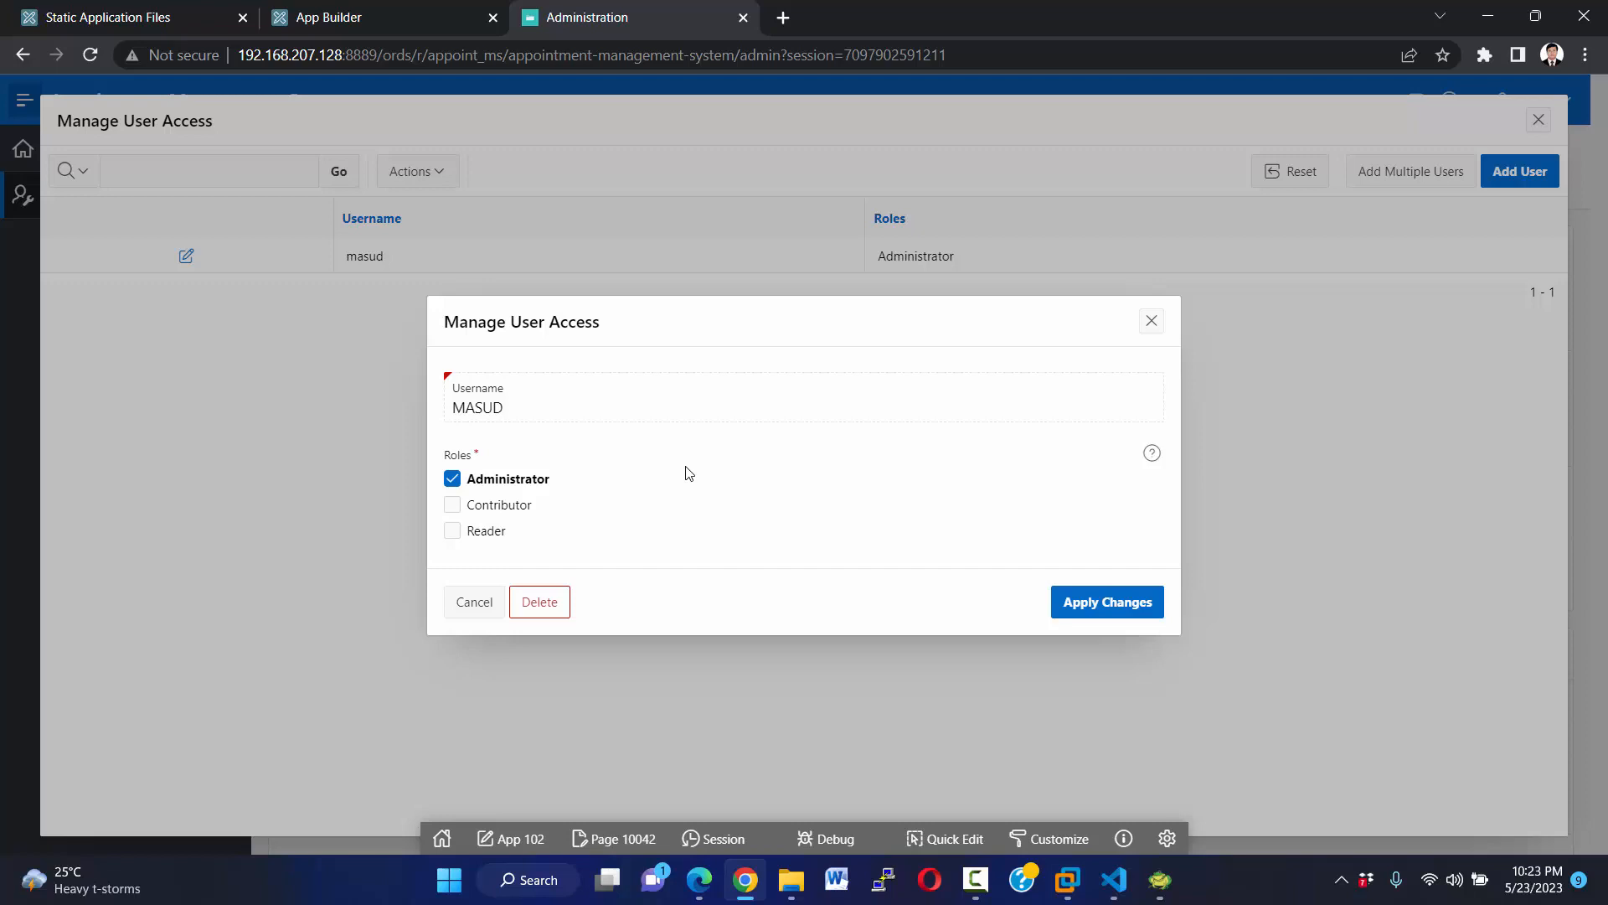
mouse_move(682, 447)
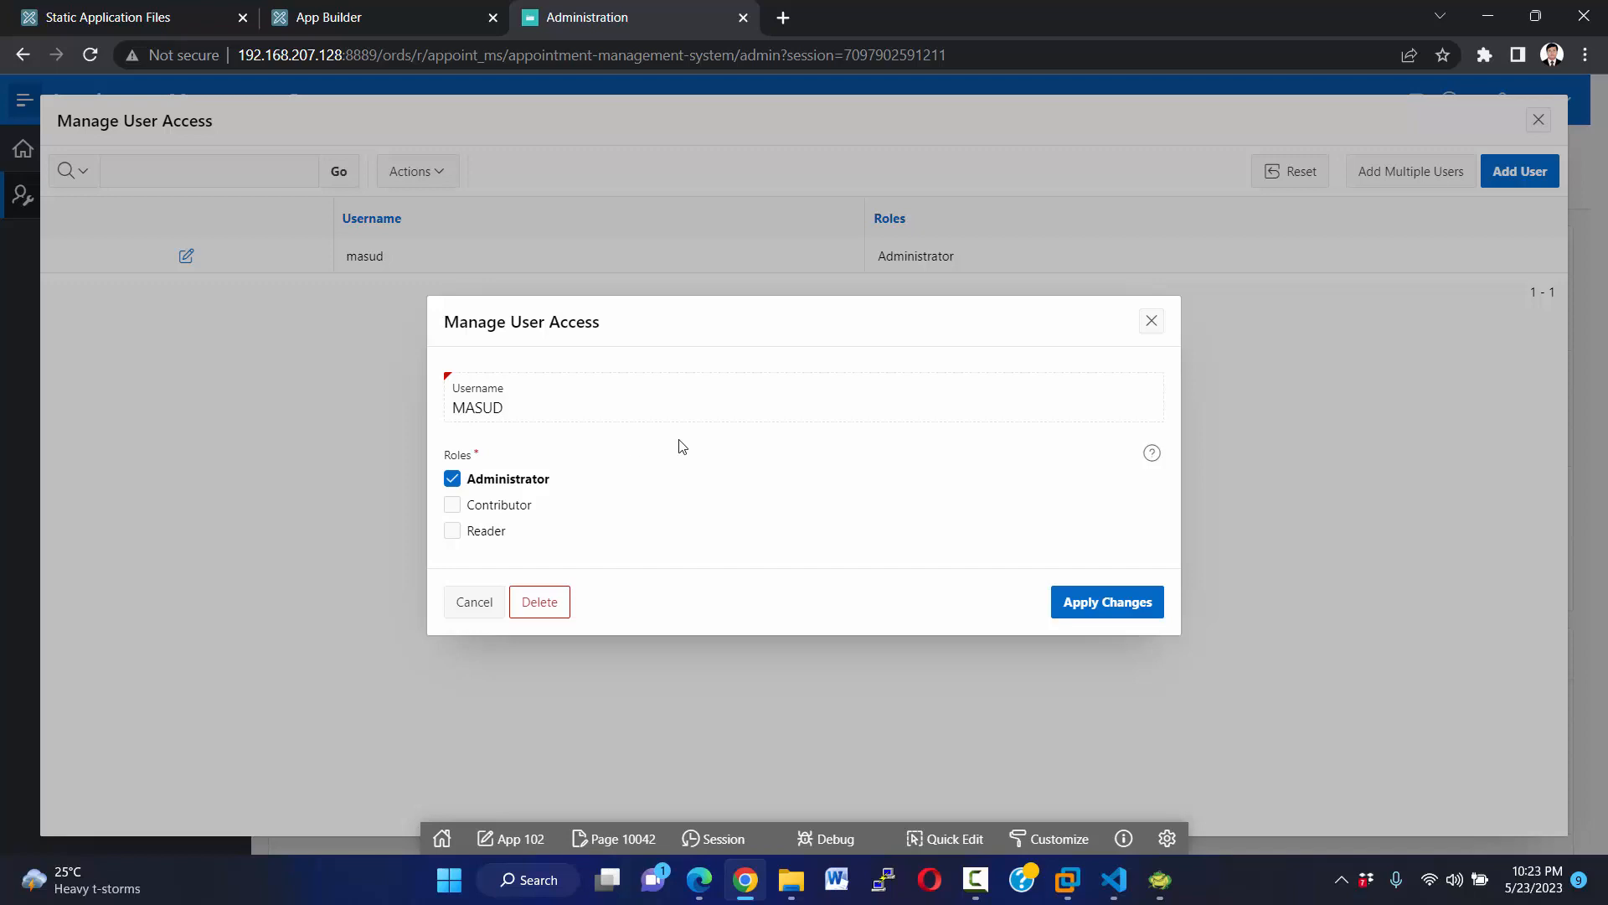
mouse_move(1208, 400)
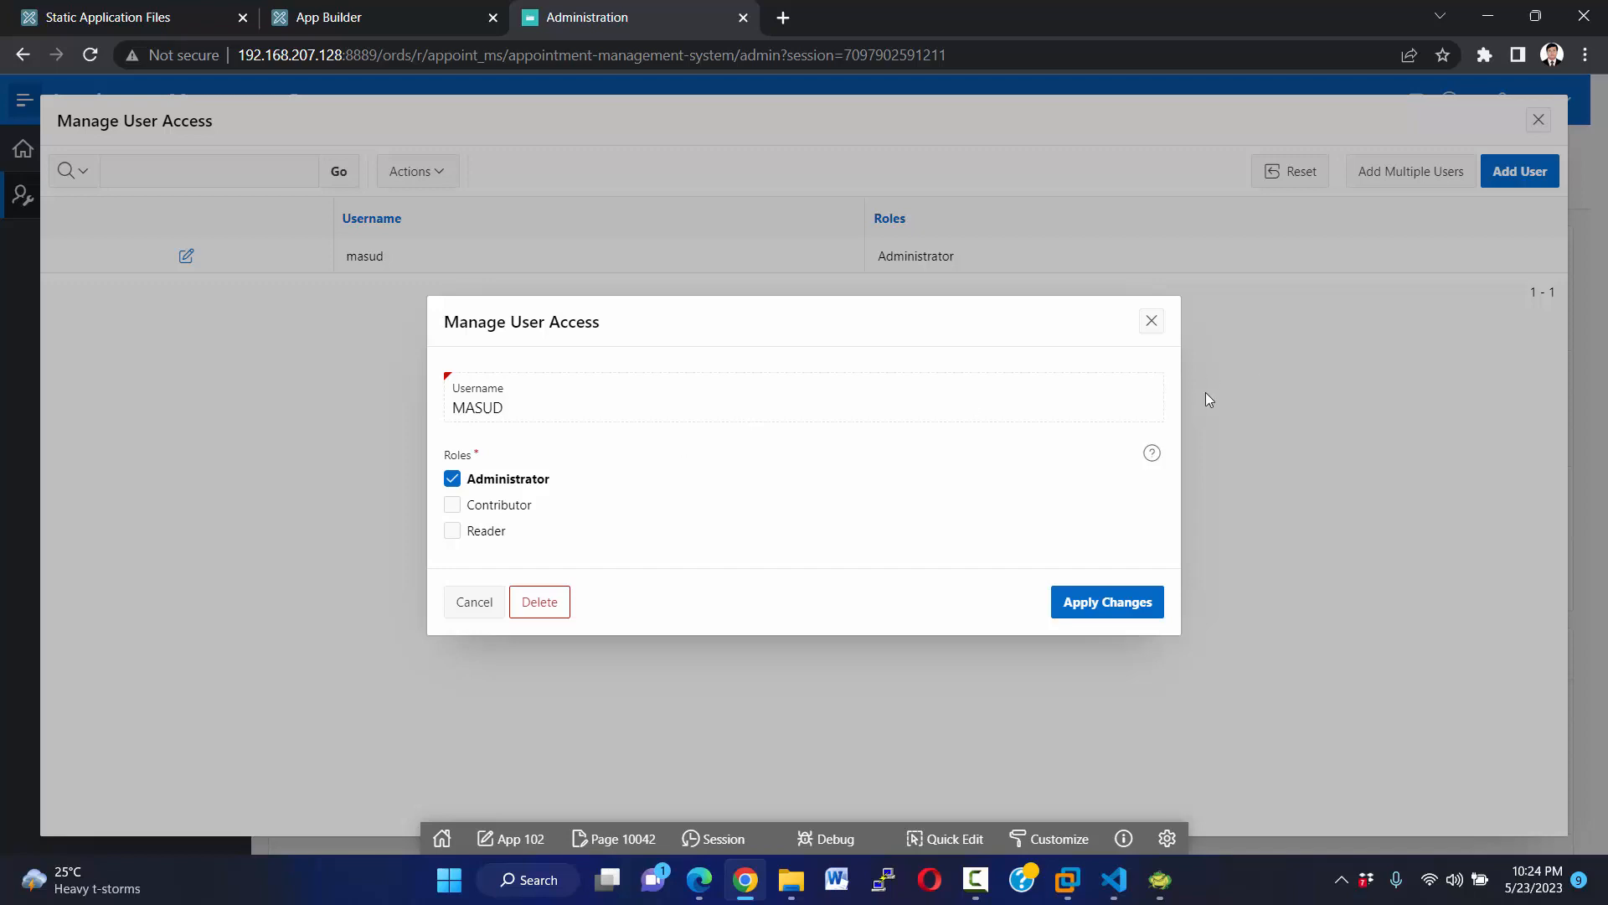
mouse_move(960, 408)
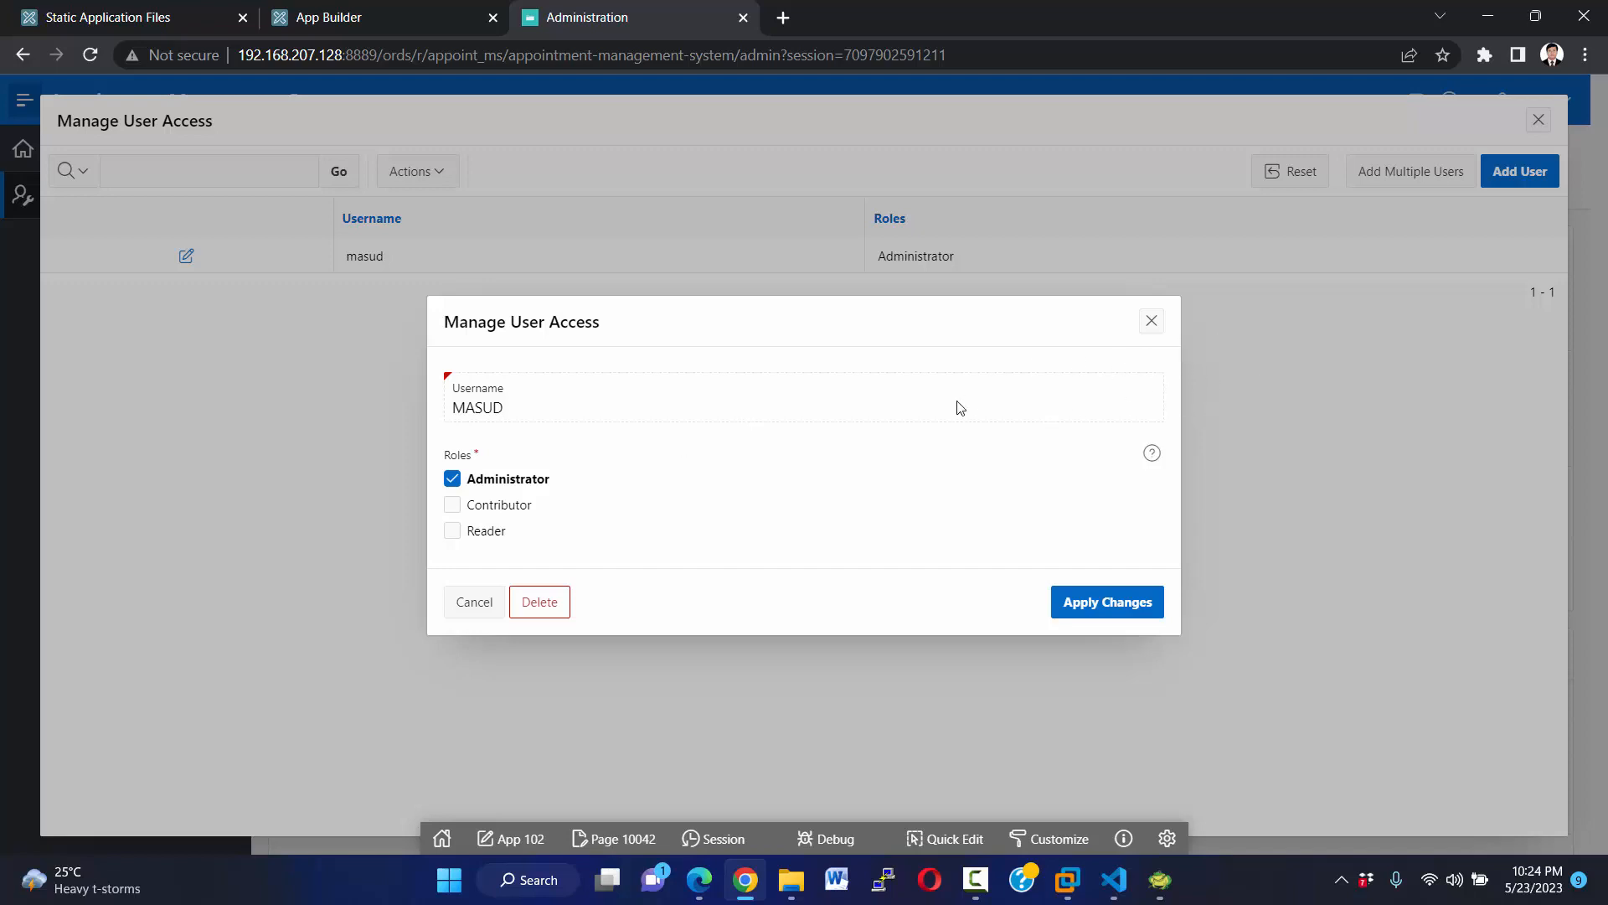
mouse_move(1102, 329)
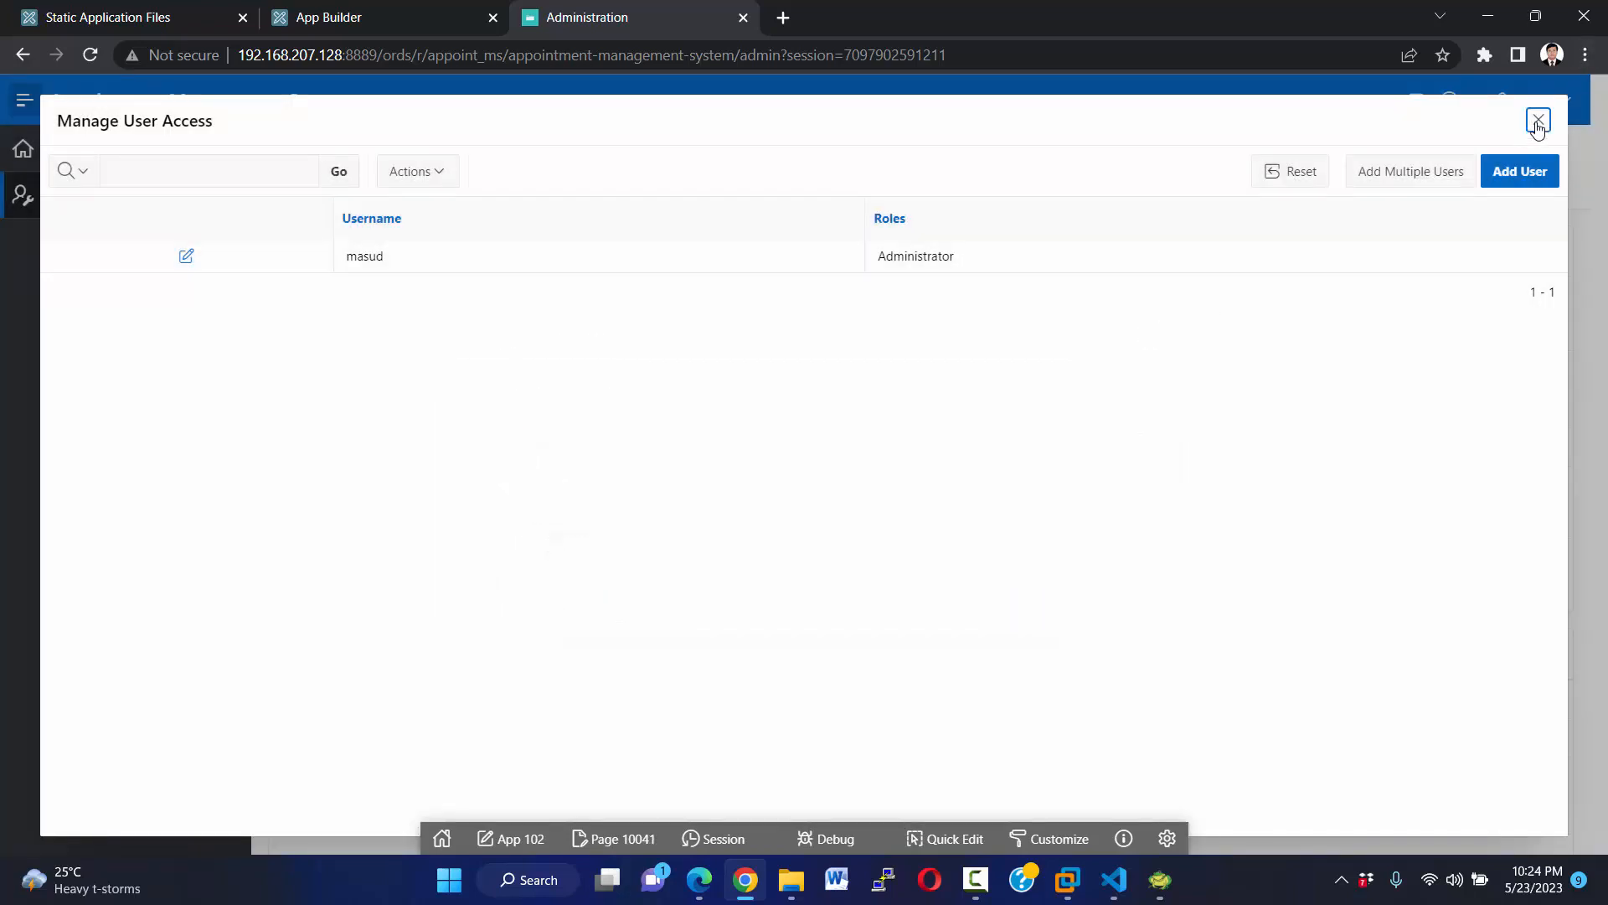
Step: Close the user access list and review the Activity Dashboard report
left_click(1536, 119)
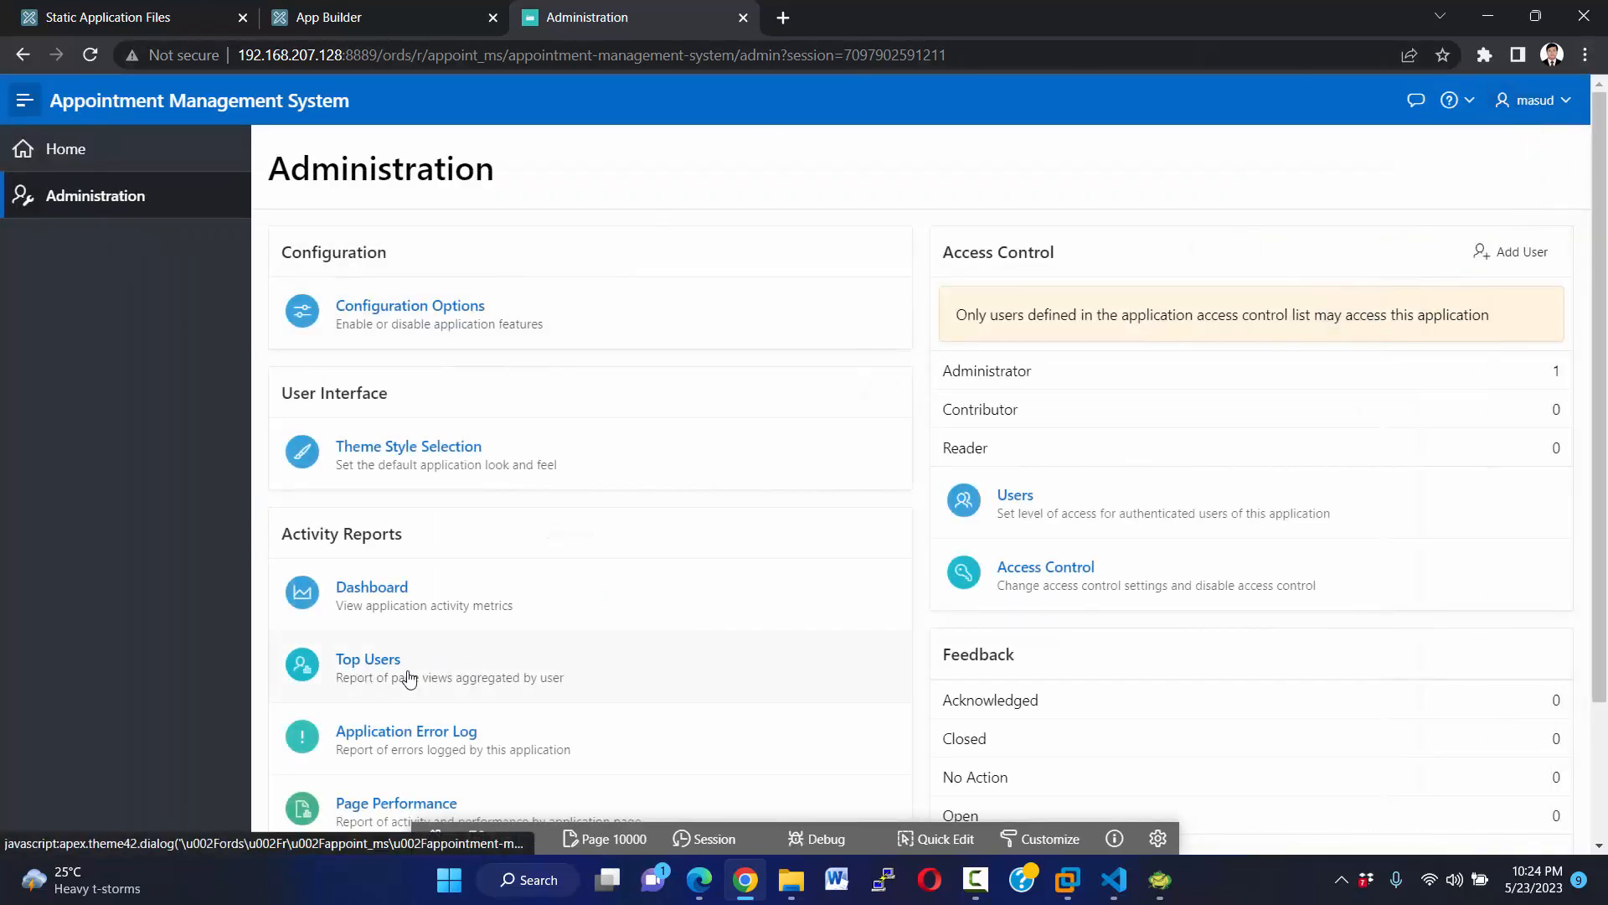
mouse_move(301, 592)
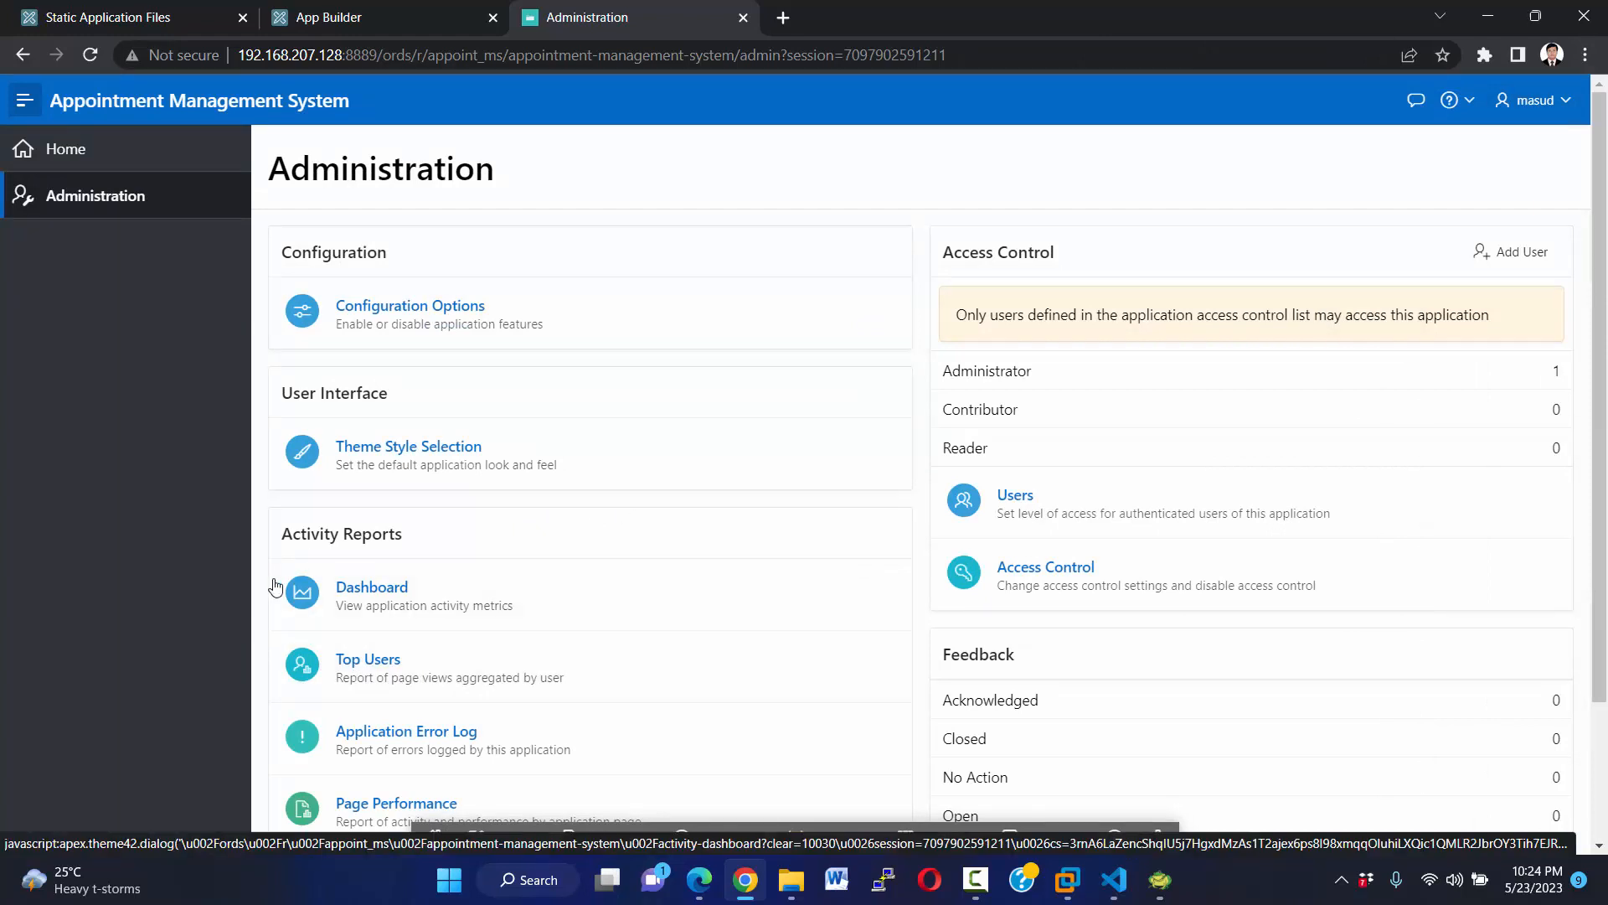
scroll("down", 3)
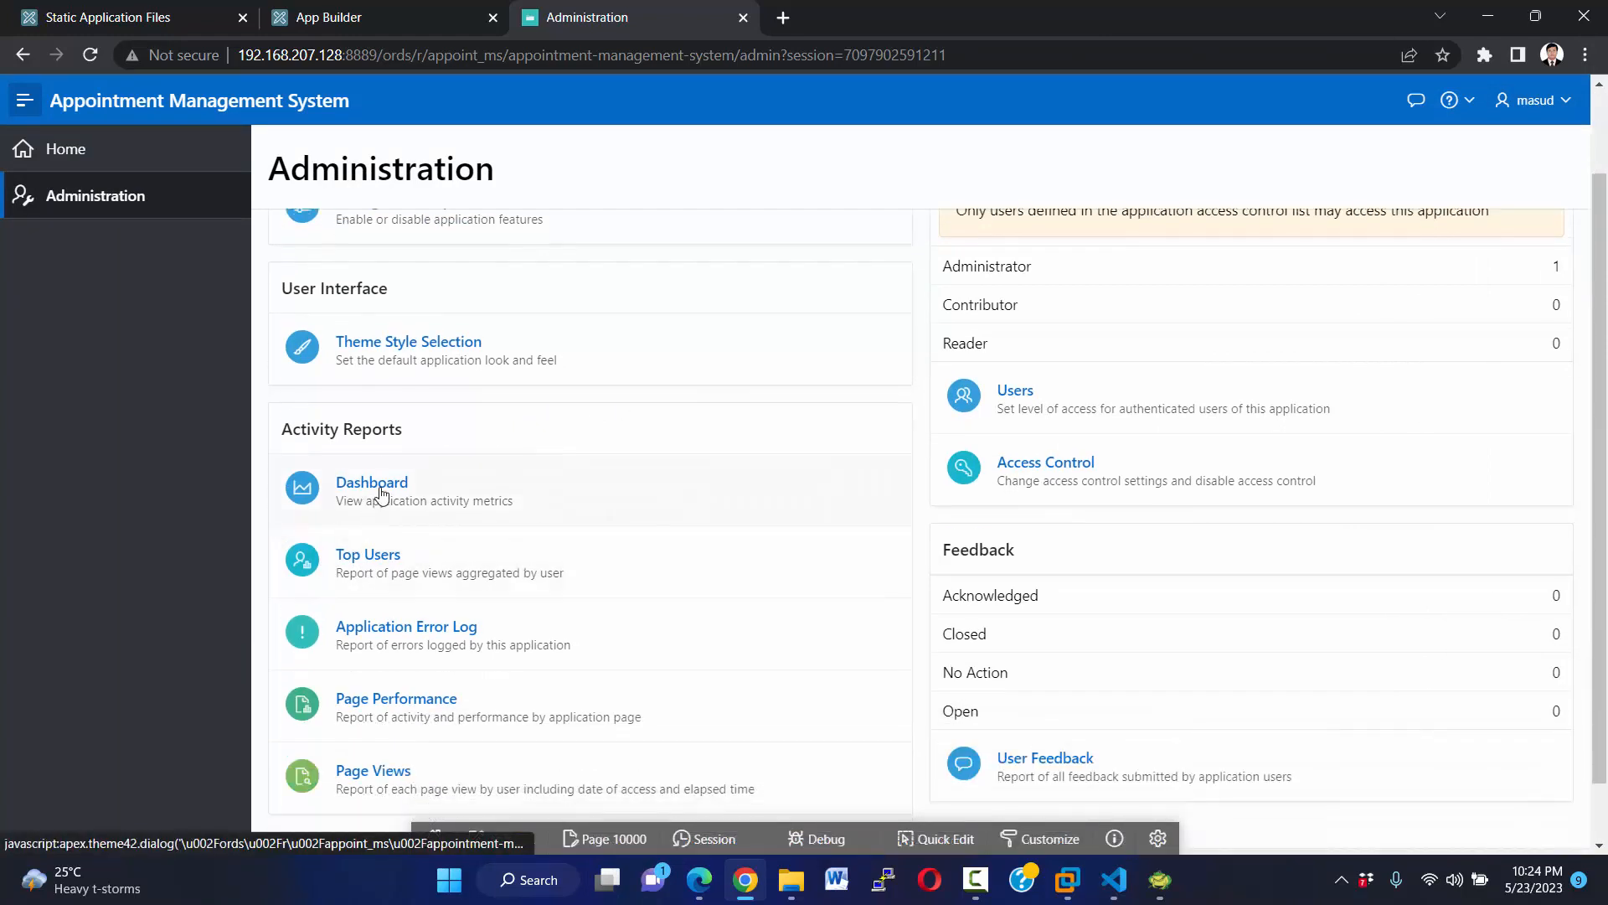
left_click(371, 482)
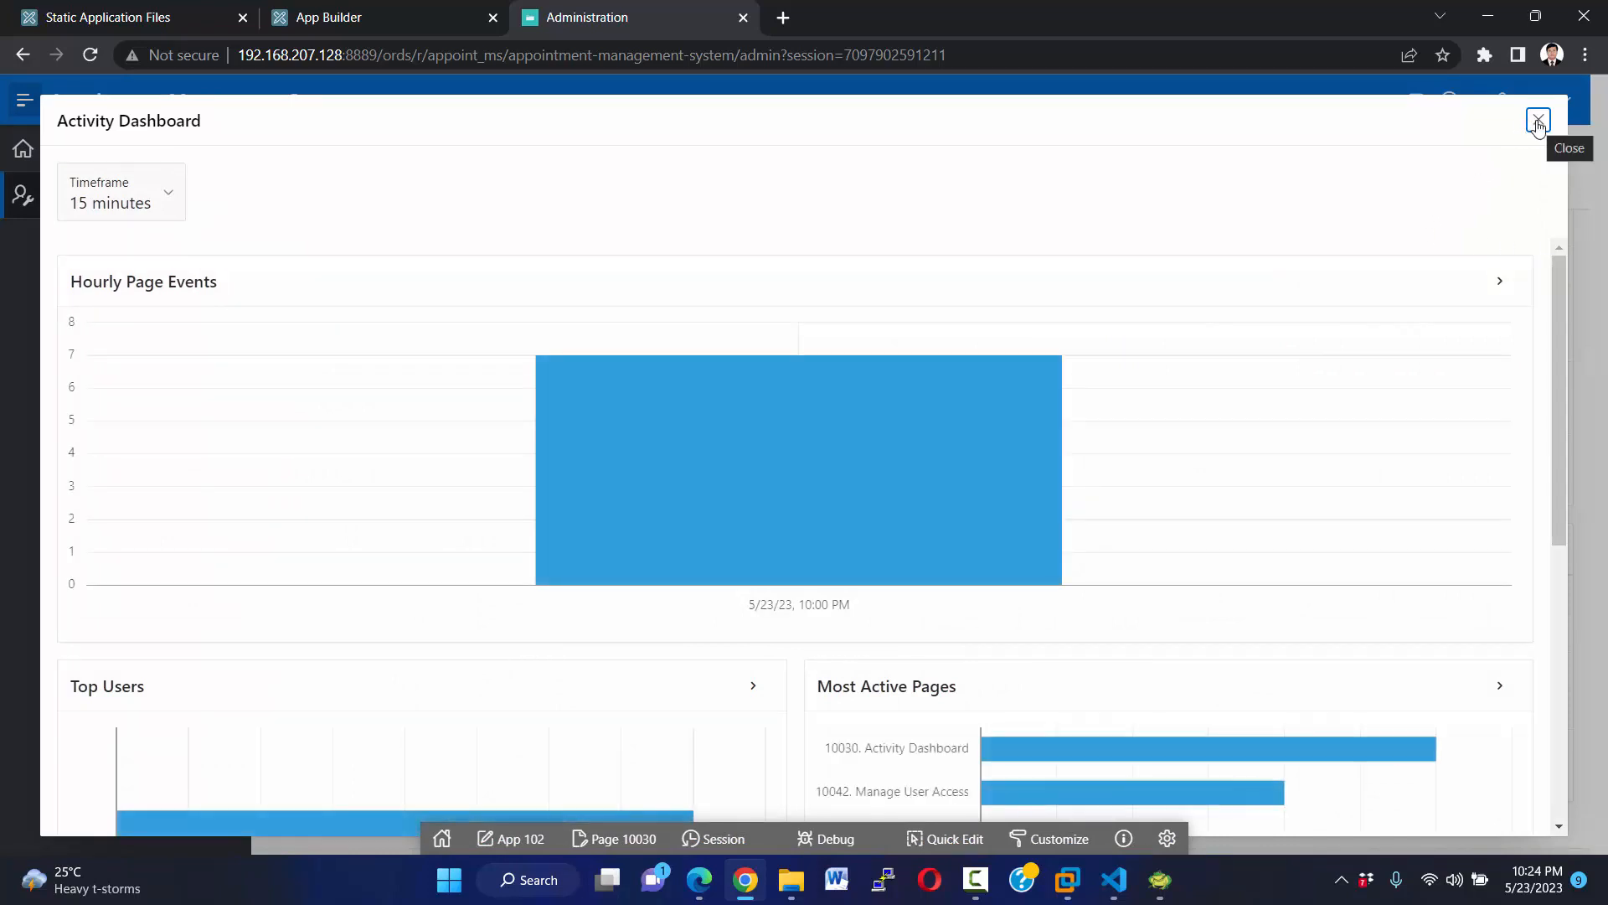
mouse_move(17, 685)
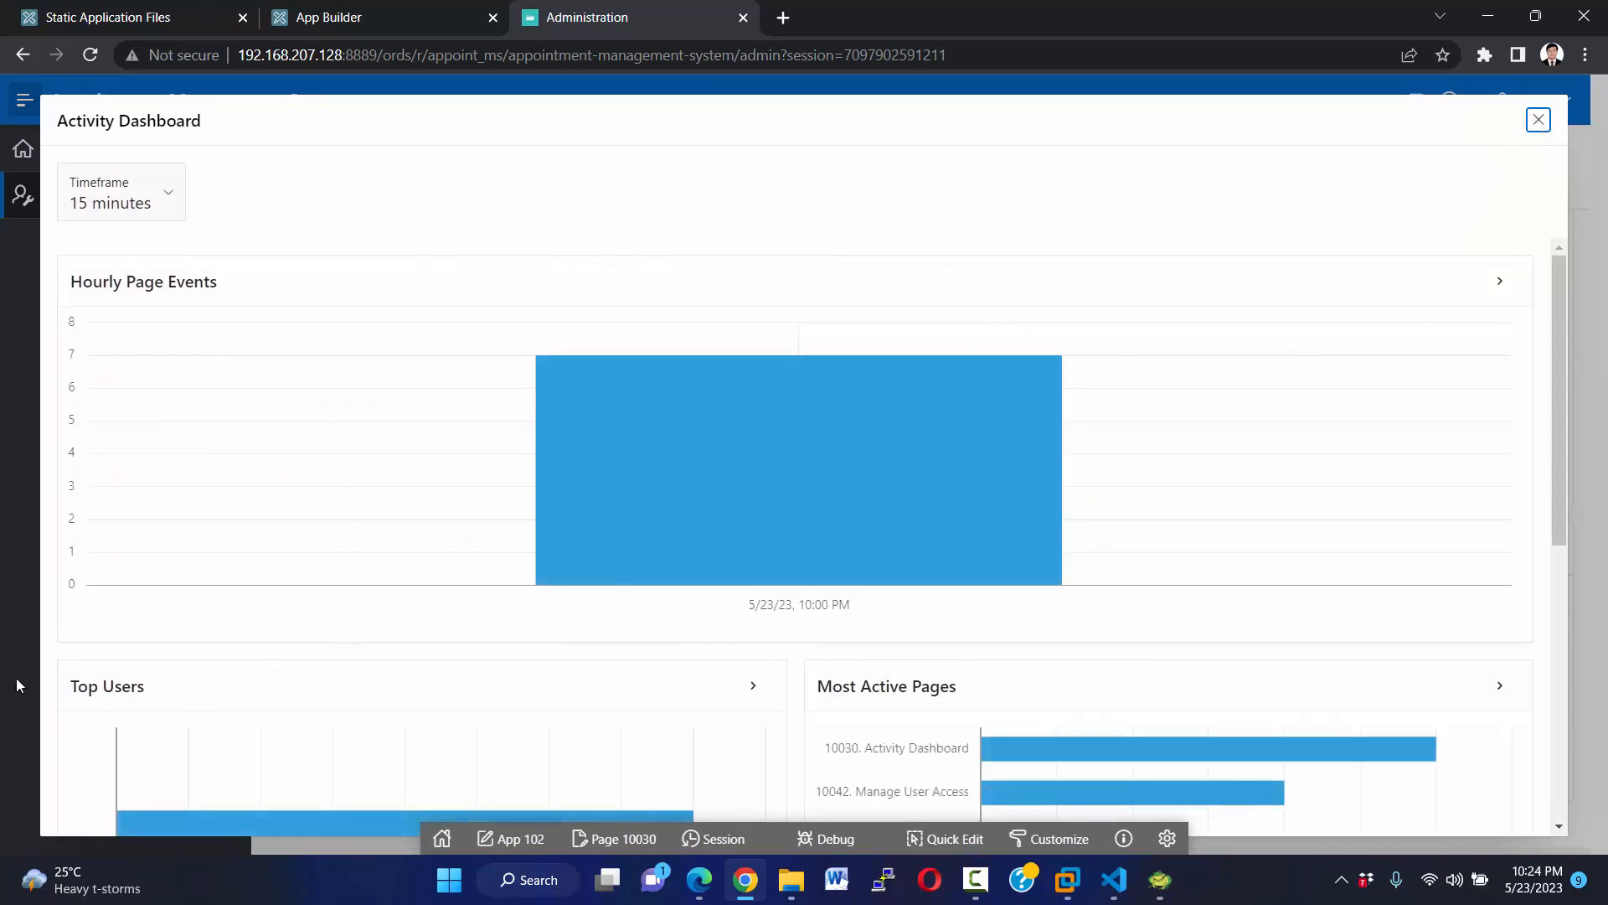
scroll("down", 3)
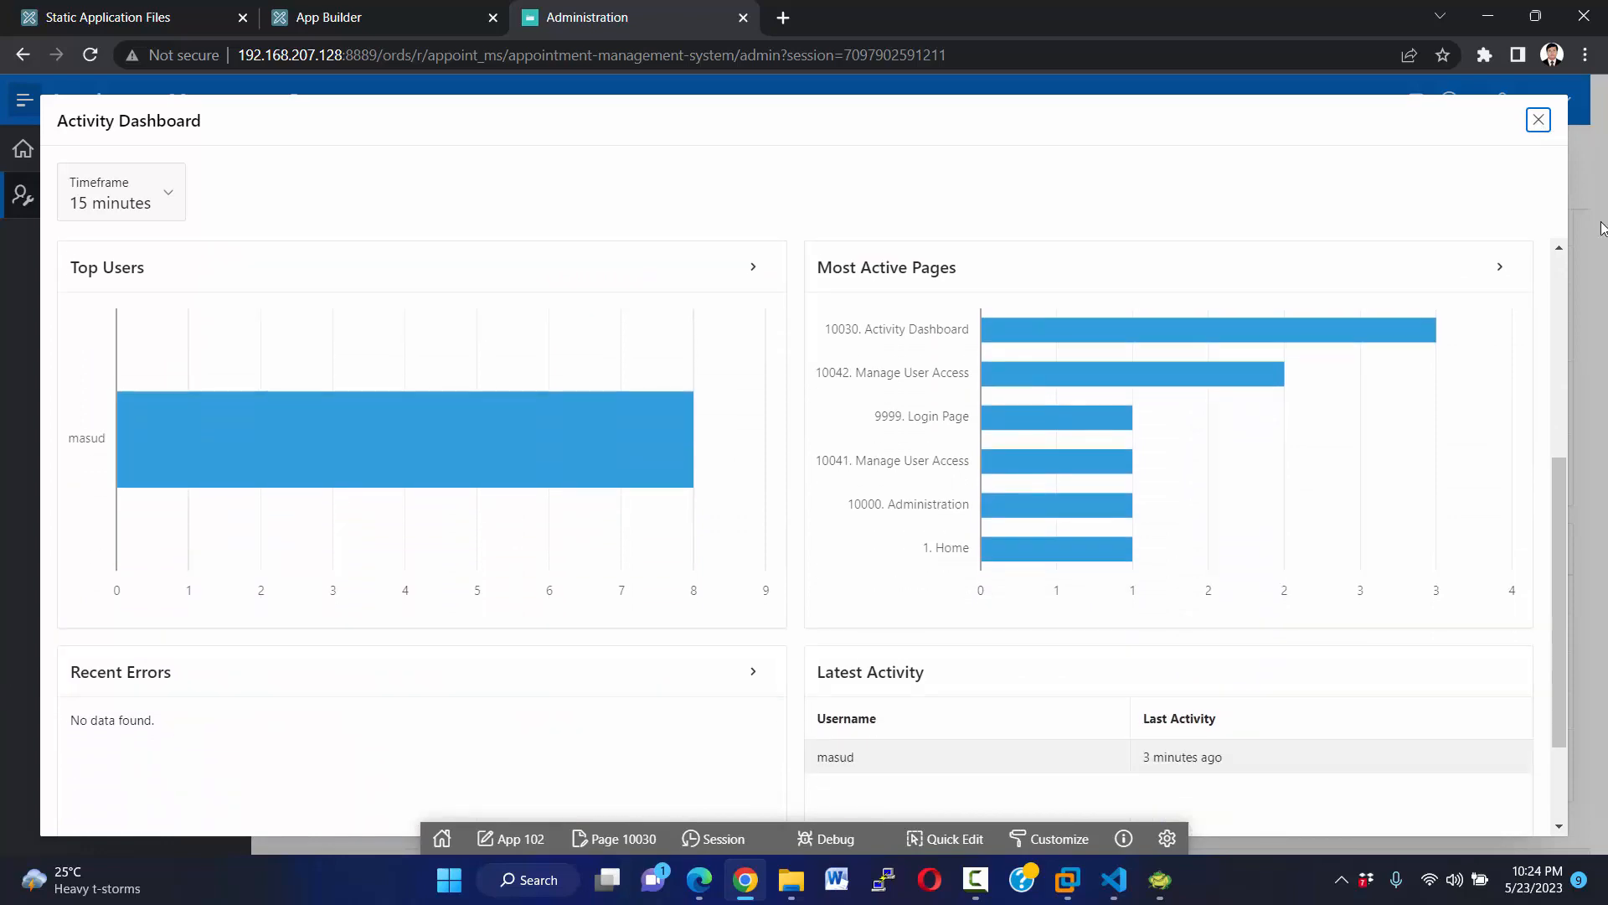
left_click(1536, 119)
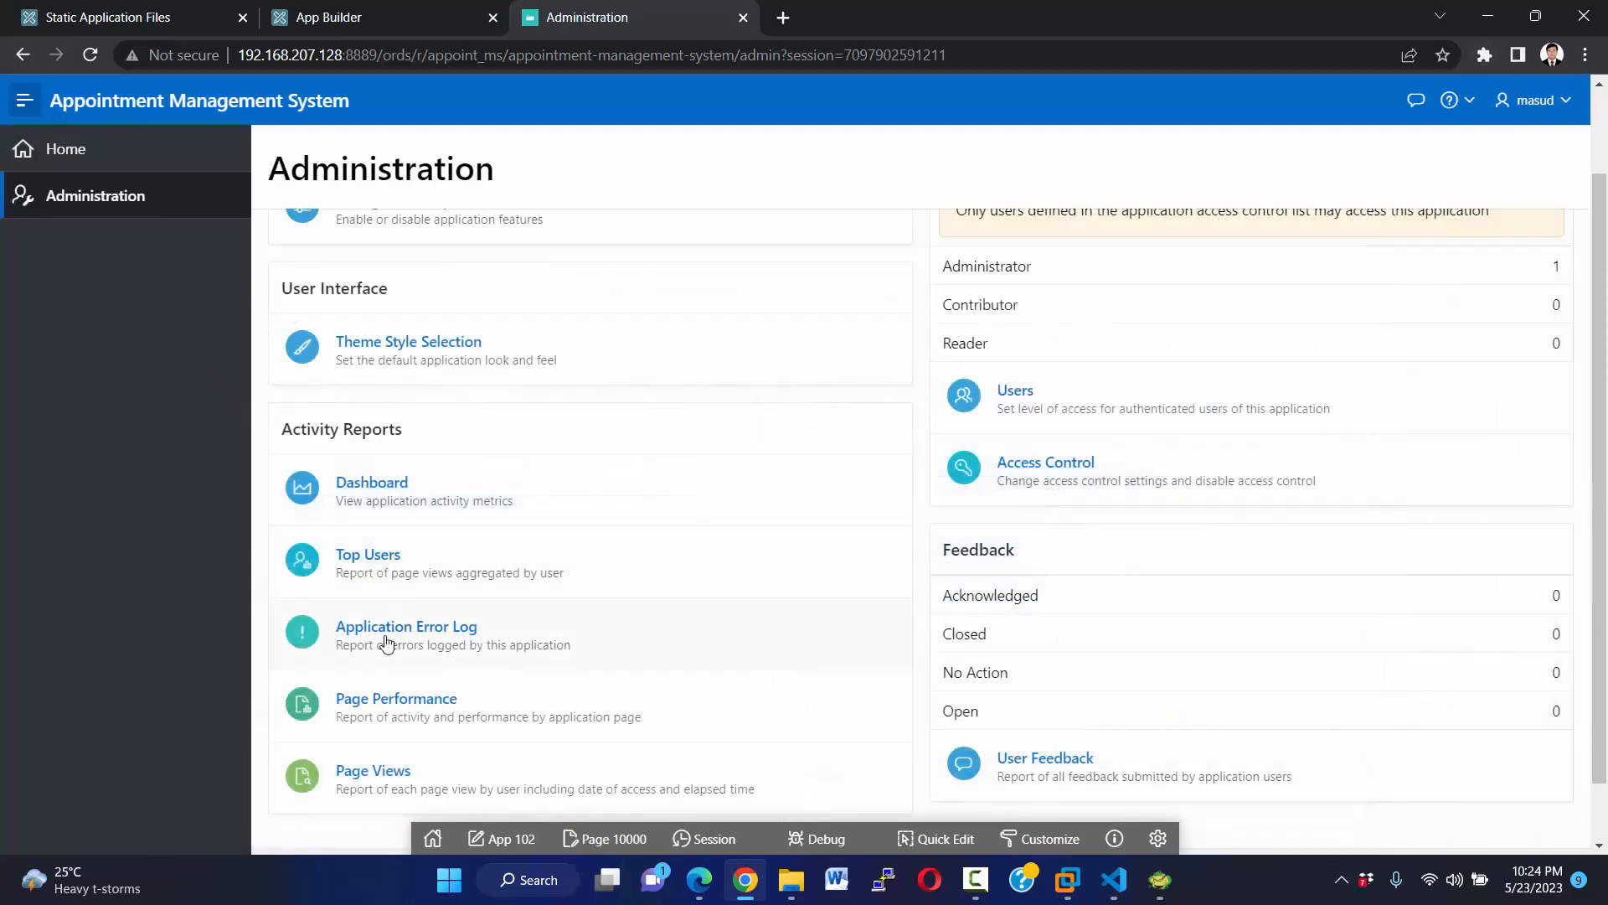
Step: Review the Top Users and Page Views reports, then return to the Administration page
left_click(367, 554)
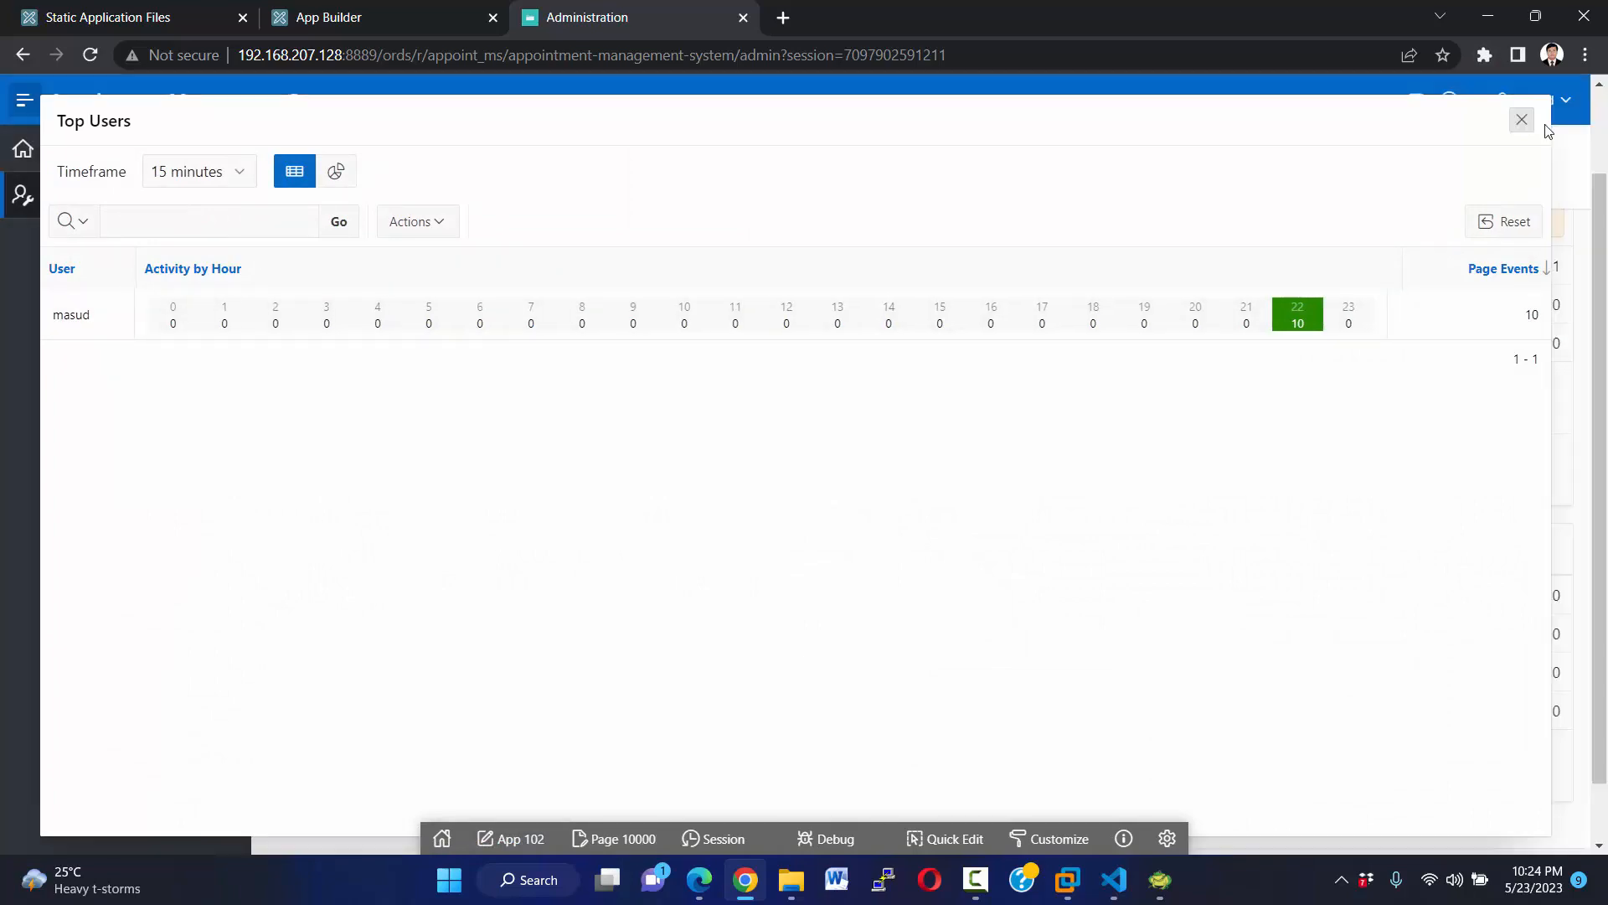
left_click(372, 702)
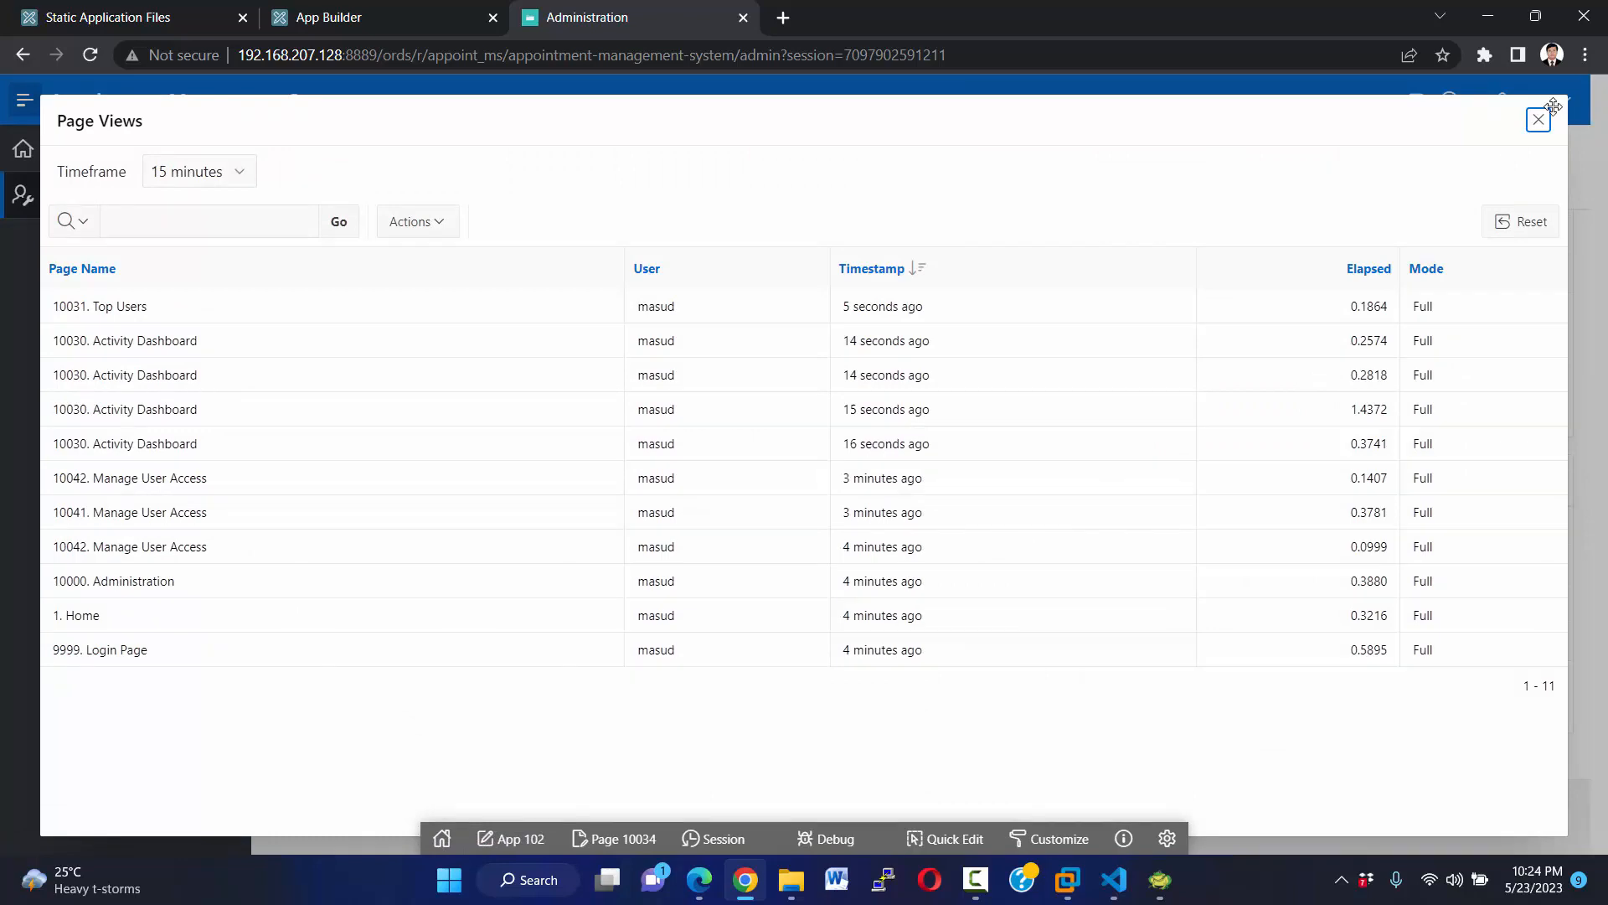
left_click(1536, 119)
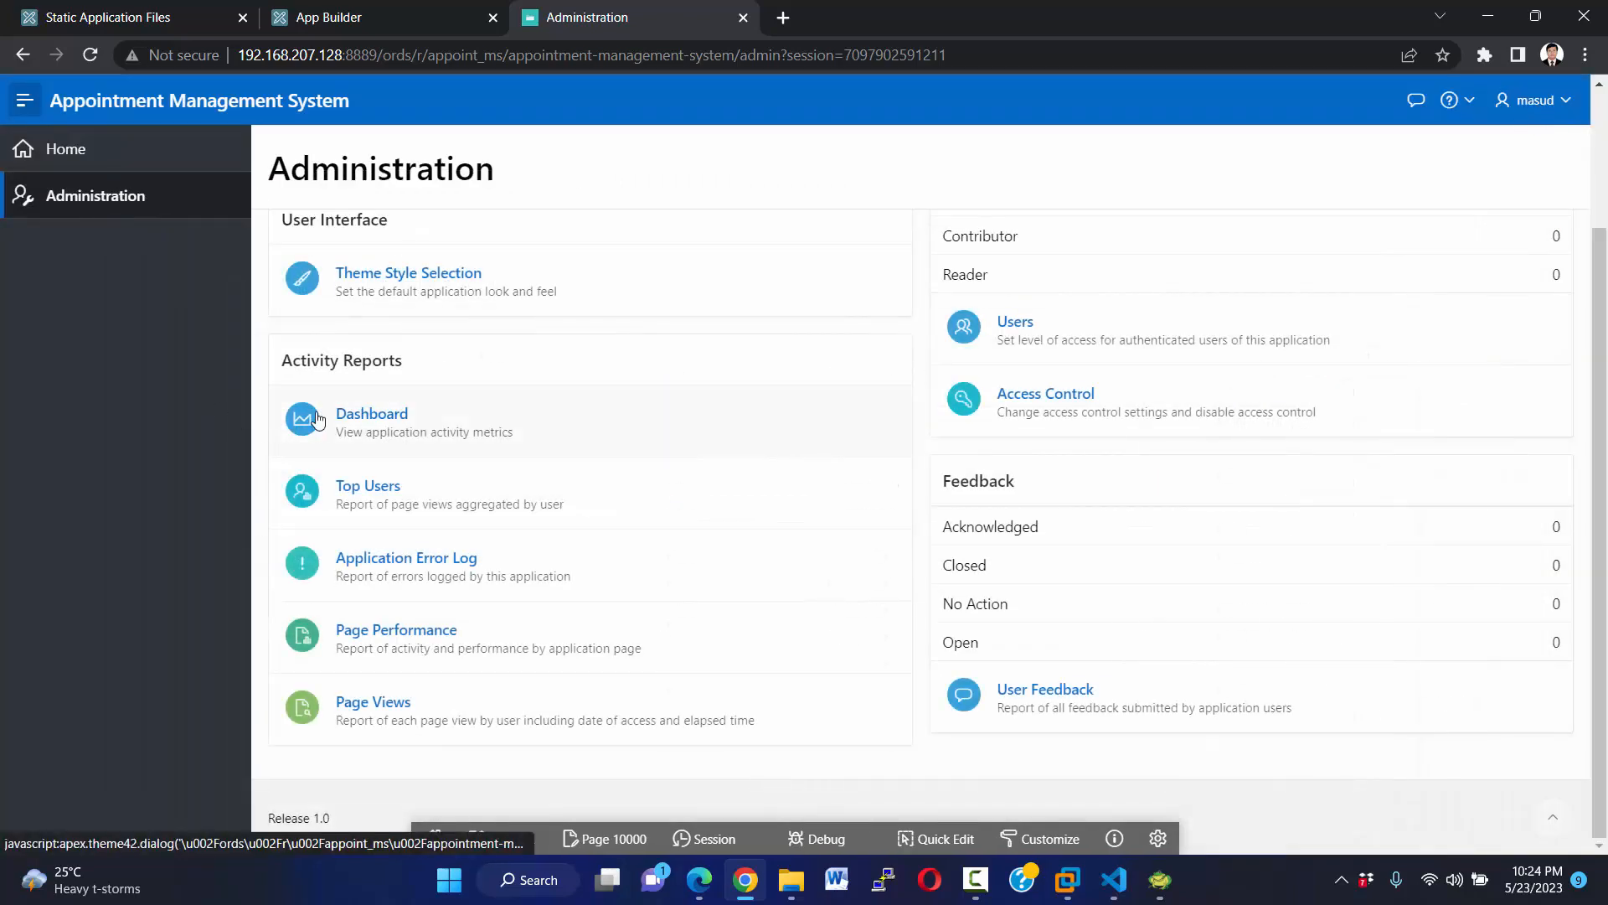
scroll("up", 3)
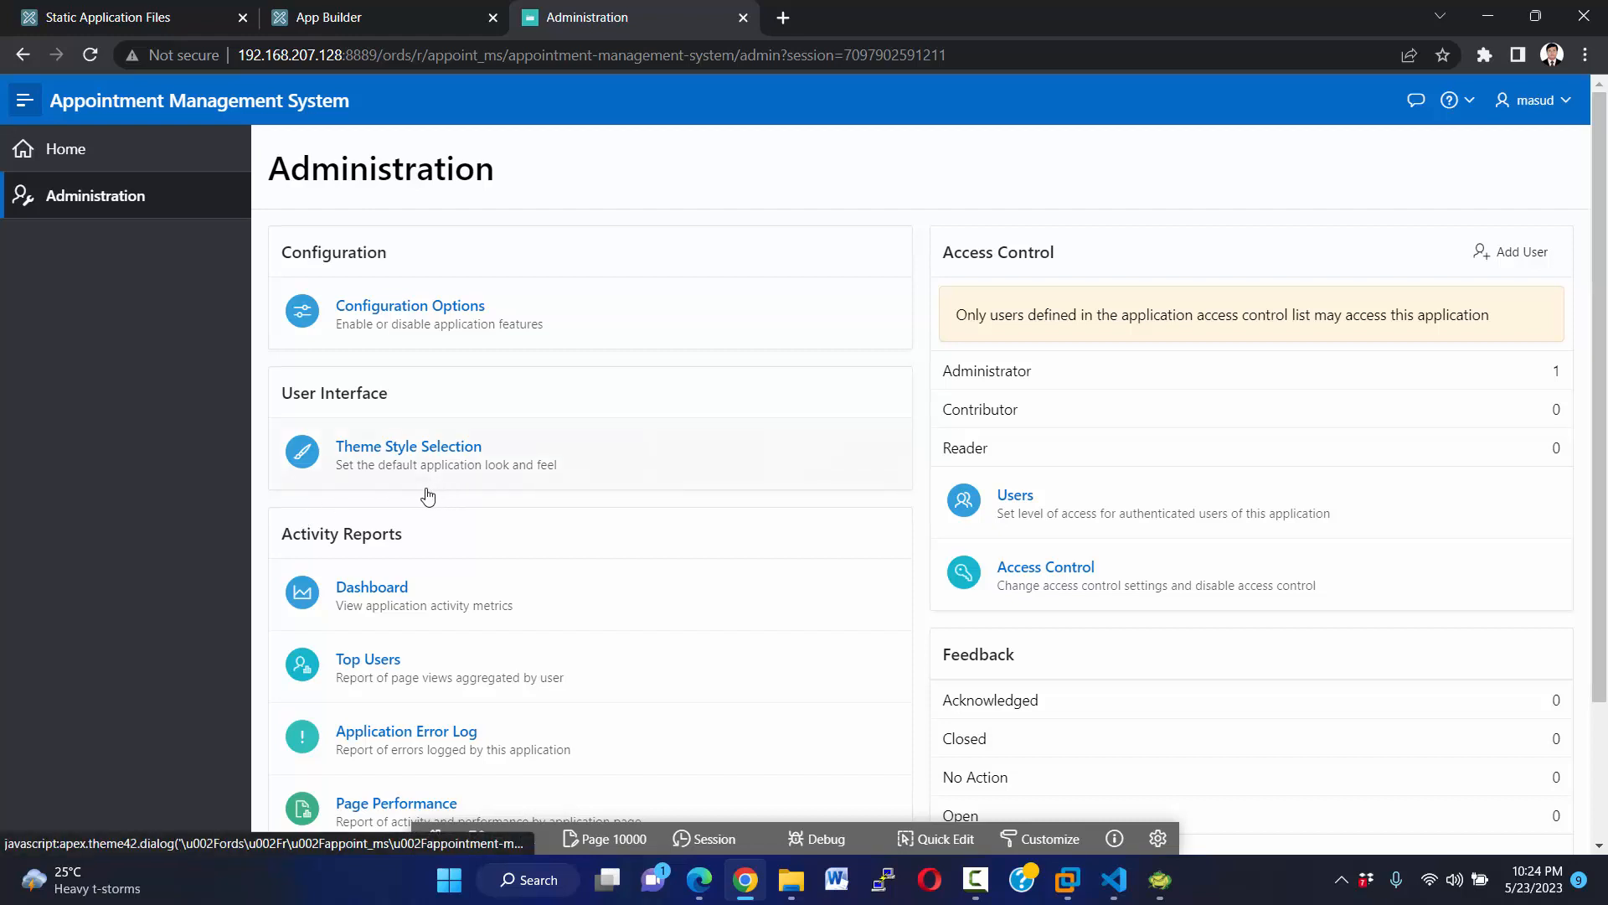
Step: Set the Desktop Theme Style to Redwood Light and apply the change
left_click(408, 445)
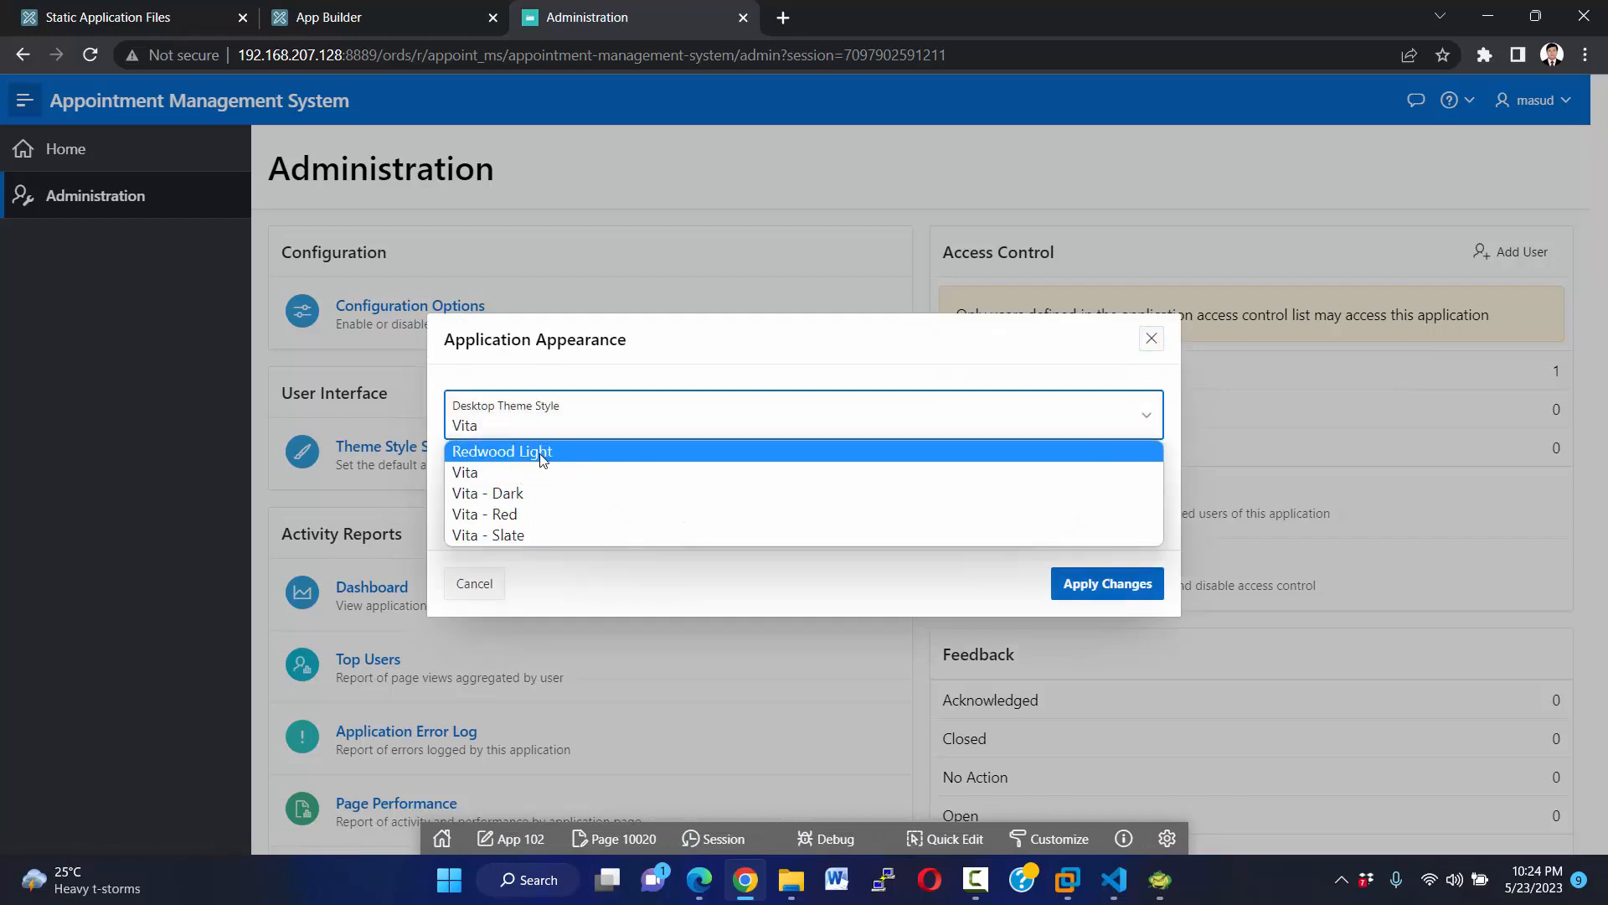
left_click(502, 451)
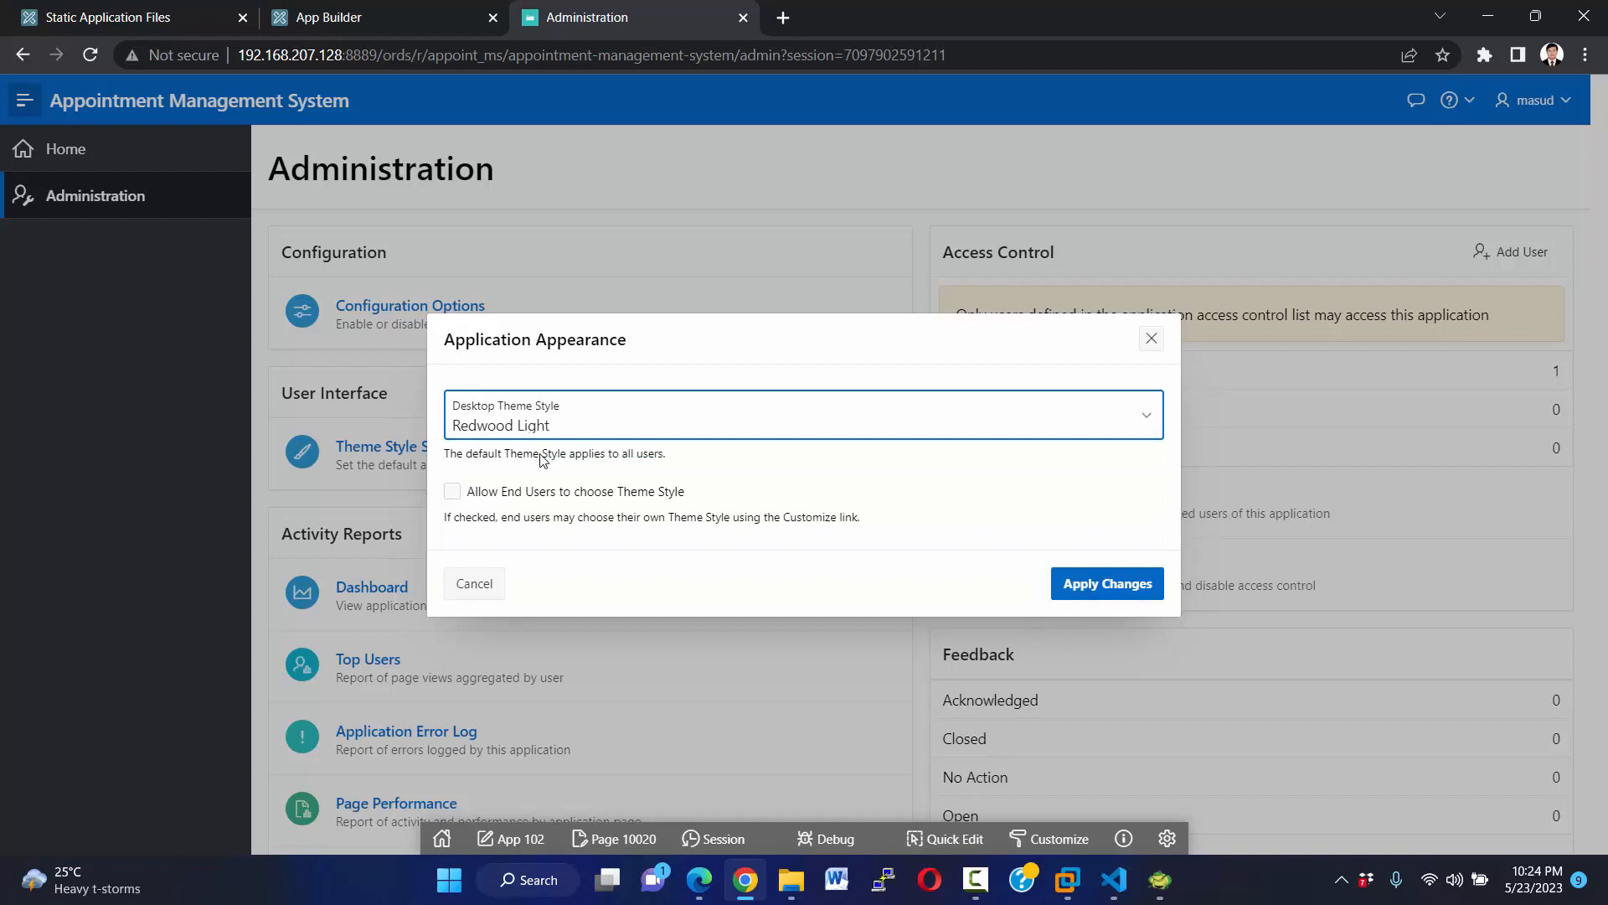
mouse_move(1078, 603)
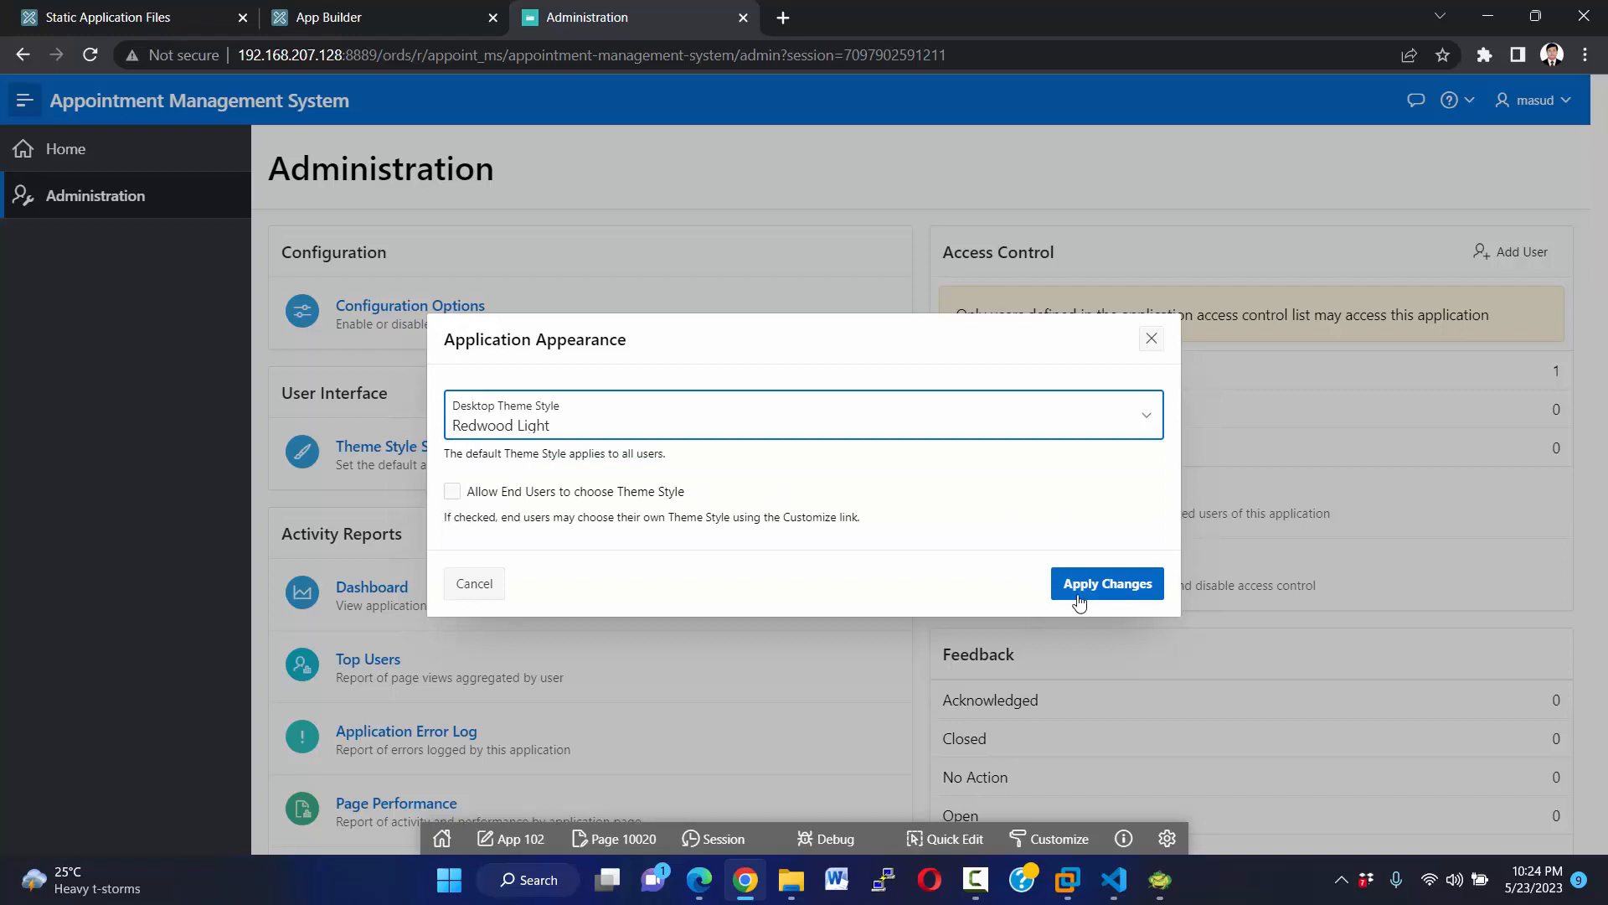
left_click(1106, 583)
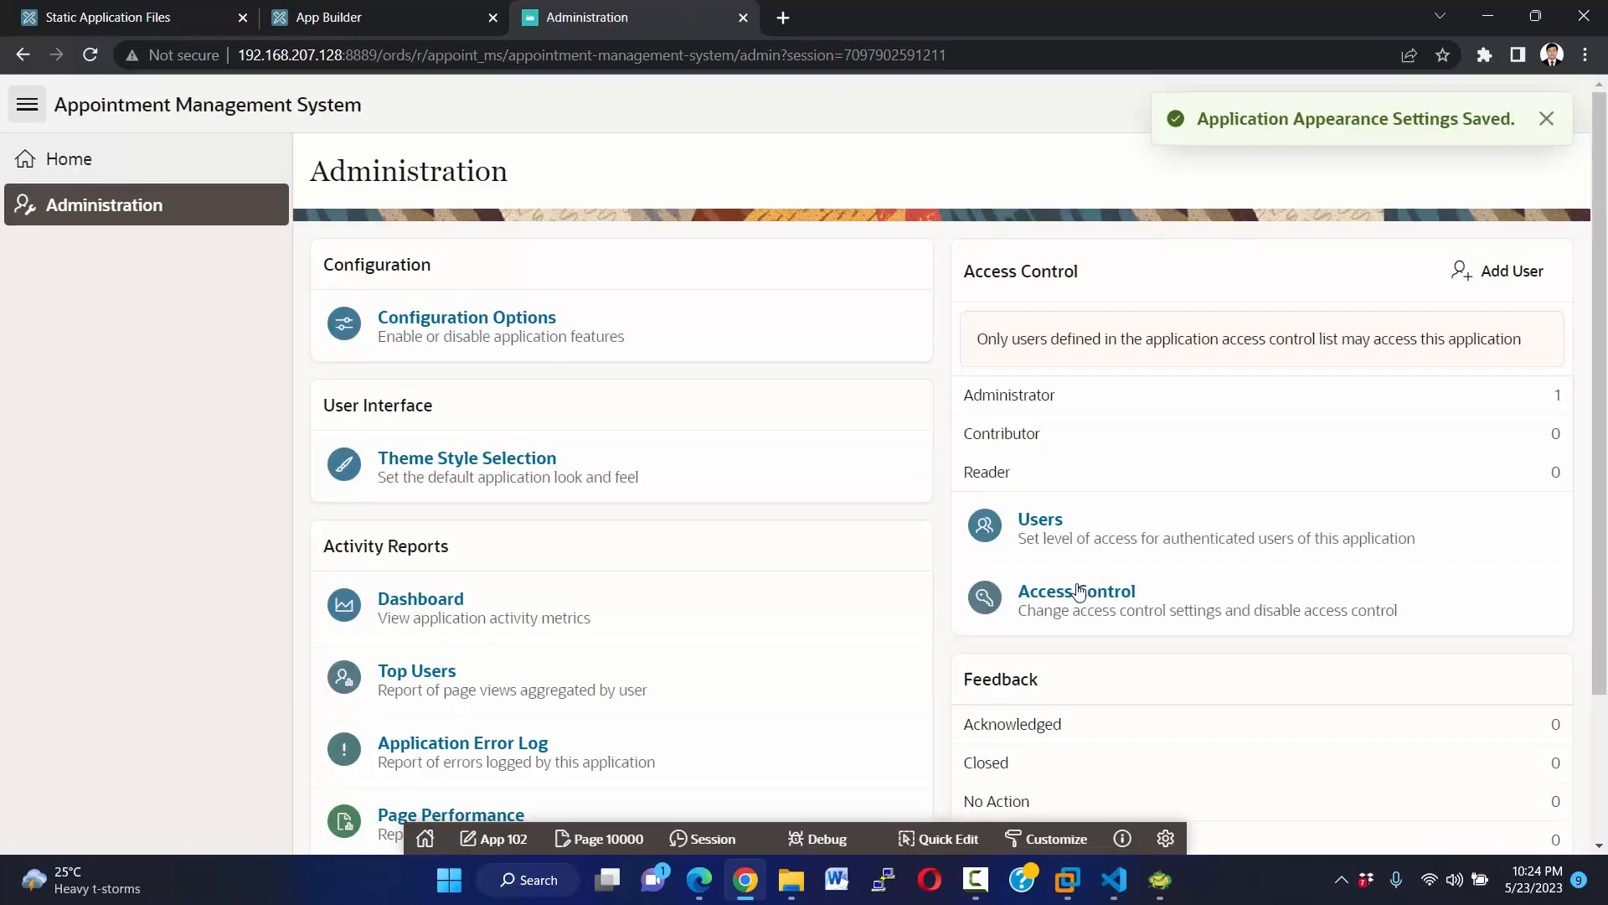
mouse_move(171, 442)
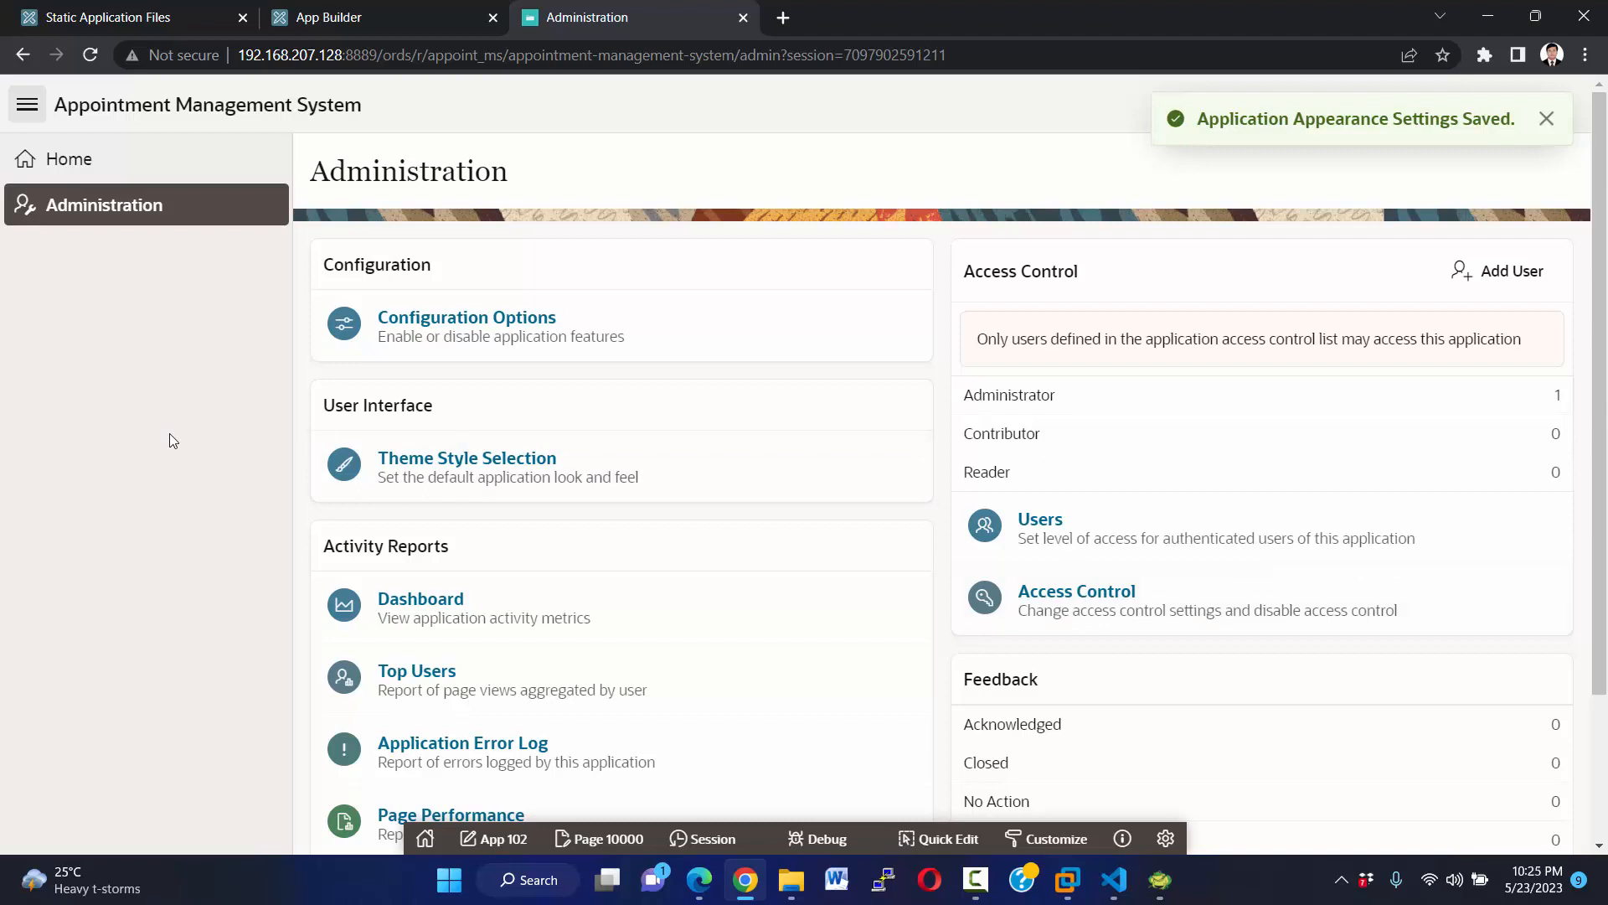
mouse_move(470, 392)
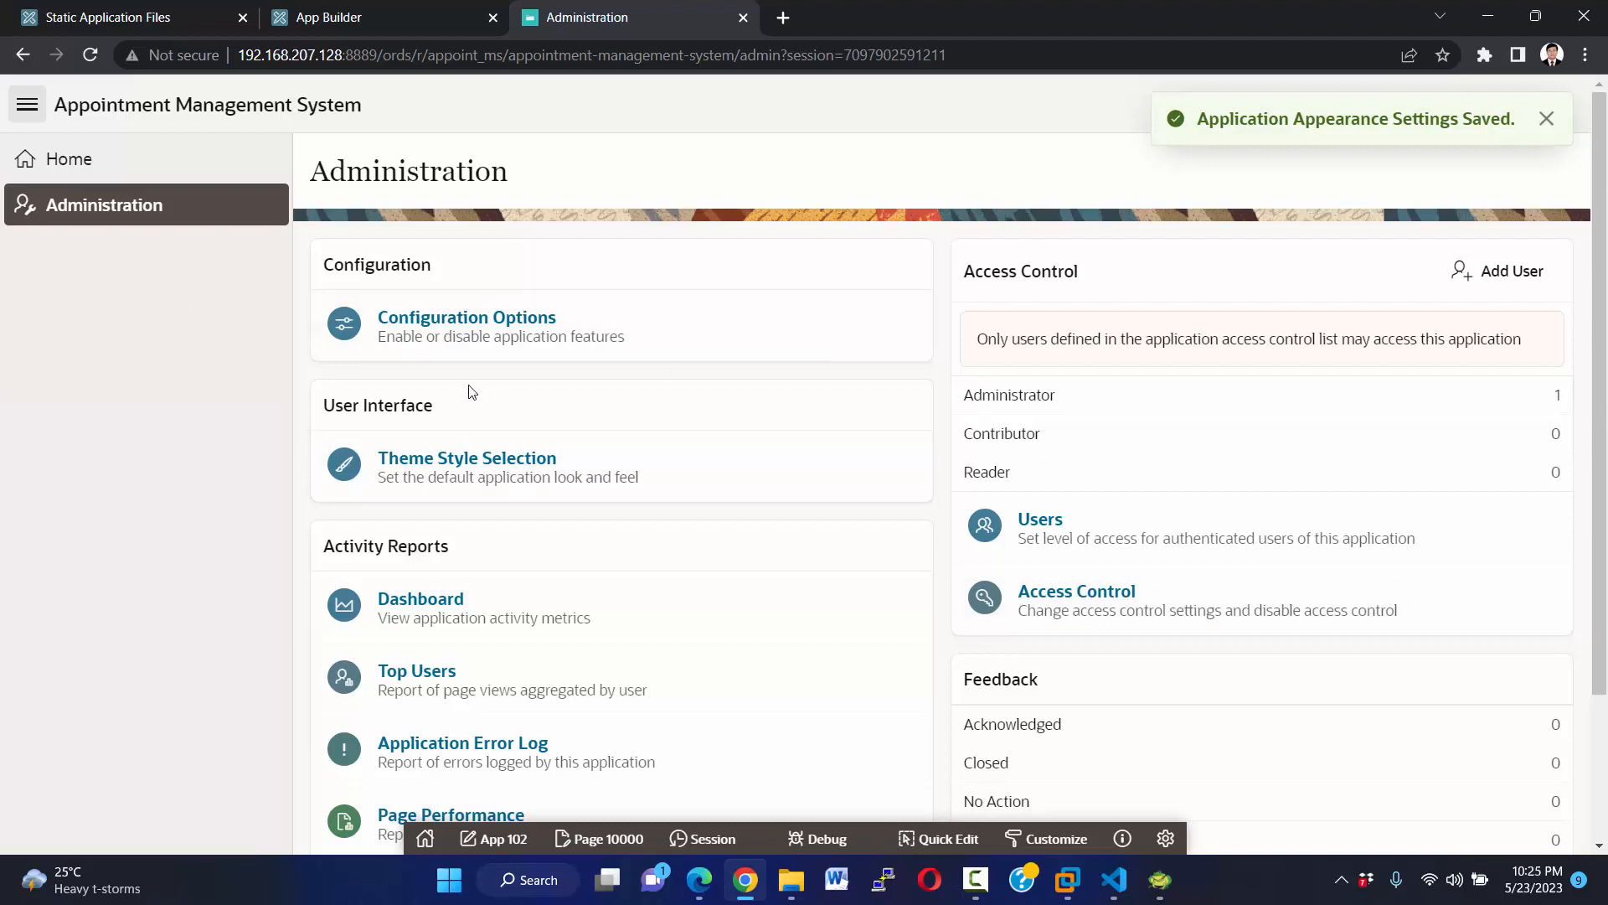
mouse_move(380, 292)
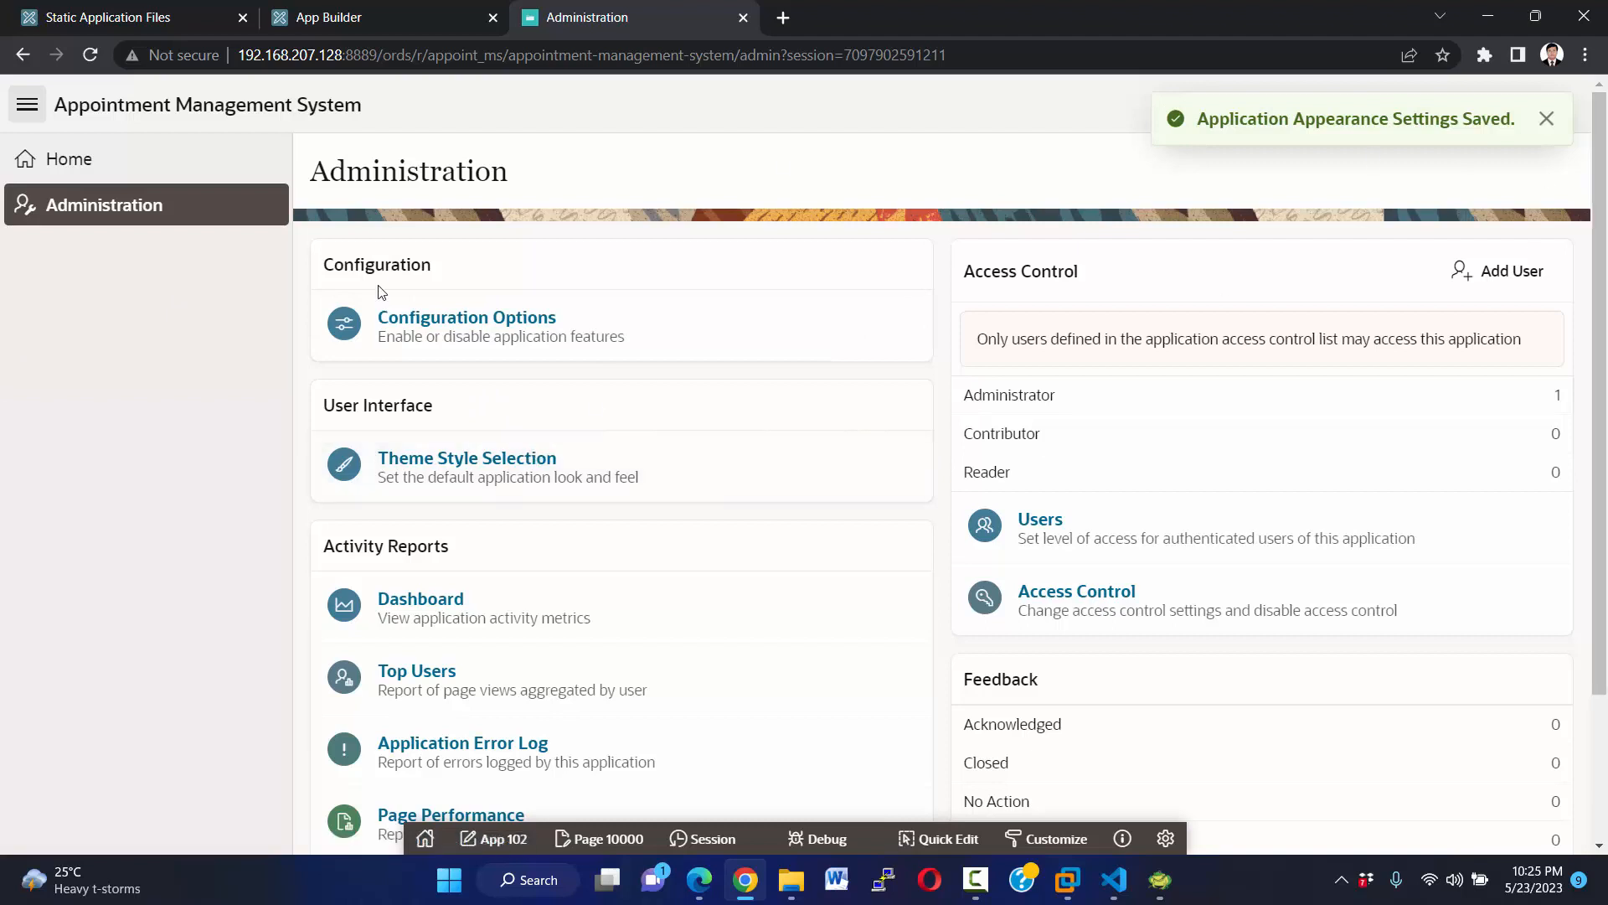
mouse_move(1294, 585)
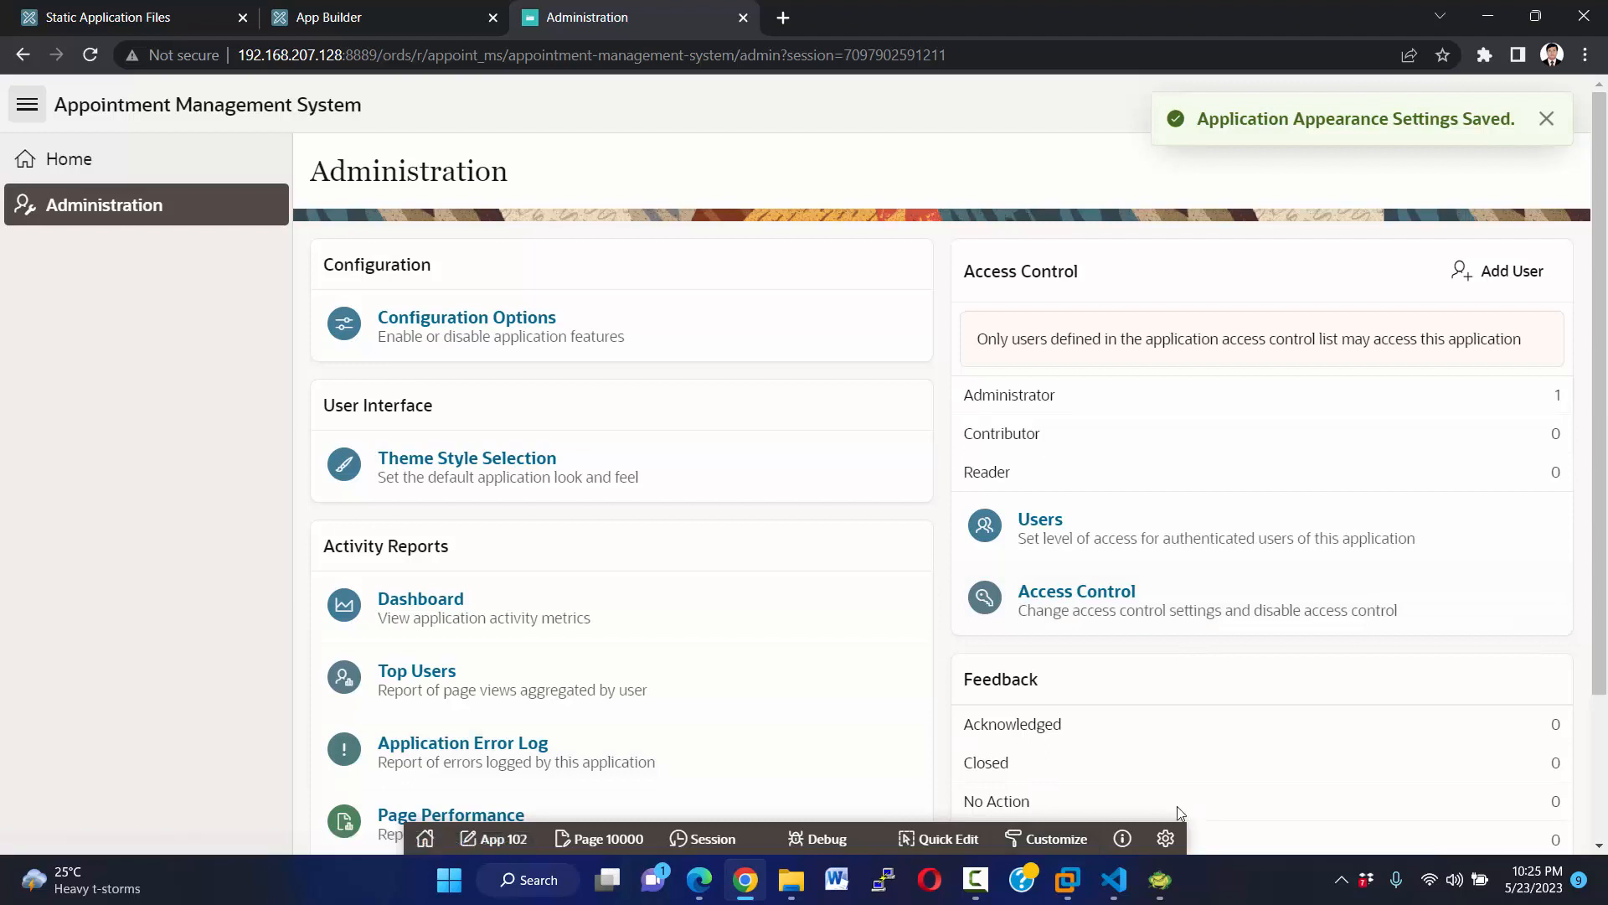
mouse_move(1046, 837)
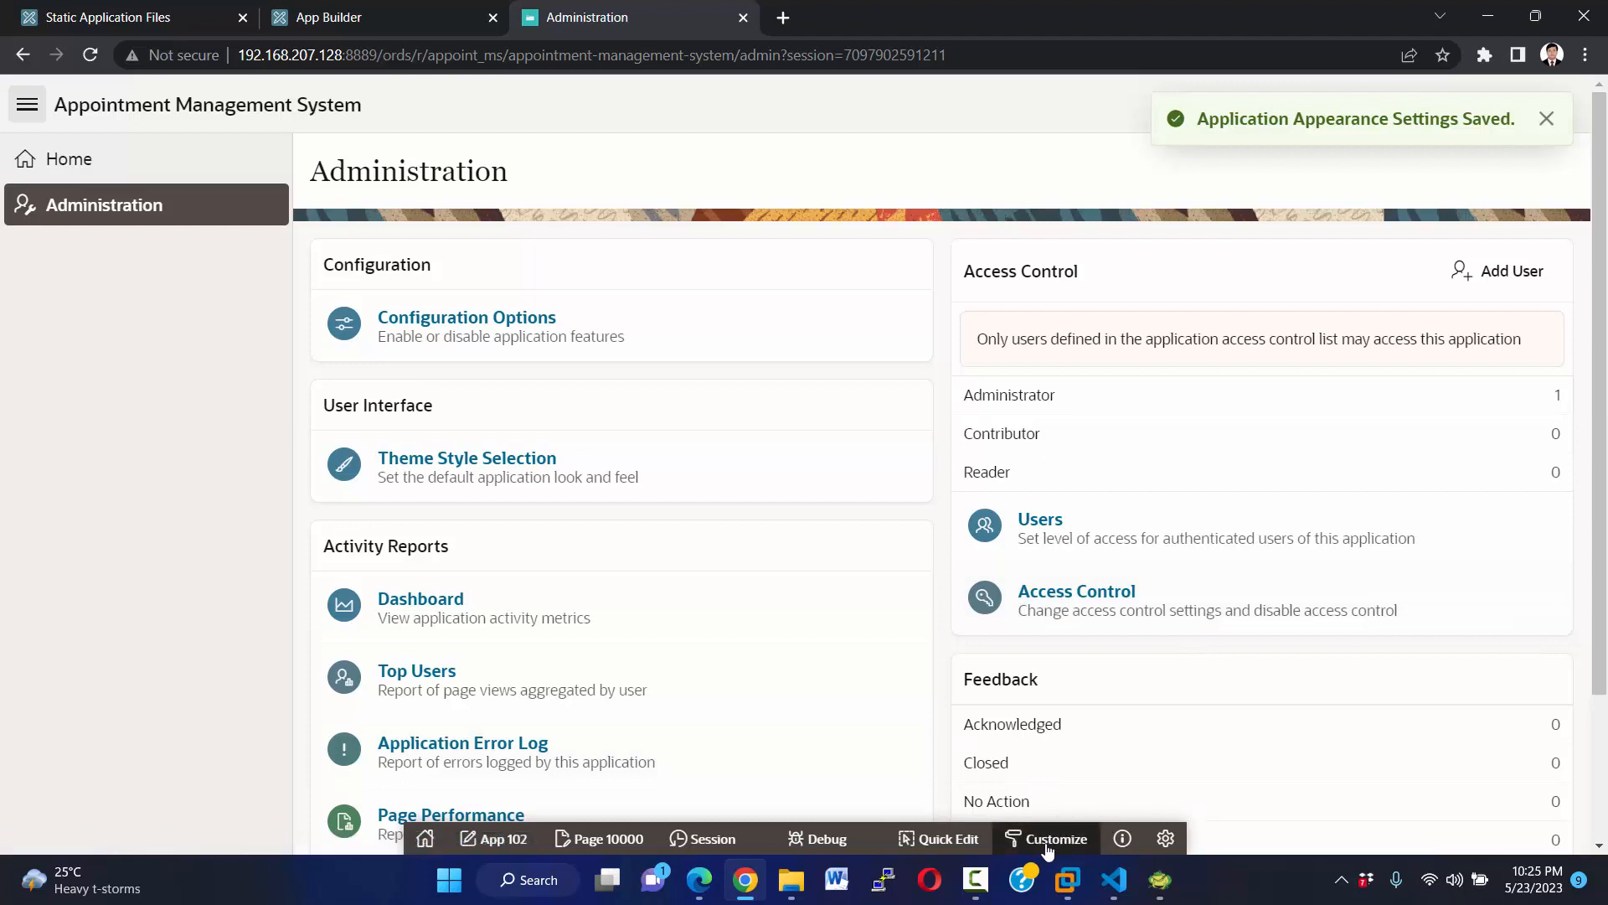
mouse_move(1166, 837)
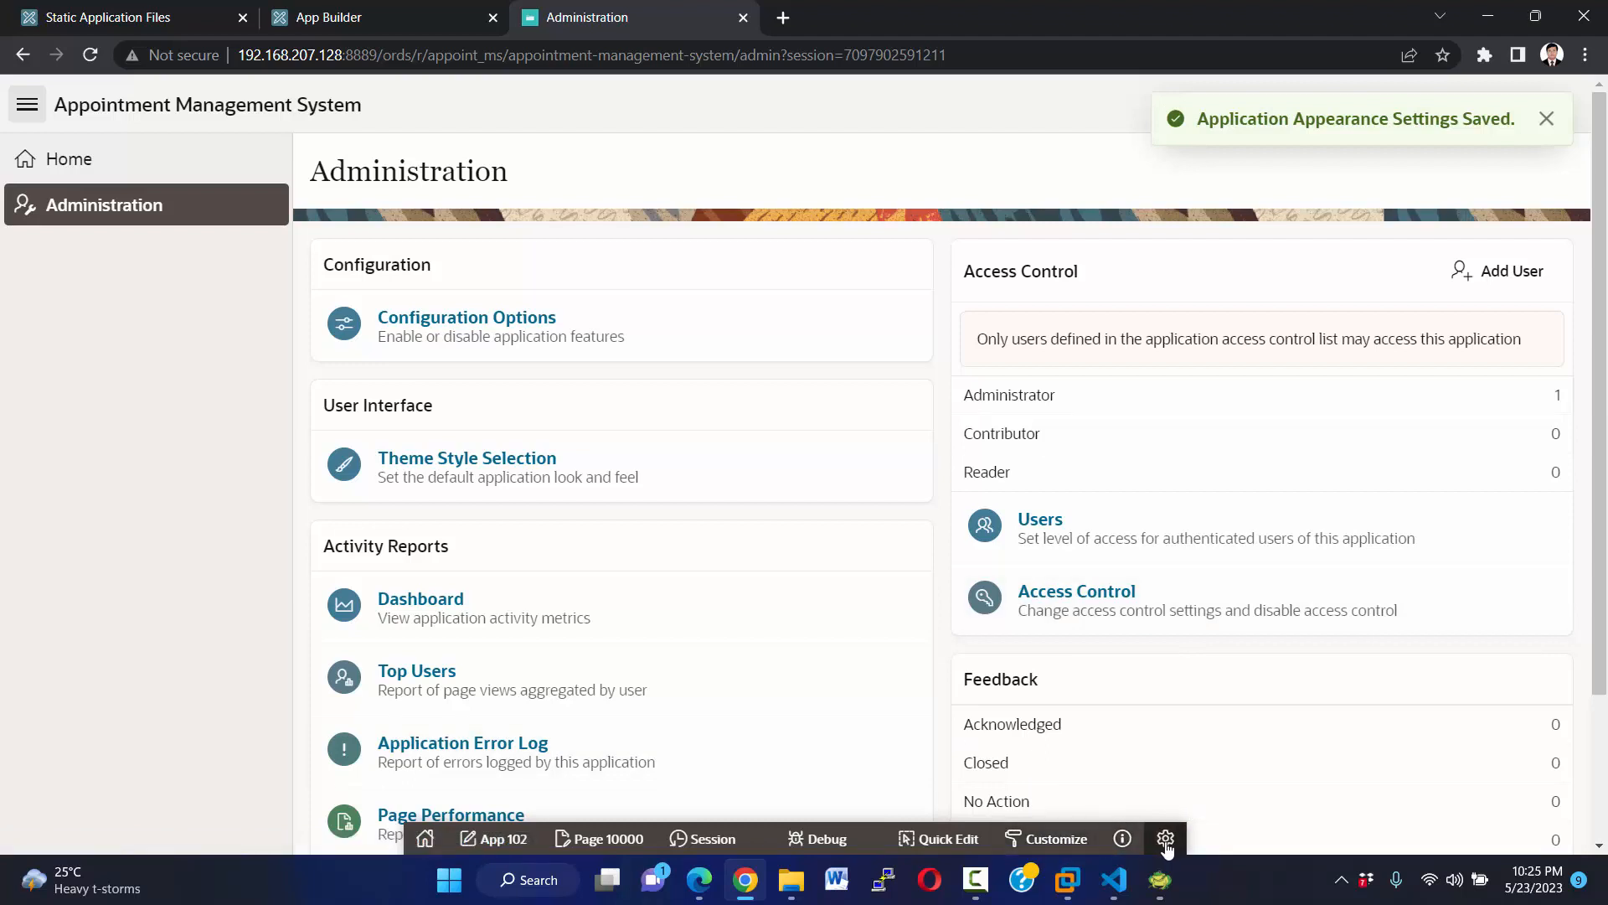
Step: In Theme Roller's Redwood Options, set the Layout to Floating after browsing pillar colours
left_click(1047, 838)
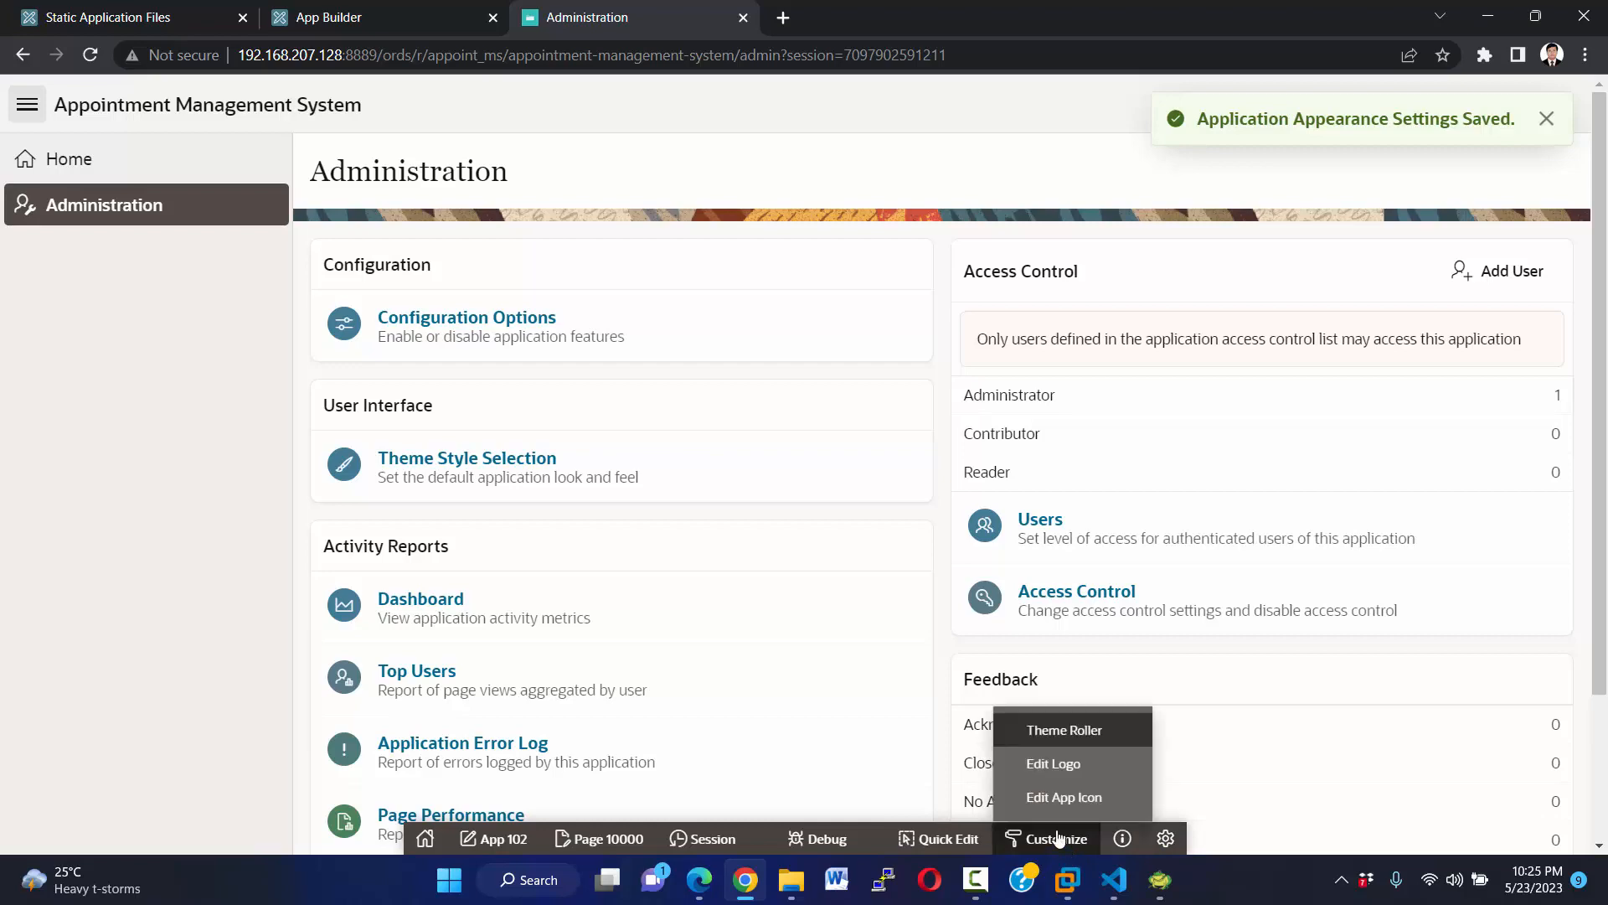
left_click(1064, 730)
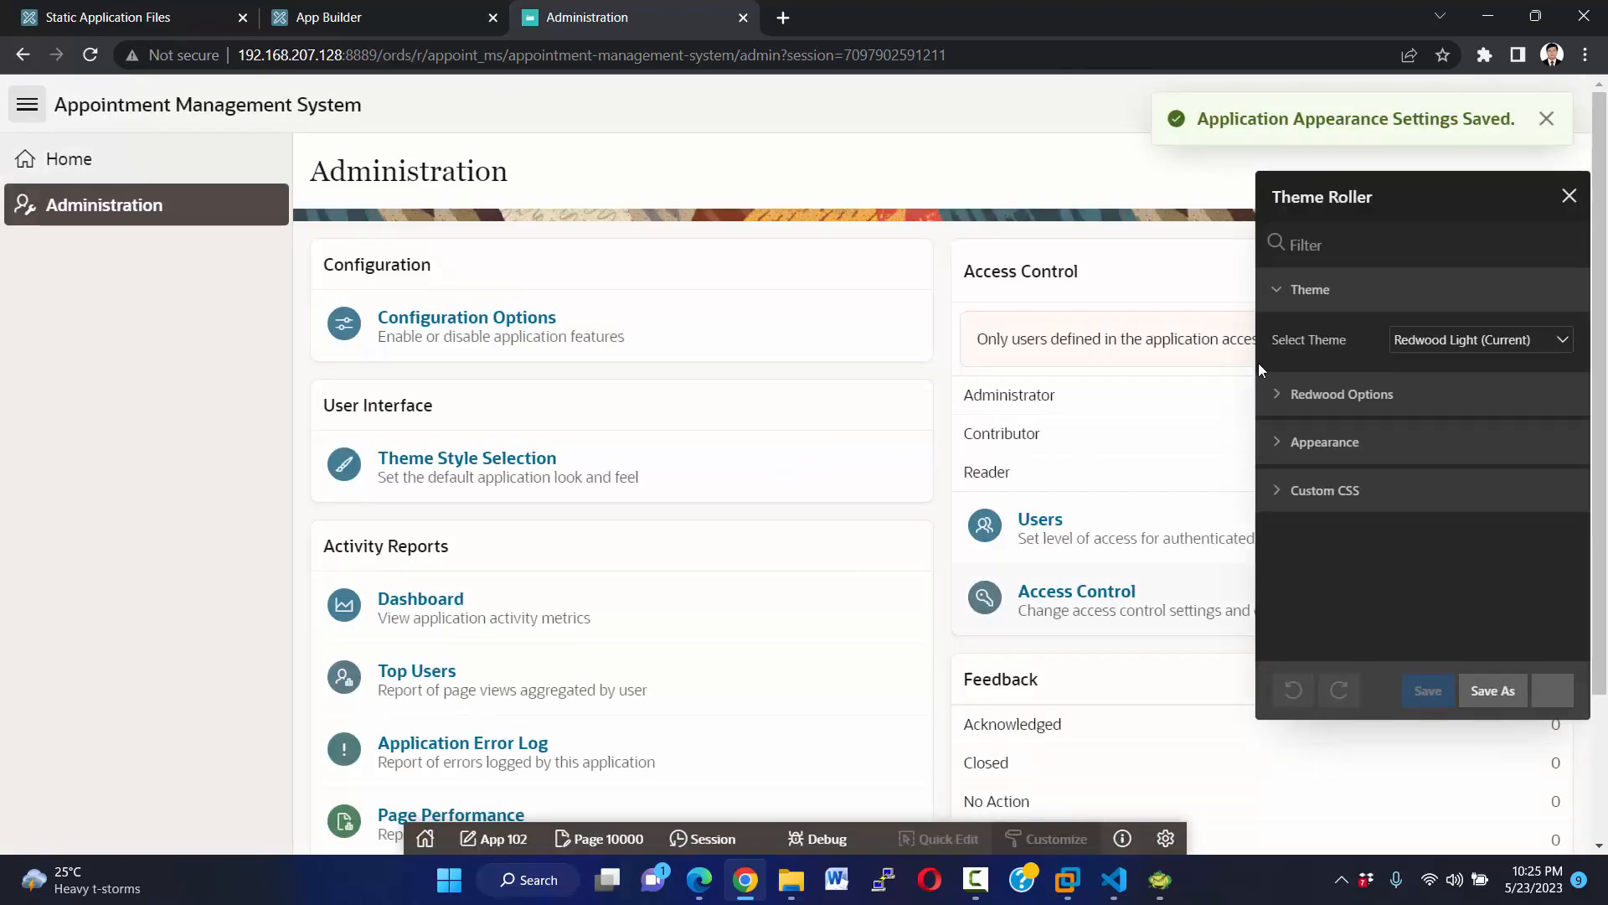
left_click(1480, 339)
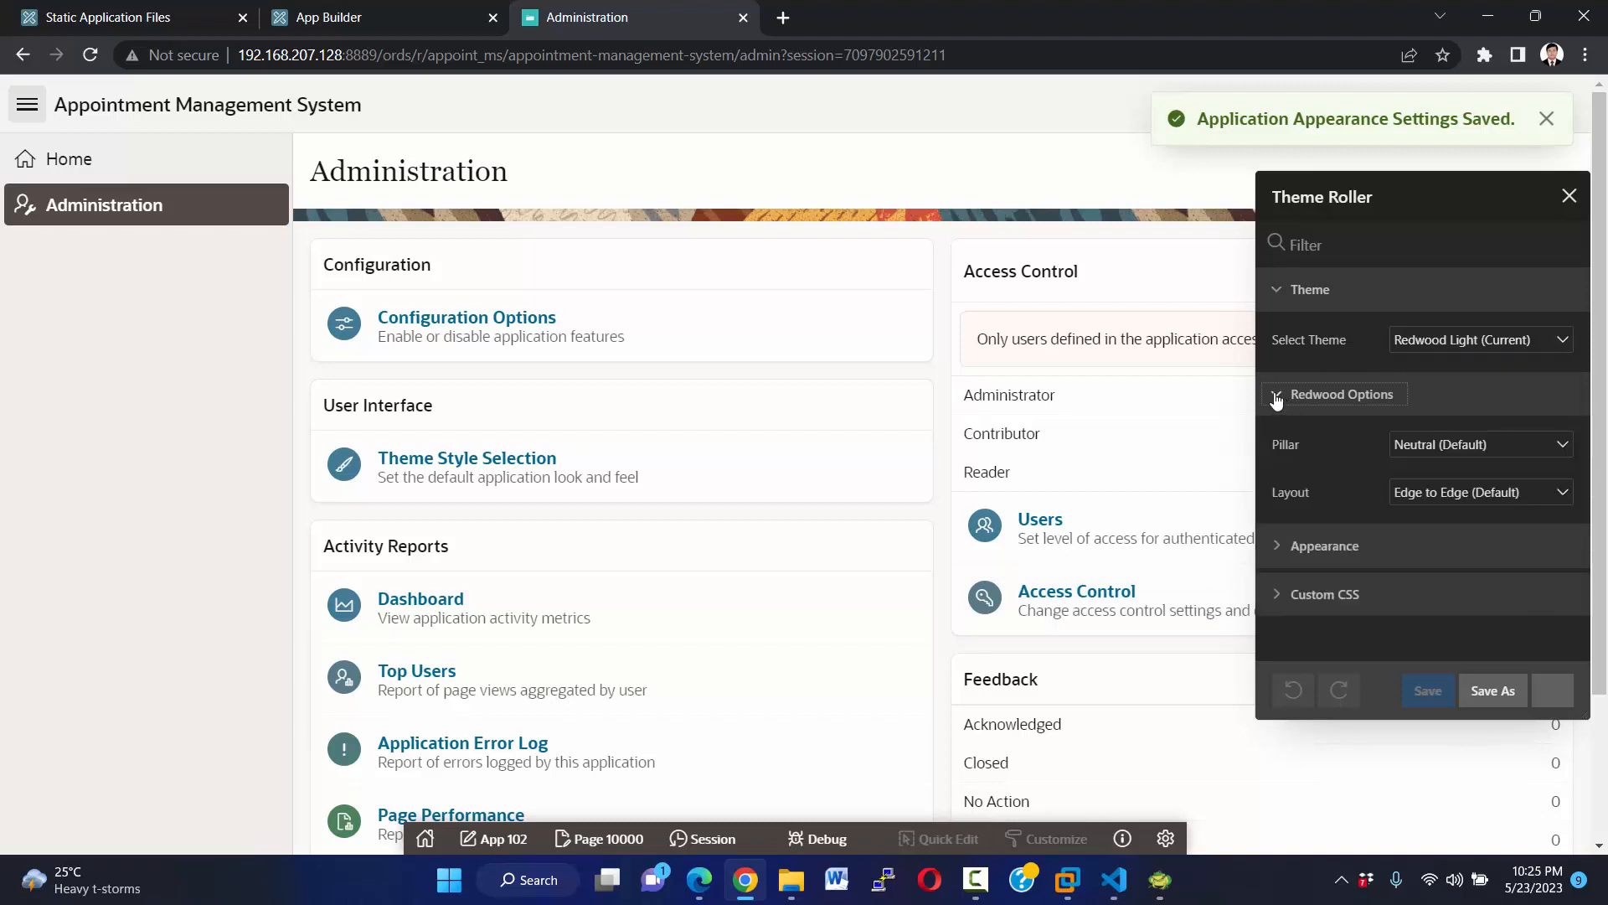
left_click(1480, 444)
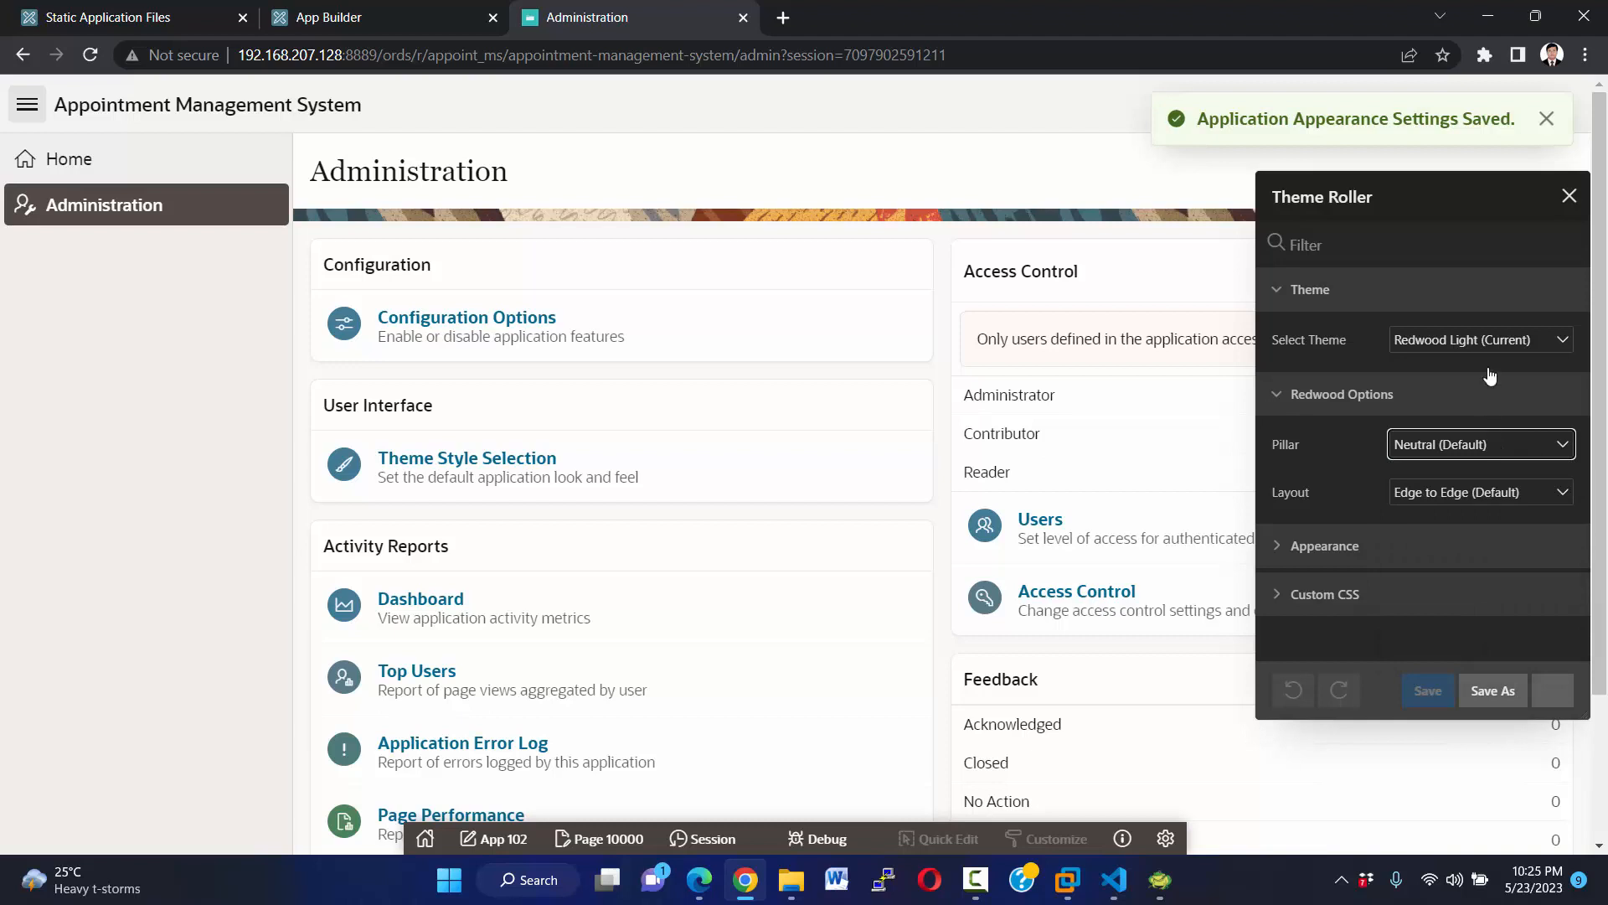
left_click(1477, 492)
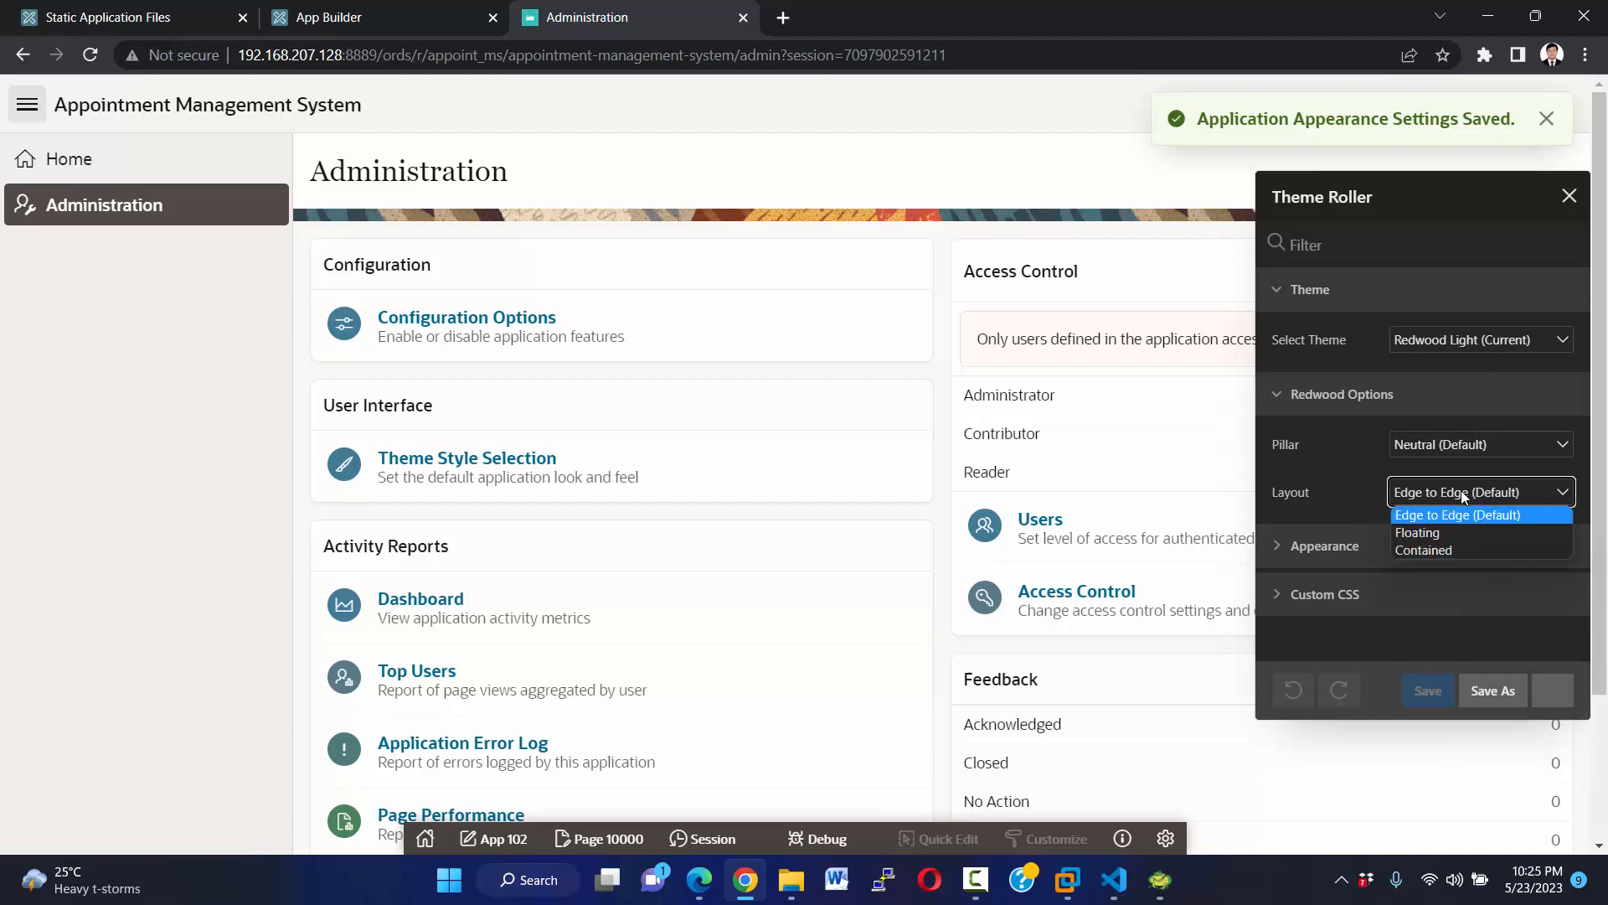
left_click(1416, 533)
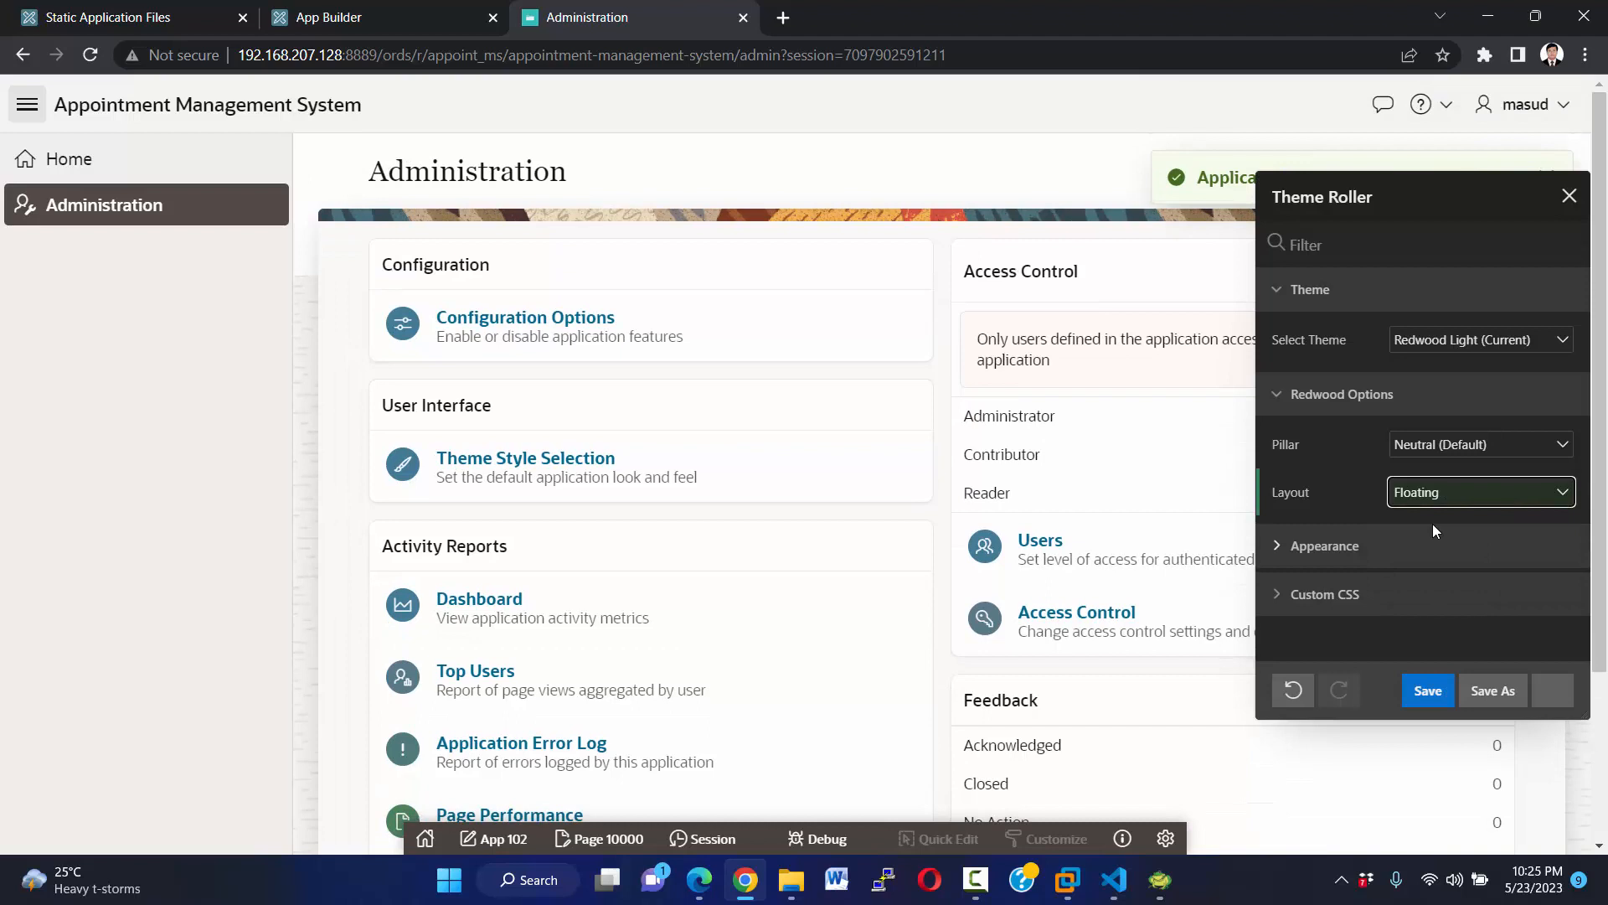
left_click(1480, 444)
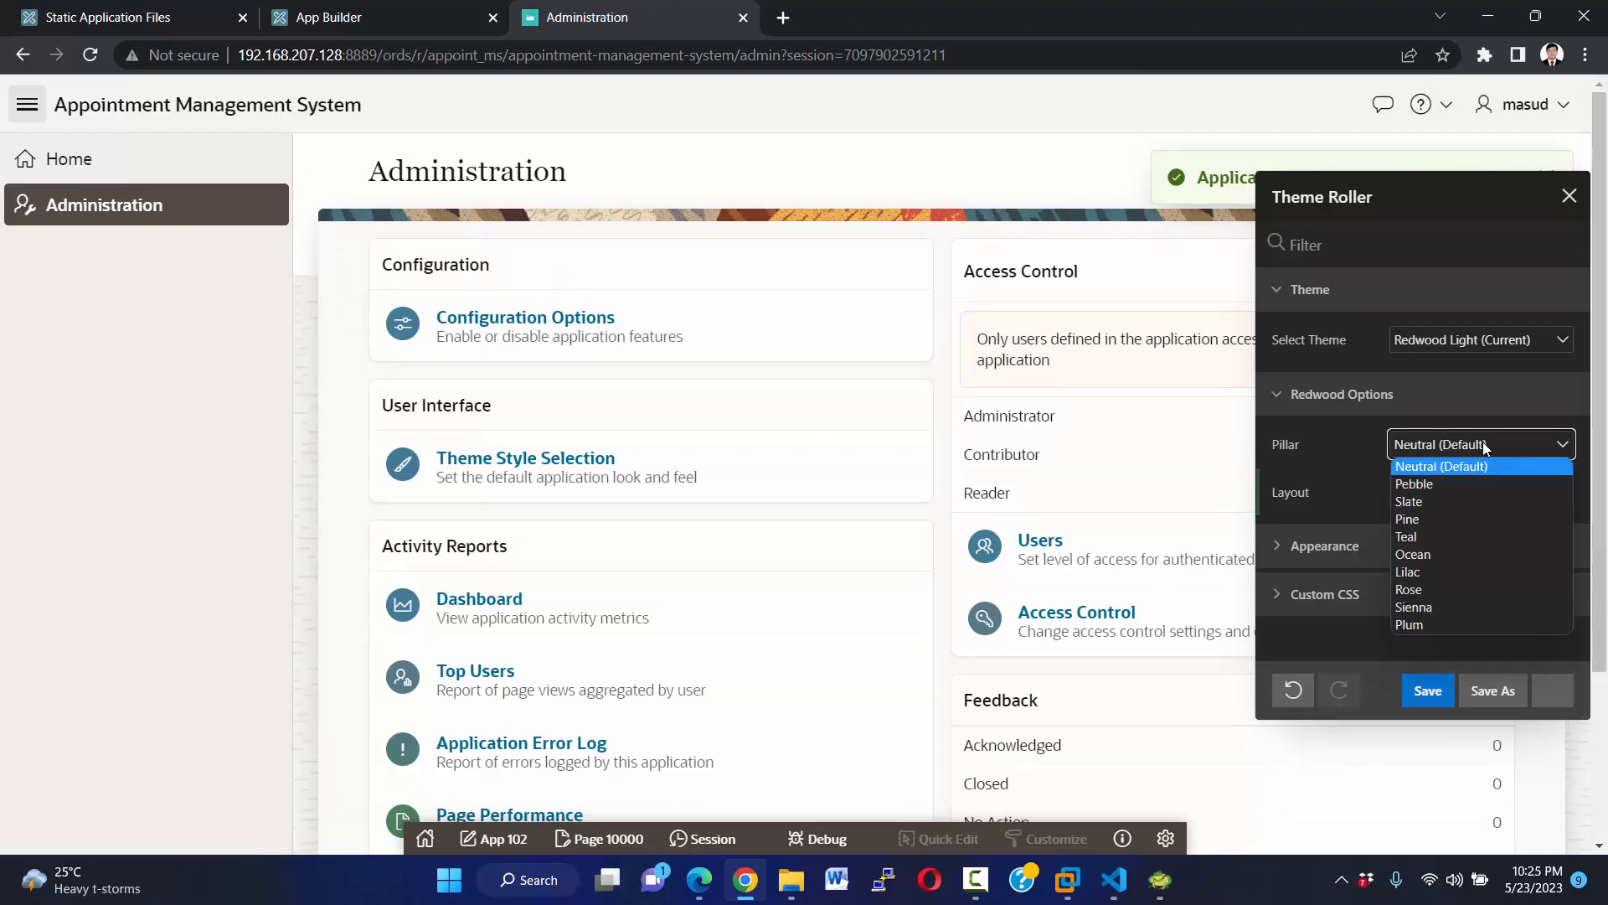
mouse_move(1352, 448)
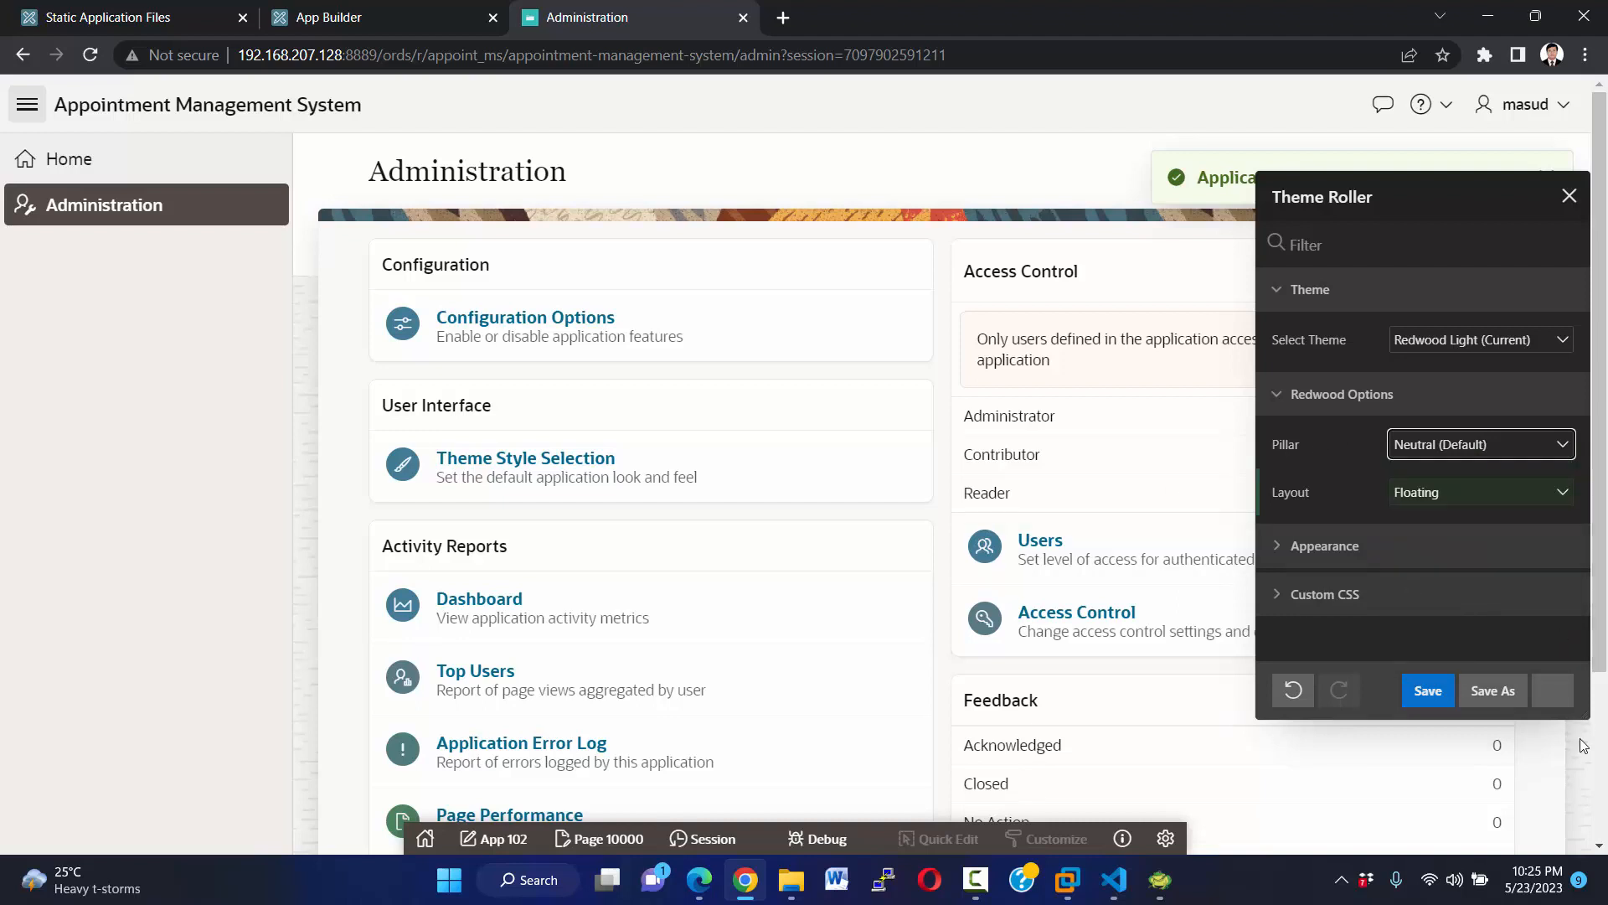
mouse_move(1494, 690)
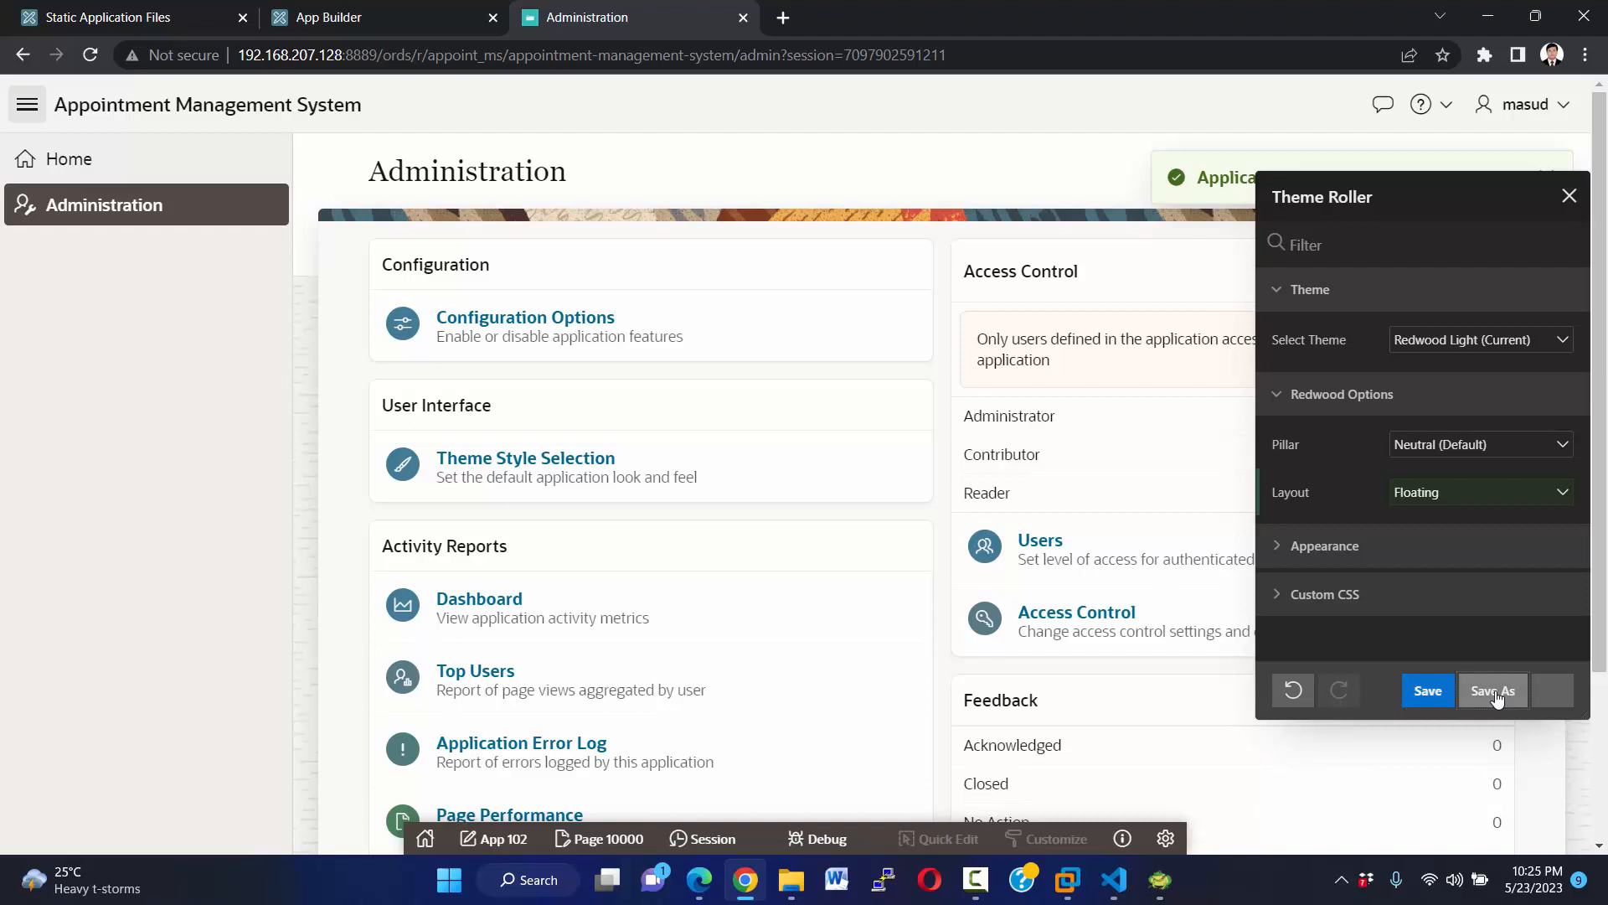
Step: Save the edits as the new theme style Redwood Light (masud)
left_click(1493, 691)
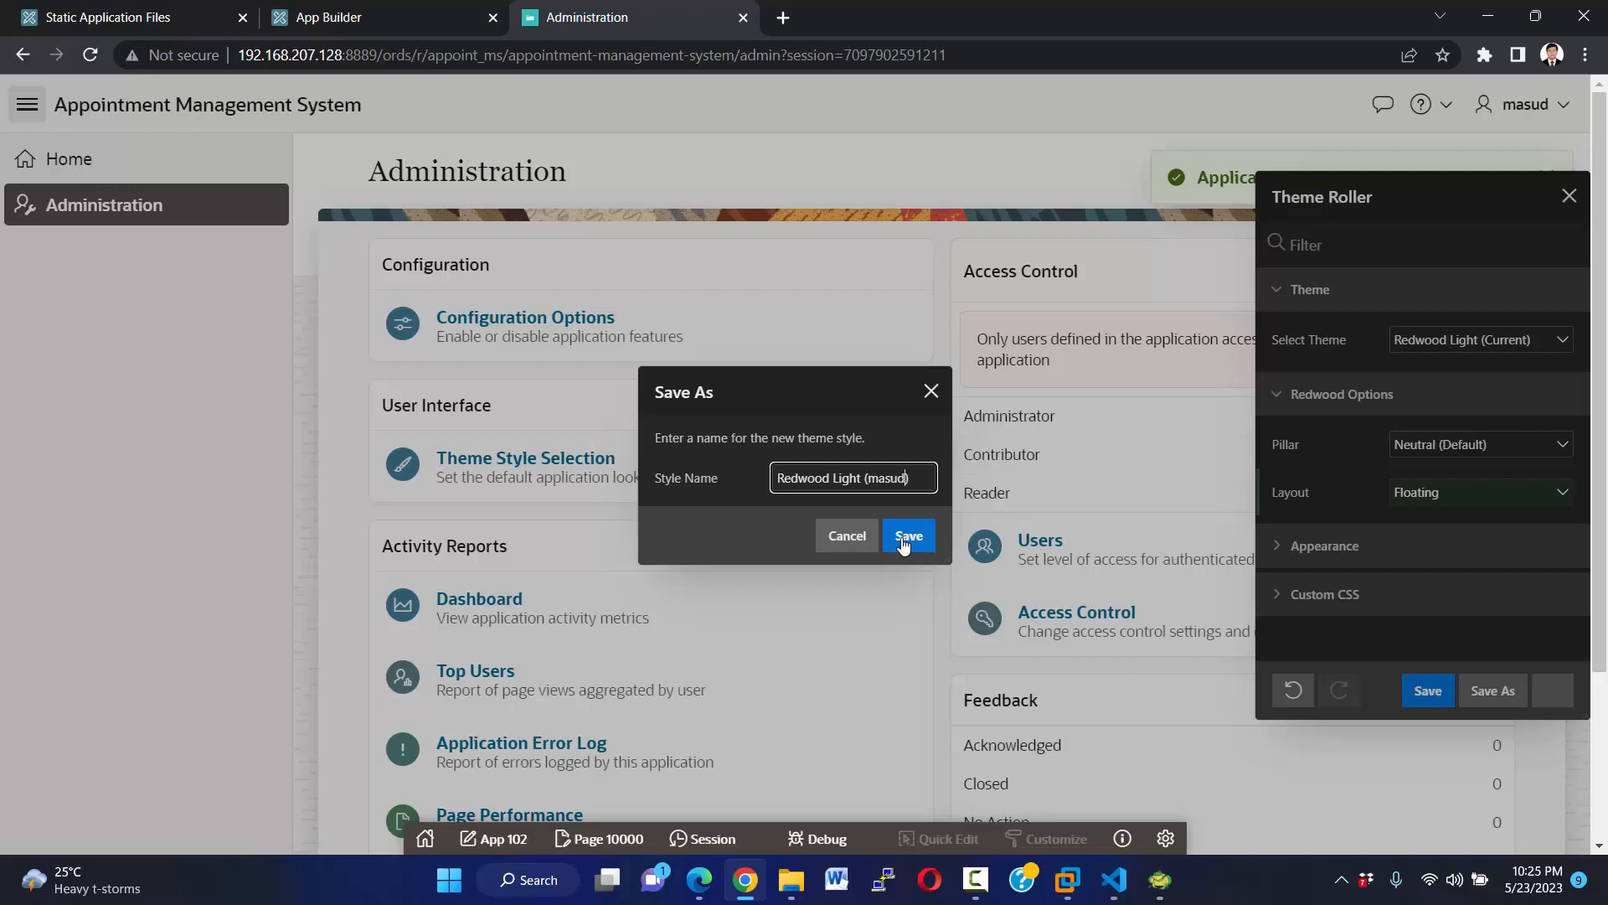
left_click(906, 535)
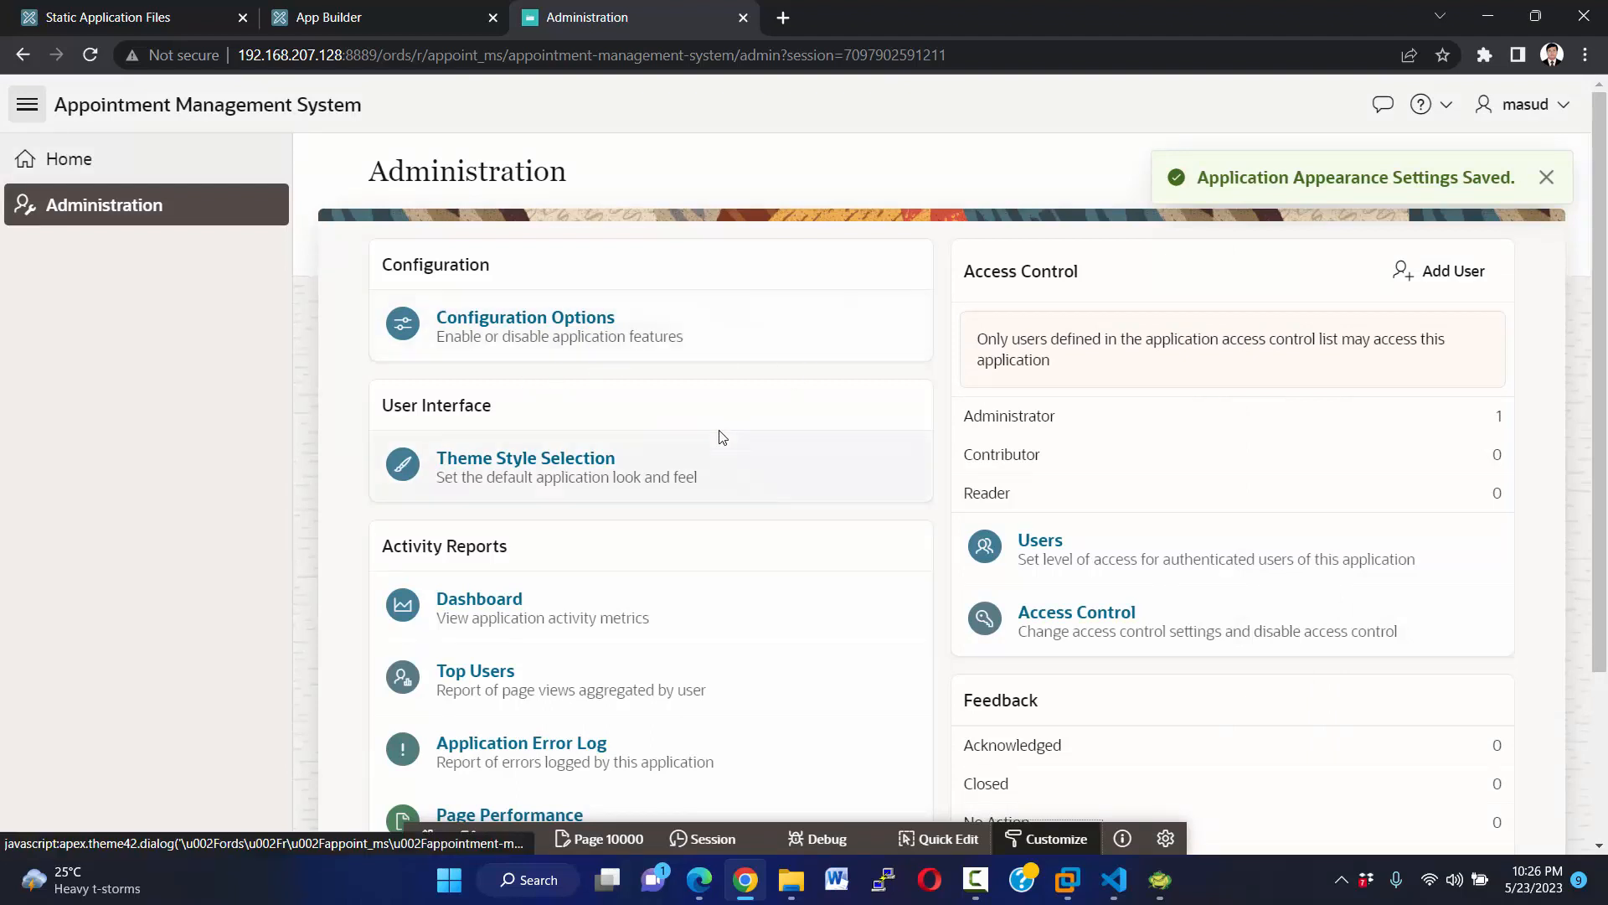
Step: Sign out from the user menu and focus the Username field on the login page
left_click(69, 159)
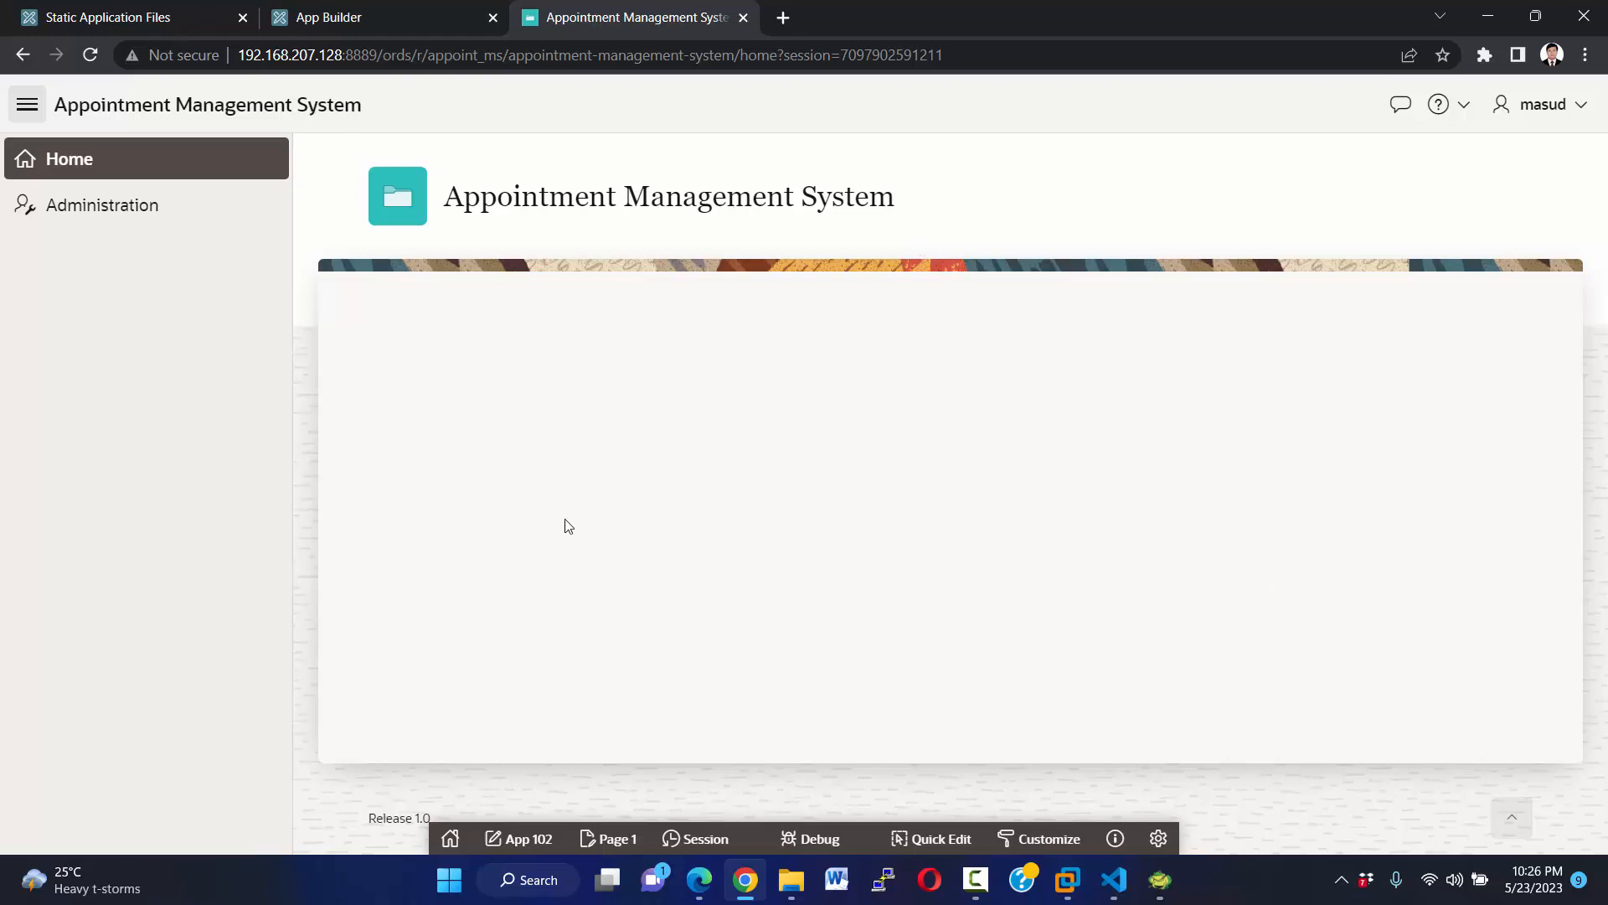
left_click(103, 205)
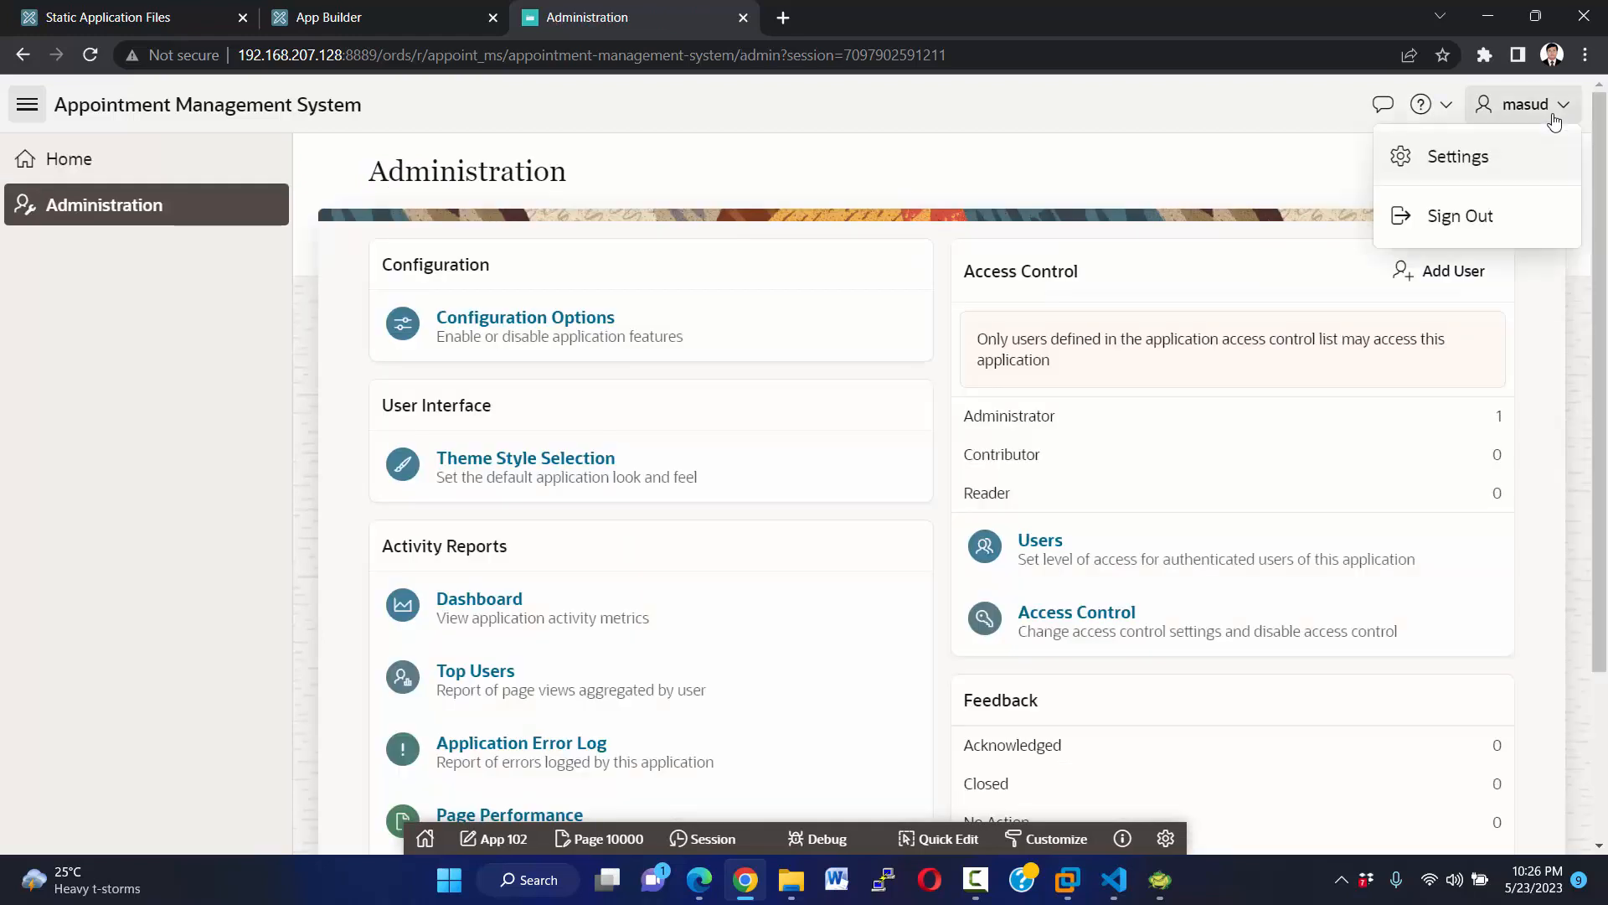
mouse_move(1459, 215)
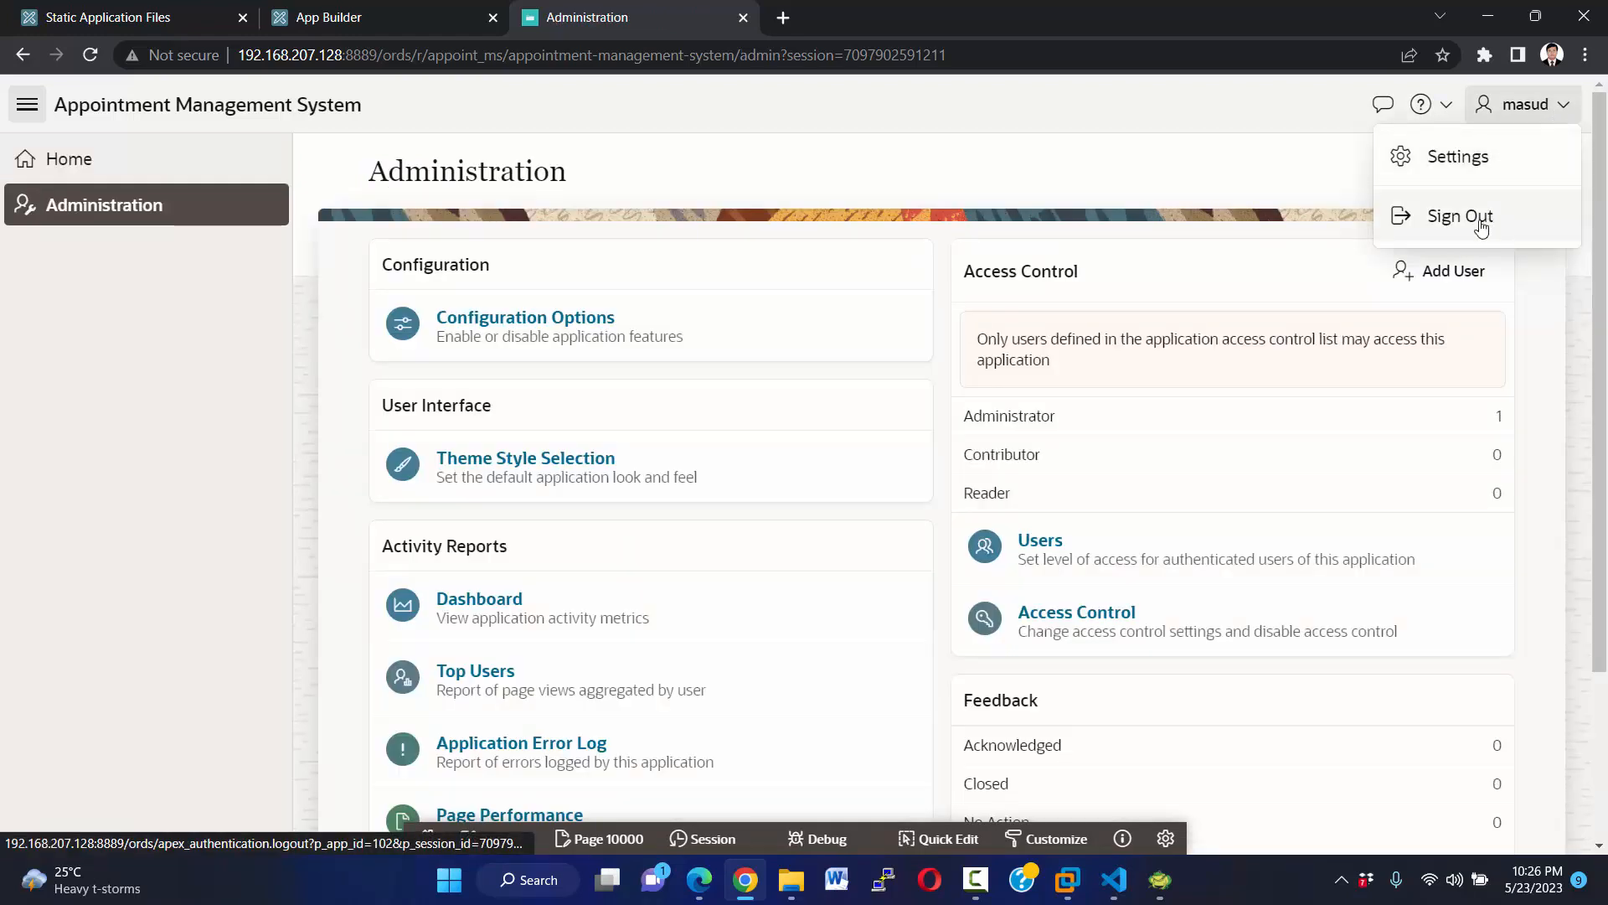
left_click(1459, 215)
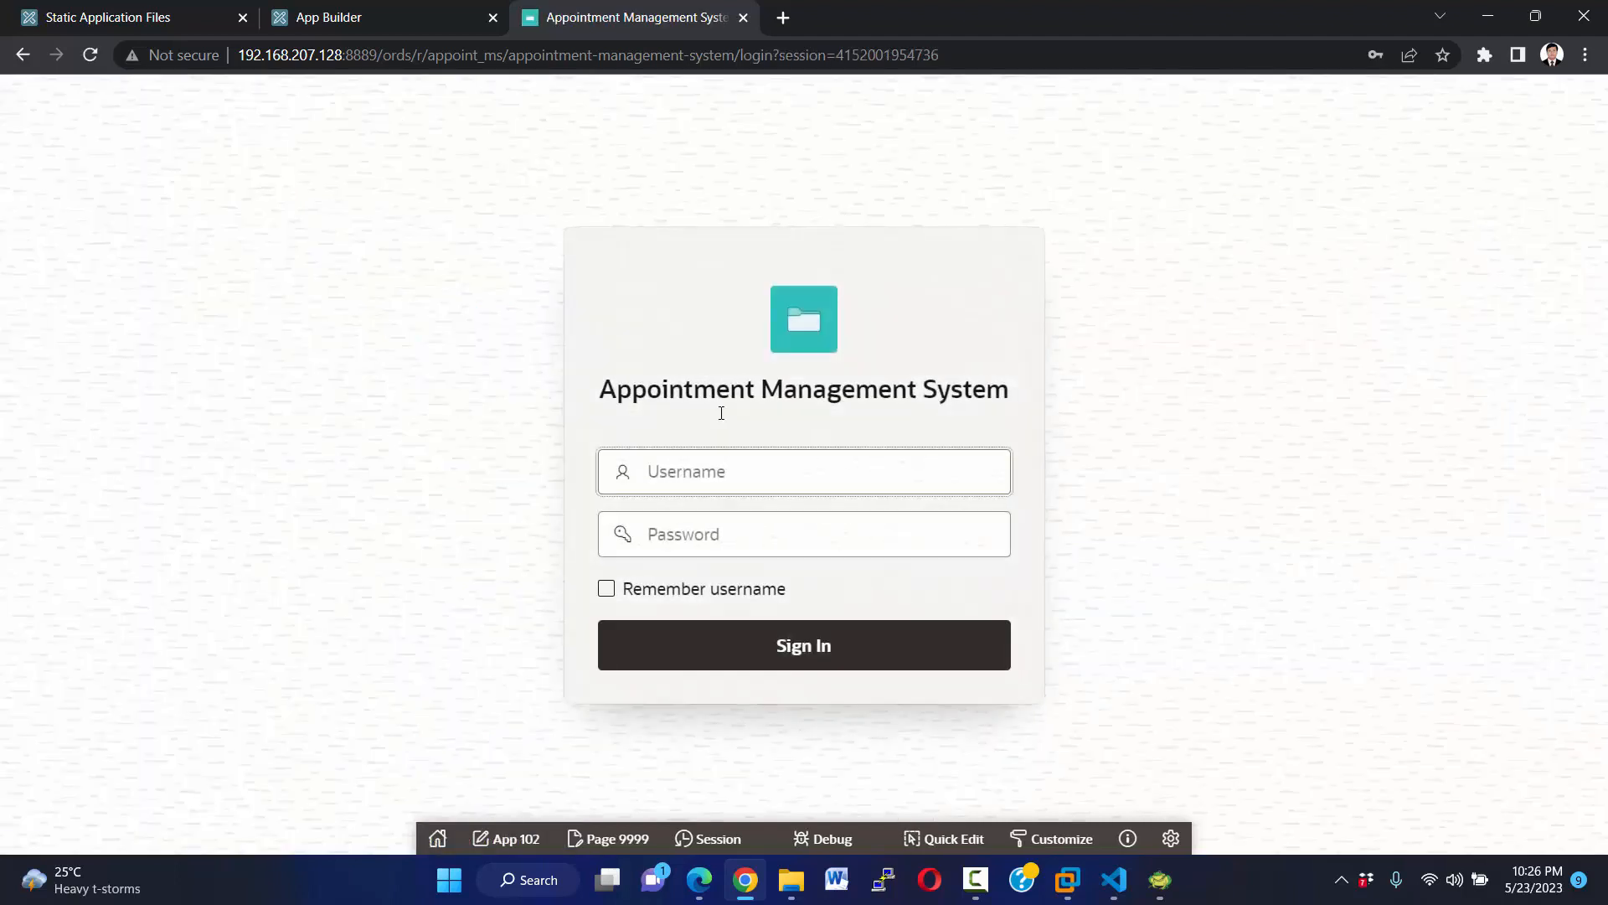
left_click(803, 471)
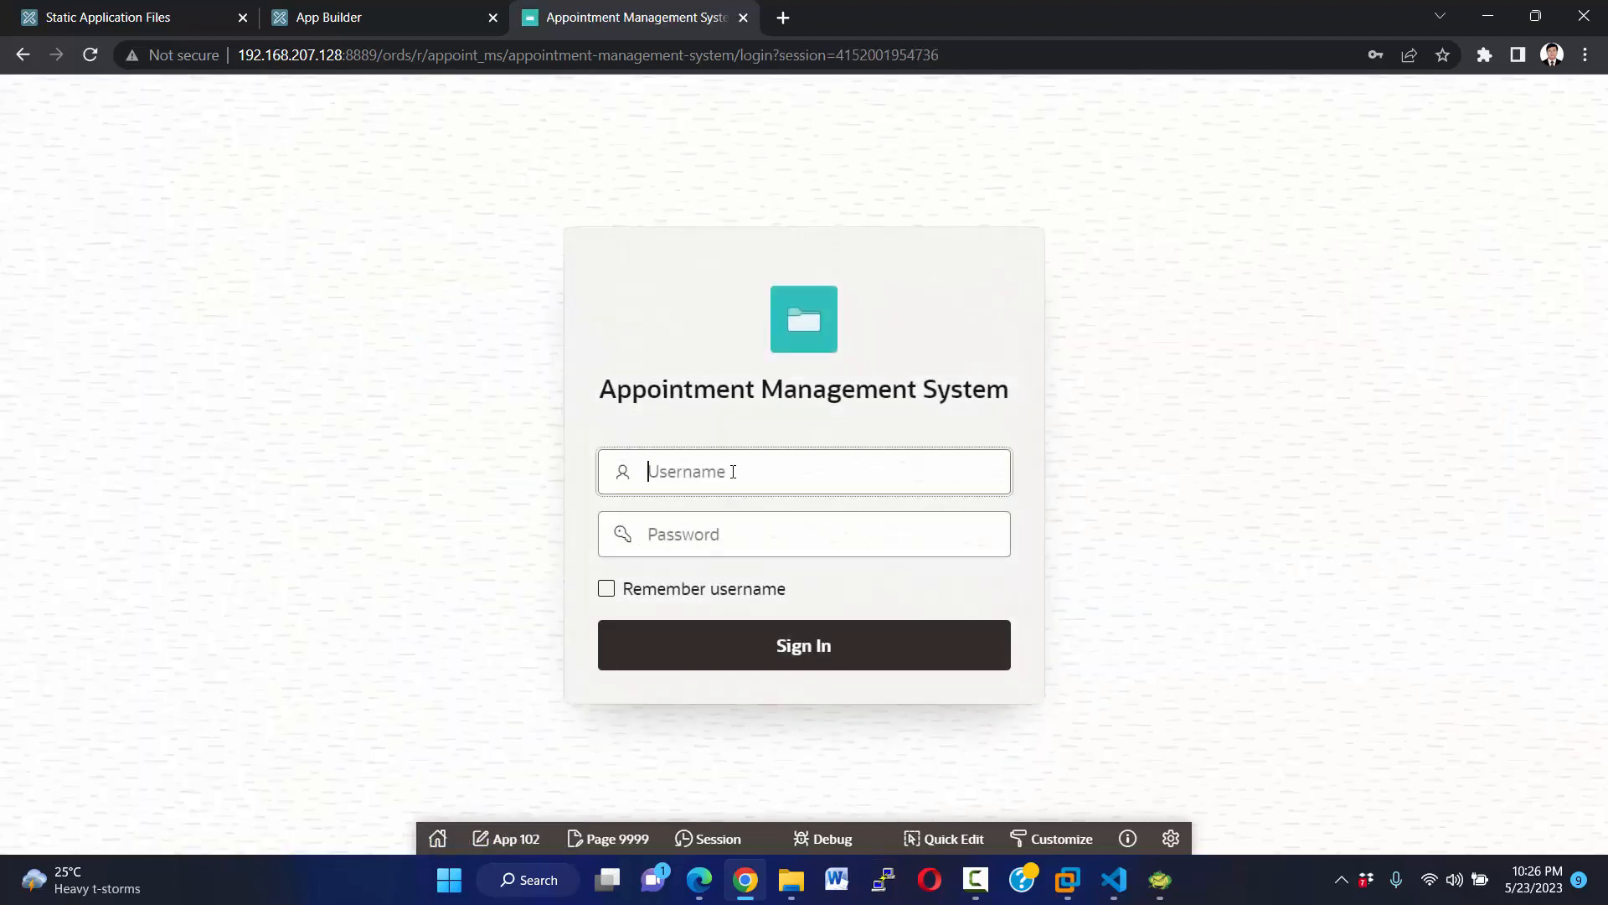
left_click(803, 471)
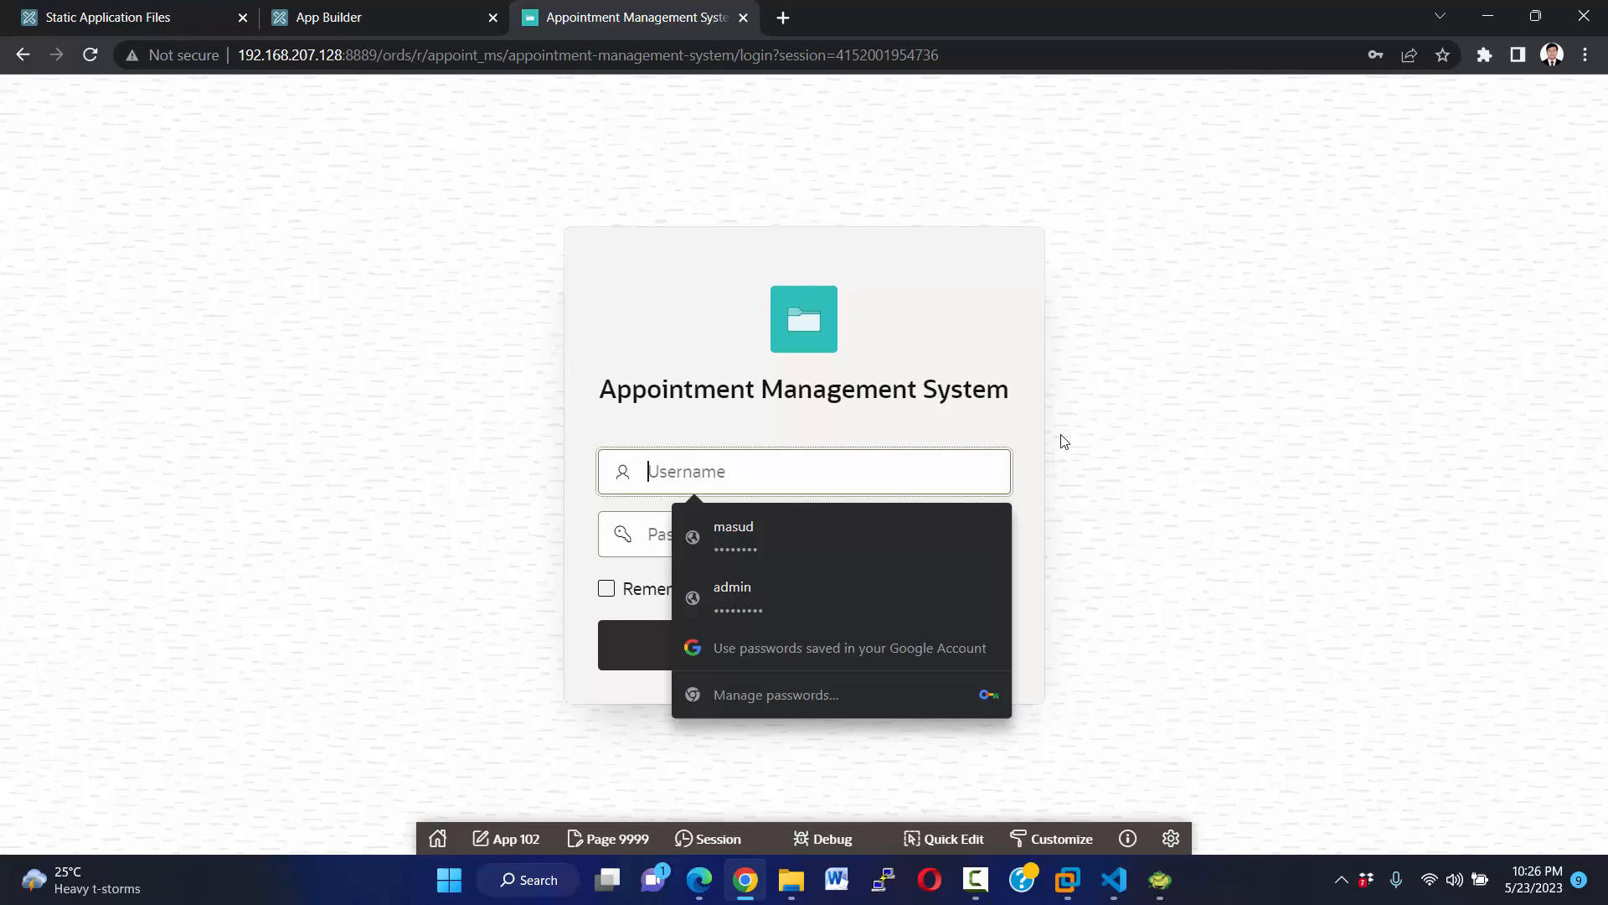
mouse_move(774, 471)
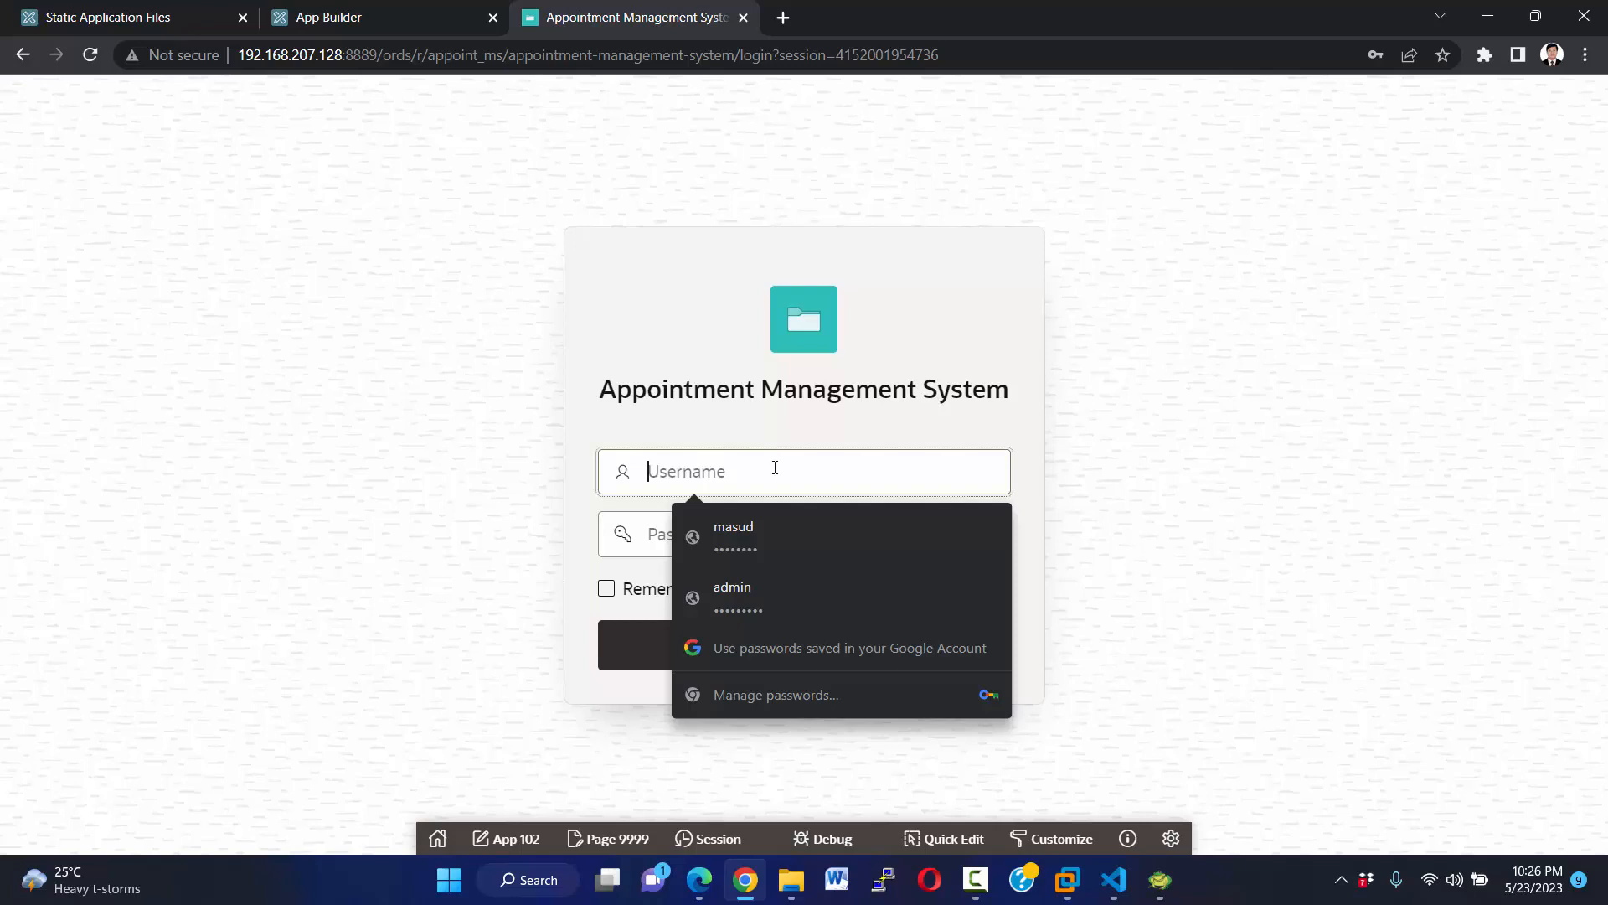